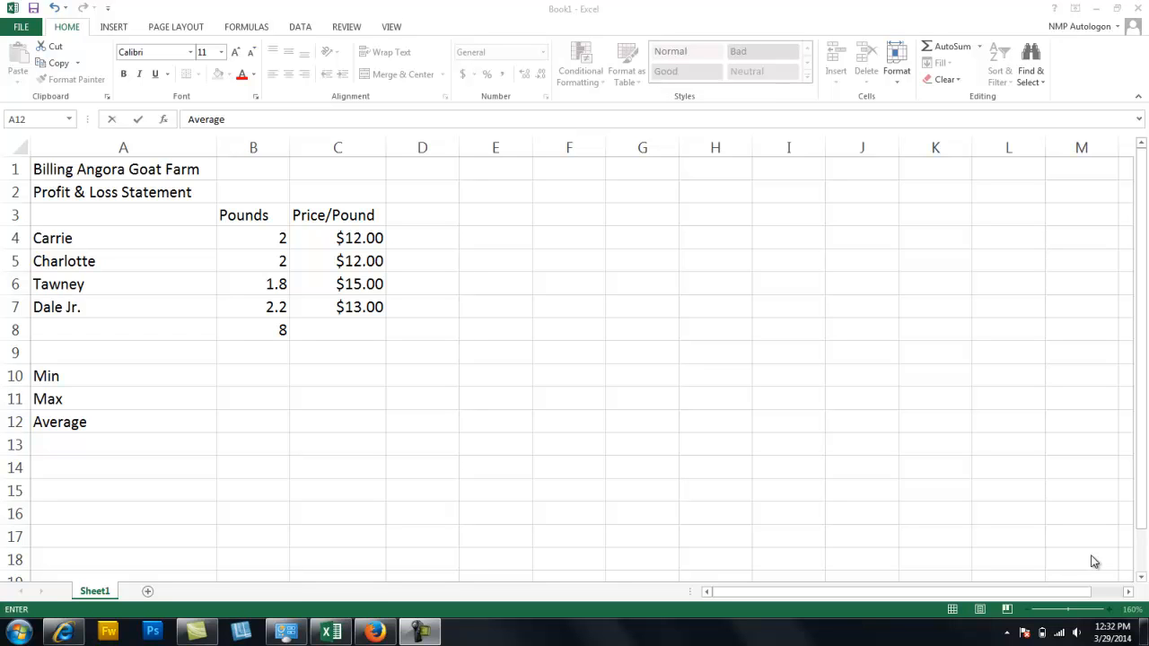
pyautogui.moveTo(77, 208)
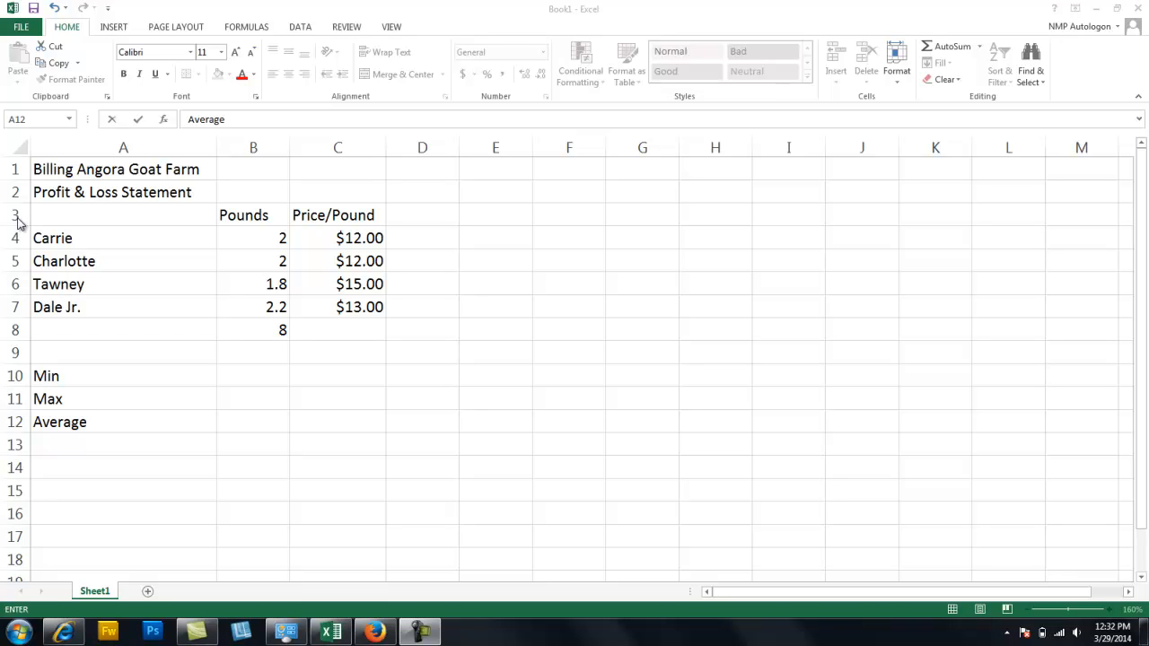
pyautogui.moveTo(225, 207)
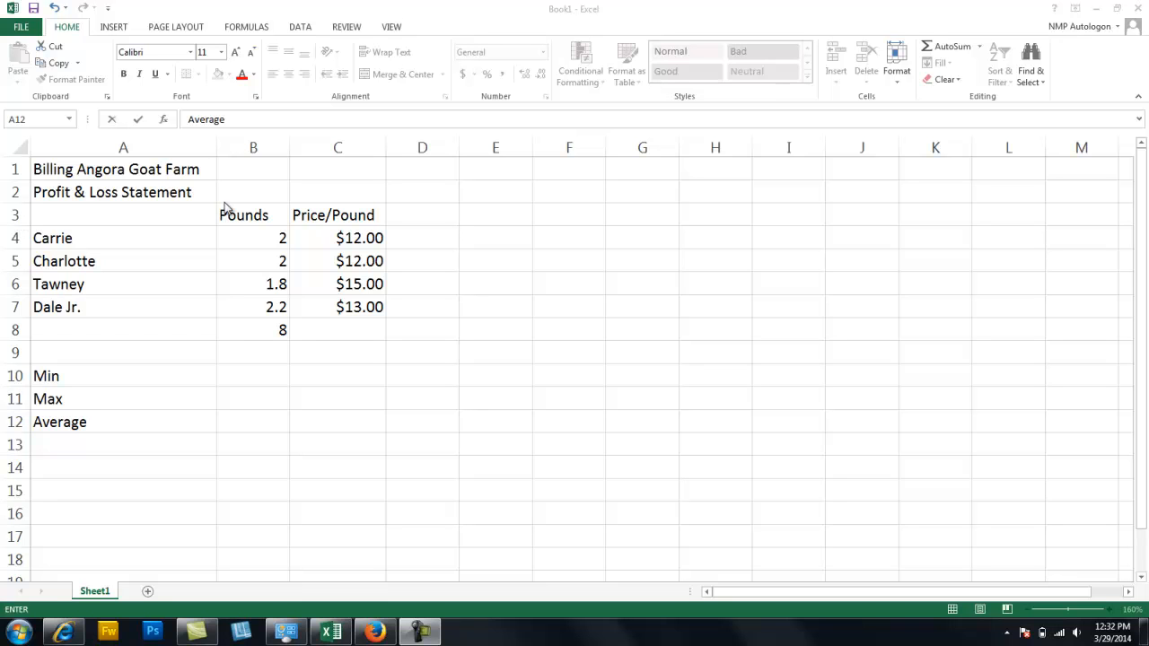
pyautogui.moveTo(90, 327)
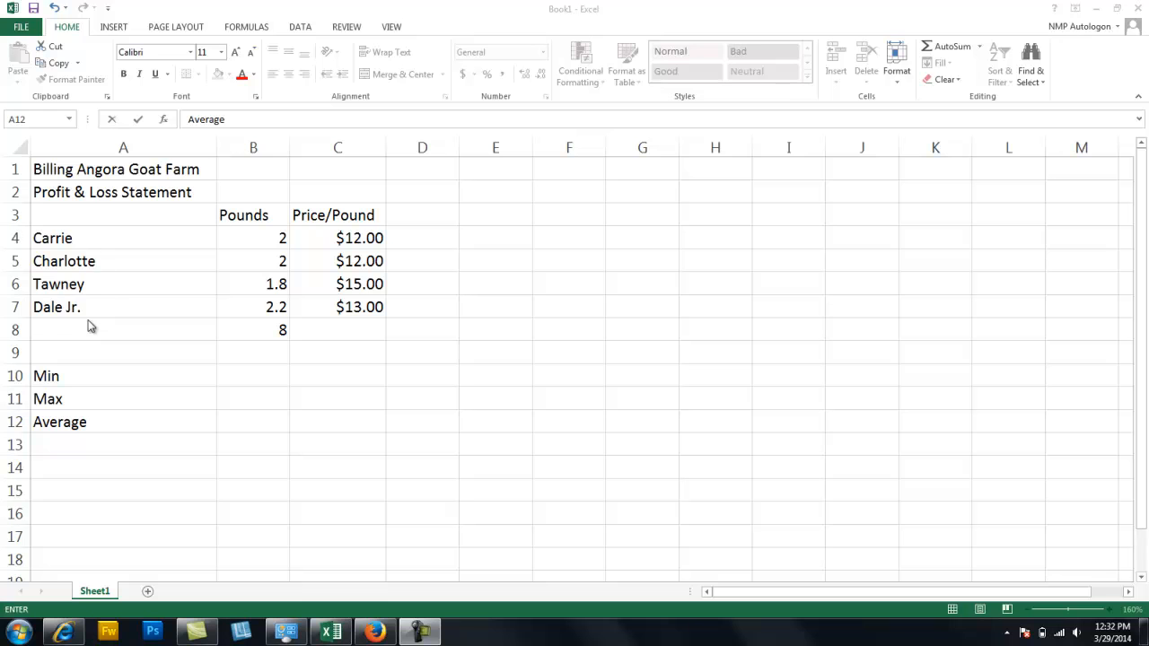
pyautogui.moveTo(255, 223)
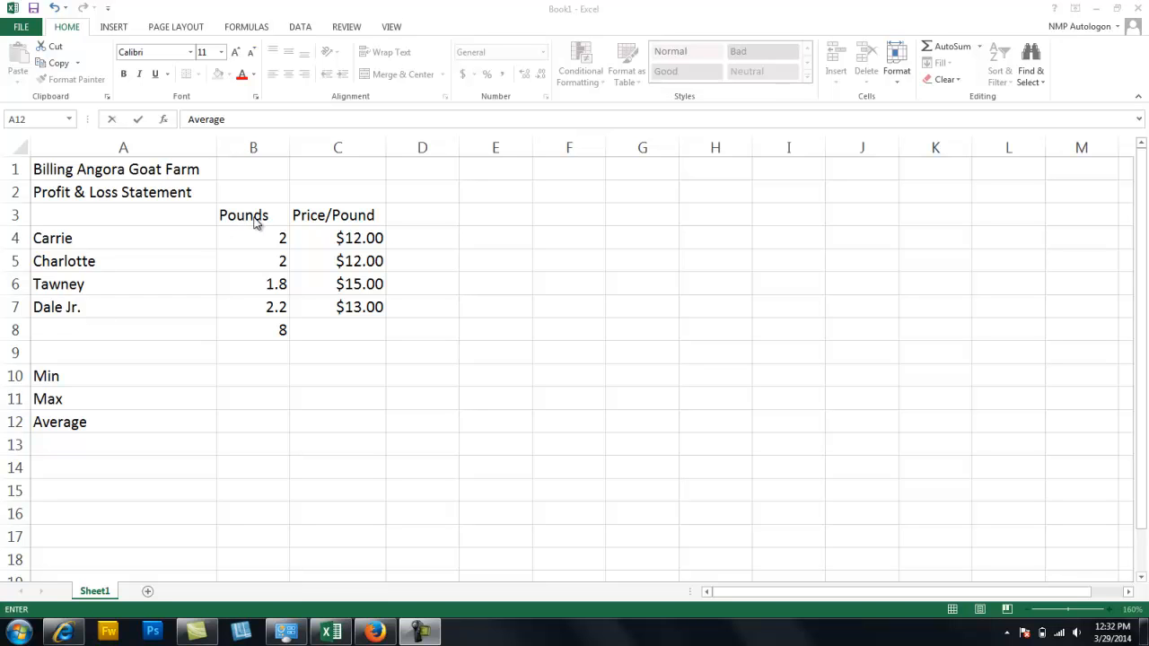
pyautogui.moveTo(267, 224)
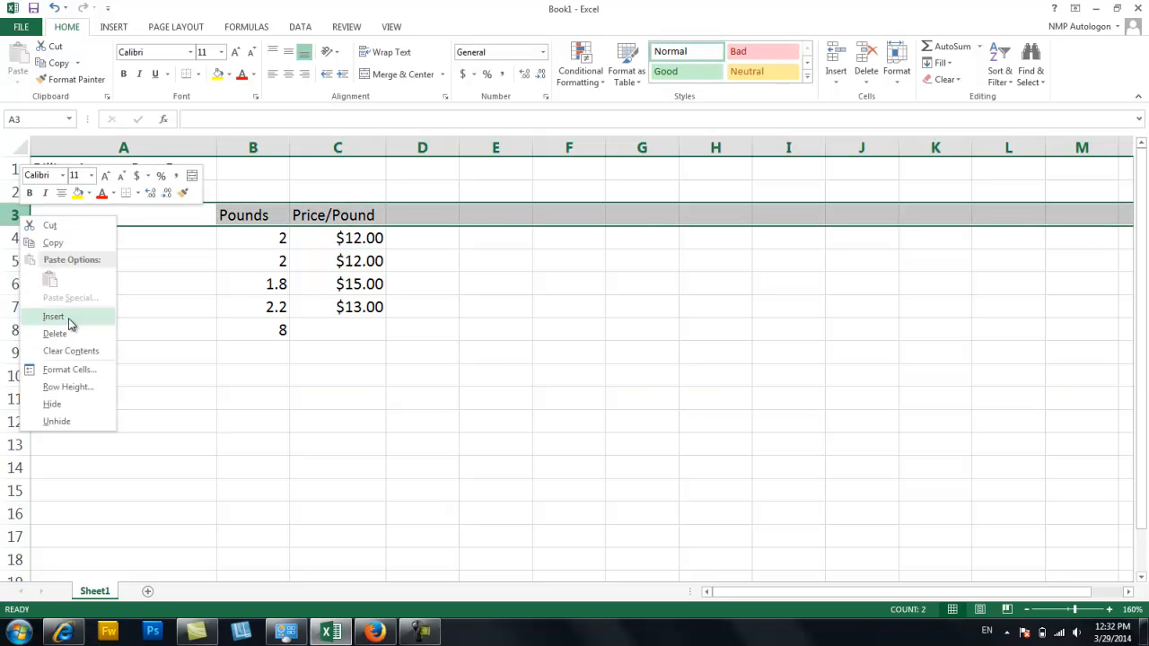
# Step: Insert a row labelled FALL above the headings and add a Total heading beside Price/Pound
pyautogui.click(53, 316)
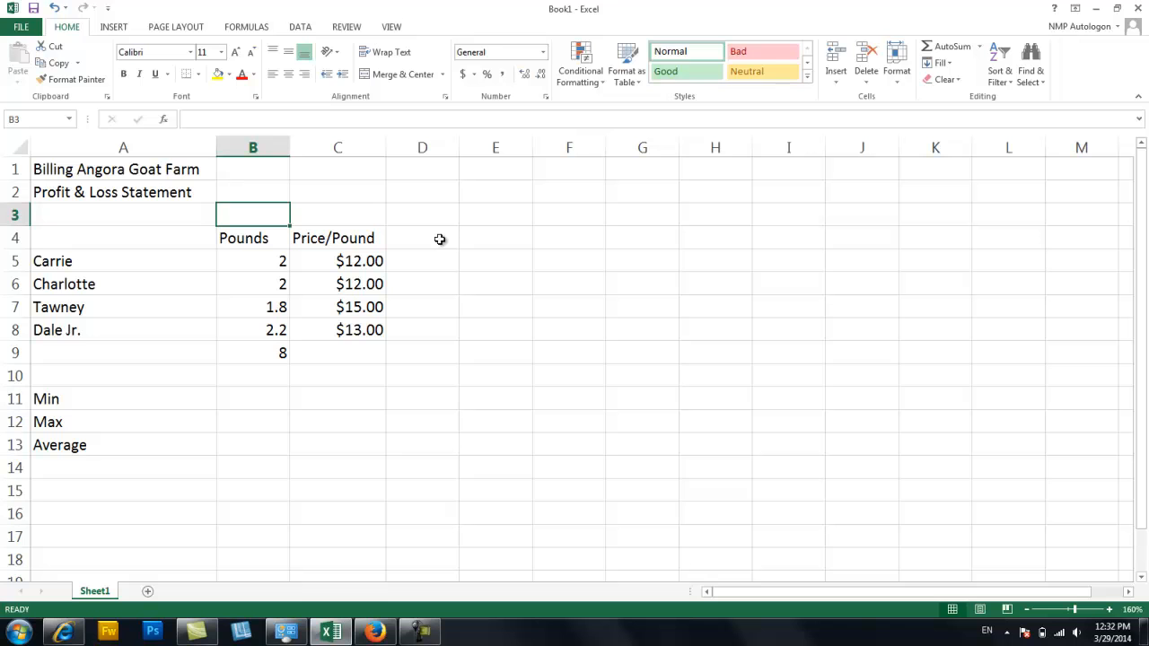
pyautogui.write('FALL')
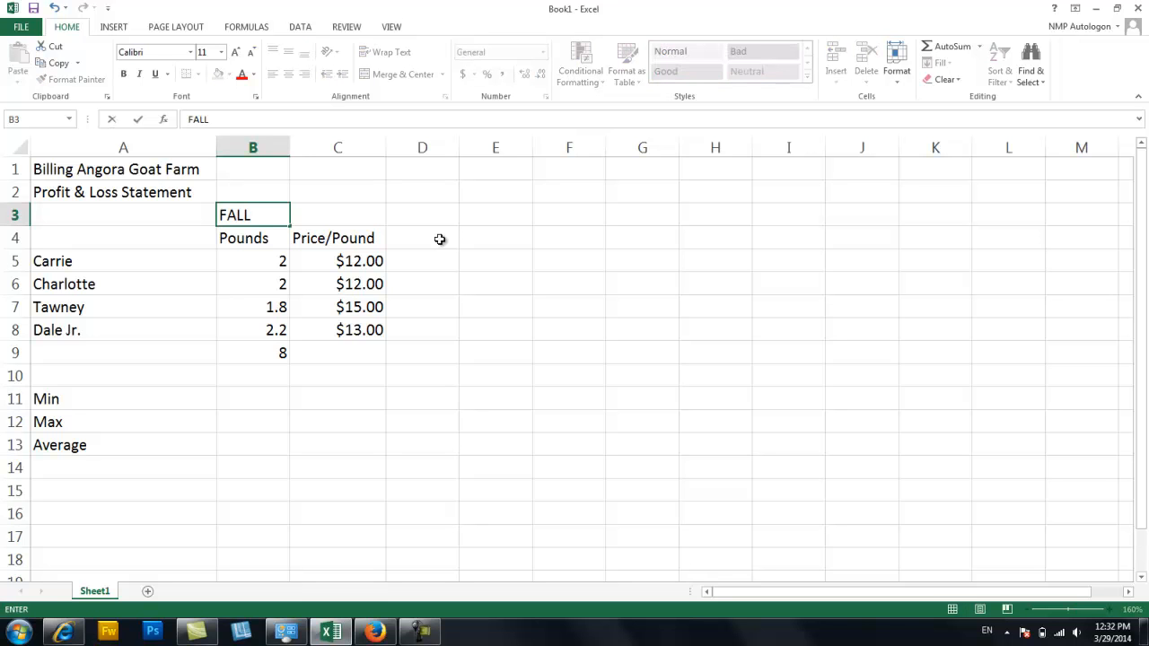
pyautogui.moveTo(262, 262)
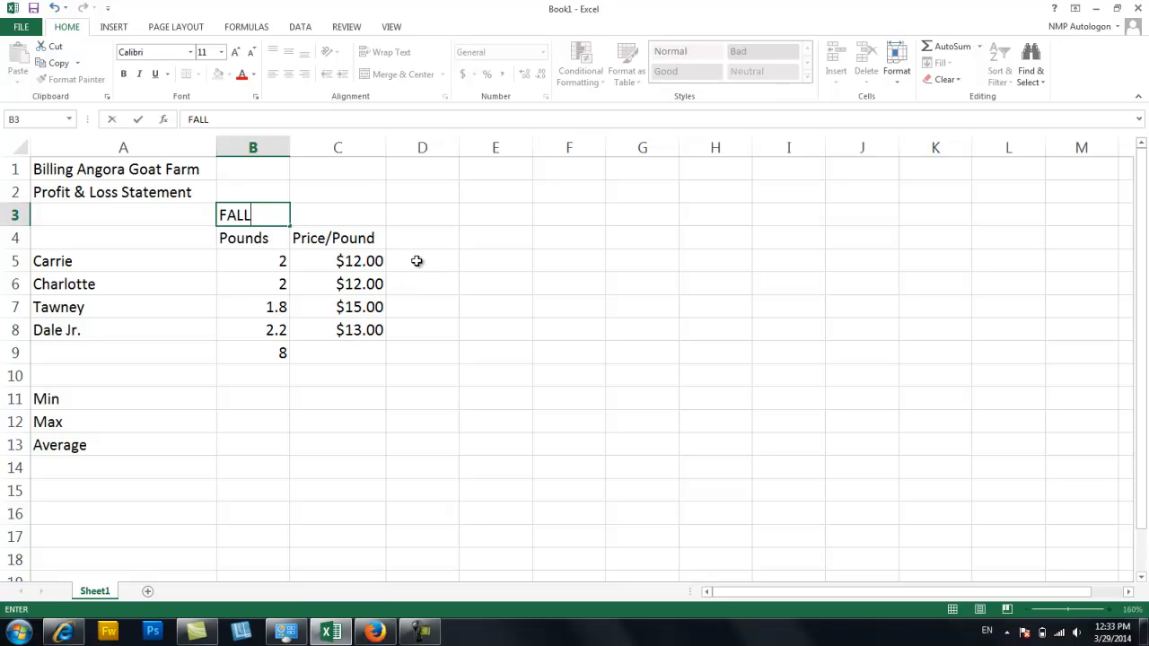
pyautogui.click(422, 238)
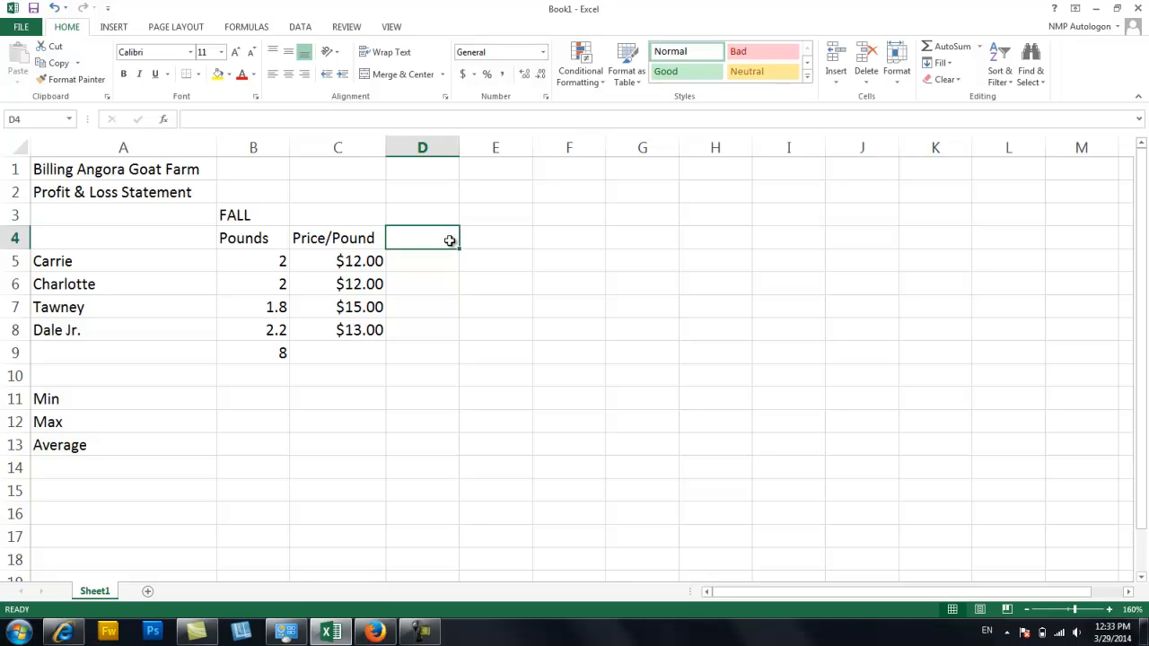
pyautogui.write('Total')
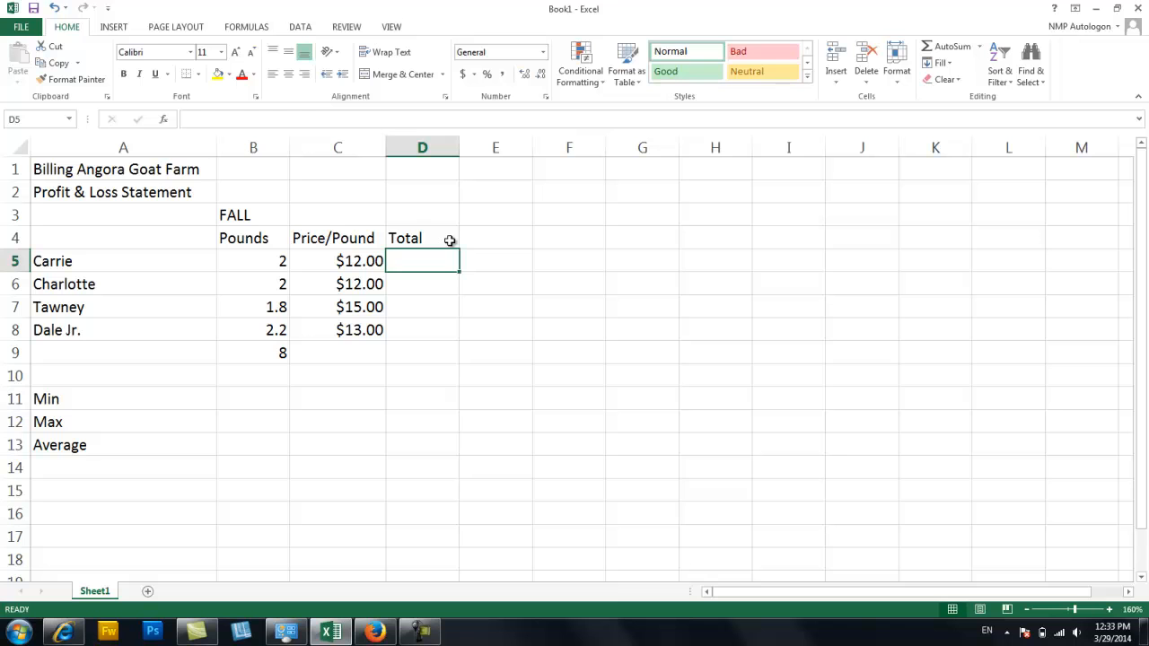
# Step: Compute Carrie's and Charlotte's totals as pounds times price per pound
pyautogui.write('=')
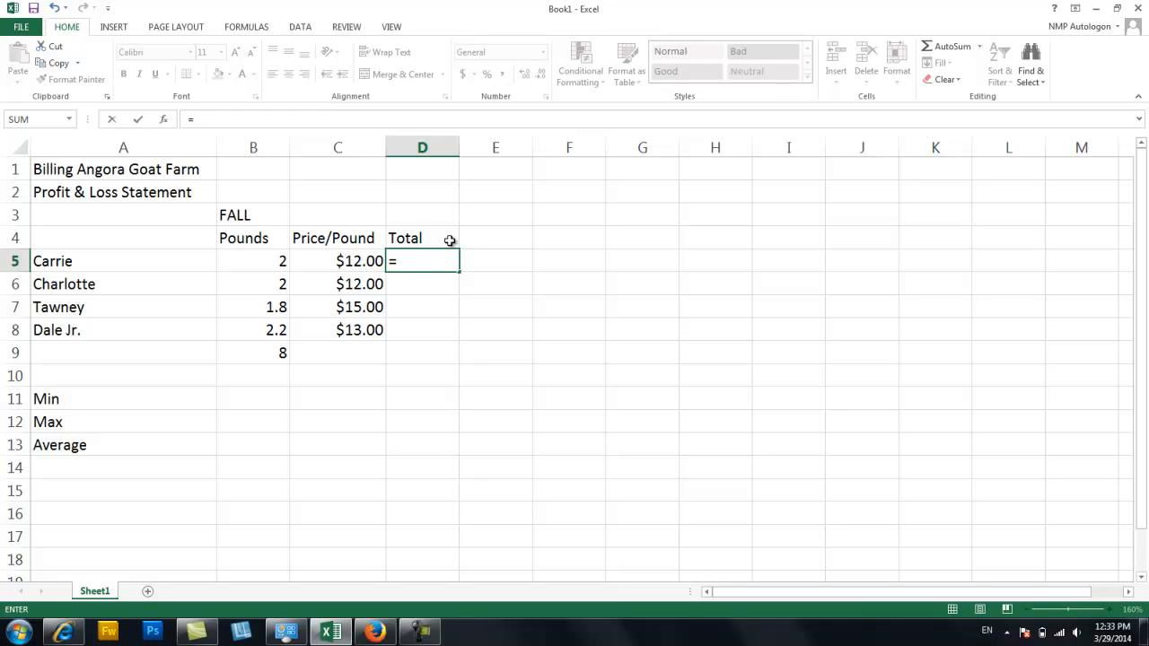
pyautogui.click(253, 260)
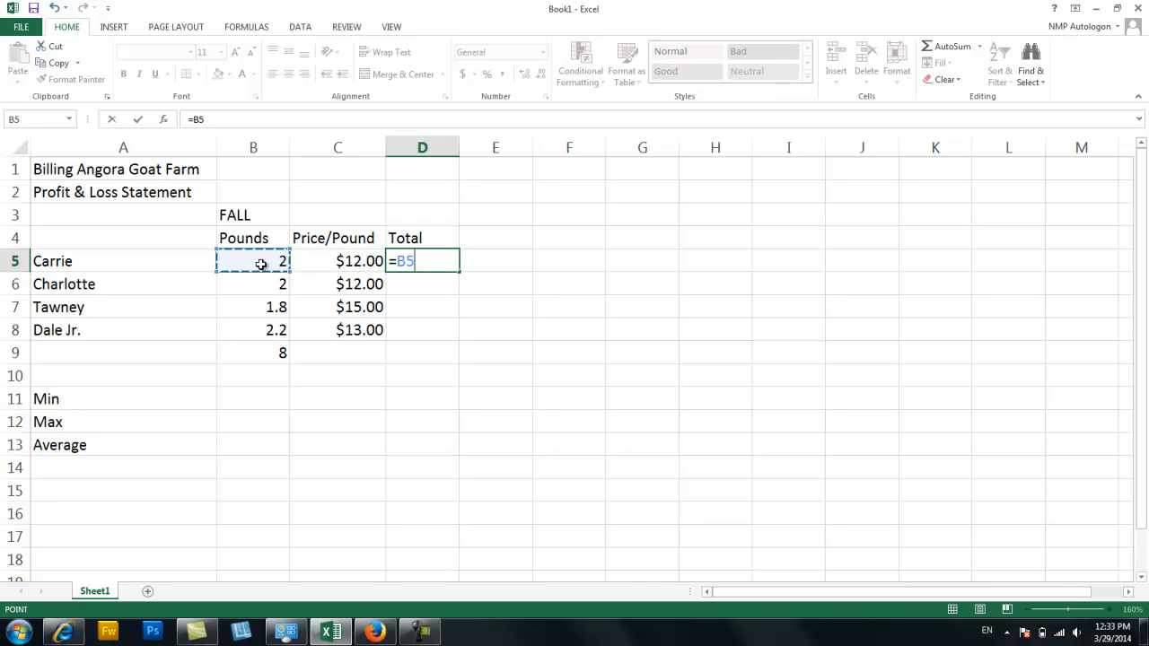
pyautogui.write('*')
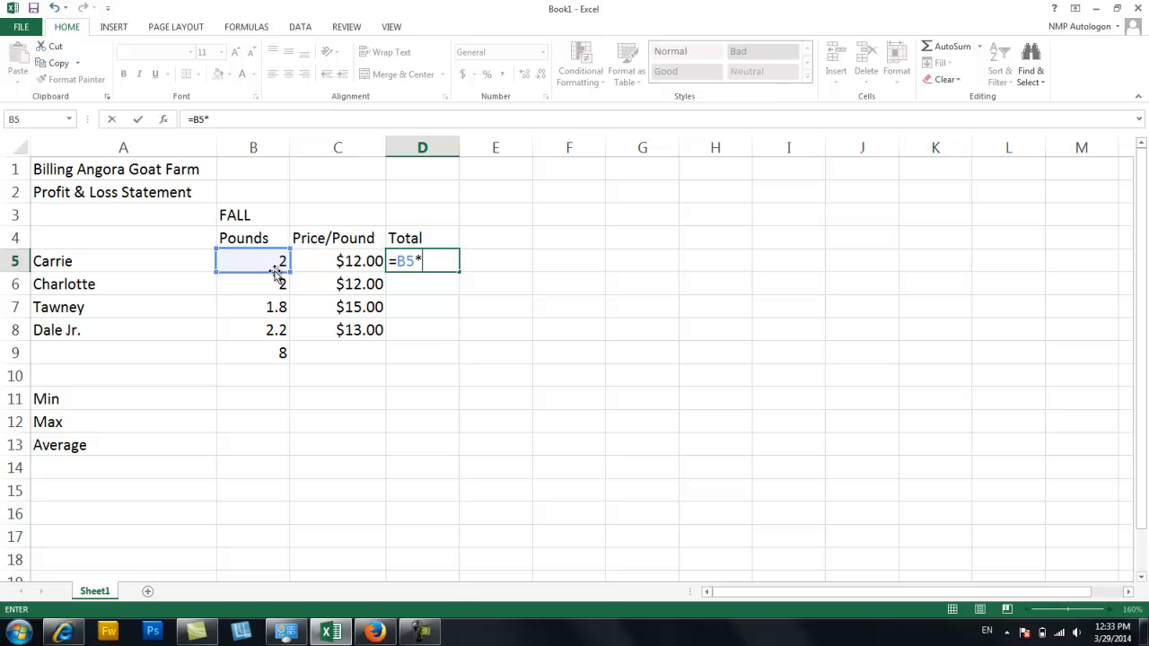
pyautogui.click(337, 260)
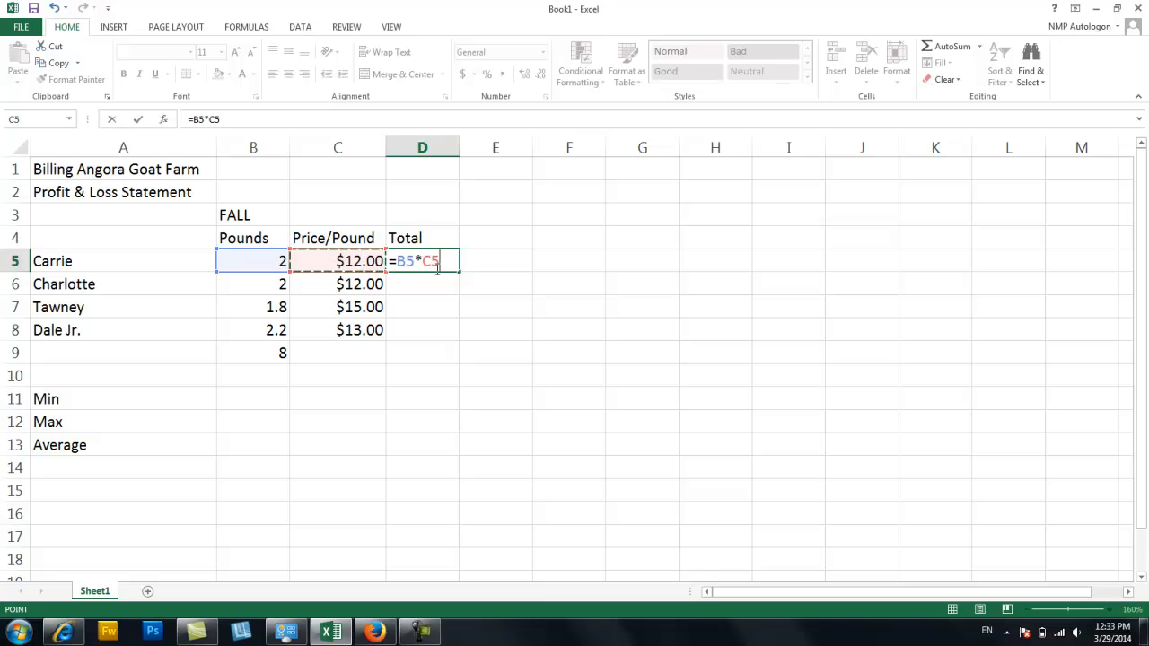
pyautogui.press('Enter')
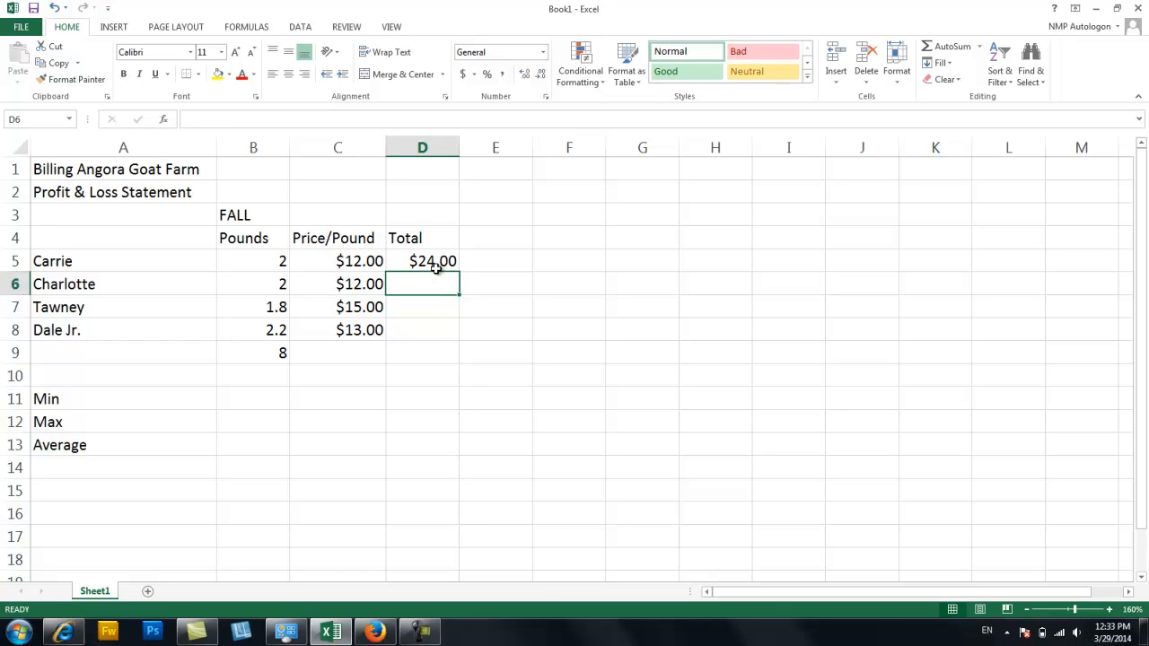
pyautogui.moveTo(437, 276)
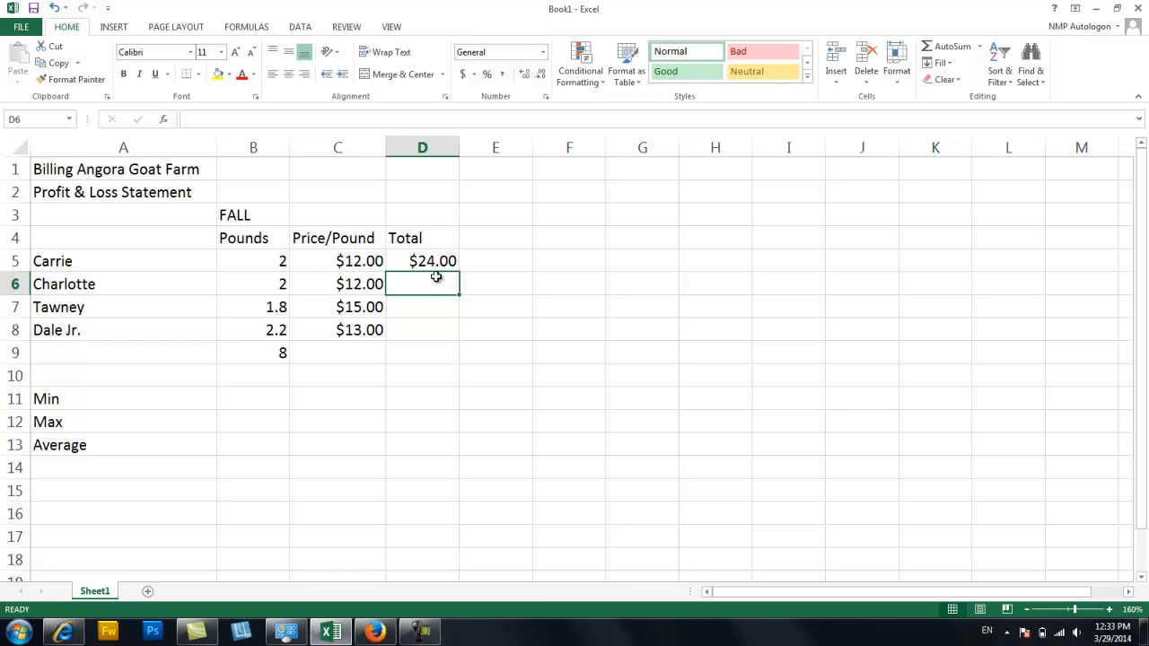
pyautogui.moveTo(470, 282)
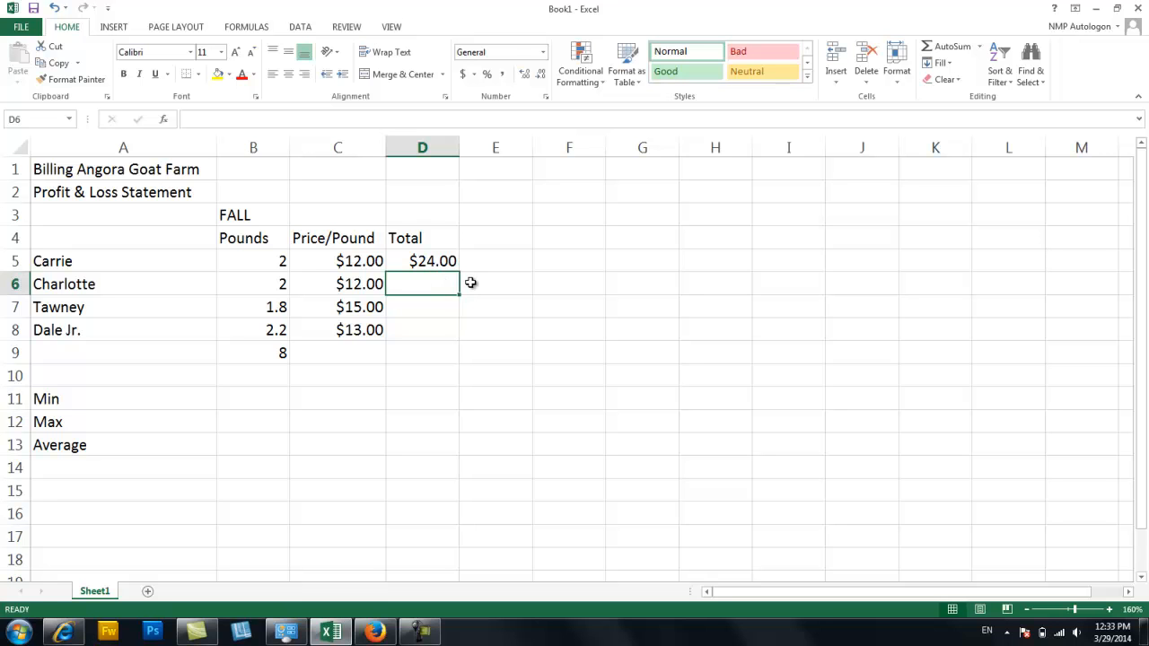
pyautogui.write('=')
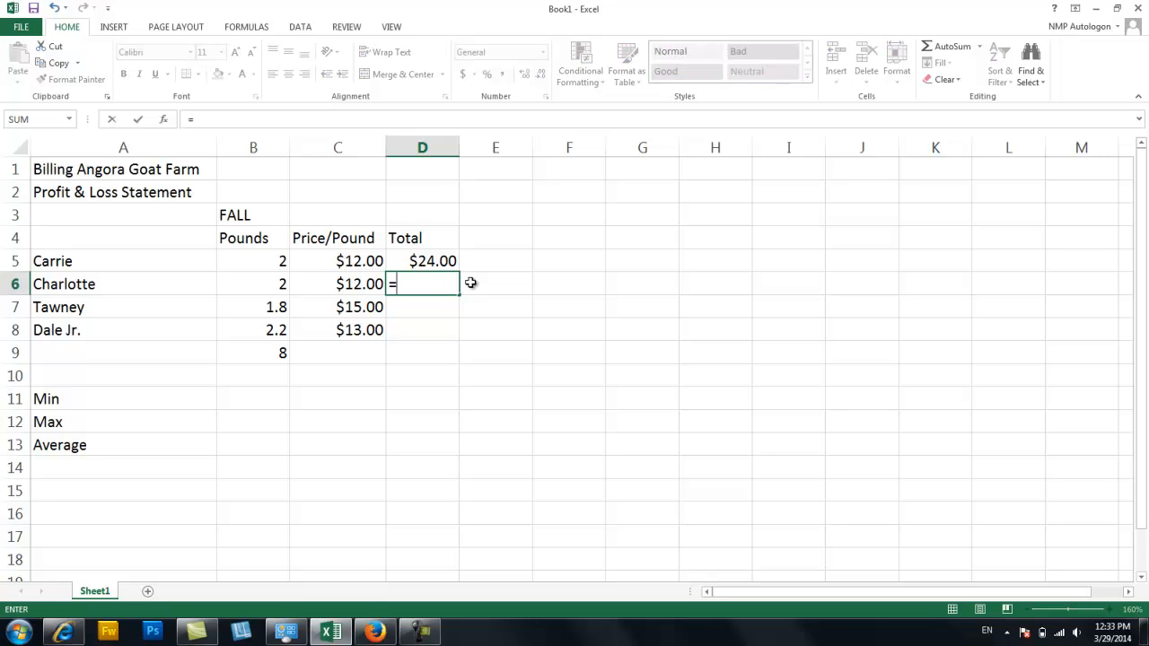
pyautogui.click(254, 284)
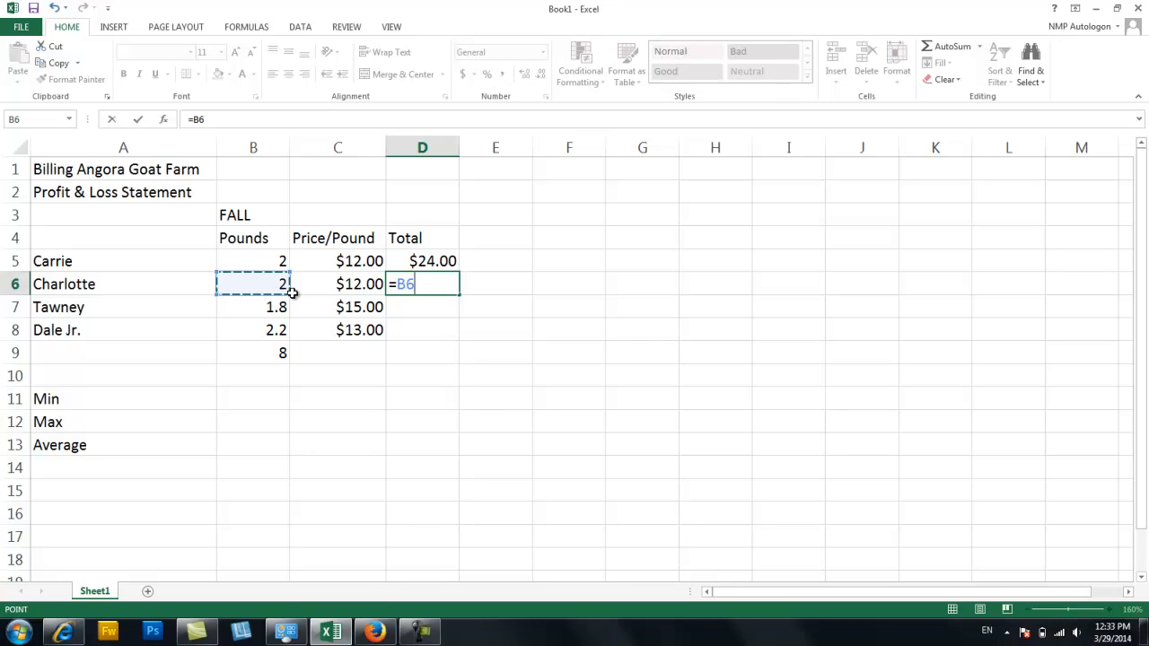
pyautogui.write('*')
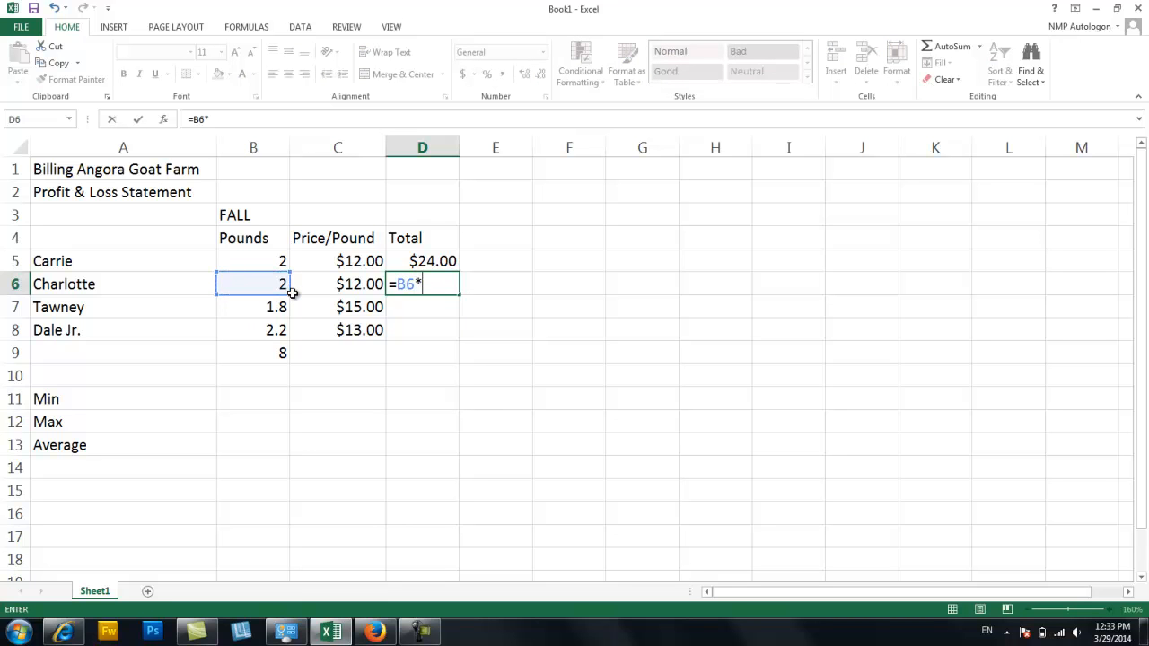
pyautogui.click(337, 284)
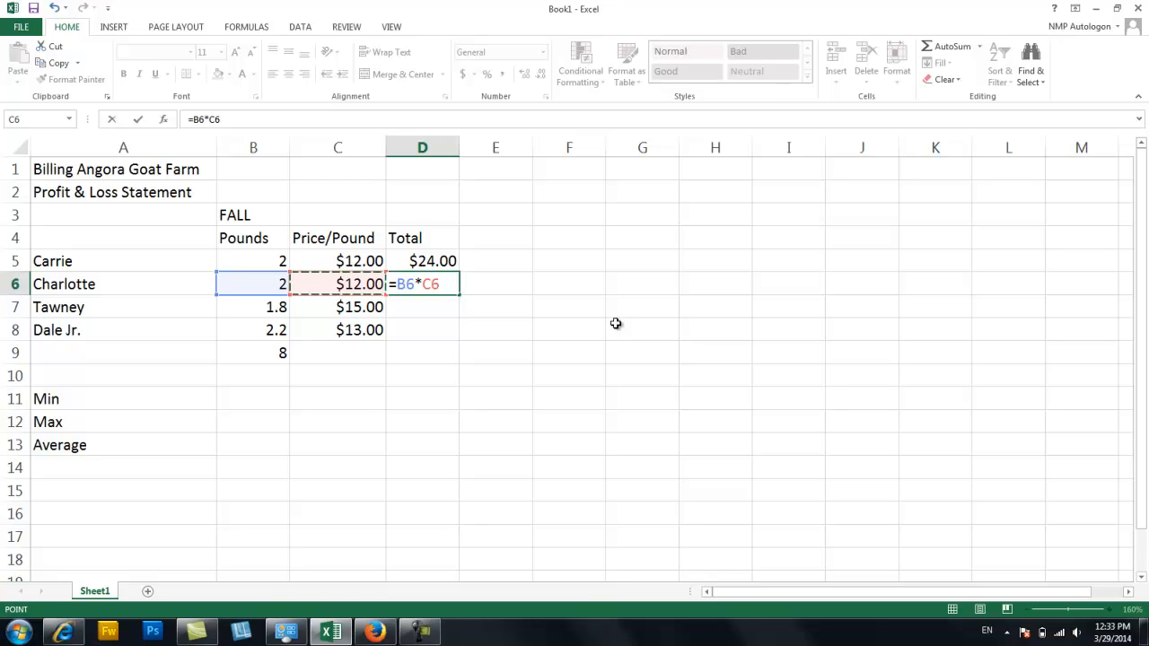
pyautogui.press('Enter')
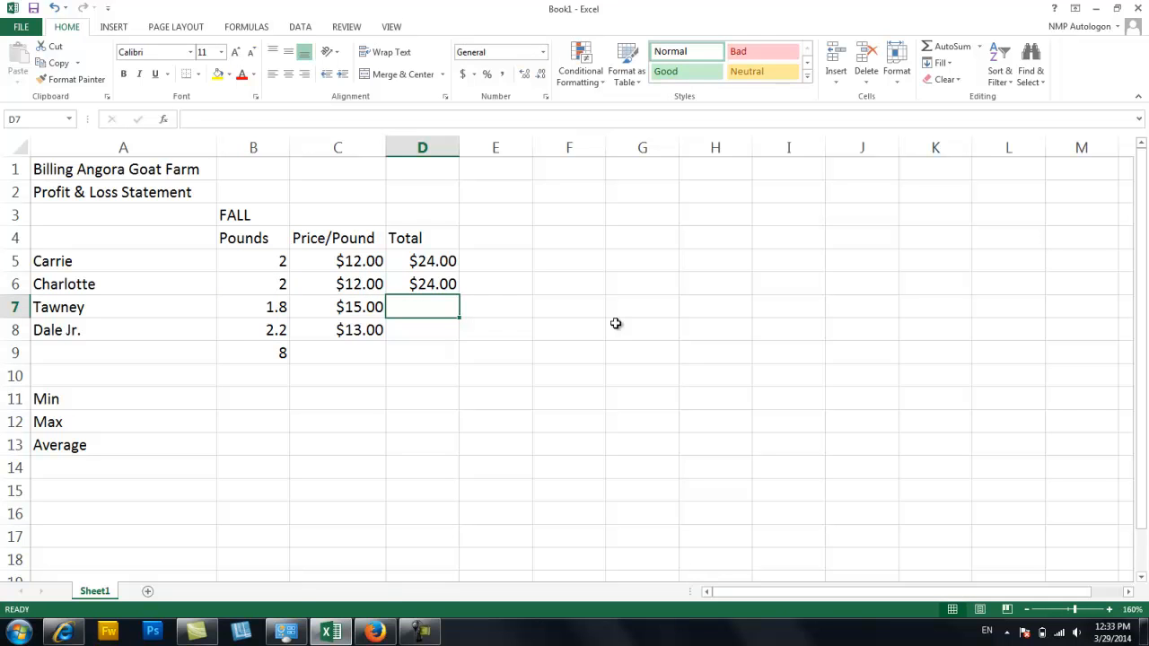
# Step: Compute Tawney's and Dale Jr.'s totals the same way, ending with $28.60 for Dale Jr
pyautogui.write('=')
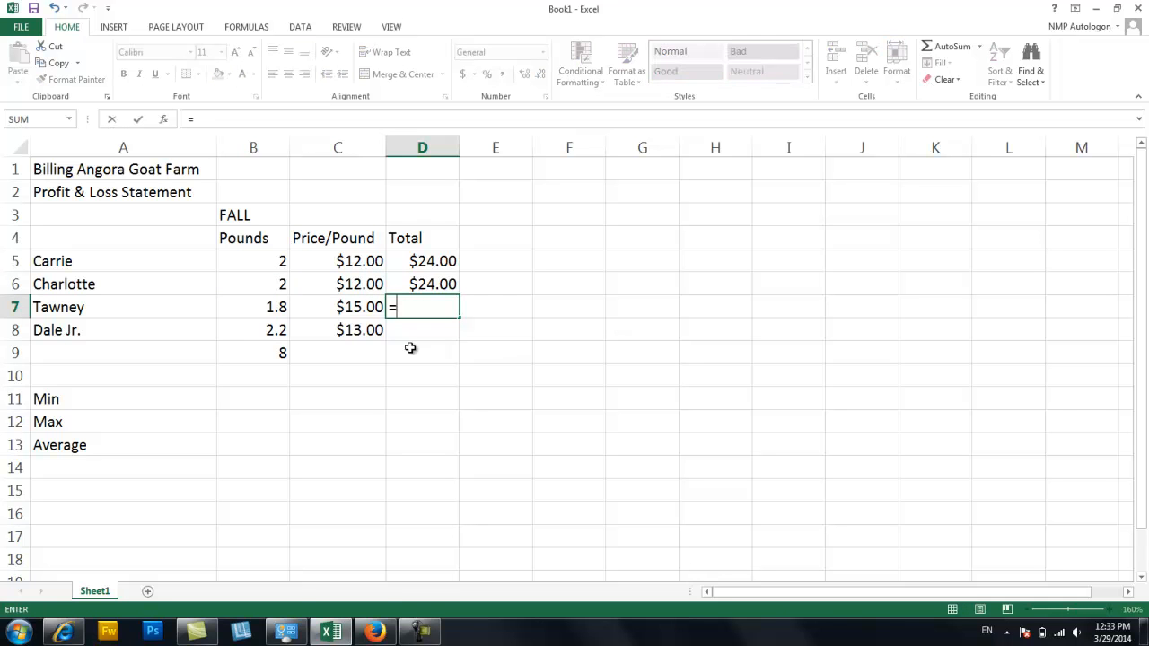
pyautogui.click(253, 307)
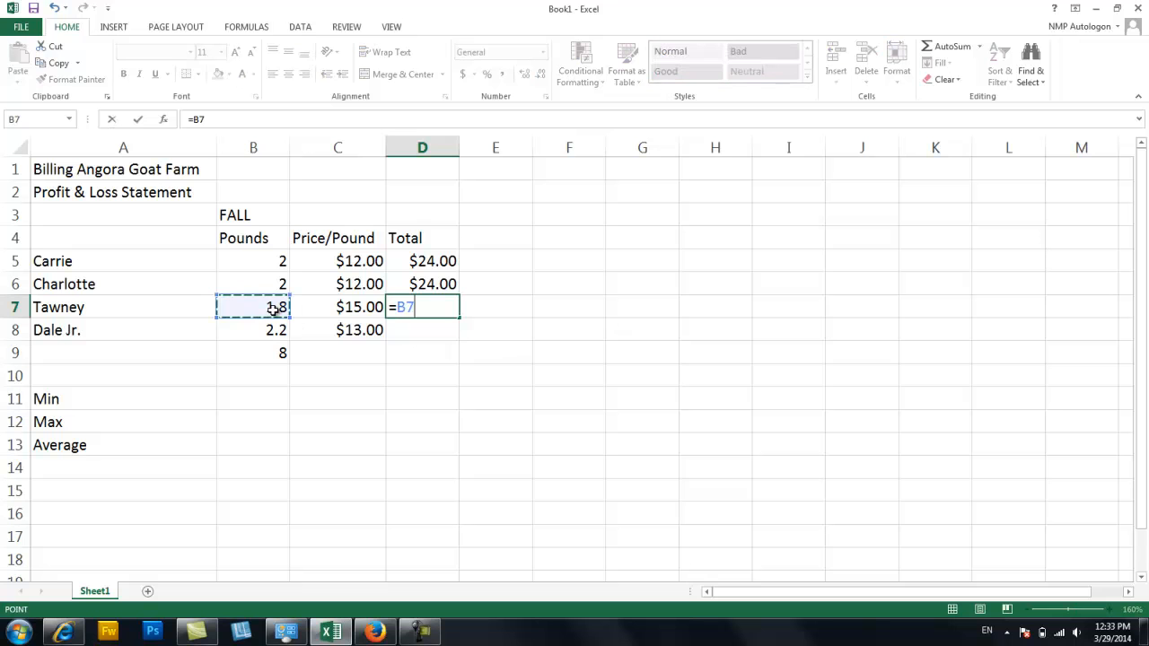
pyautogui.write('*')
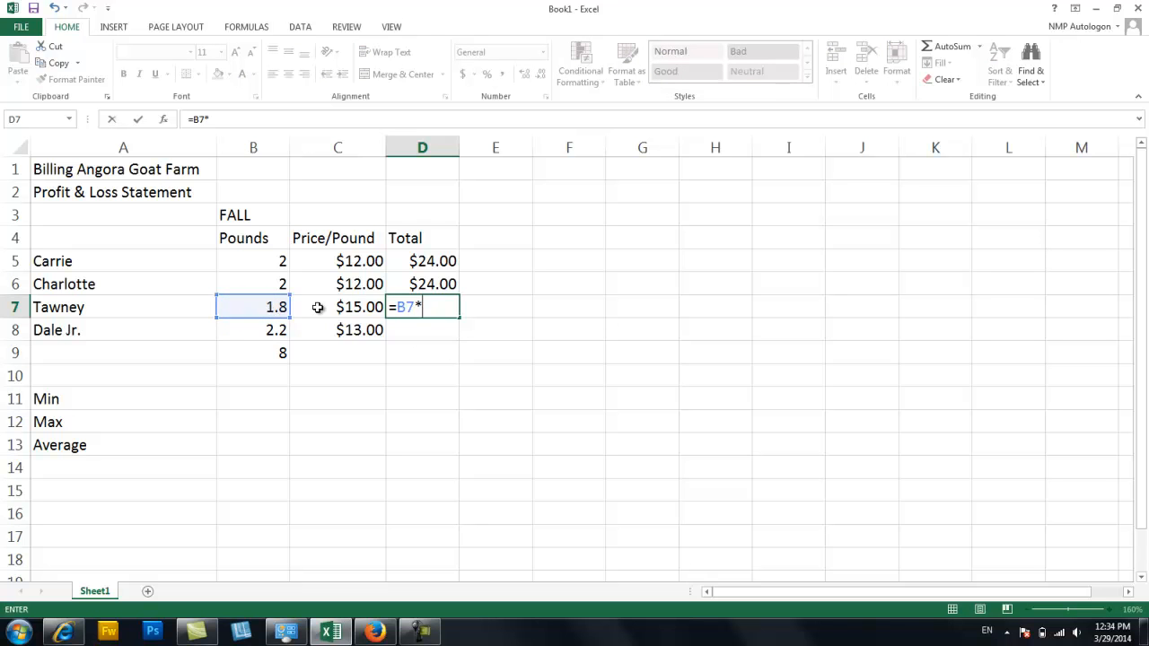
pyautogui.click(338, 306)
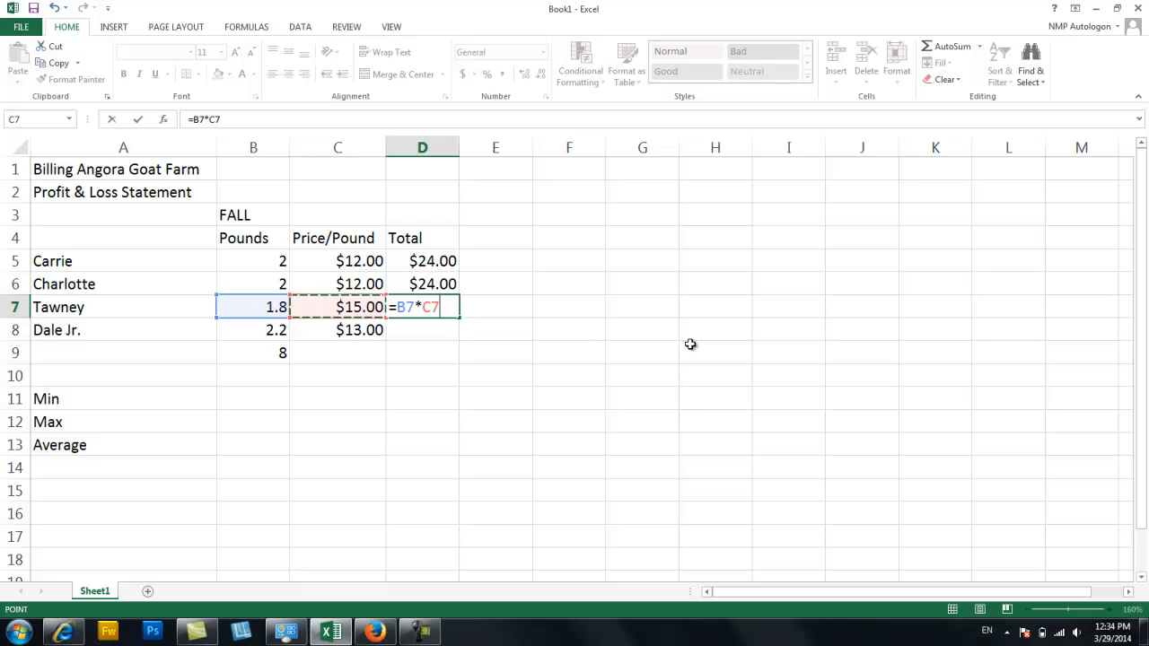
pyautogui.press('Enter')
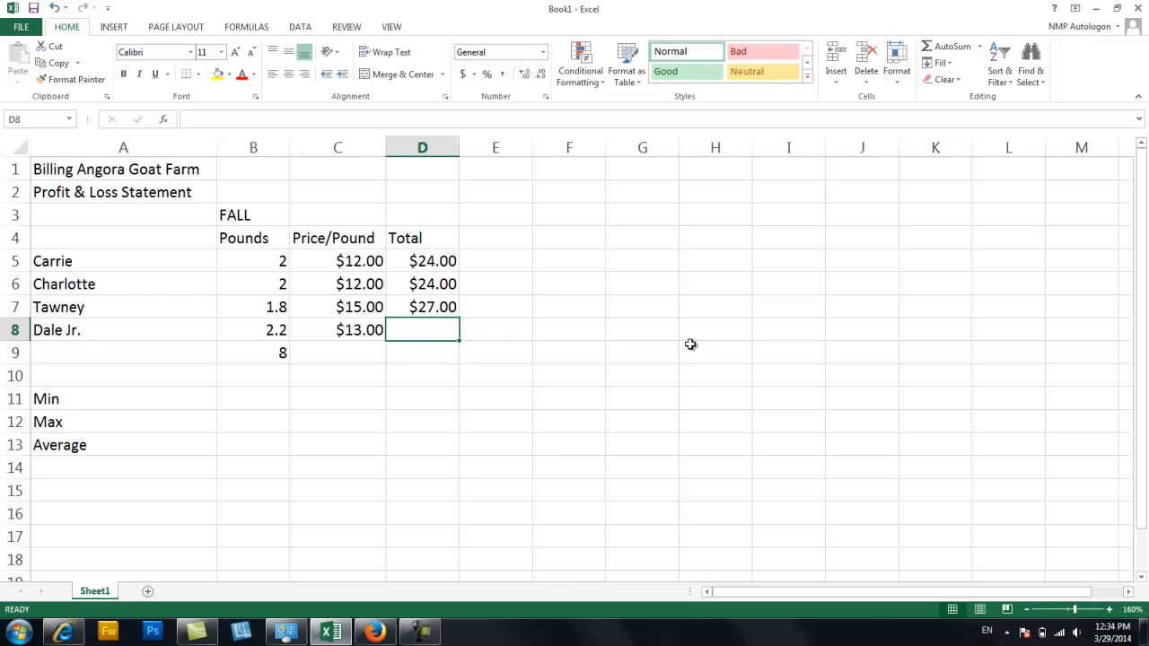
pyautogui.write('=')
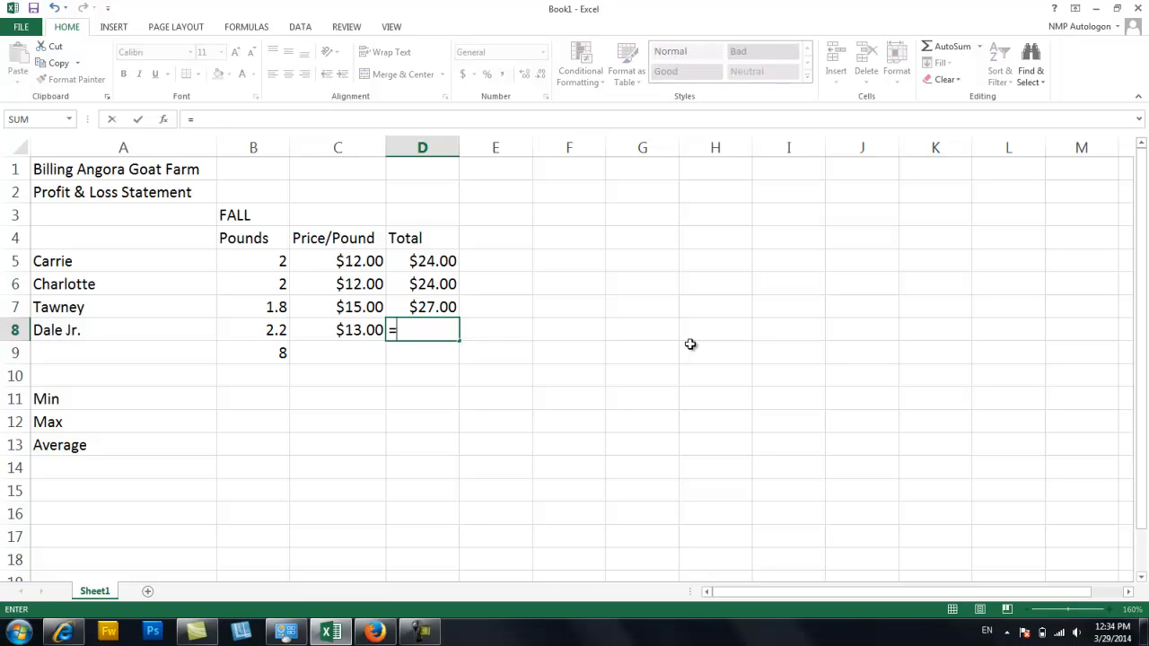
pyautogui.click(253, 331)
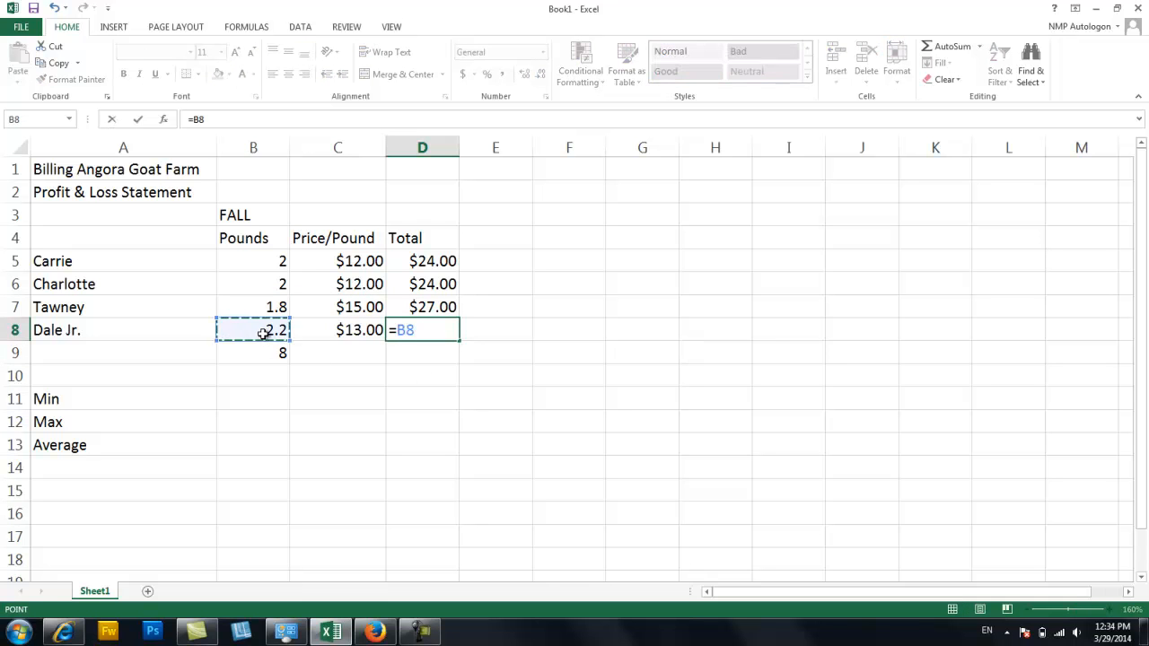
pyautogui.click(345, 330)
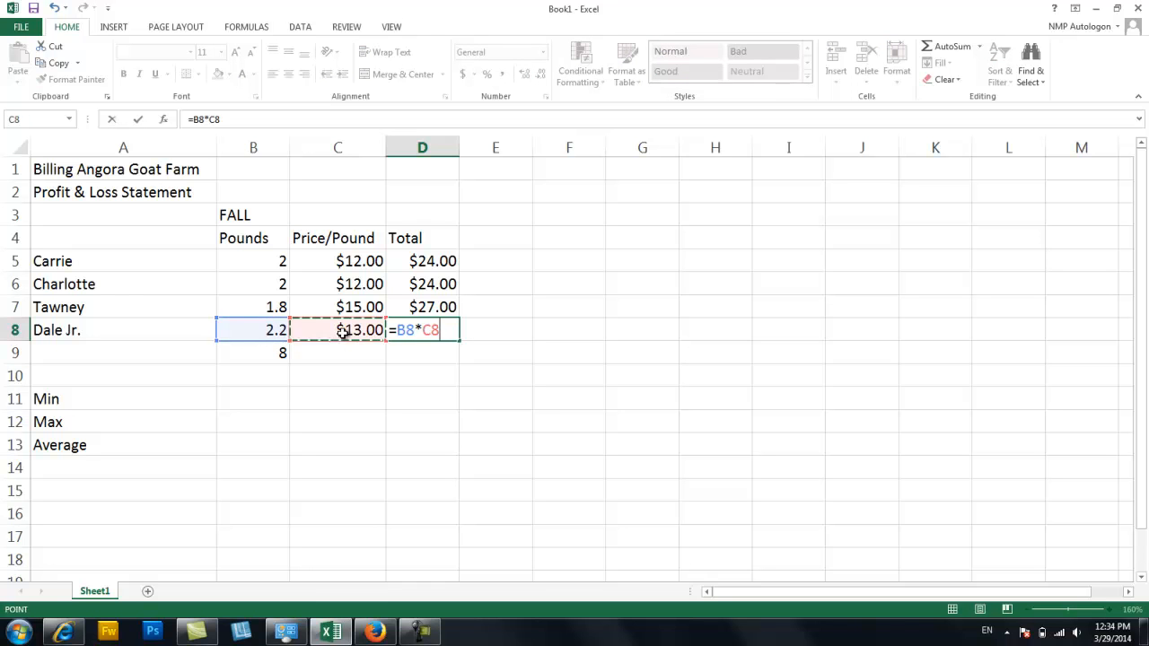
pyautogui.press('Enter')
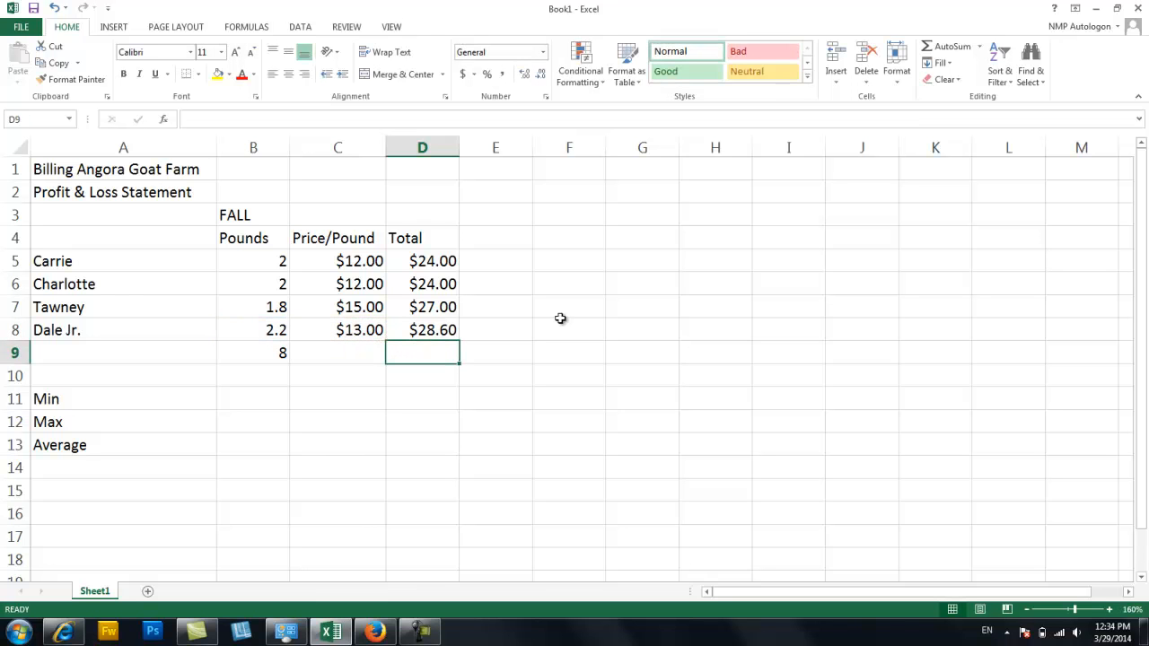
pyautogui.moveTo(430, 261)
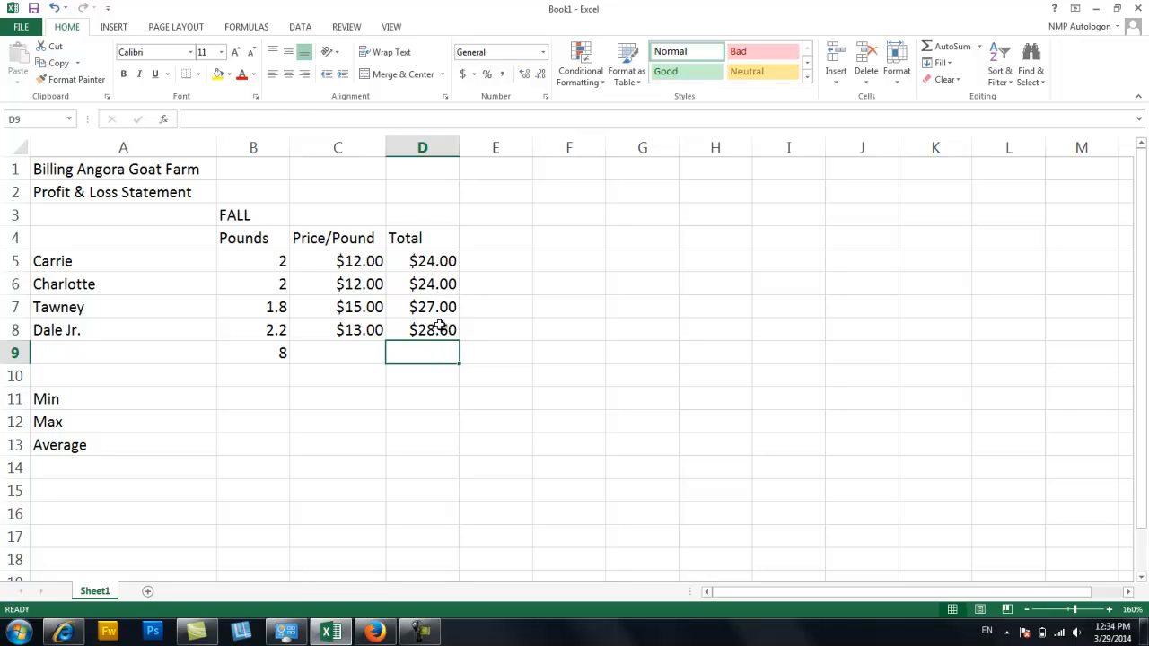
pyautogui.moveTo(434, 338)
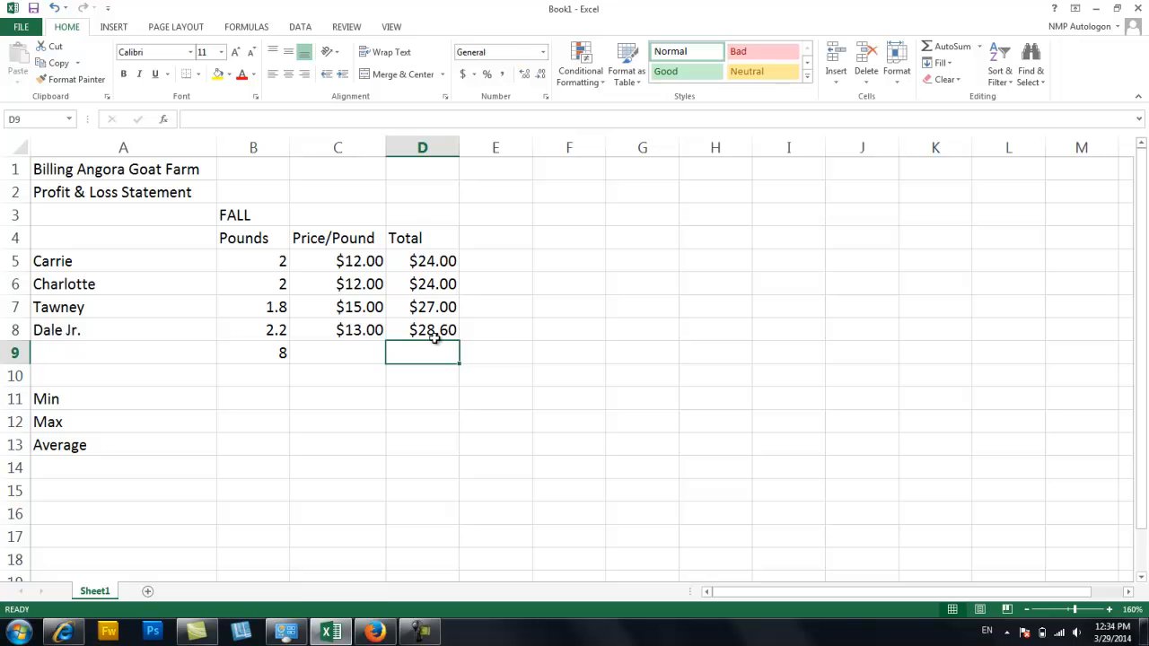
pyautogui.moveTo(265, 361)
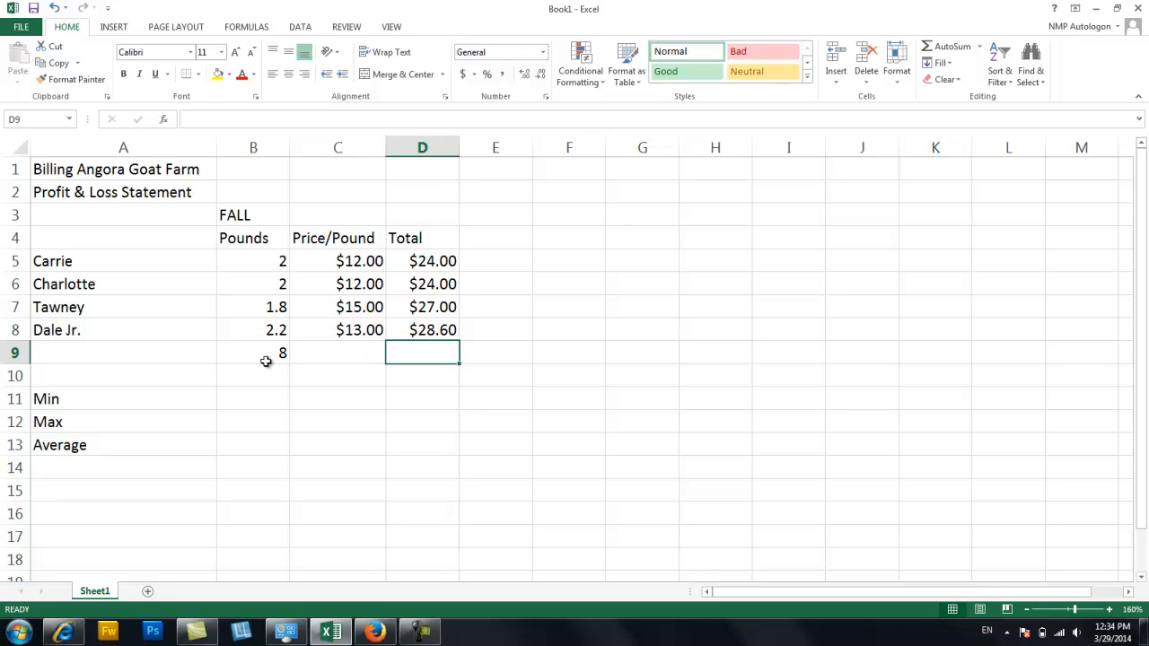
pyautogui.click(252, 352)
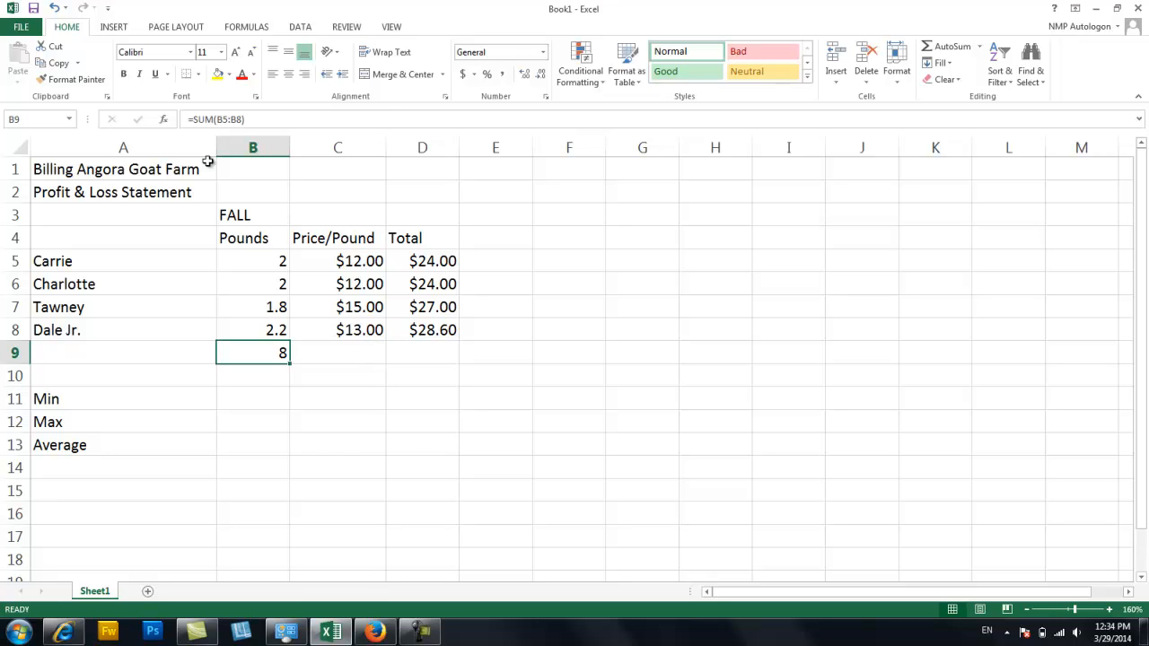
pyautogui.moveTo(241, 136)
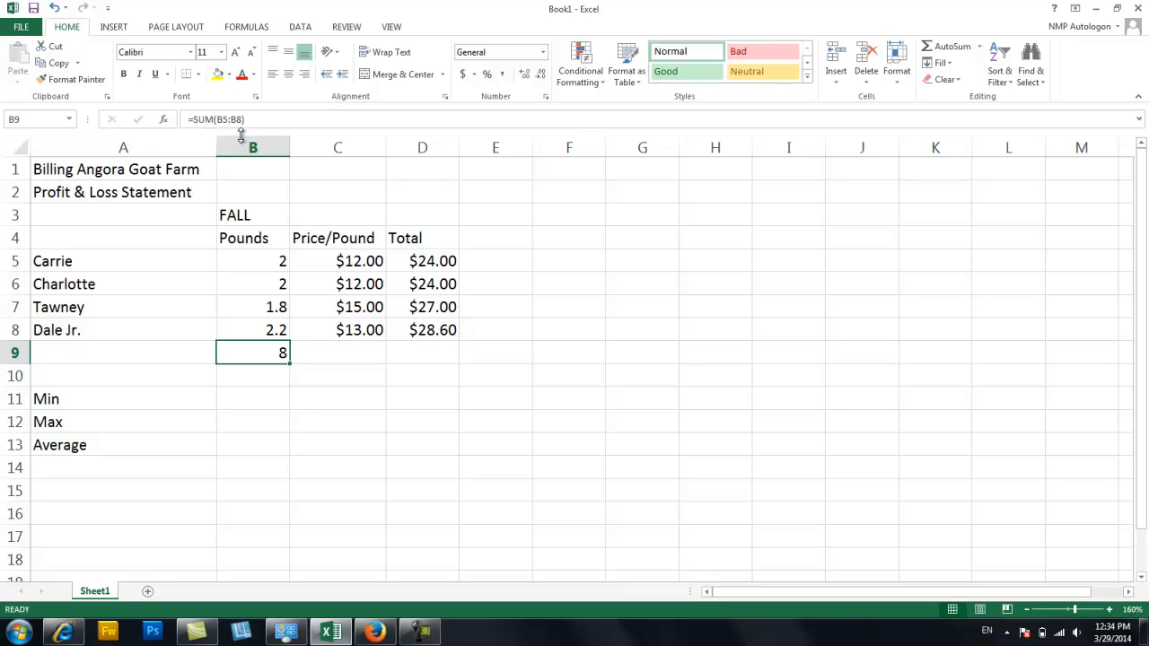
pyautogui.click(422, 353)
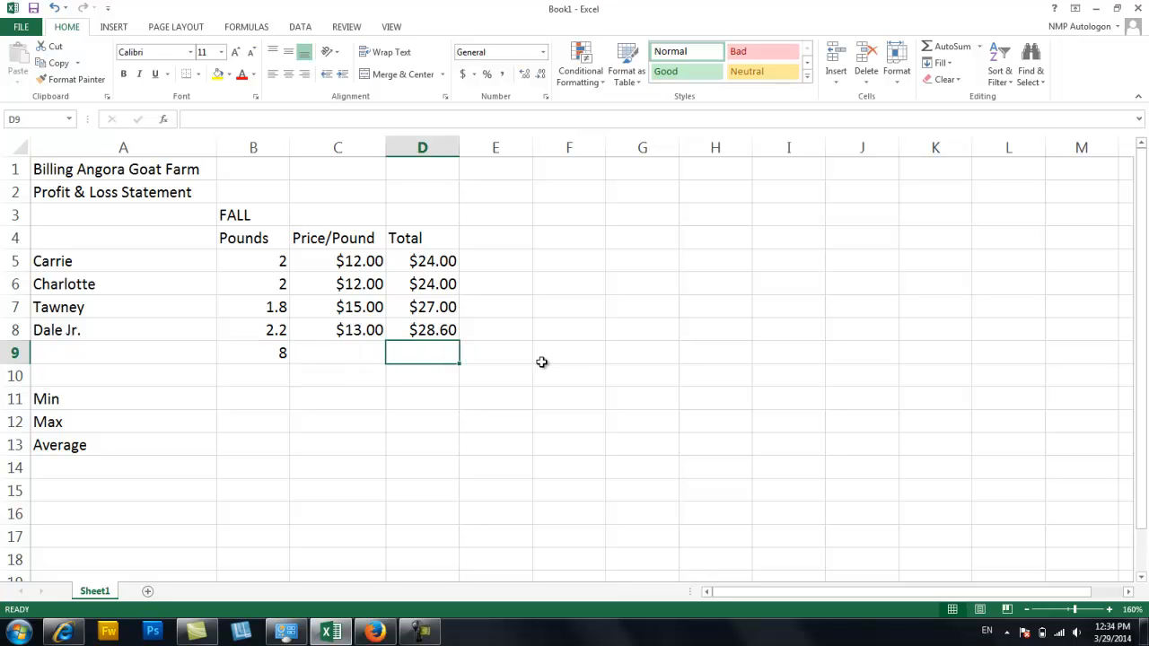
# Step: Sum the four goats' totals in D5:D8 to give a FALL income of $103.60
pyautogui.write('=su')
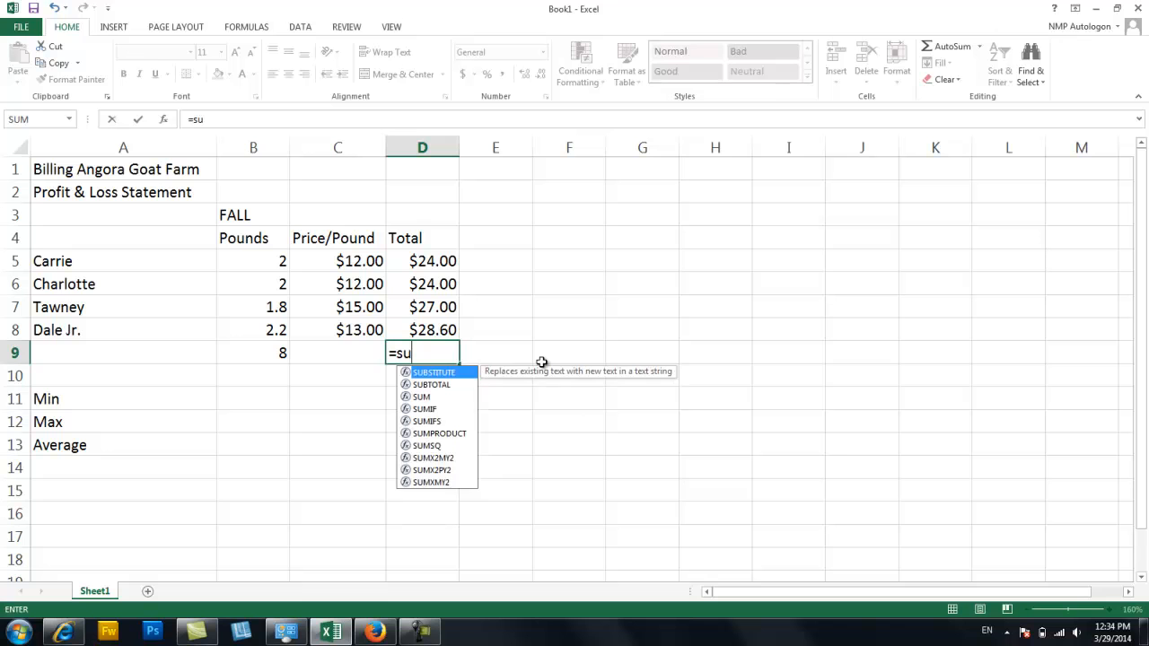
pyautogui.write('m(')
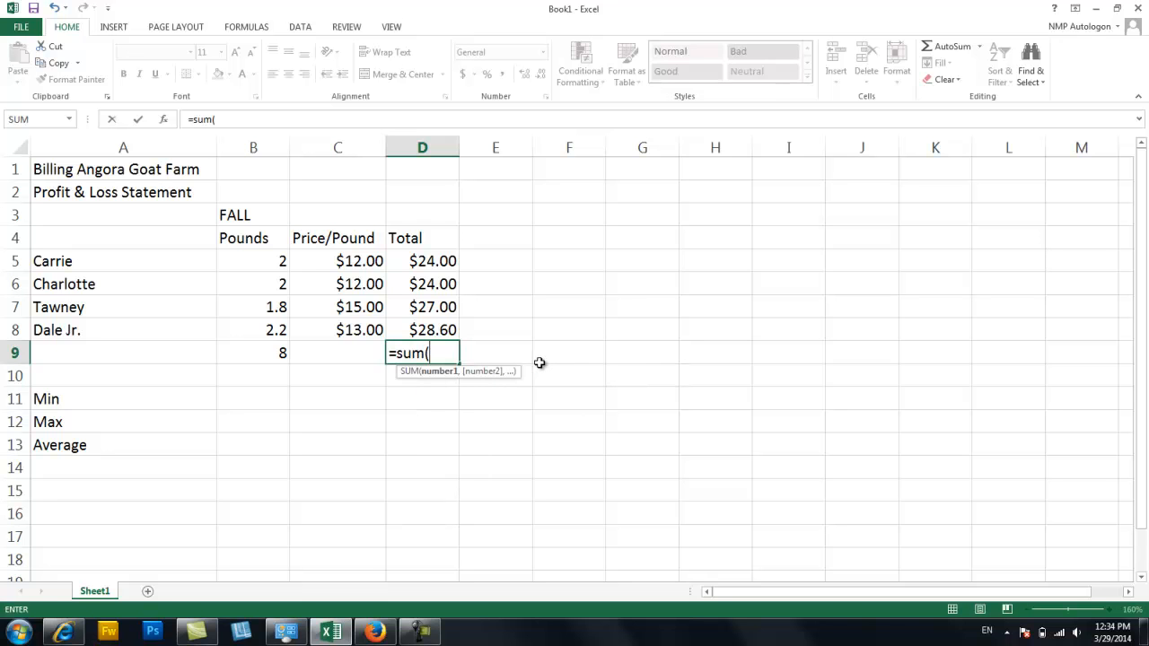
pyautogui.click(422, 261)
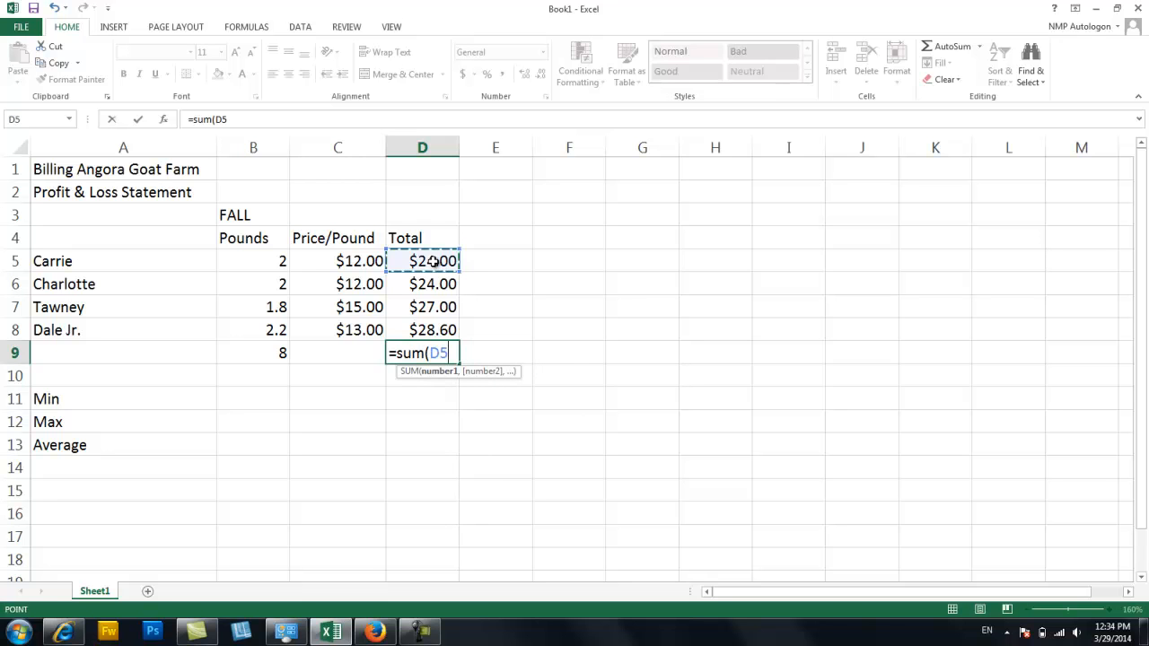
pyautogui.moveTo(422, 260); pyautogui.dragTo(422, 330)
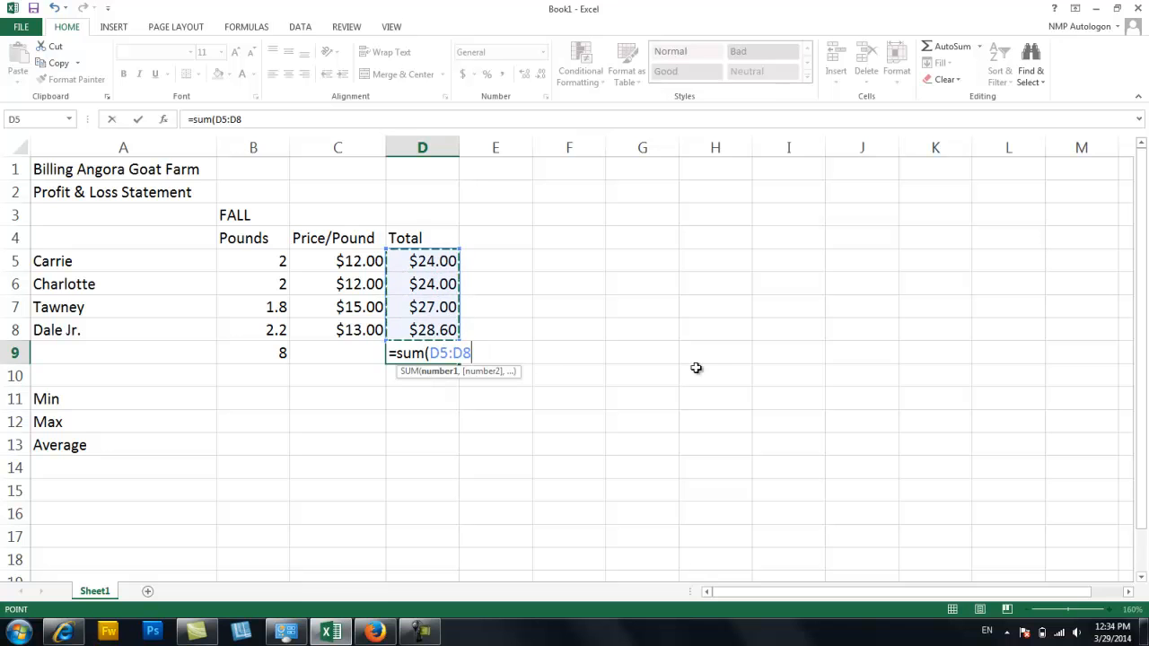
pyautogui.moveTo(728, 372)
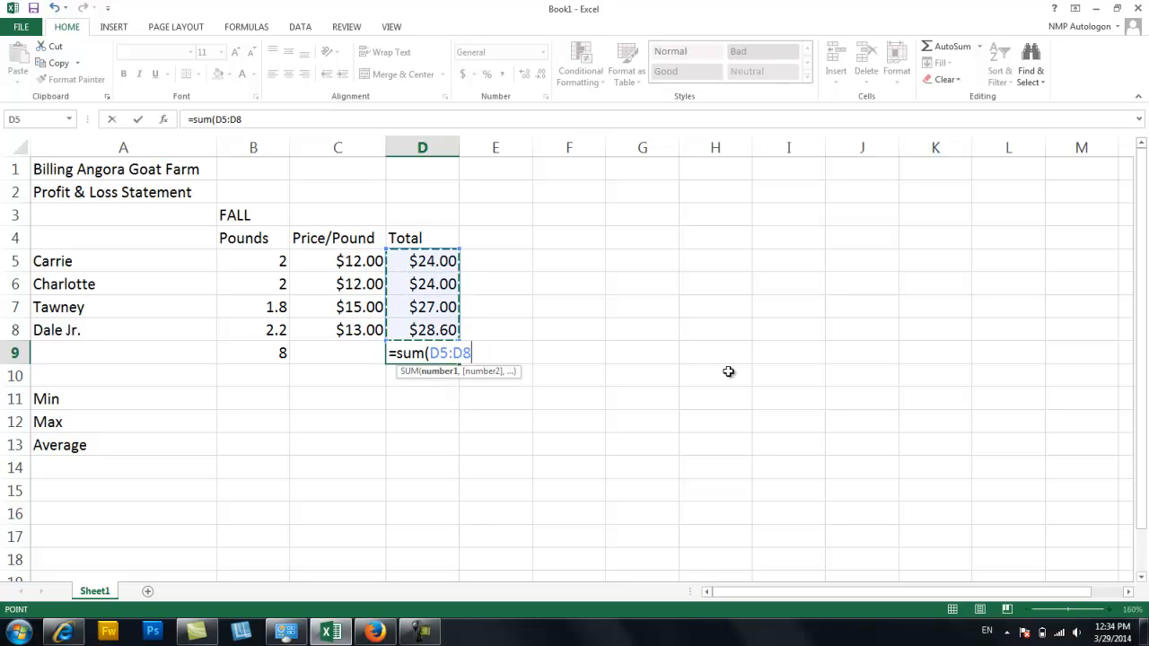
pyautogui.press('Enter')
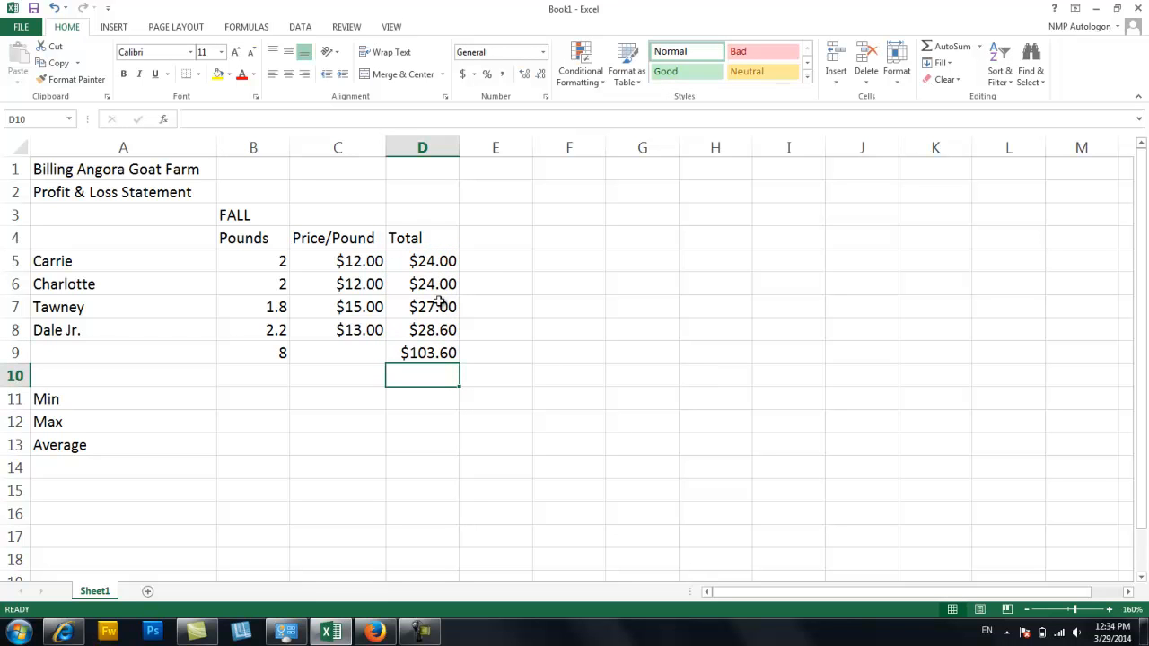
pyautogui.click(422, 260)
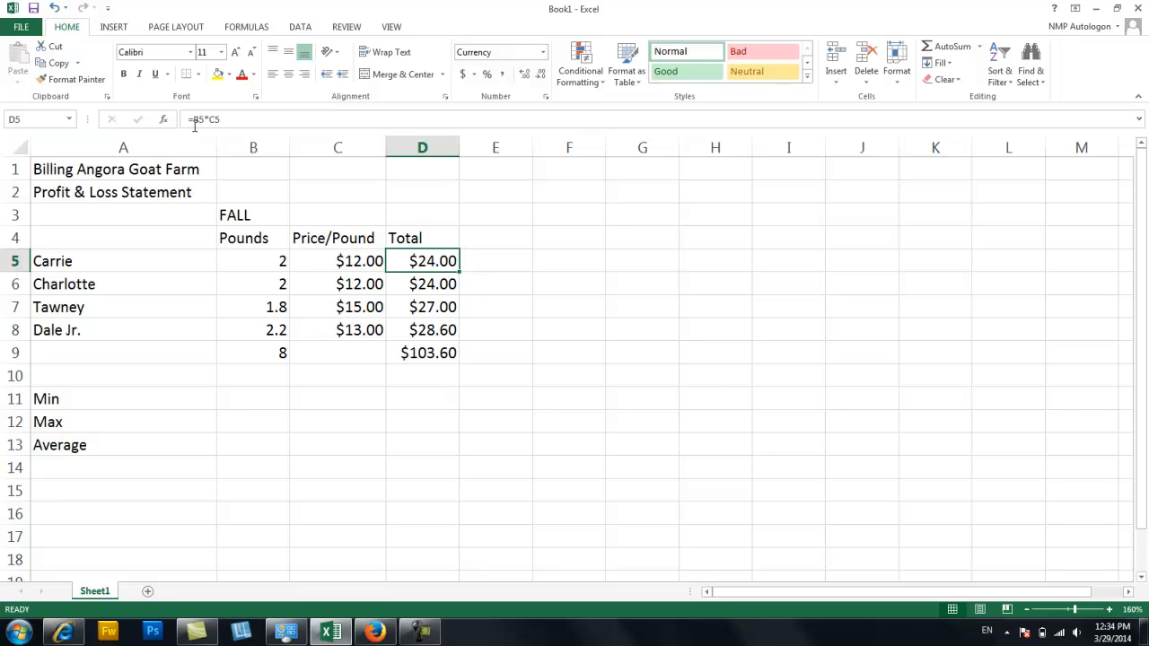
pyautogui.moveTo(207, 120)
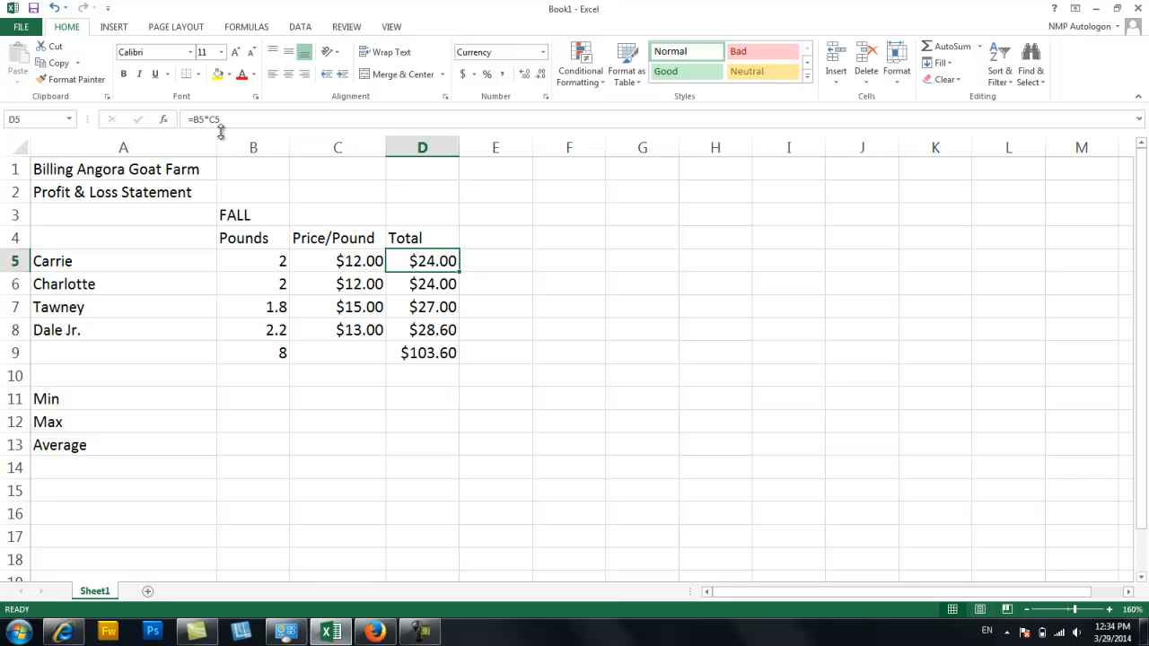
pyautogui.moveTo(201, 132)
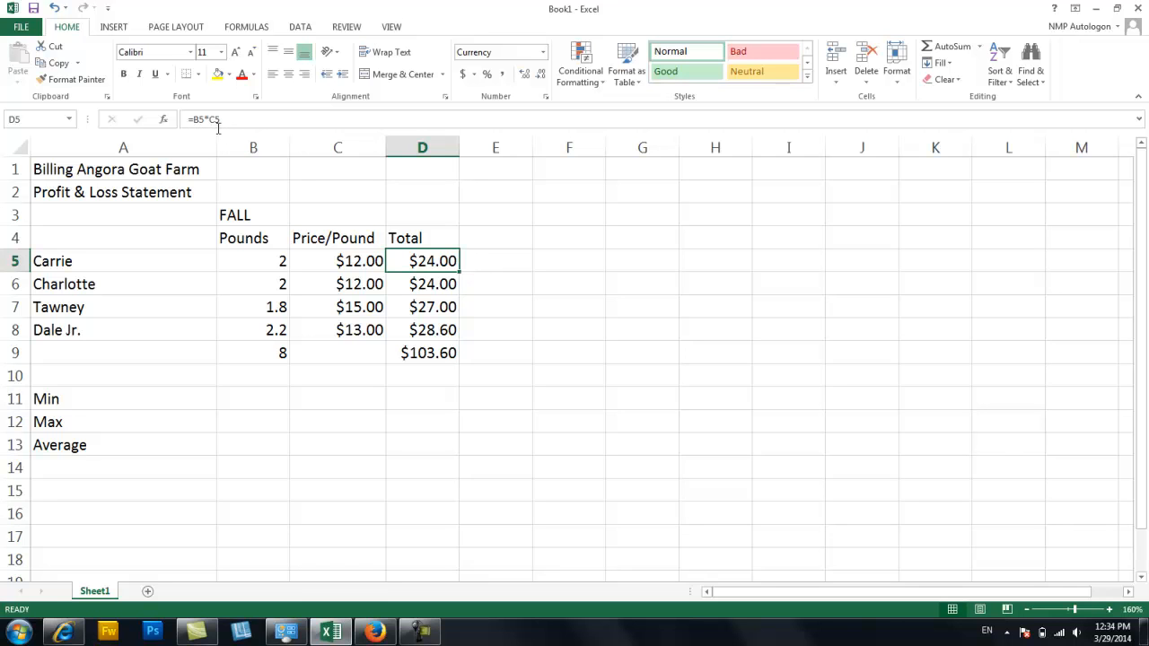
pyautogui.click(423, 353)
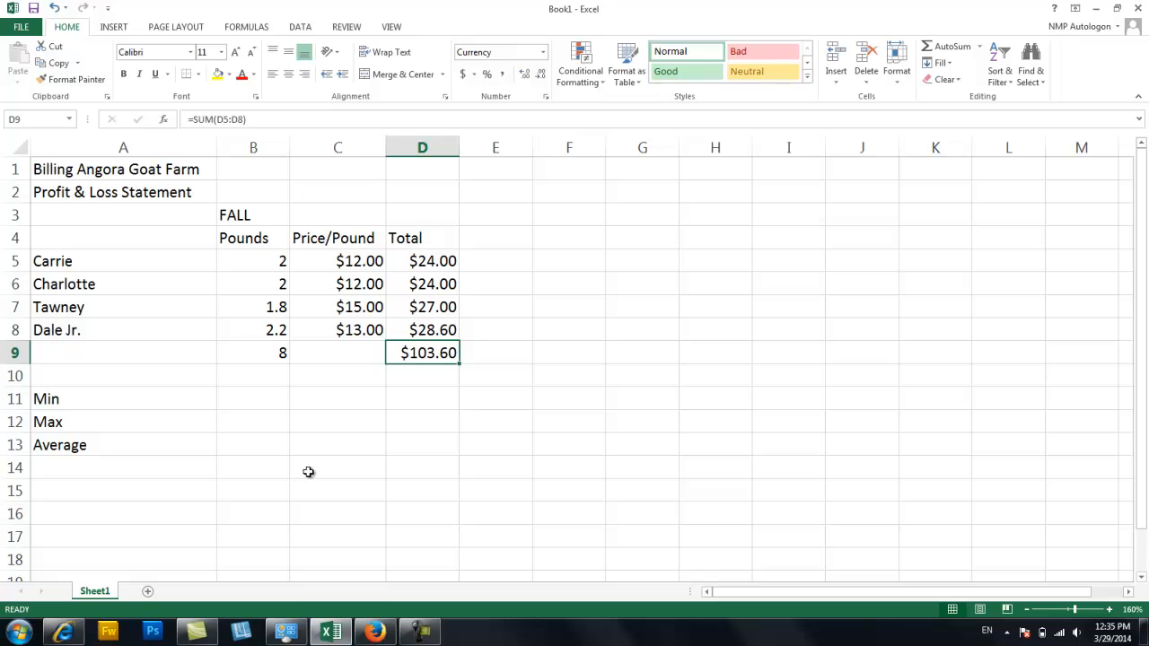
pyautogui.moveTo(90, 445)
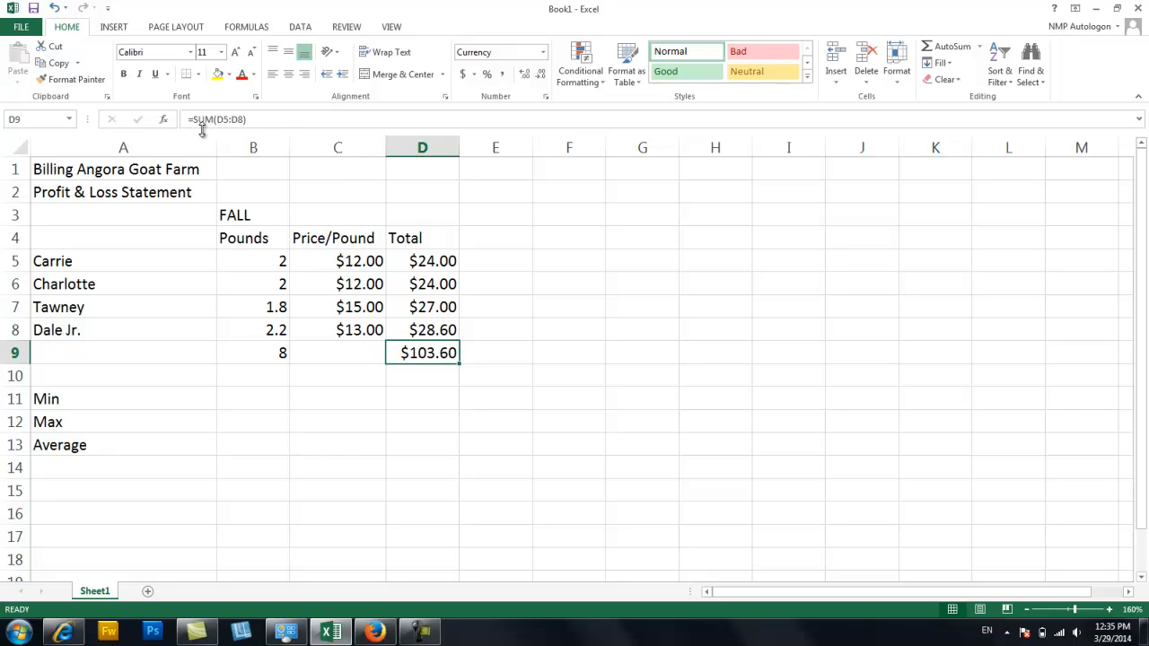
pyautogui.moveTo(208, 129)
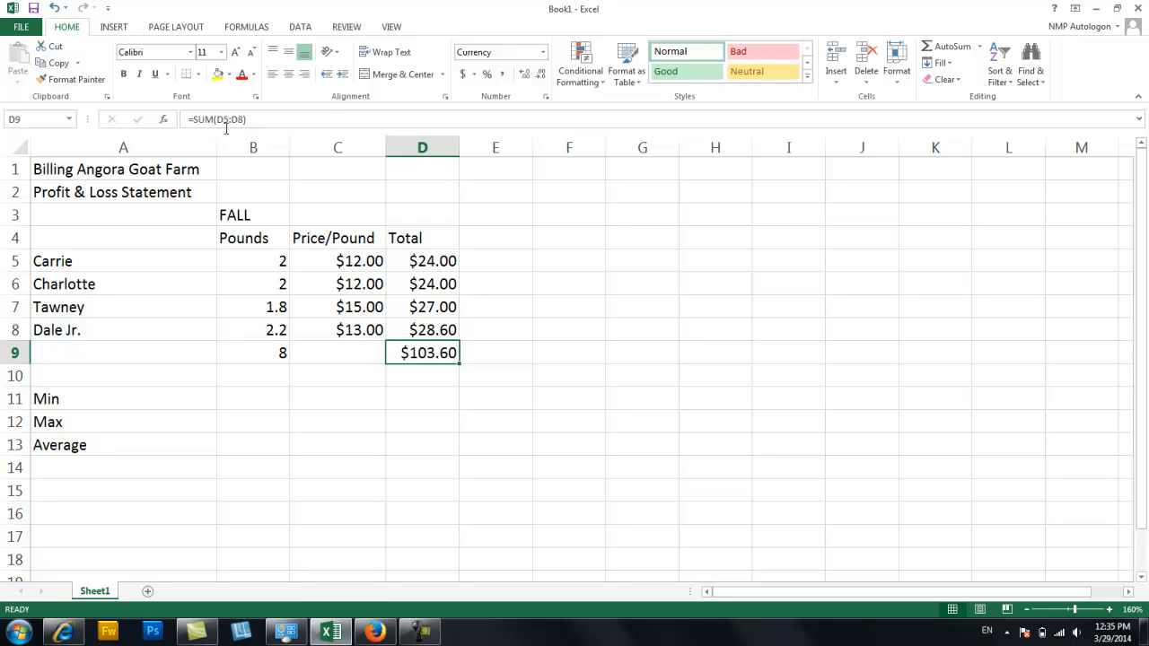
pyautogui.moveTo(216, 130)
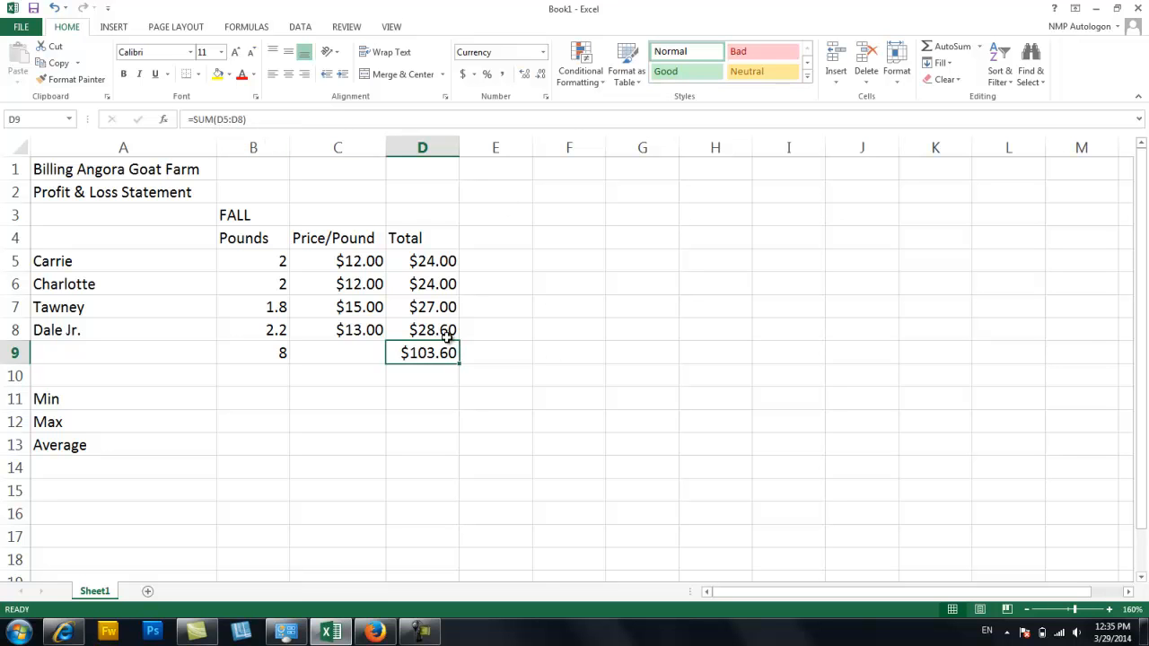
pyautogui.click(422, 330)
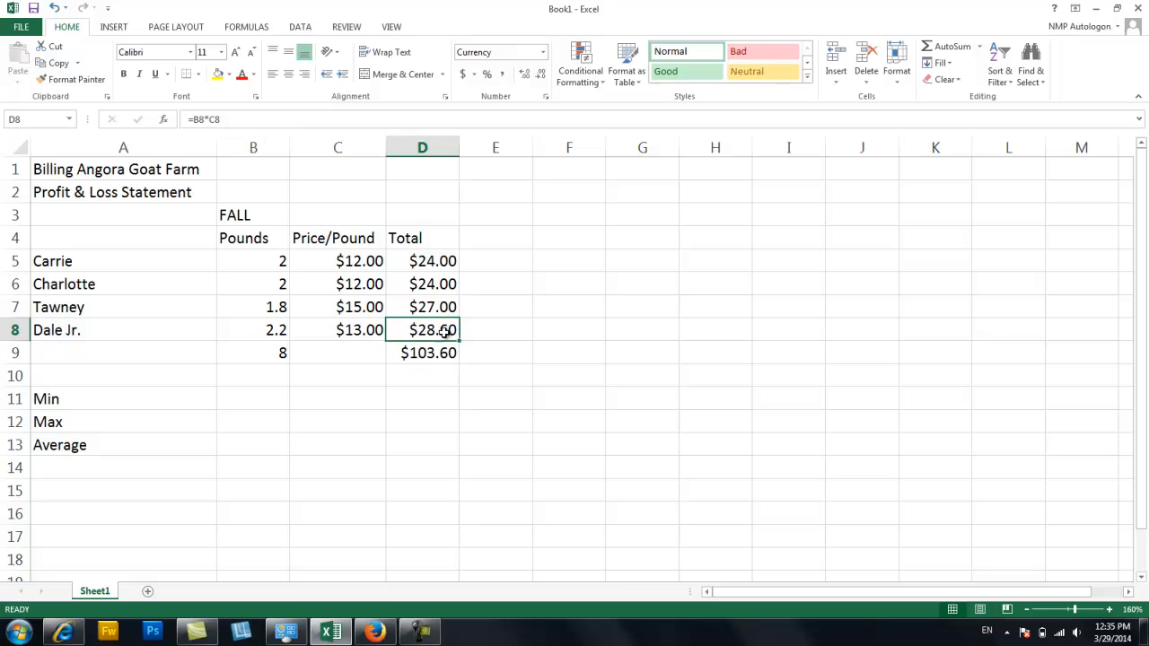
pyautogui.moveTo(264, 340)
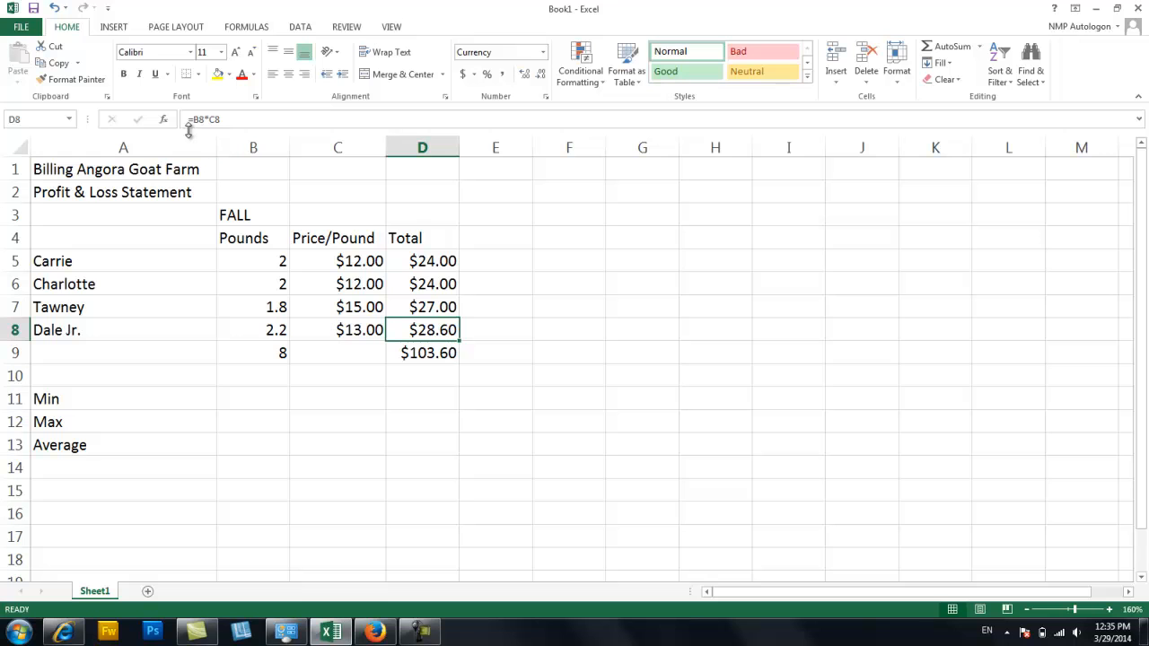
pyautogui.moveTo(199, 127)
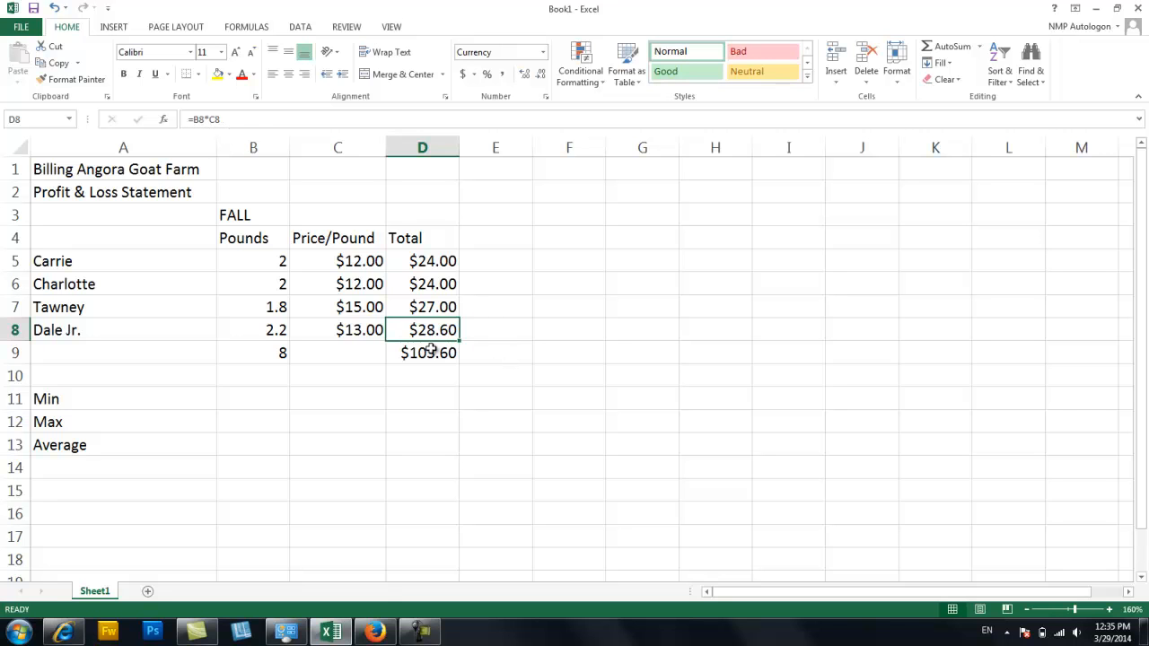
pyautogui.click(422, 352)
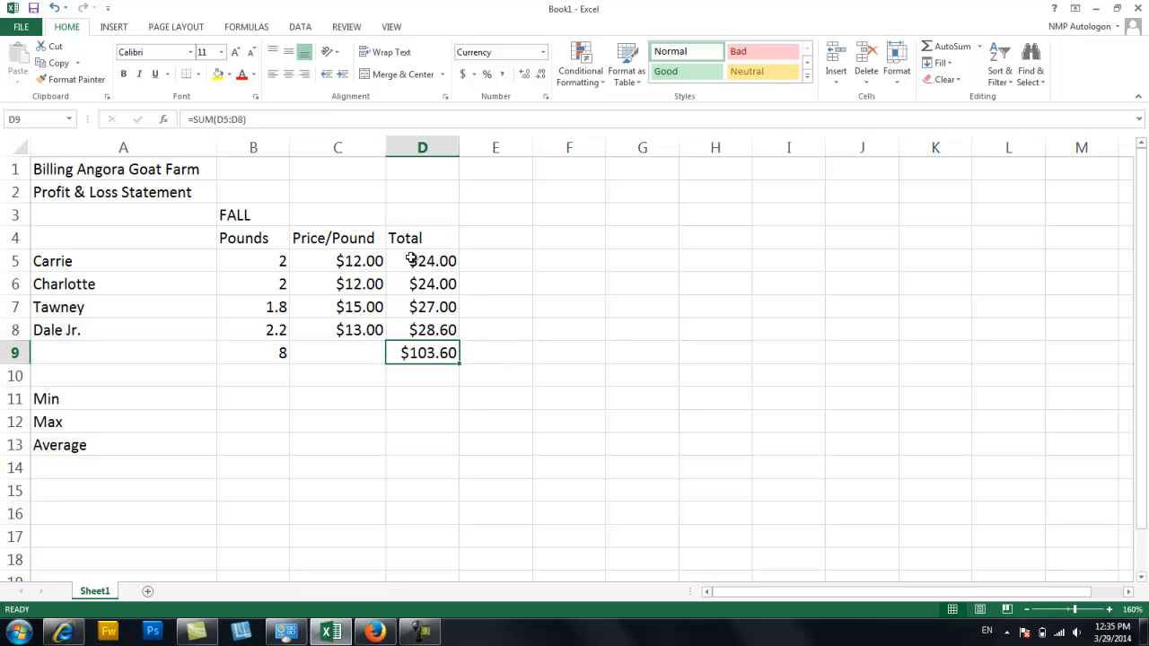
pyautogui.moveTo(406, 330)
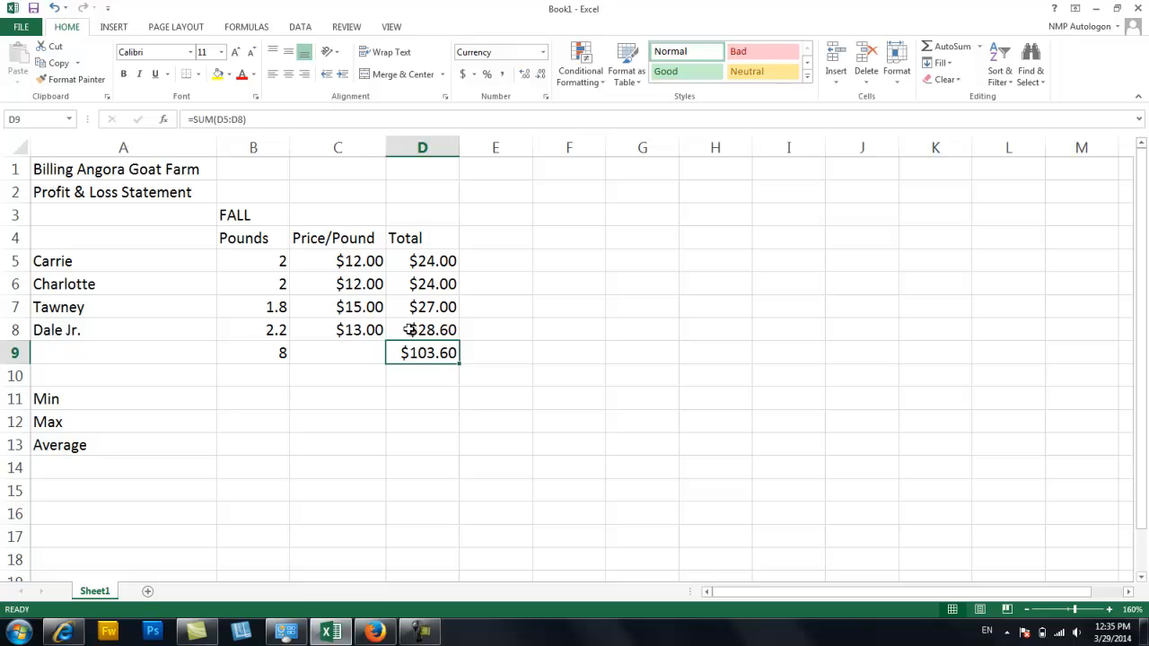
pyautogui.moveTo(201, 132)
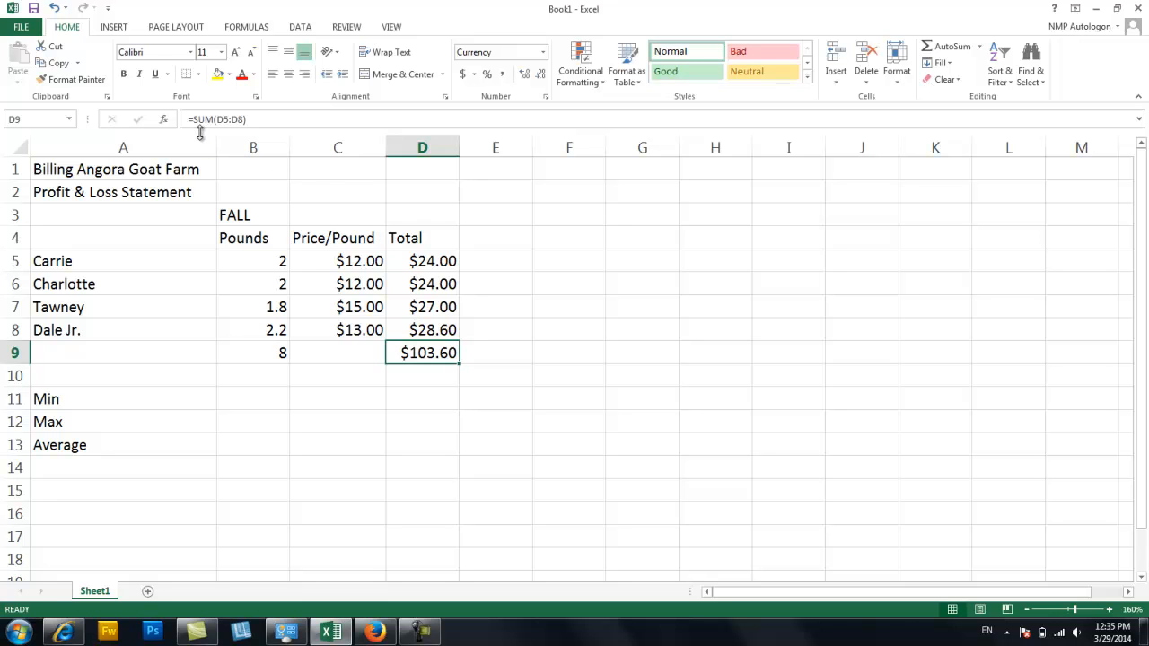
pyautogui.moveTo(204, 133)
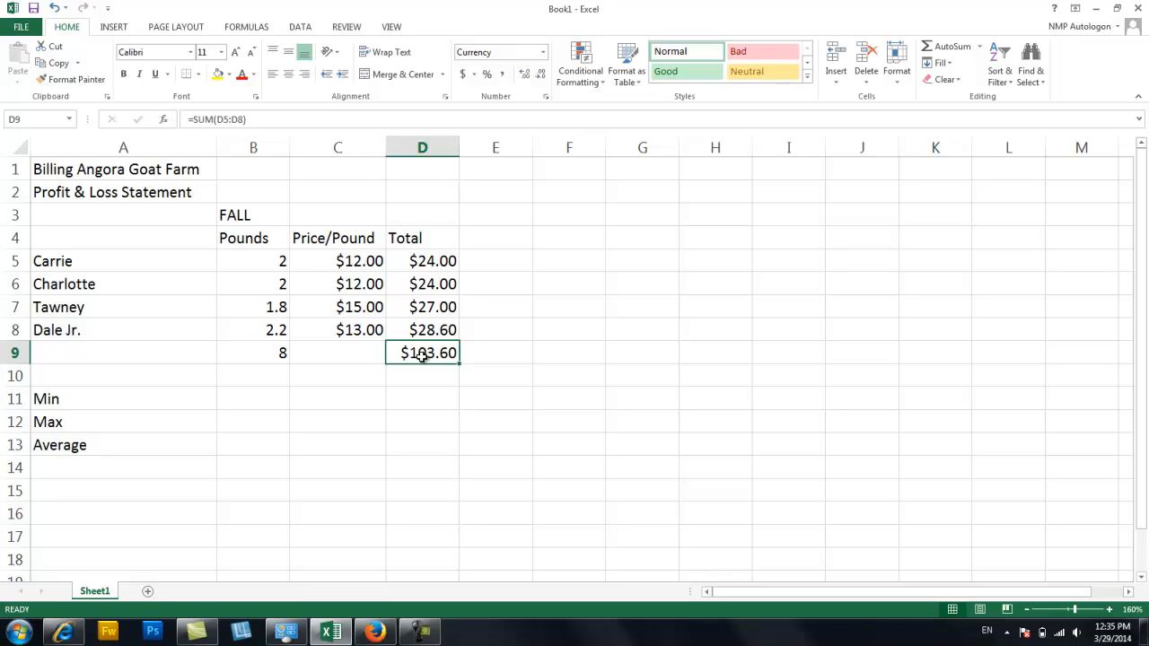
pyautogui.moveTo(287, 263)
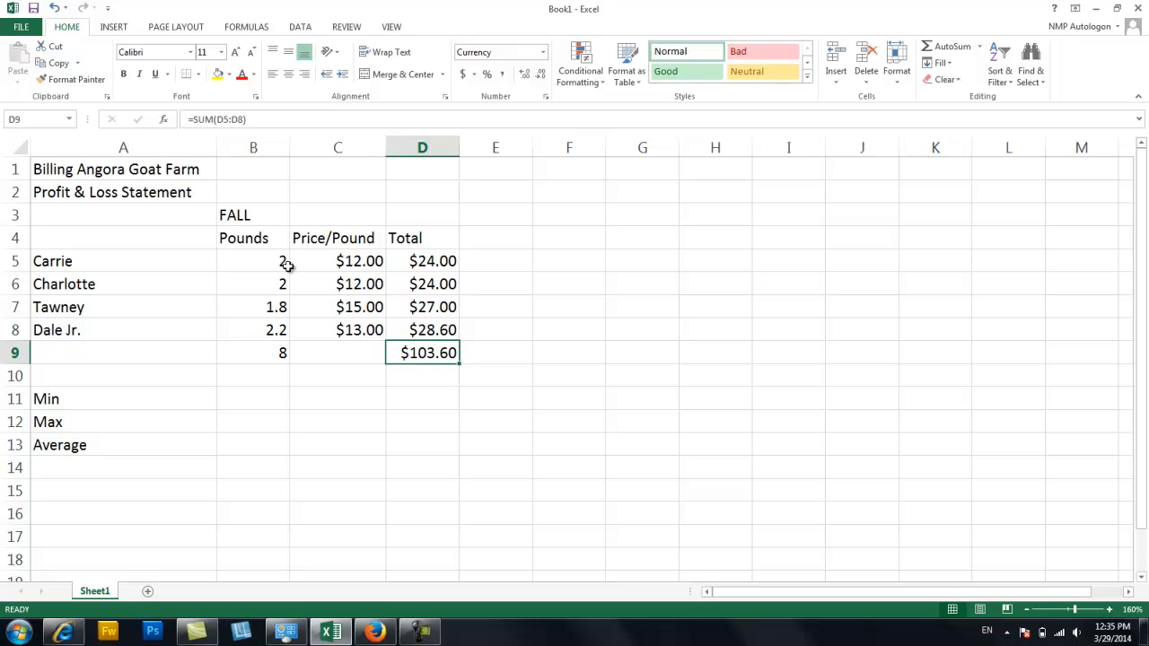
pyautogui.click(422, 213)
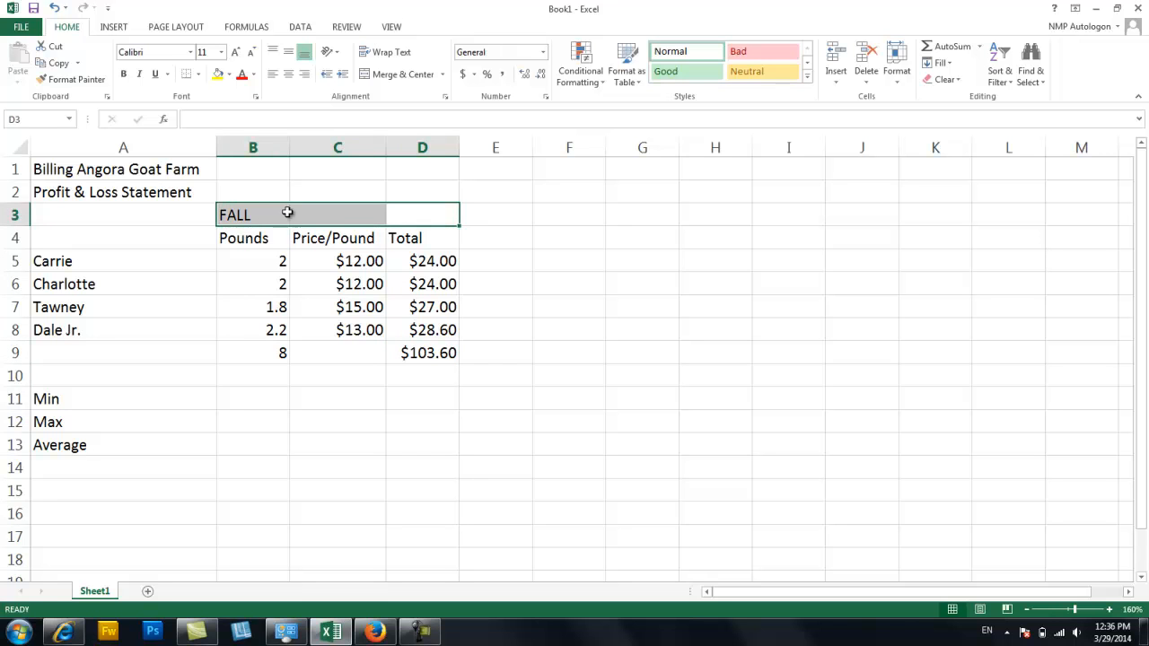
pyautogui.moveTo(253, 218)
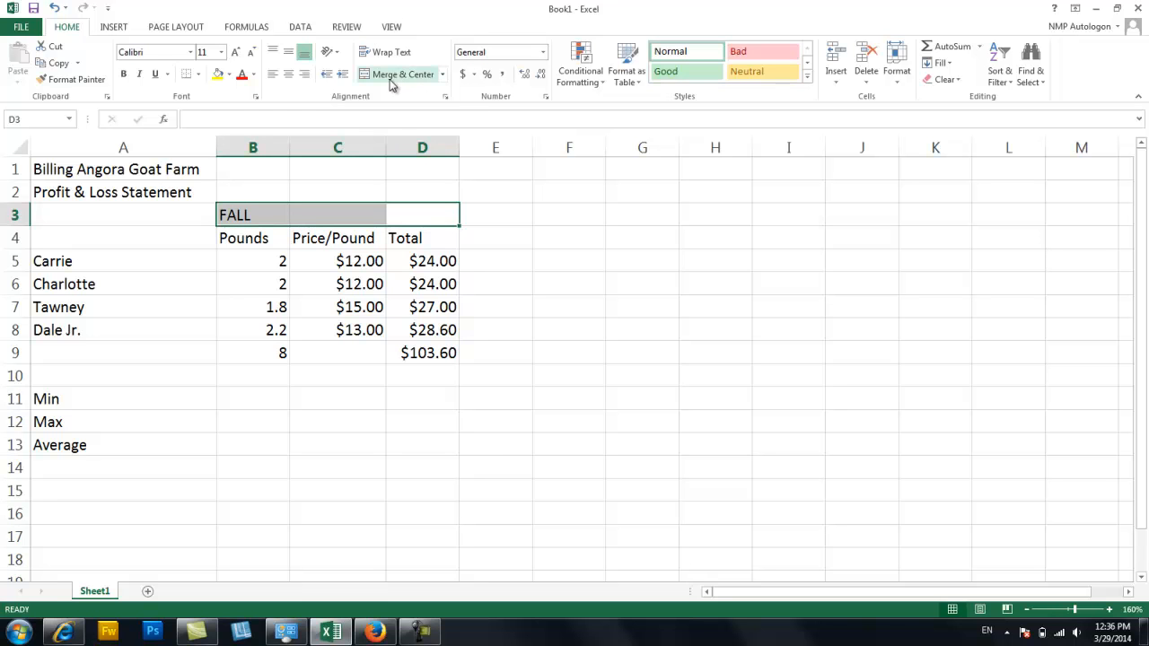
pyautogui.click(397, 74)
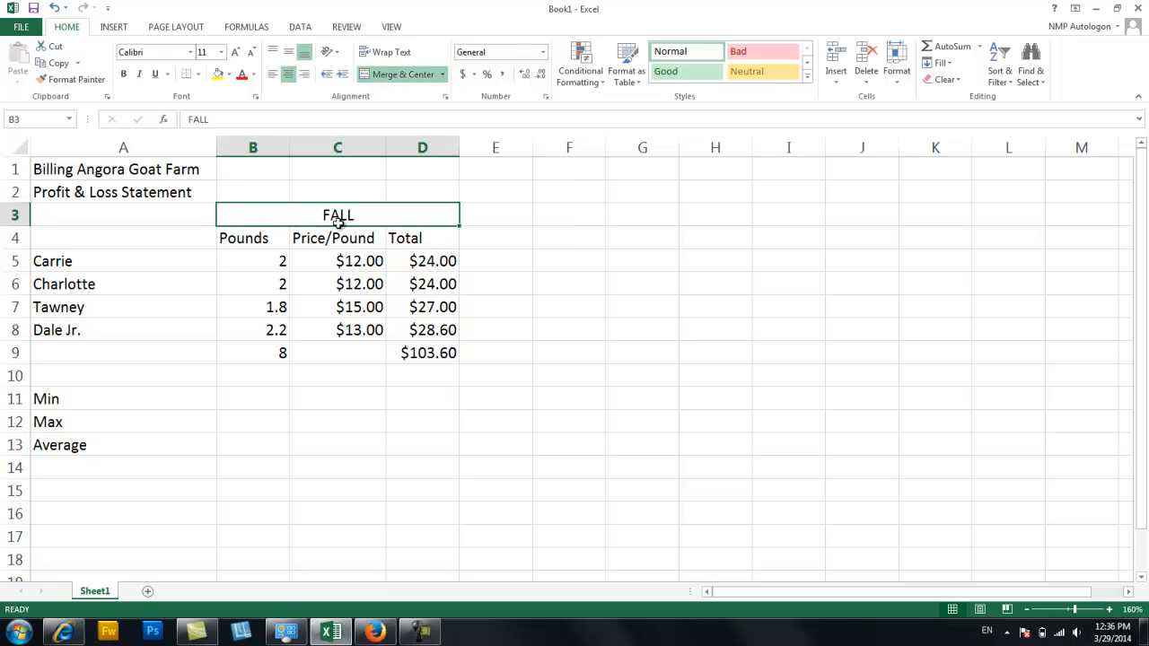
pyautogui.moveTo(414, 216)
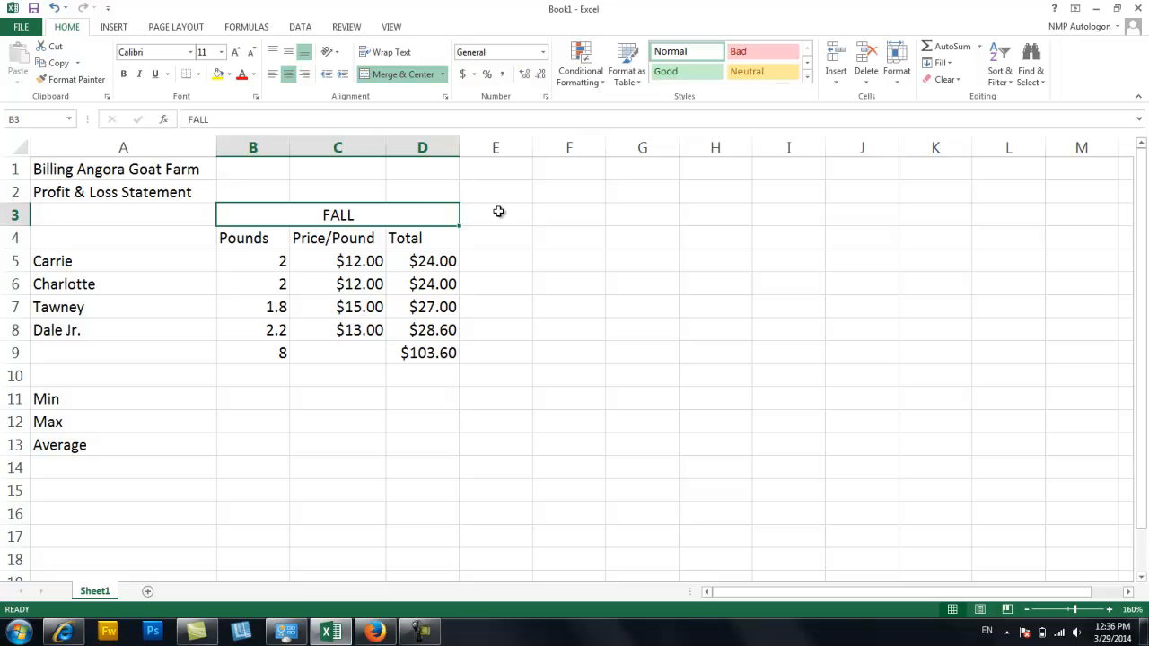
pyautogui.moveTo(493, 215)
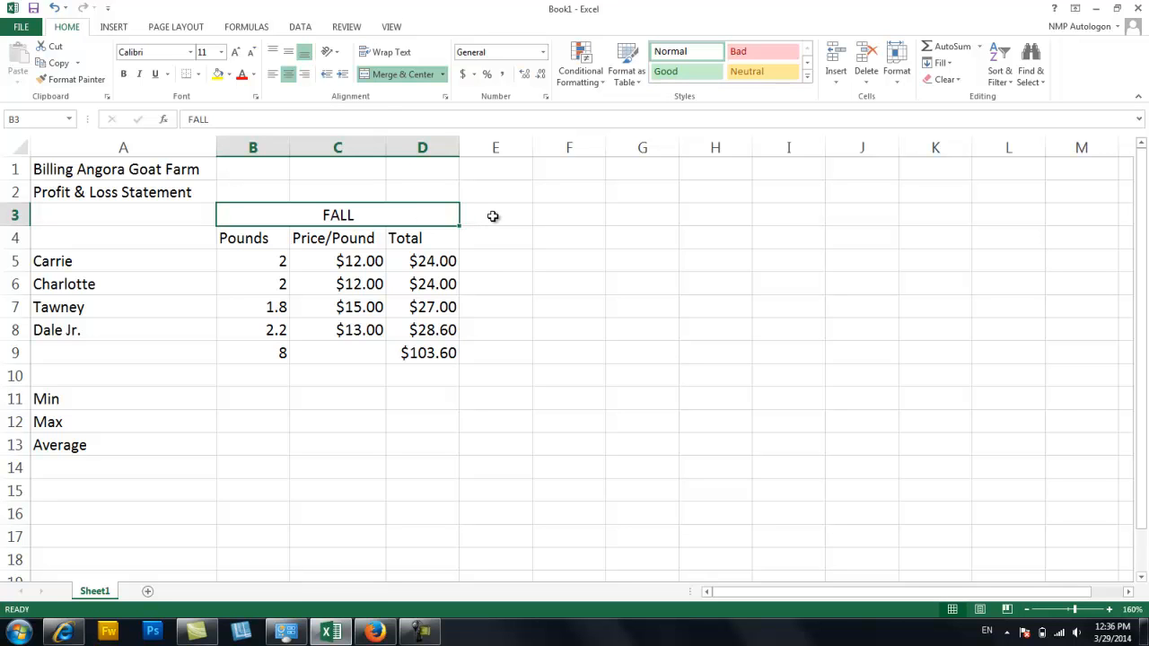
pyautogui.click(494, 215)
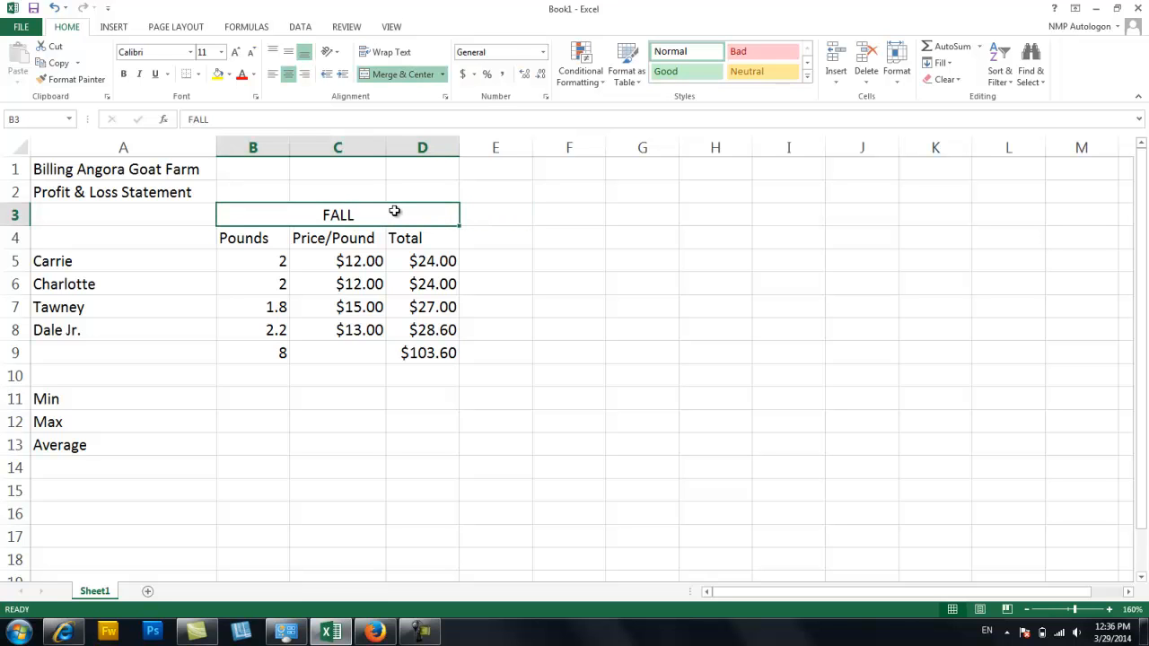
pyautogui.moveTo(408, 86)
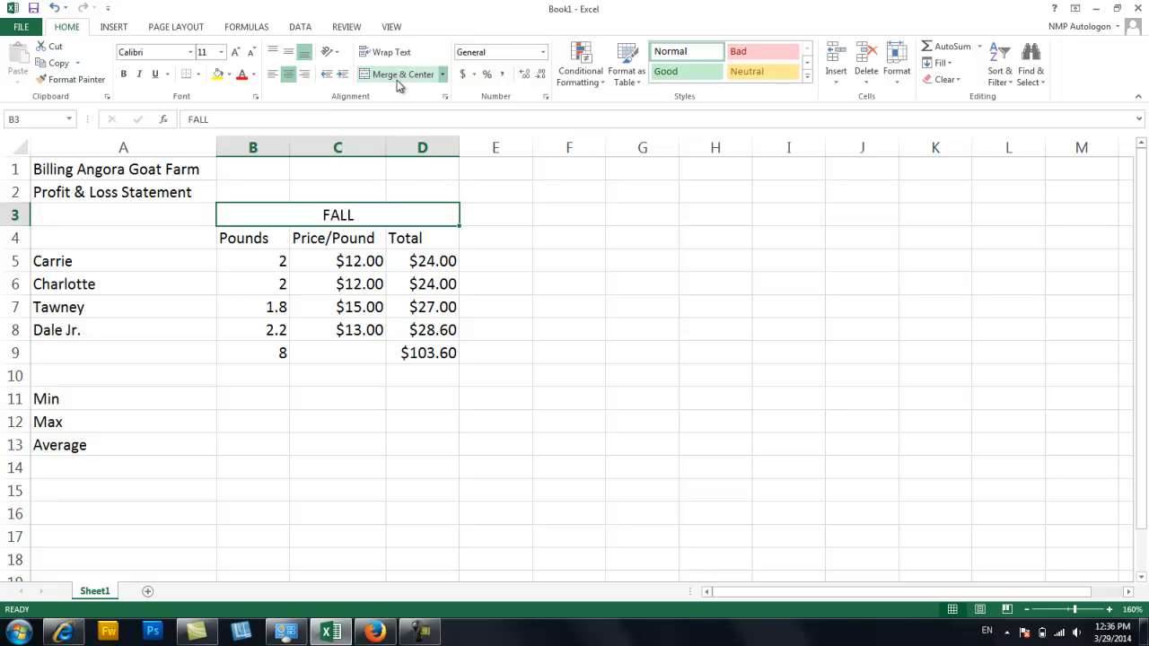
pyautogui.moveTo(394, 80)
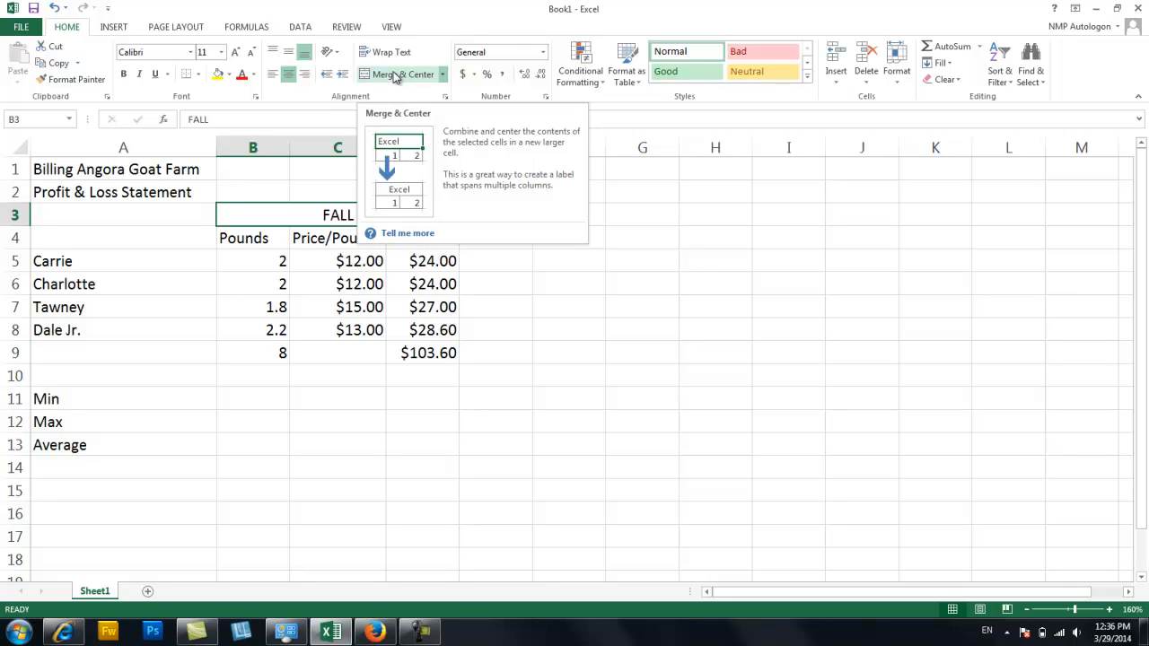
pyautogui.click(400, 74)
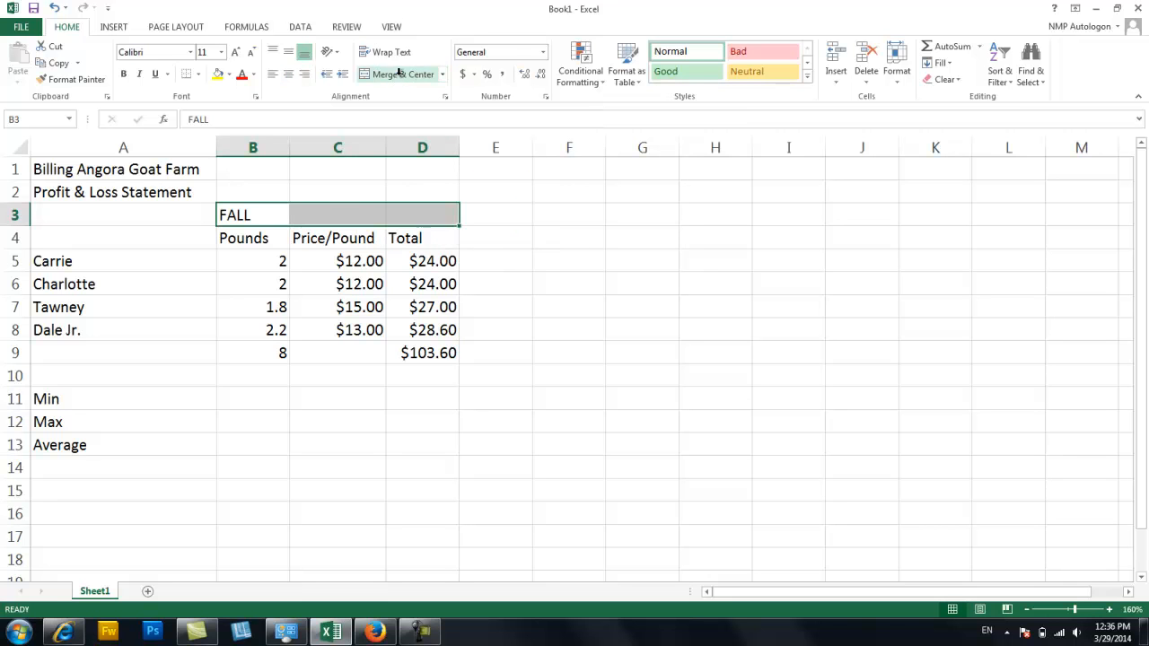
pyautogui.click(397, 74)
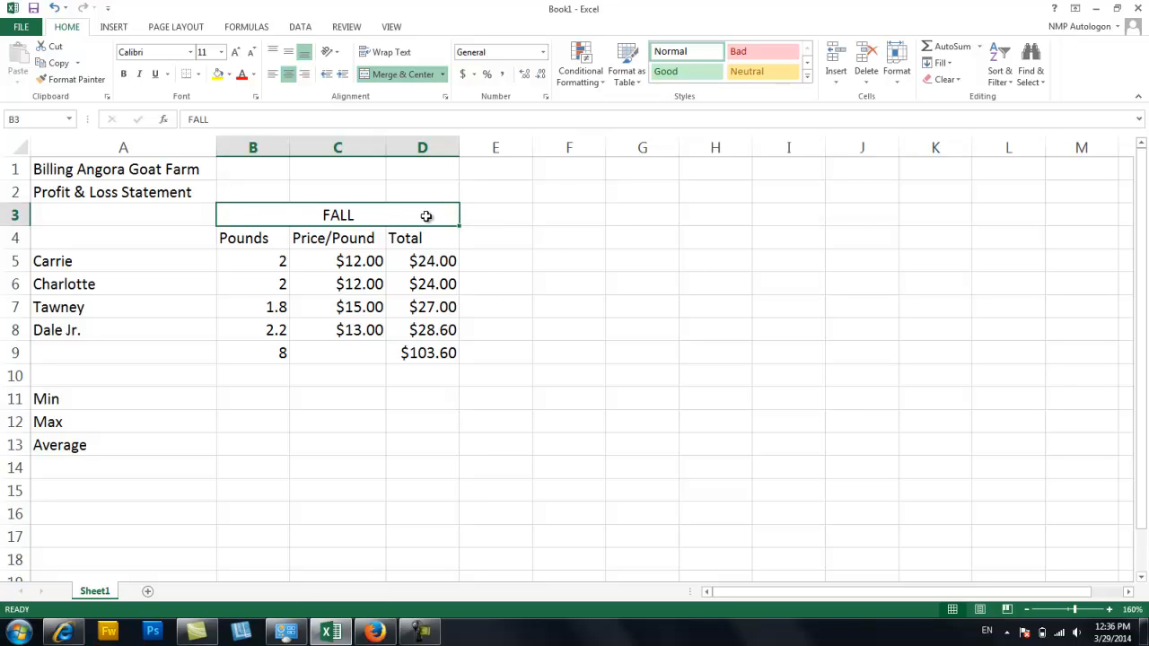
pyautogui.moveTo(391, 79)
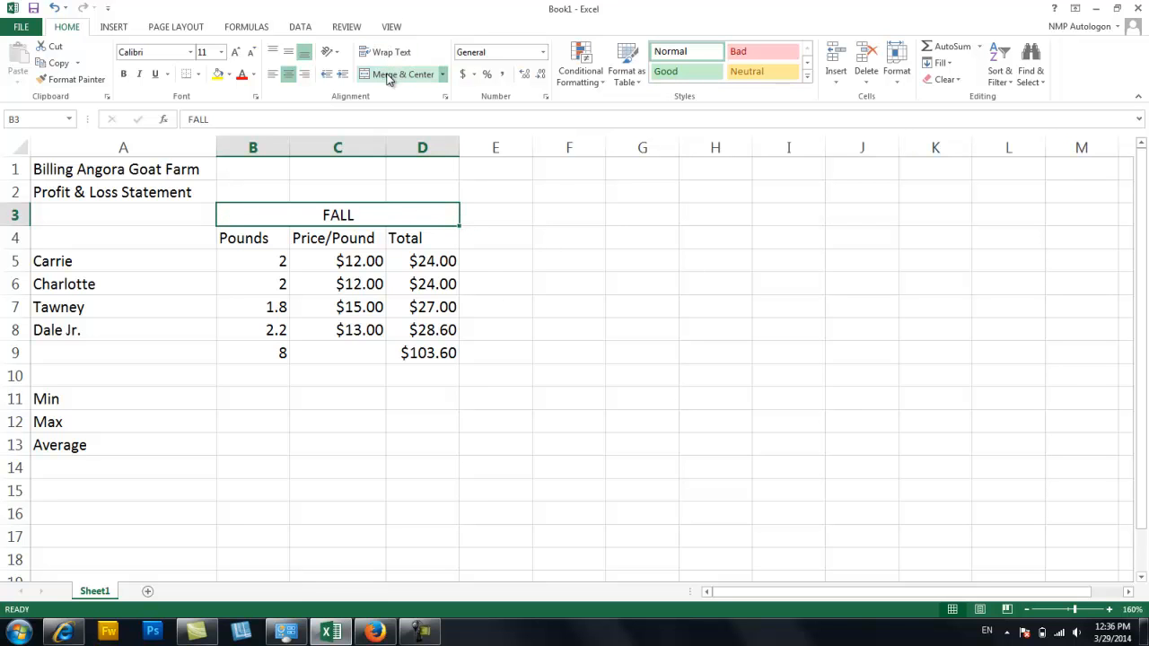
pyautogui.click(394, 73)
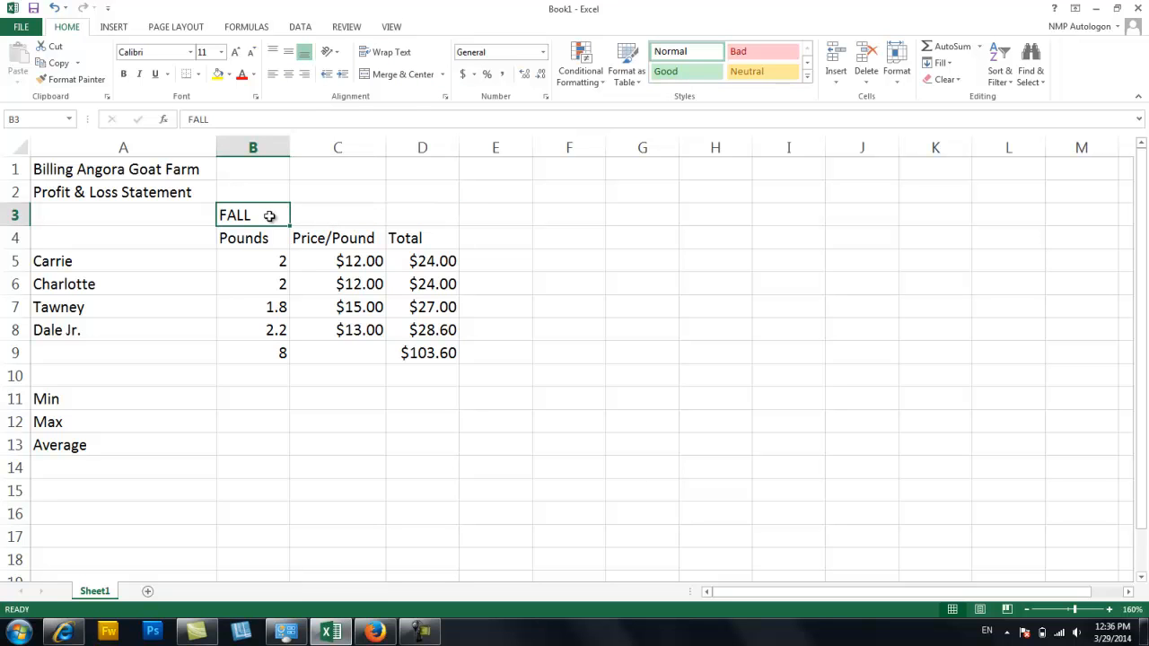
pyautogui.click(421, 215)
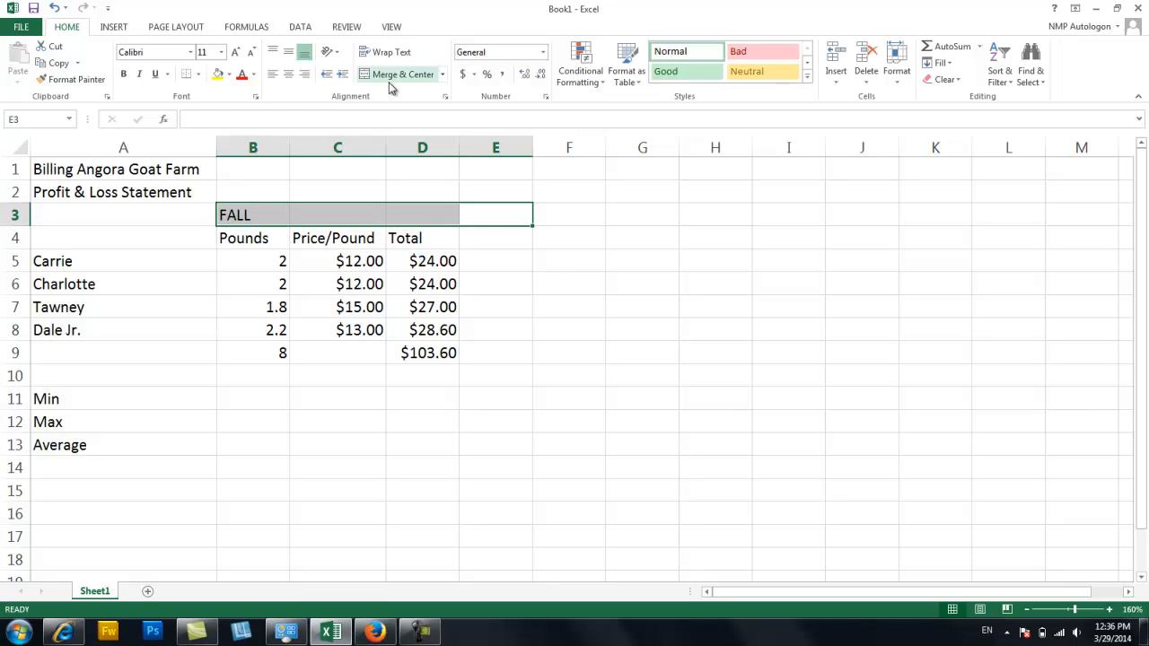
pyautogui.click(398, 74)
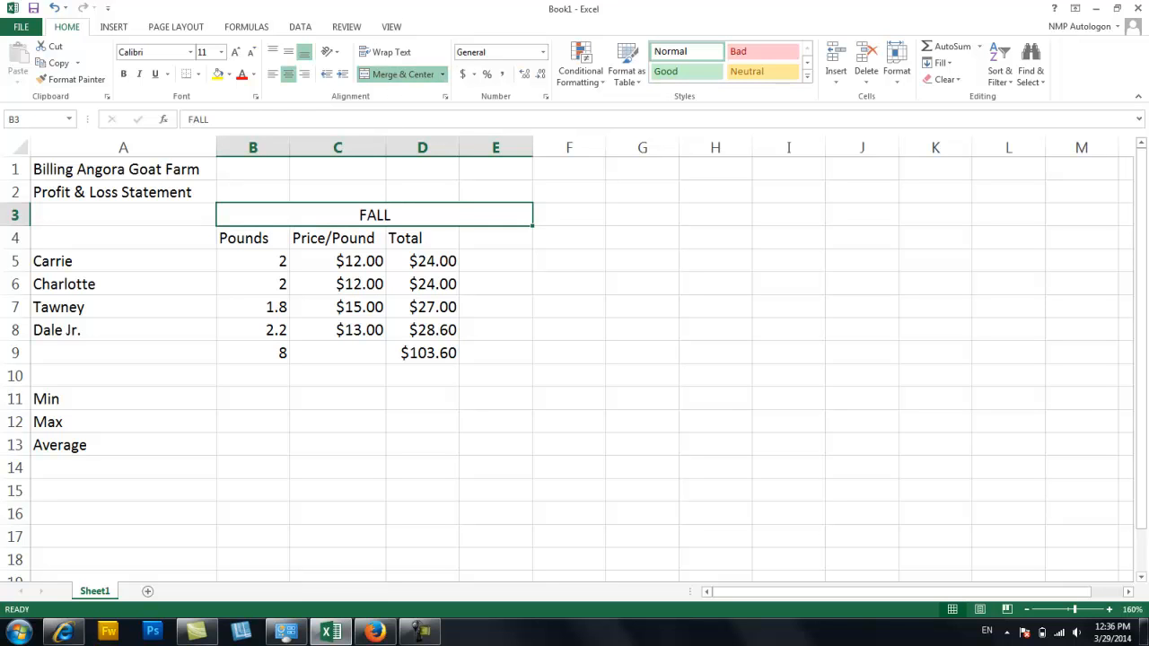
pyautogui.moveTo(490, 209)
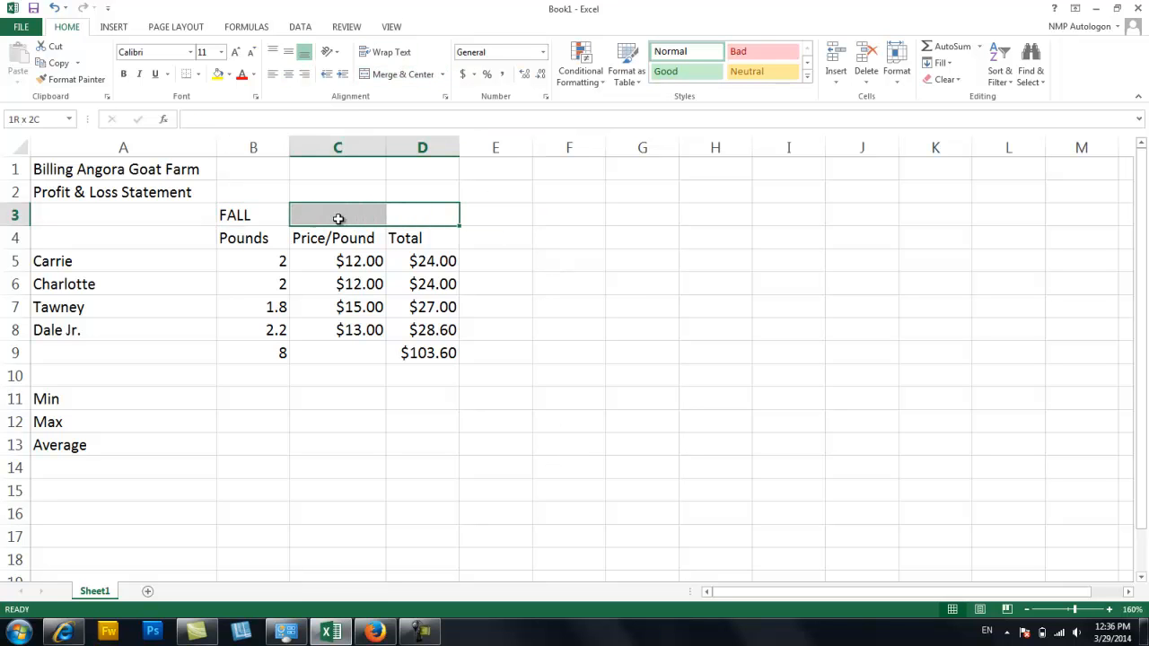
pyautogui.click(395, 74)
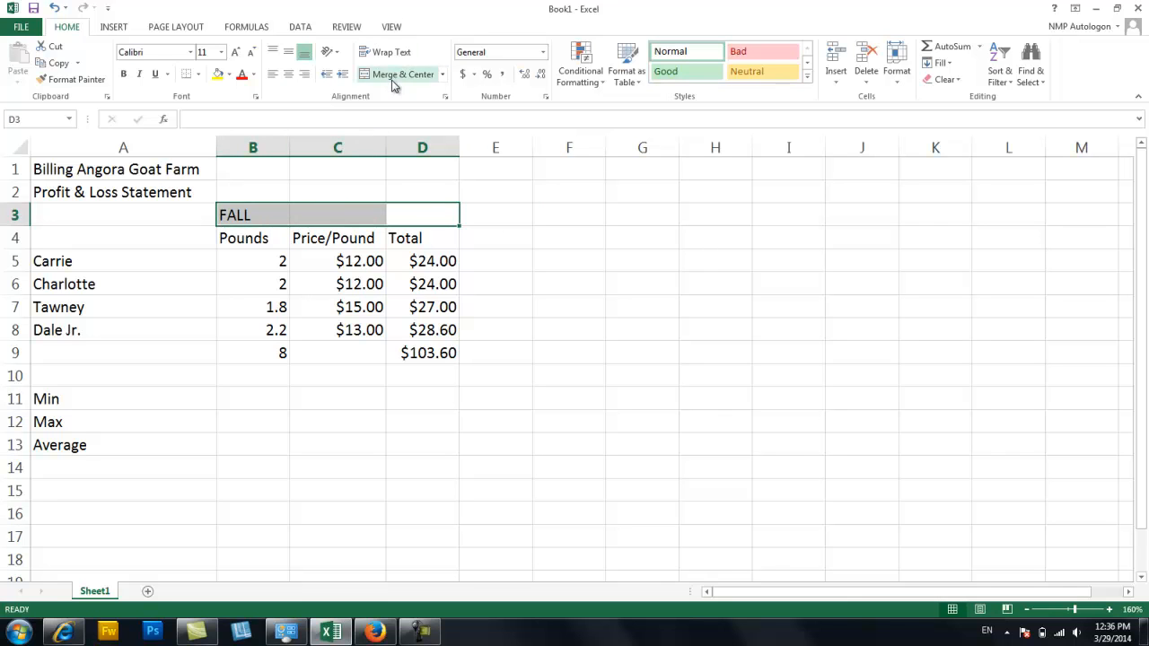
pyautogui.click(399, 74)
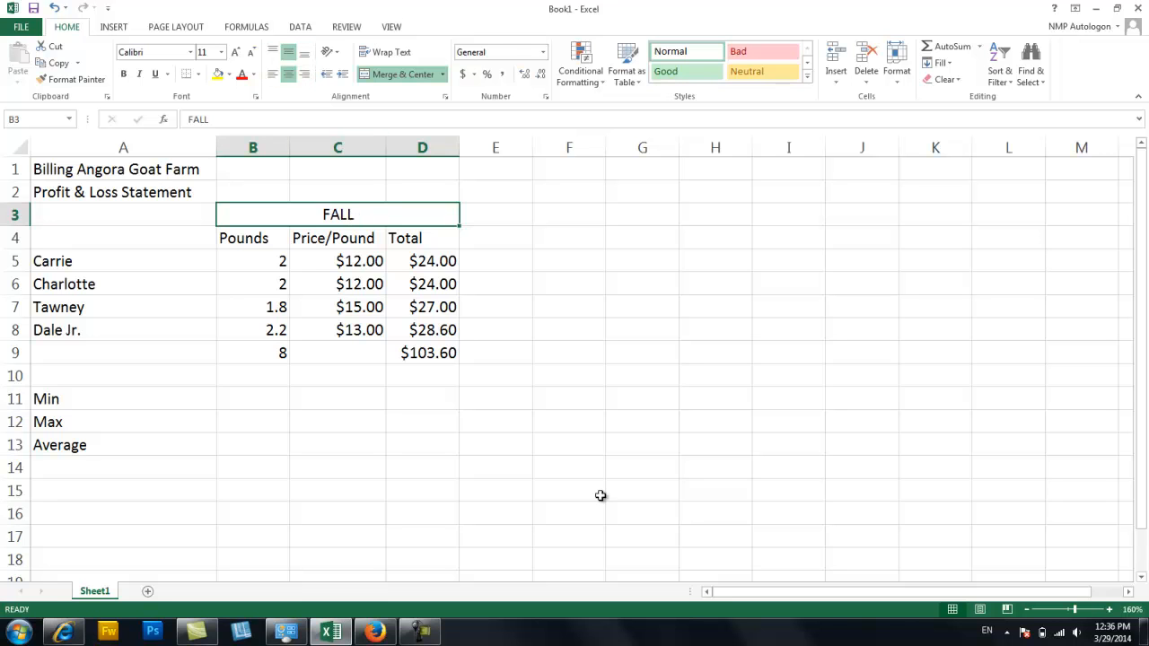
pyautogui.click(432, 423)
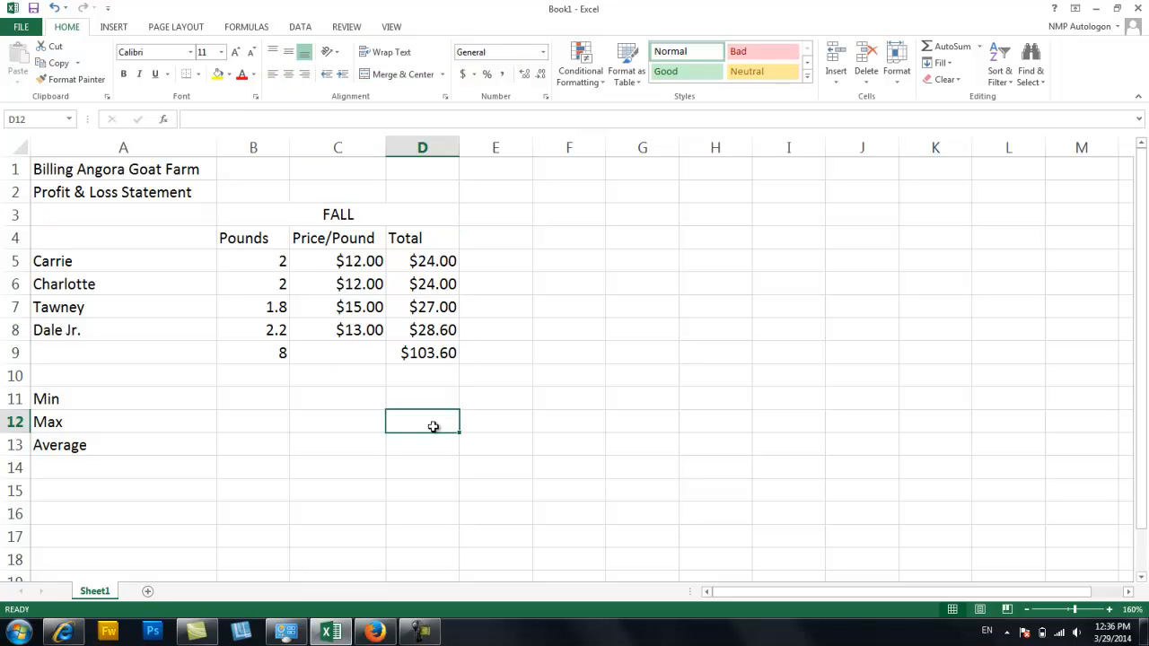
pyautogui.moveTo(406, 227)
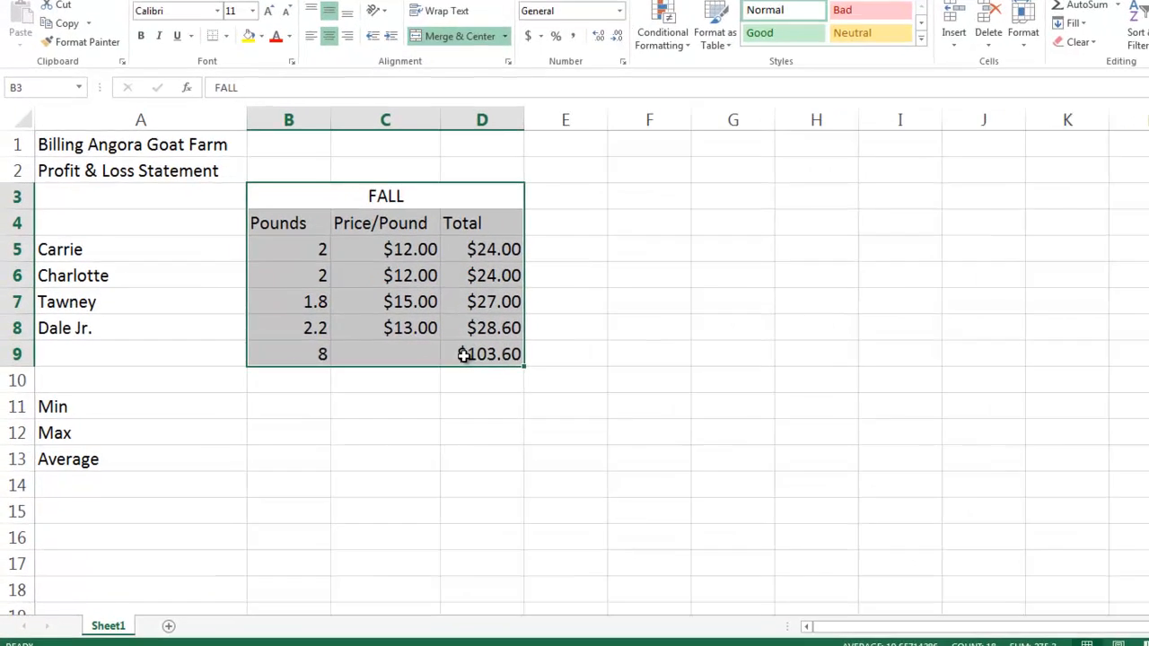
# Step: Copy the FALL table B3:D9 and paste it starting at E3
pyautogui.rightClick(465, 354)
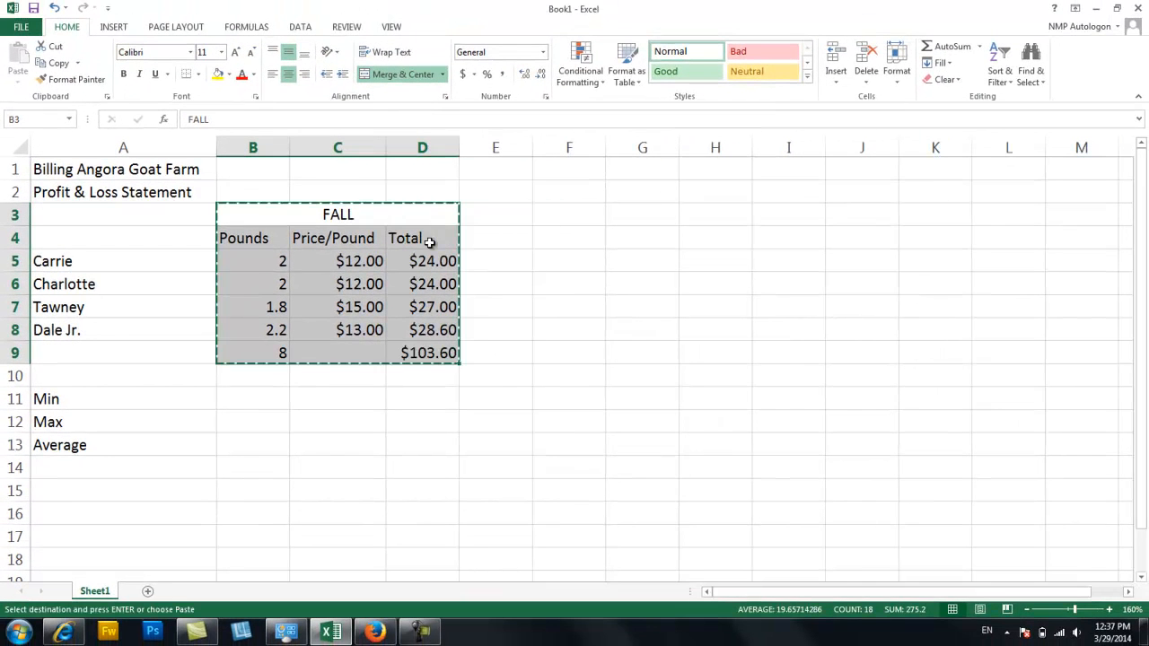
pyautogui.click(495, 213)
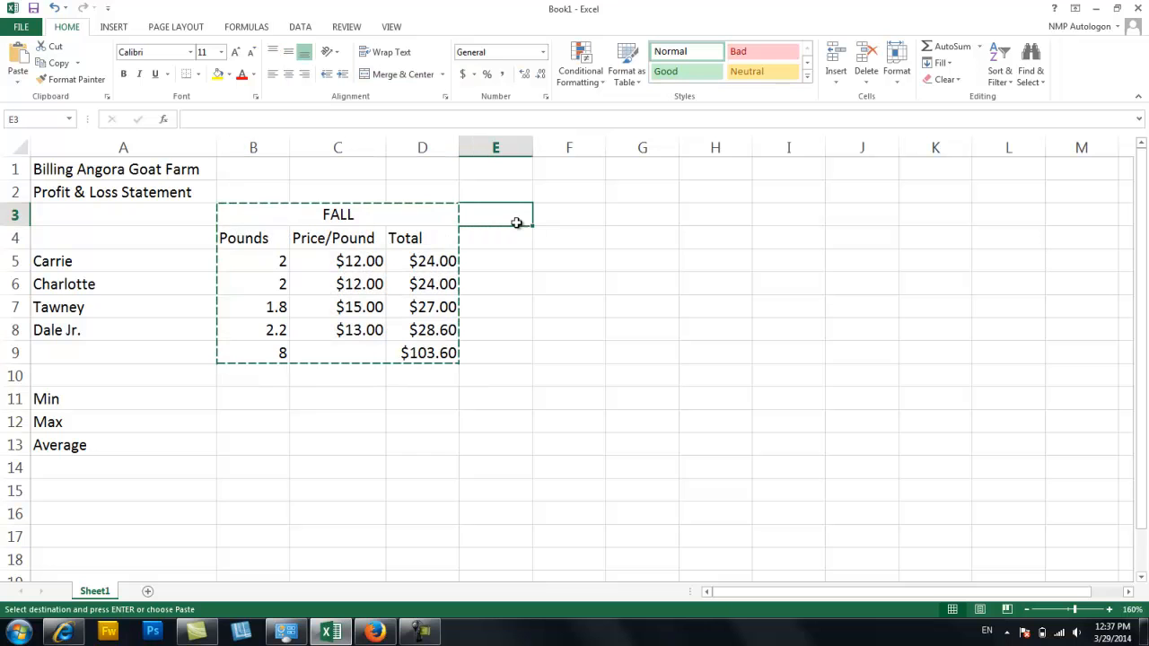
pyautogui.moveTo(497, 217)
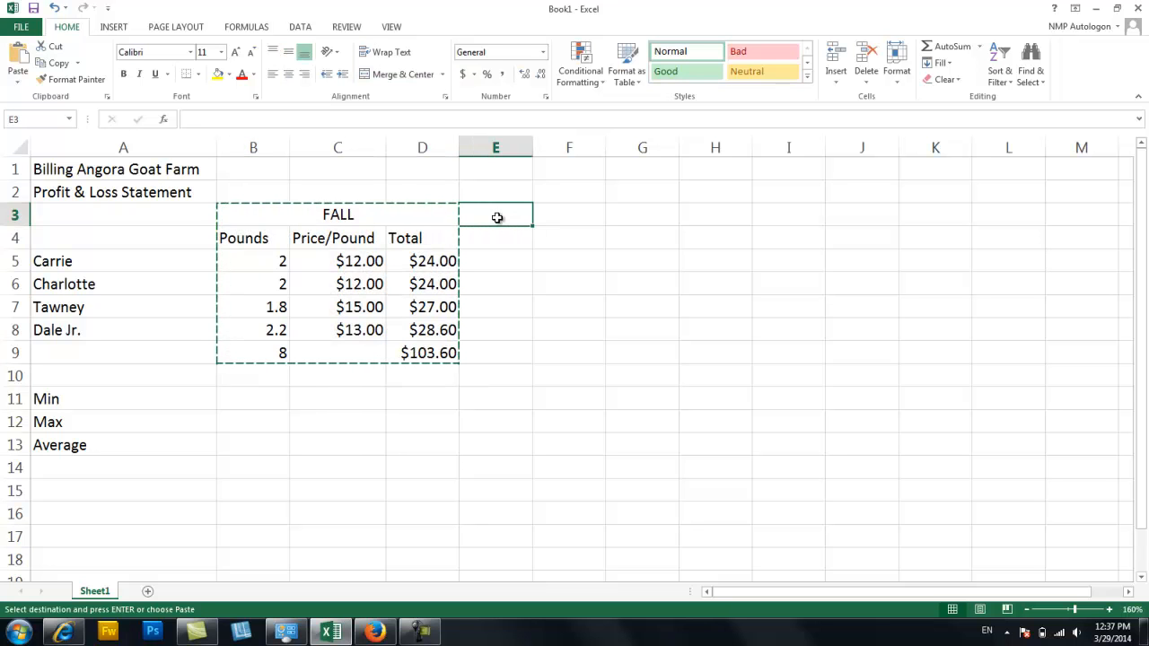
pyautogui.rightClick(497, 217)
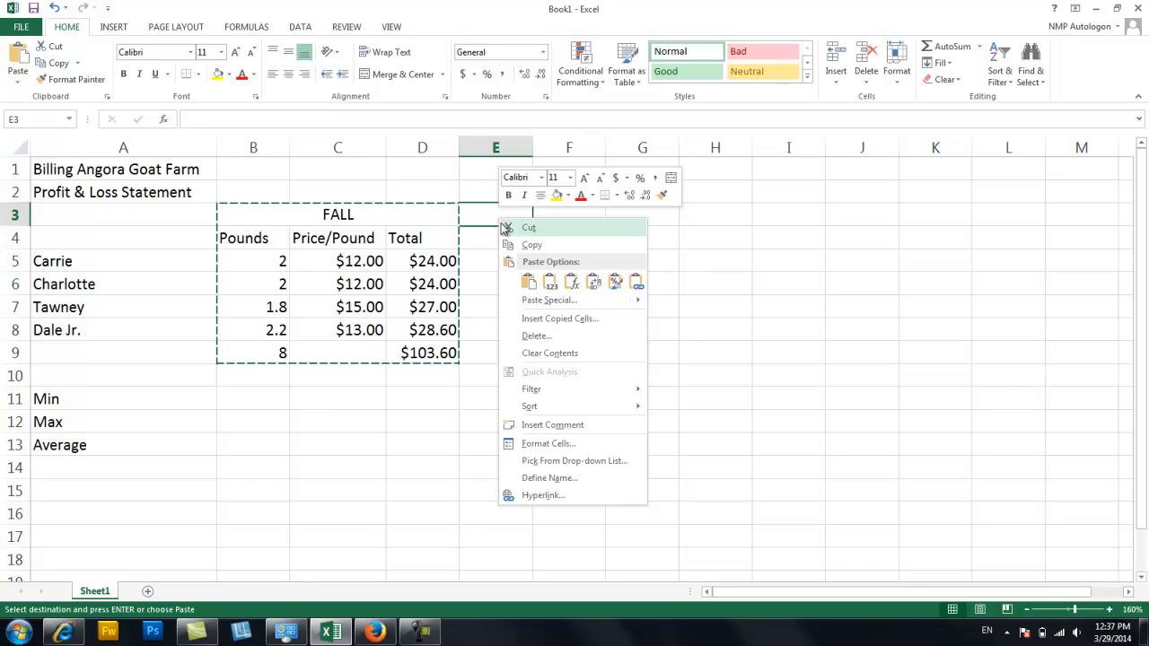
pyautogui.click(528, 281)
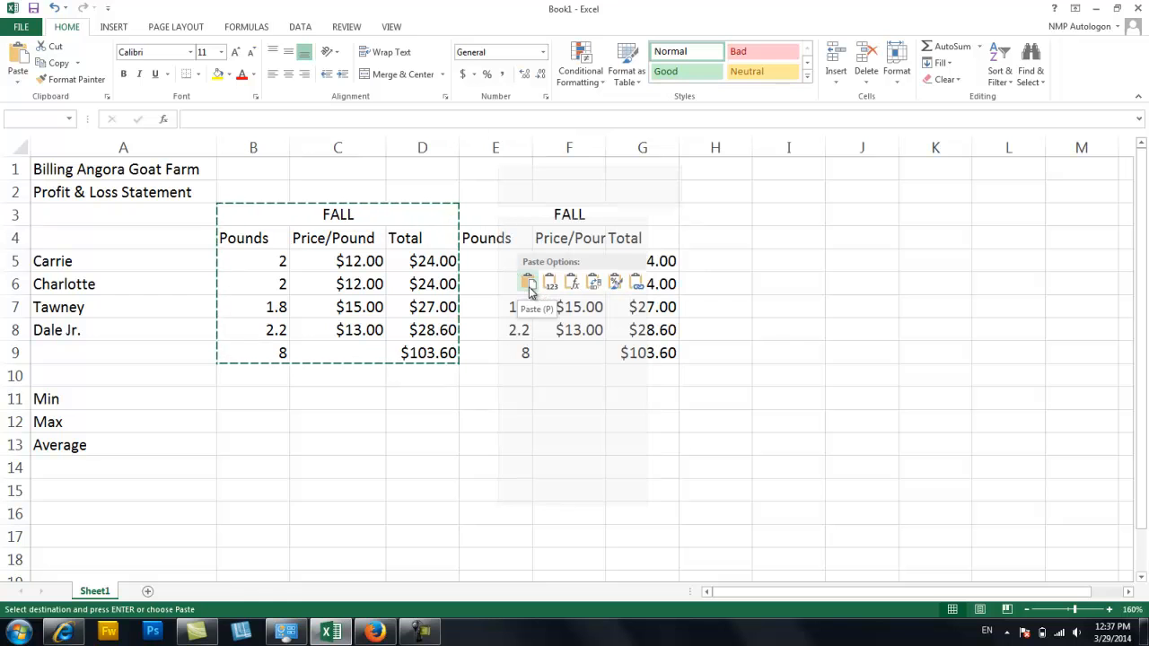
pyautogui.click(527, 282)
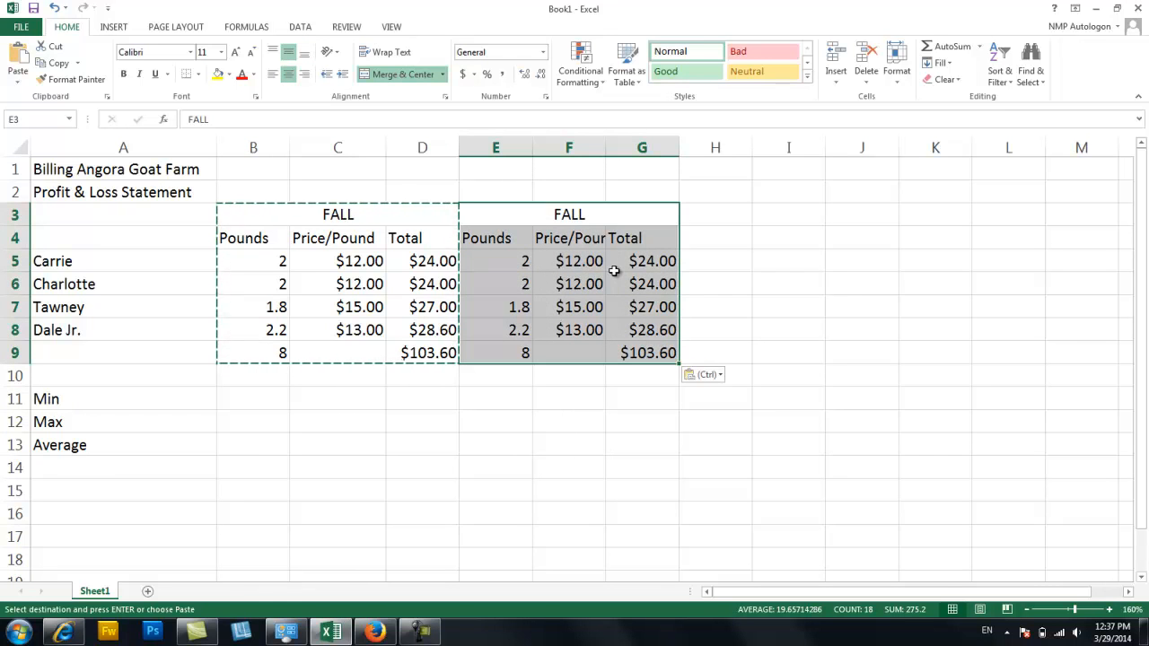
pyautogui.moveTo(622, 283)
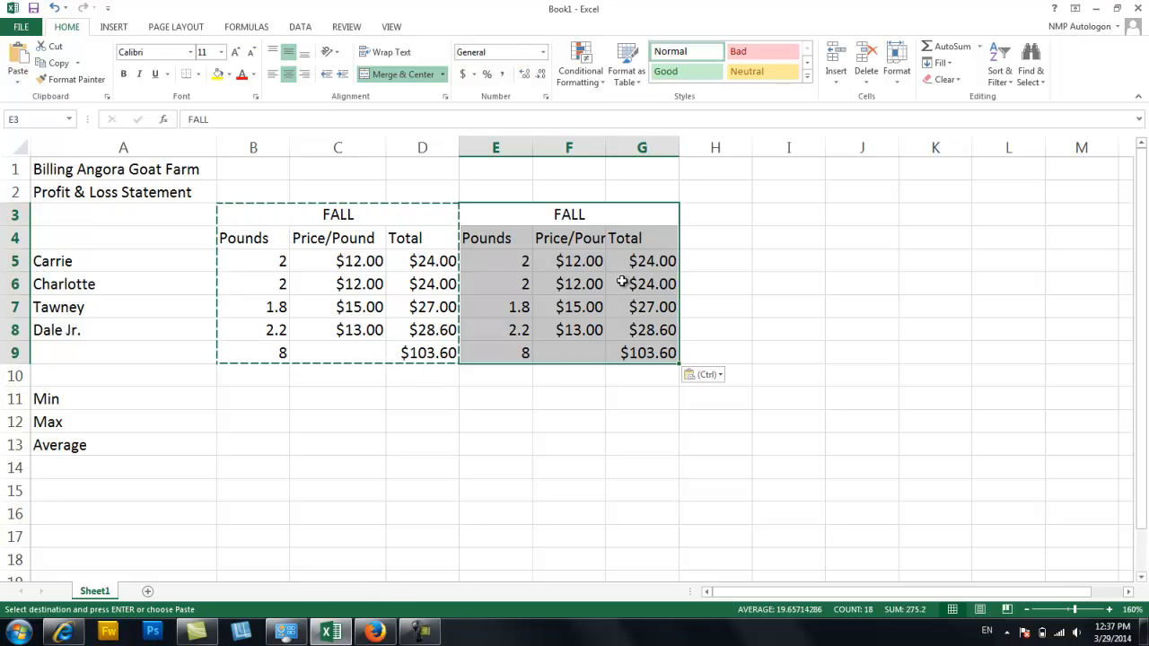
pyautogui.moveTo(570, 276)
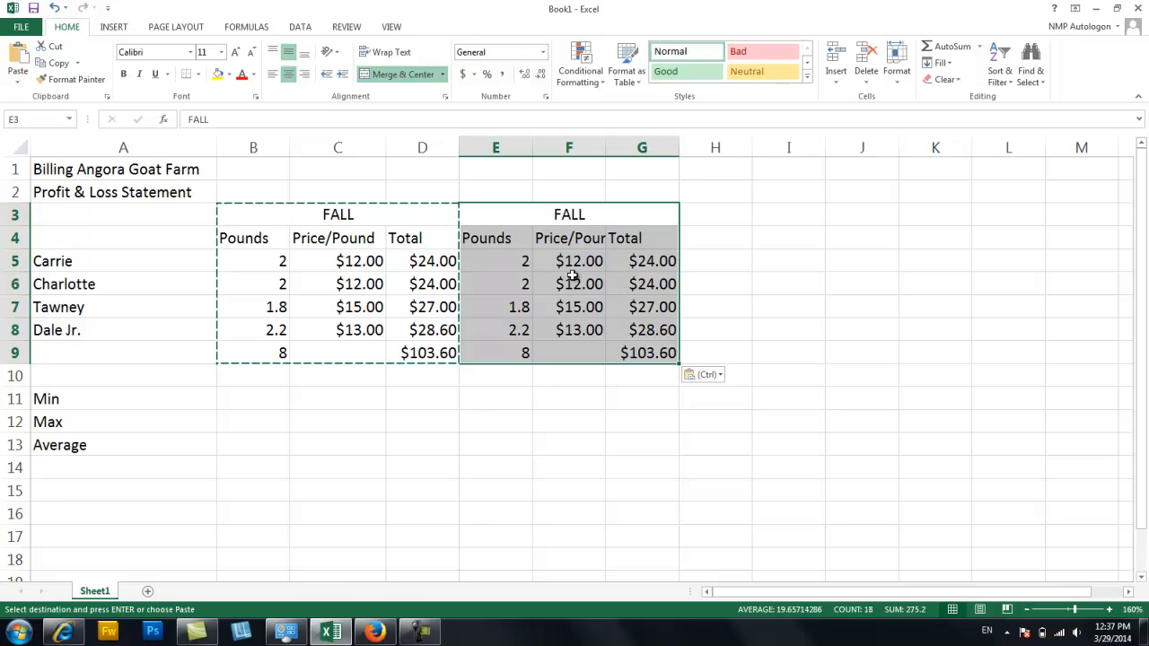
pyautogui.moveTo(582, 339)
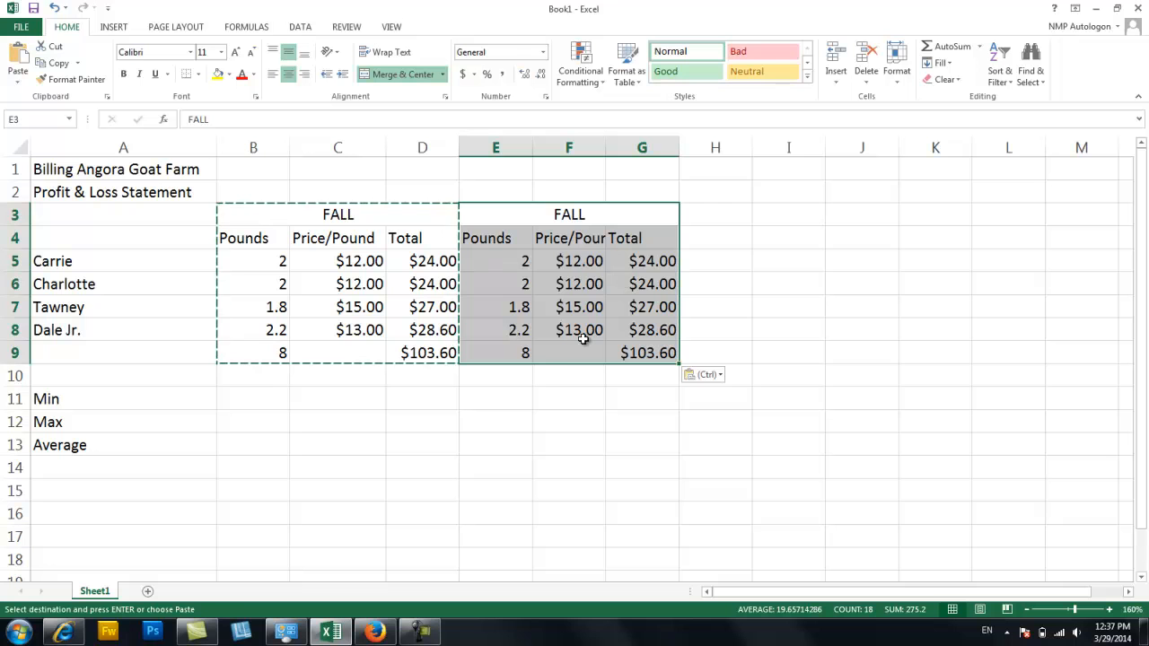
pyautogui.moveTo(620, 369)
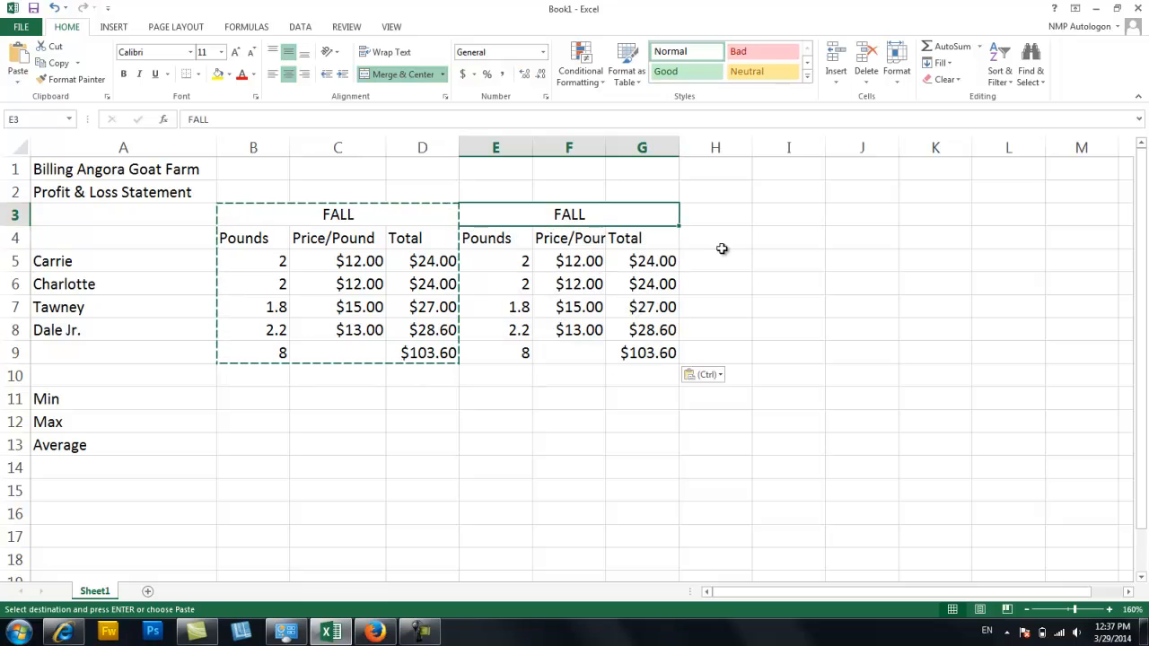
pyautogui.moveTo(339, 374)
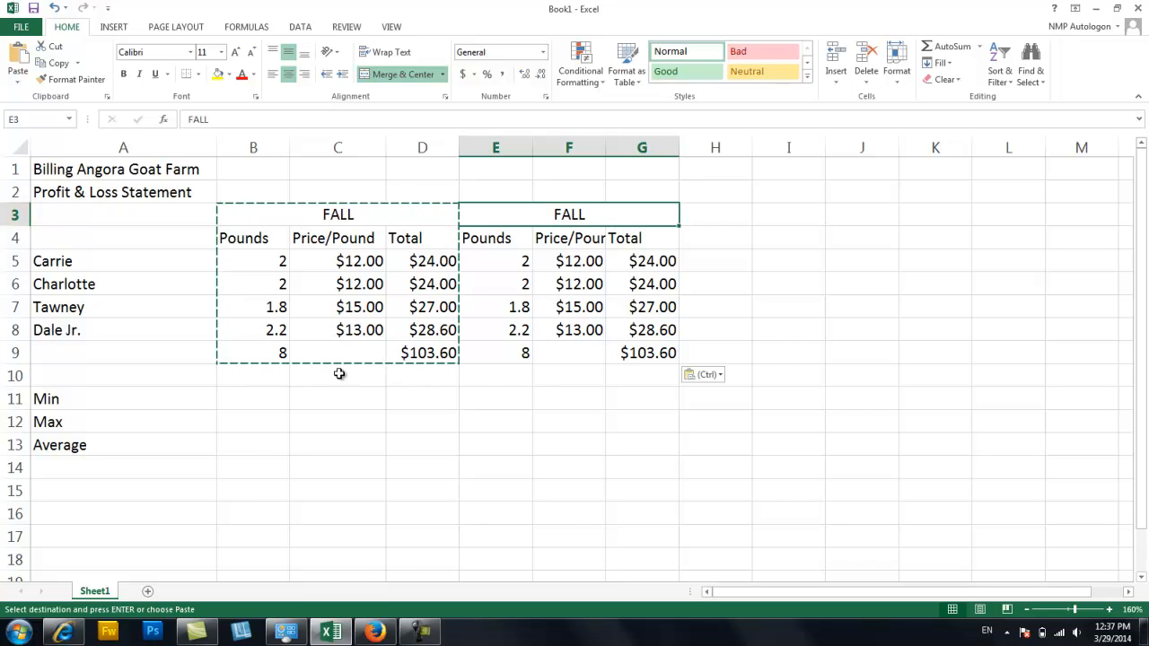
pyautogui.moveTo(200, 270)
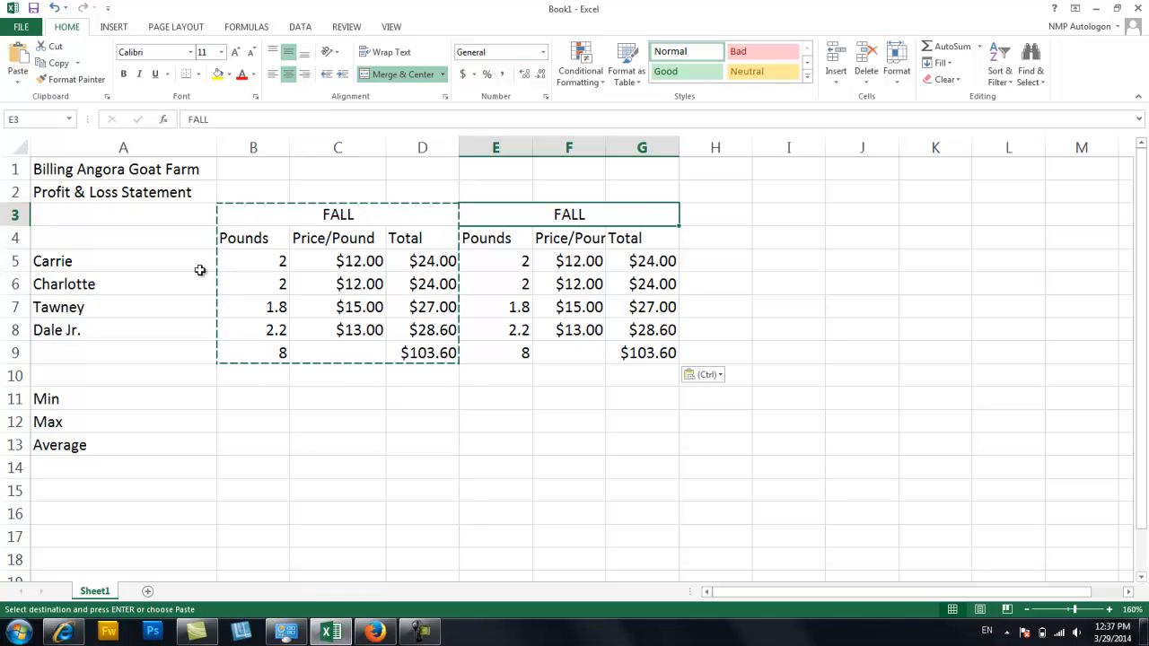
pyautogui.moveTo(300, 376)
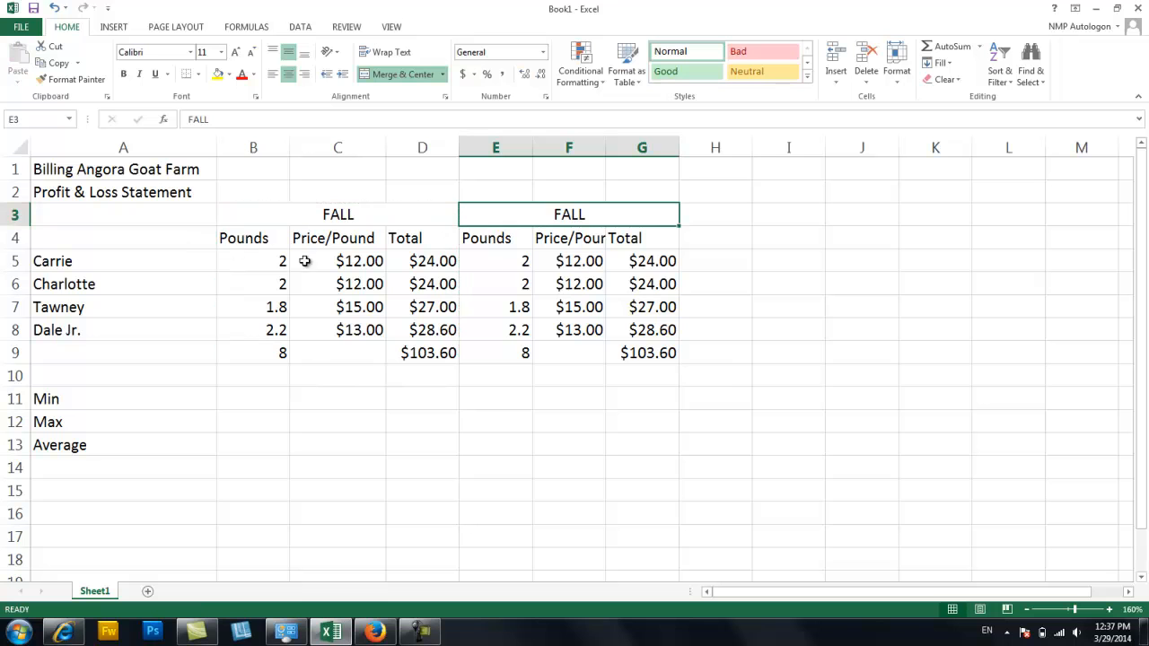
pyautogui.moveTo(981, 347)
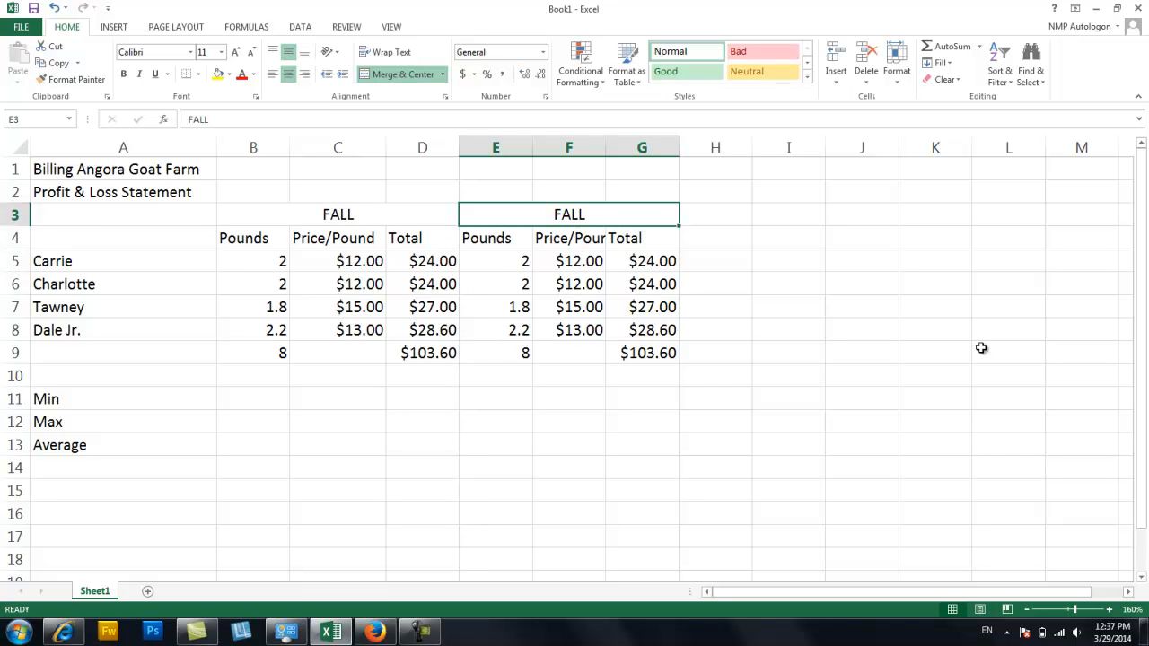
# Step: Head the copied table SPRING and enter Carrie's spring pounds as 2.2
pyautogui.write('SPRING')
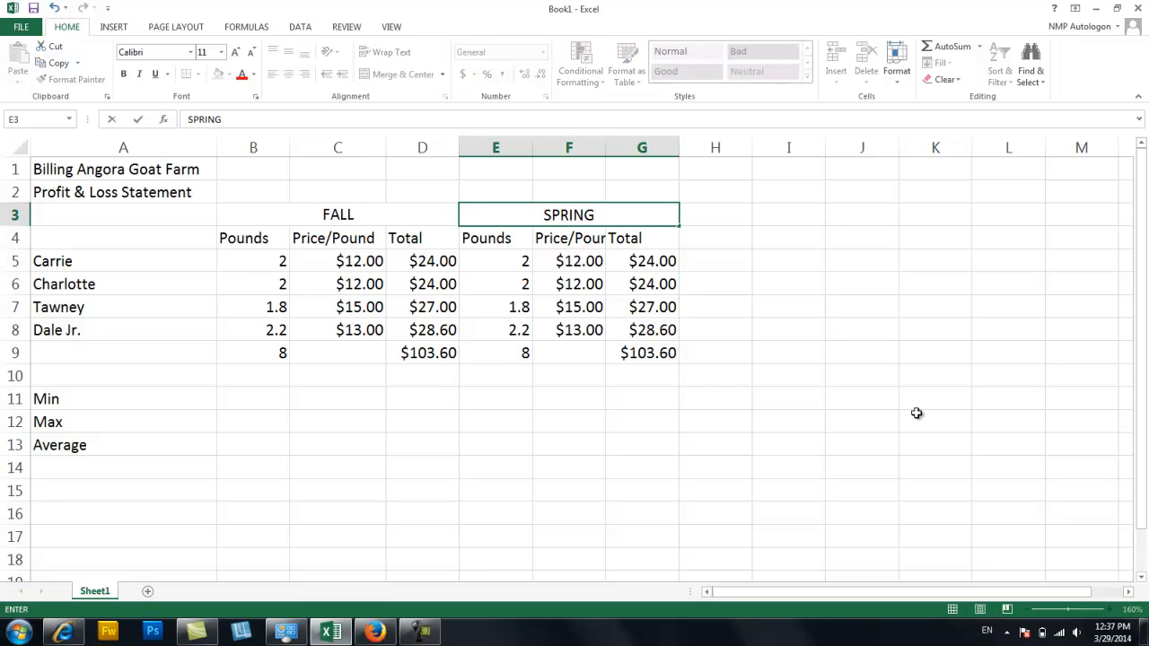
pyautogui.click(496, 260)
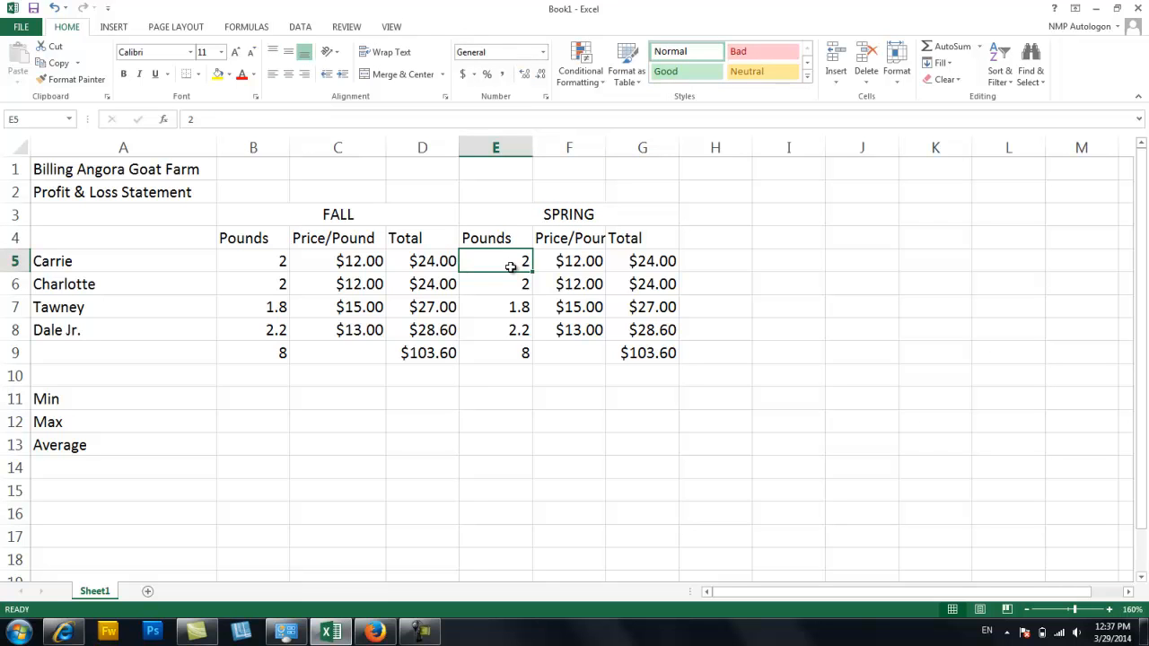
pyautogui.write('2.2')
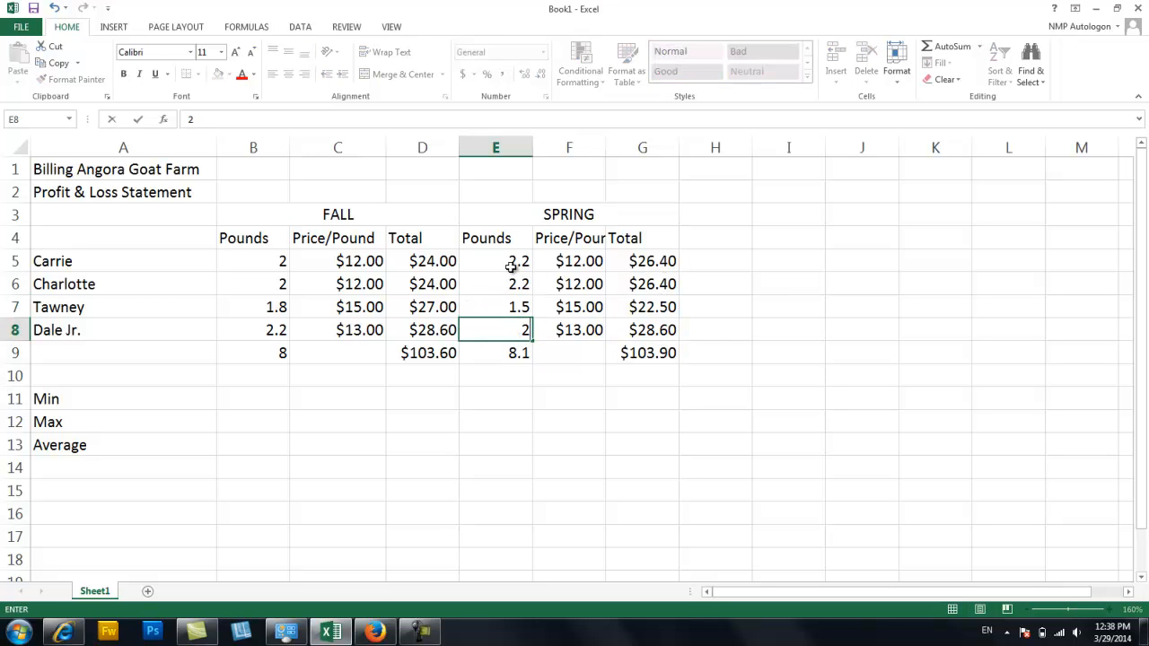
pyautogui.write('.0')
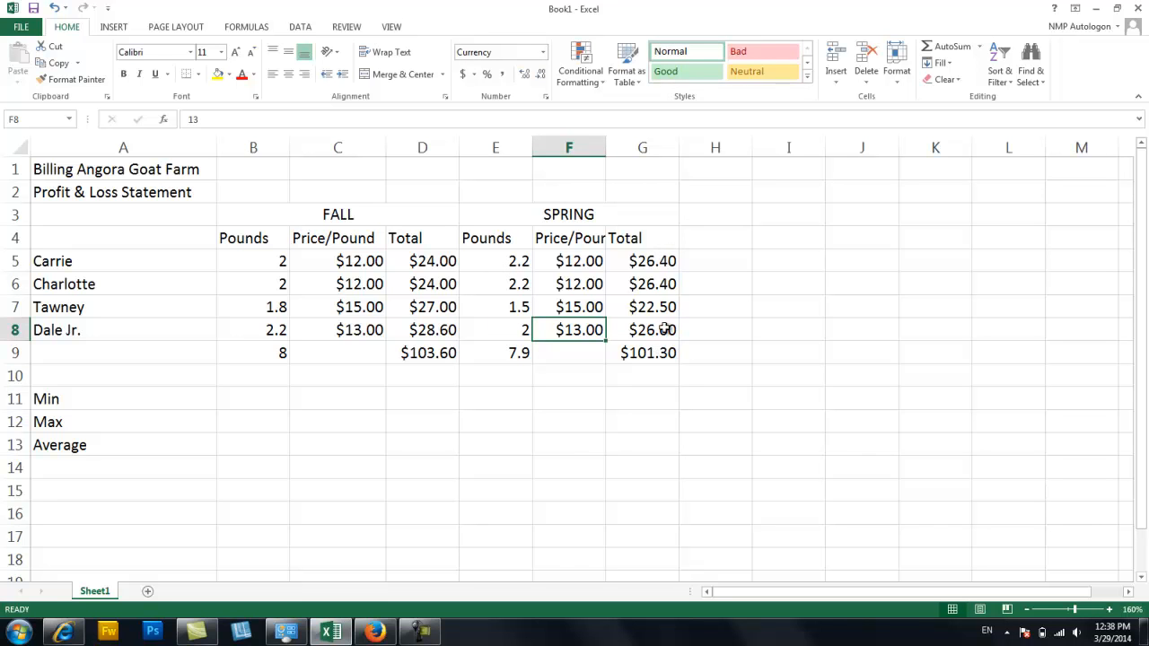
pyautogui.click(568, 260)
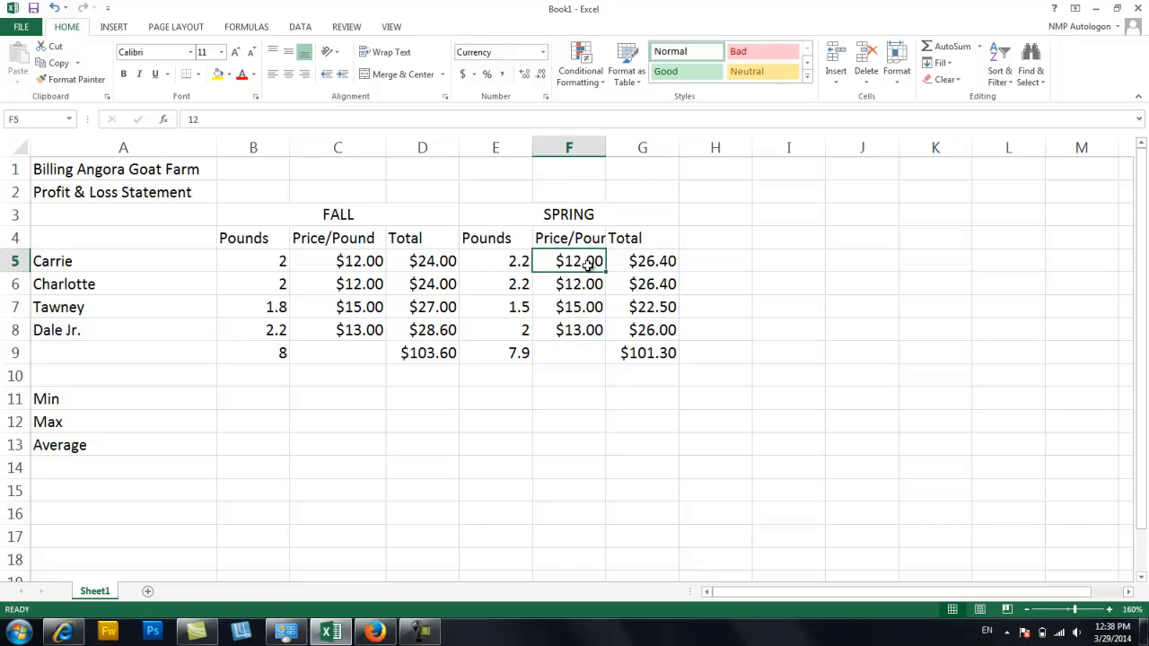
# Step: Enter SPRING prices per pound of $9.00 and $14.00 for Carrie and Dale Jr
pyautogui.write('9.0')
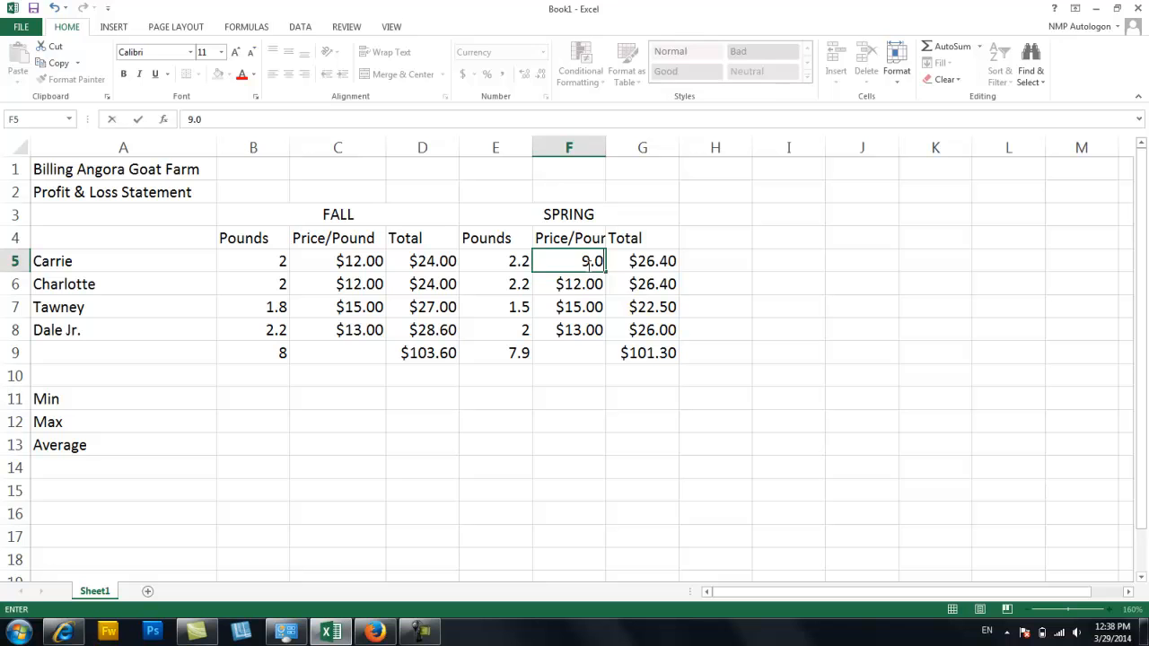
pyautogui.press('Enter')
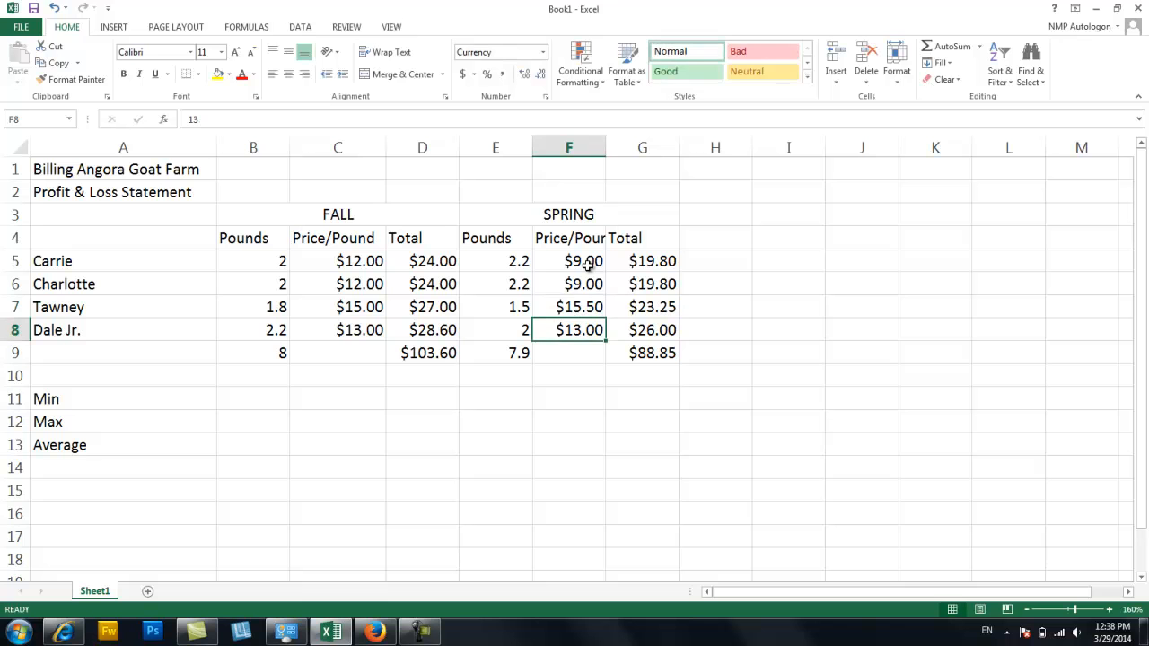
pyautogui.write('14')
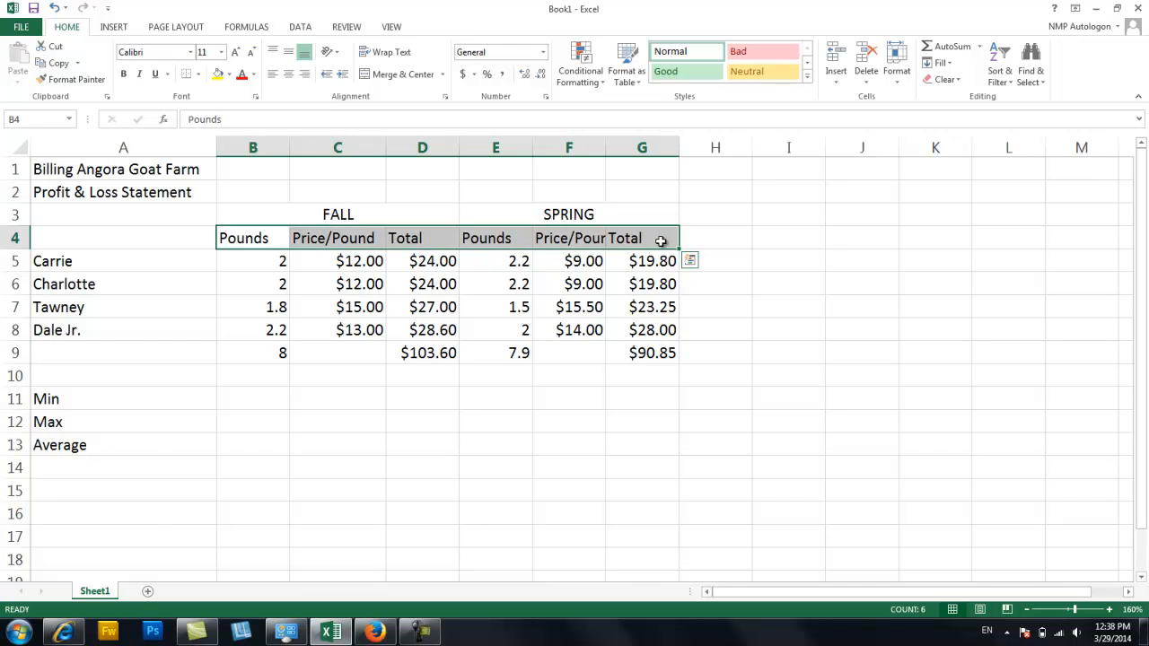
# Step: Centre the row 4 column headings and select the merged SPRING heading
pyautogui.click(289, 75)
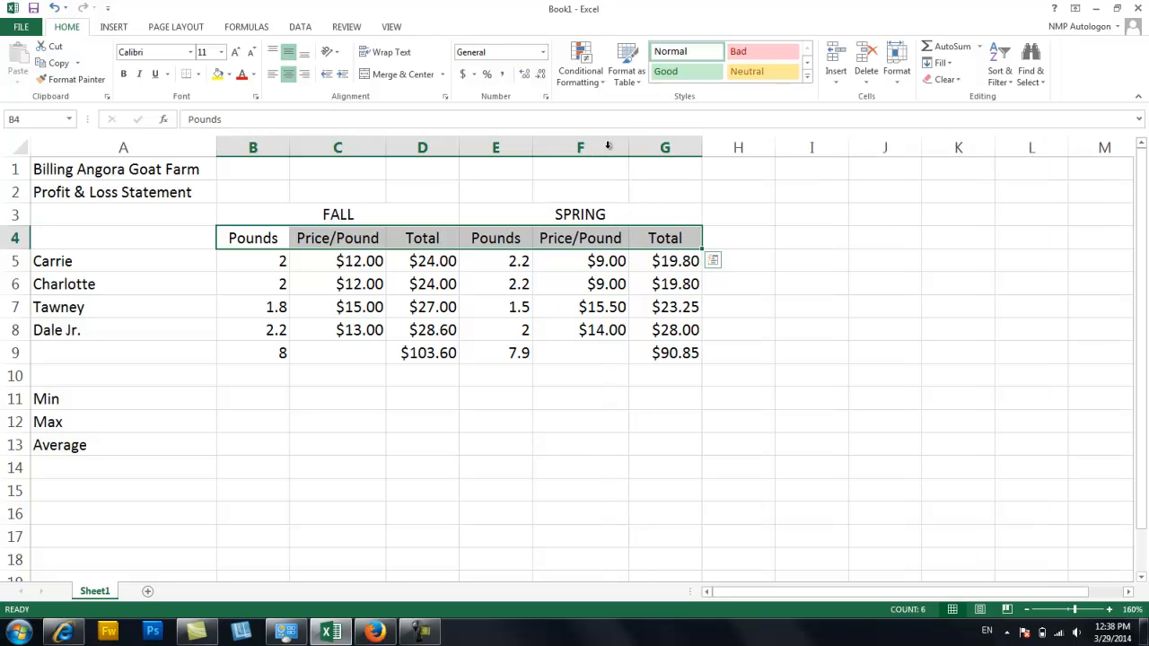
pyautogui.click(580, 422)
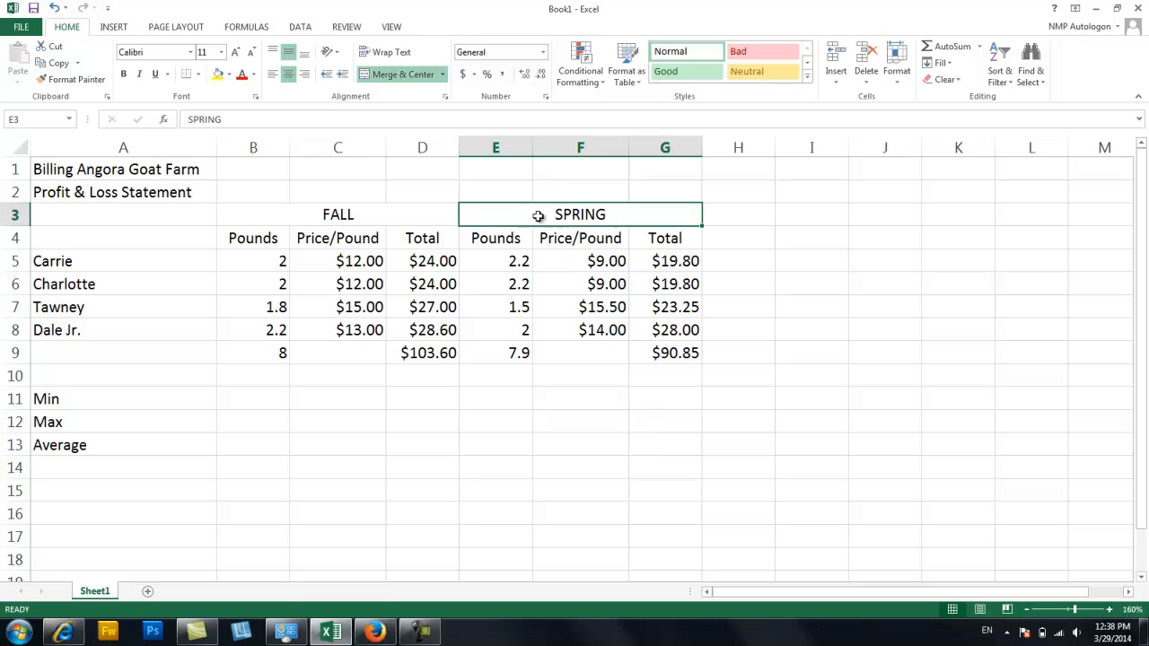
pyautogui.moveTo(640, 238)
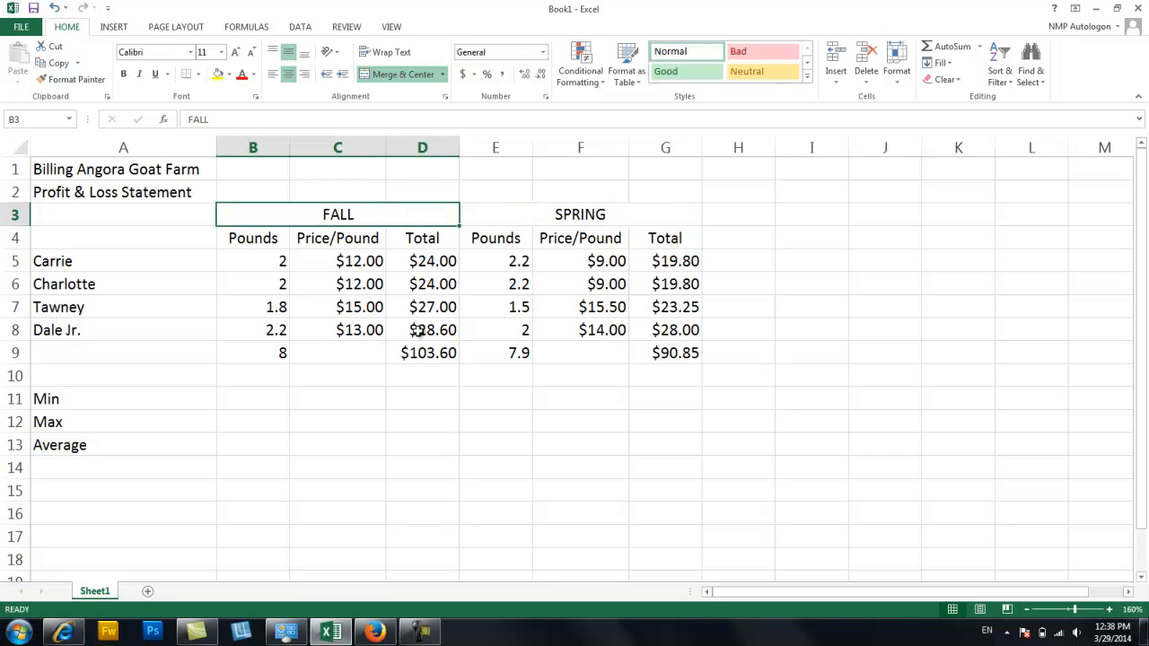
pyautogui.moveTo(739, 214)
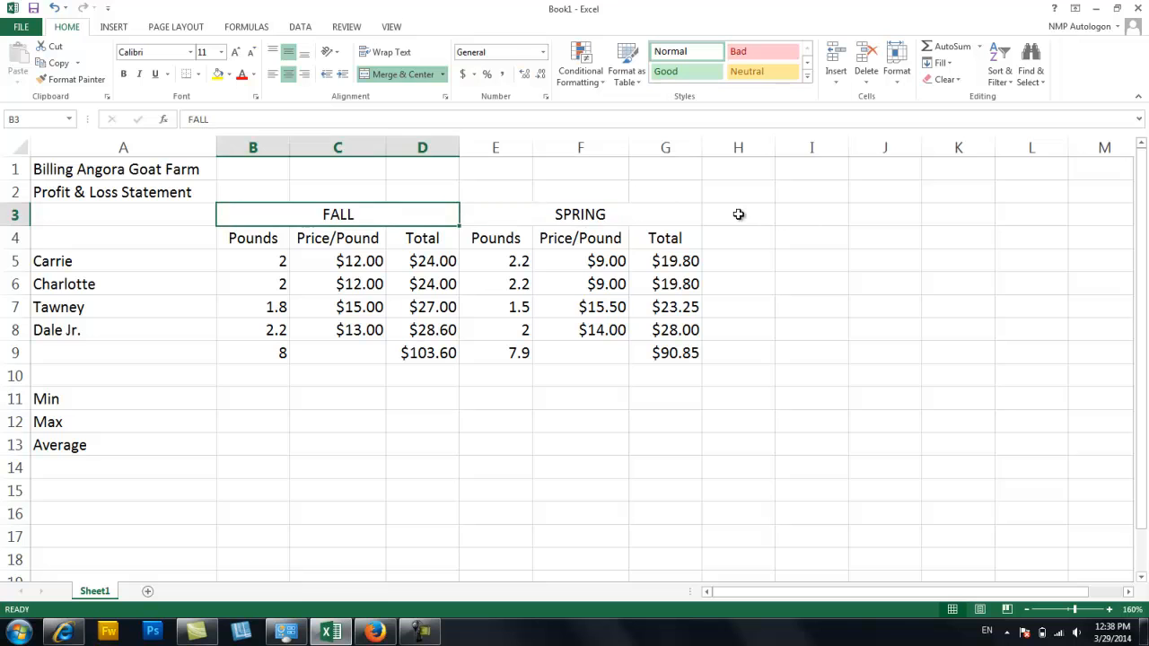
# Step: Enter Year Total in H3 with Pounds and Income headings beneath it
pyautogui.write('Y')
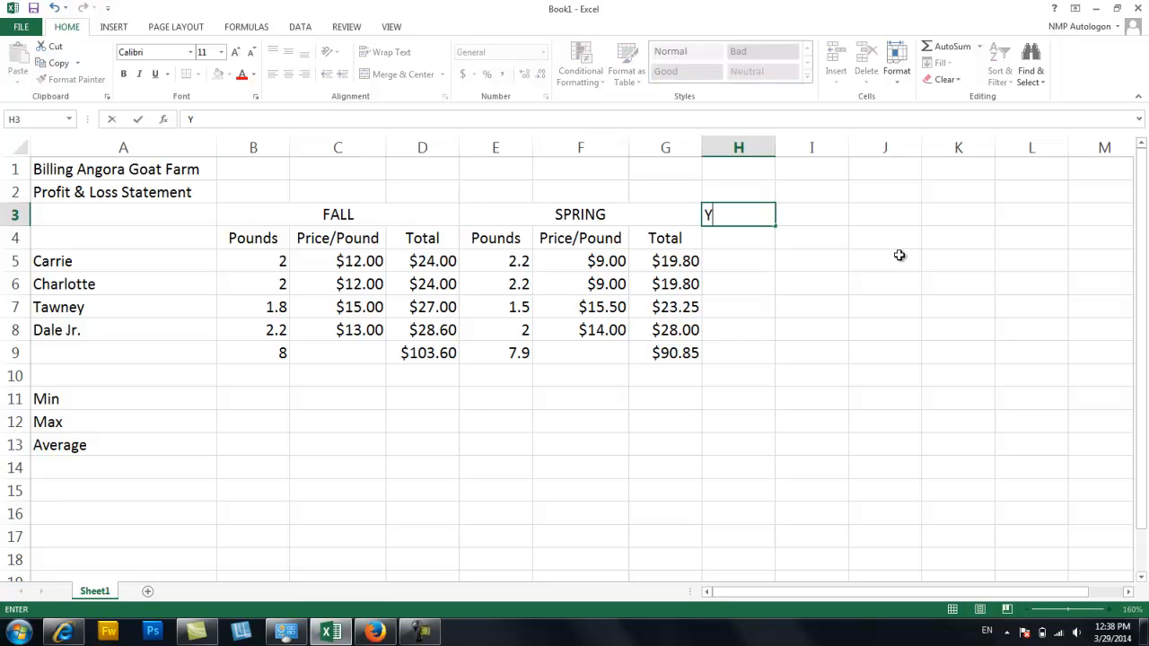
pyautogui.write('ear Total')
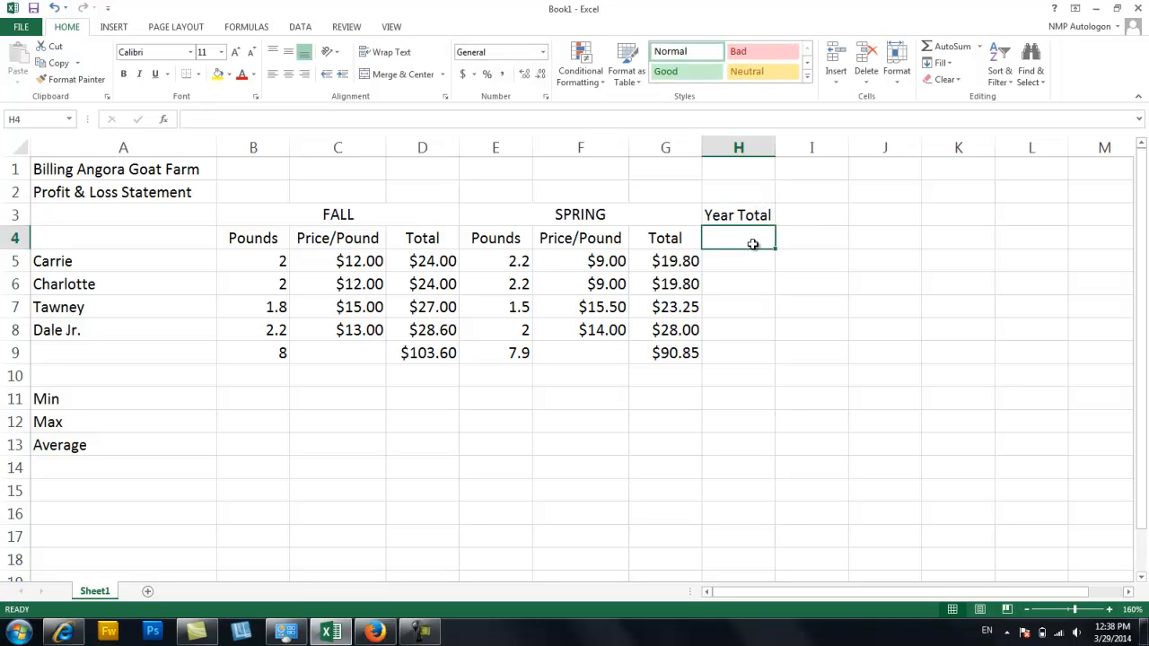
pyautogui.write('Pounds')
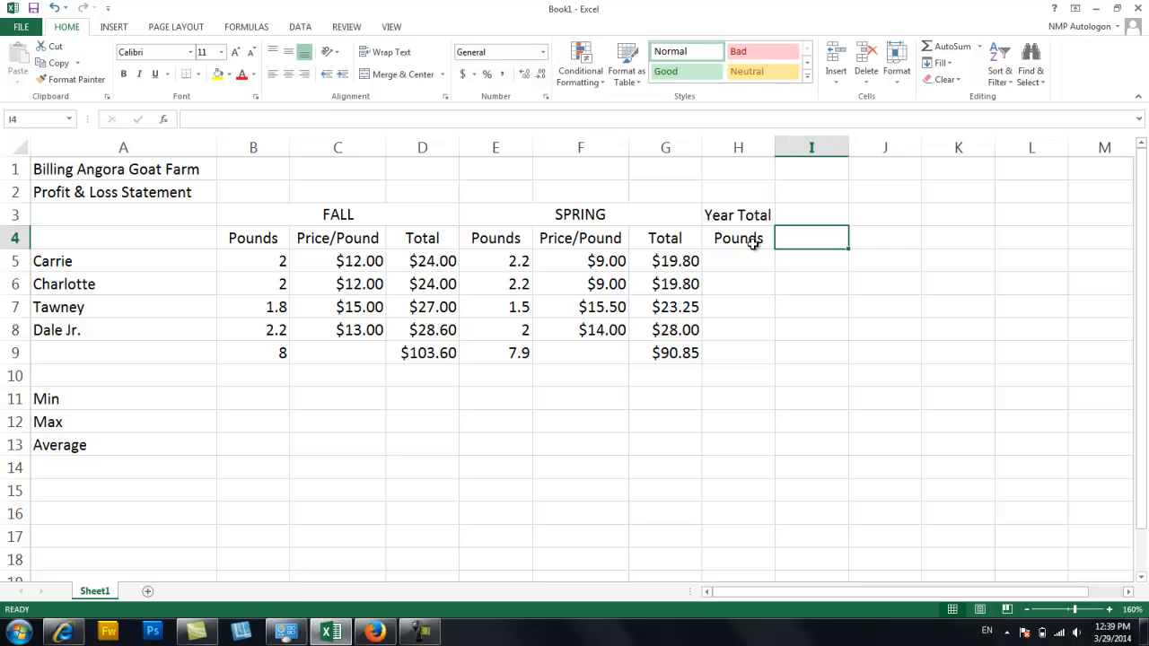
pyautogui.write('Income')
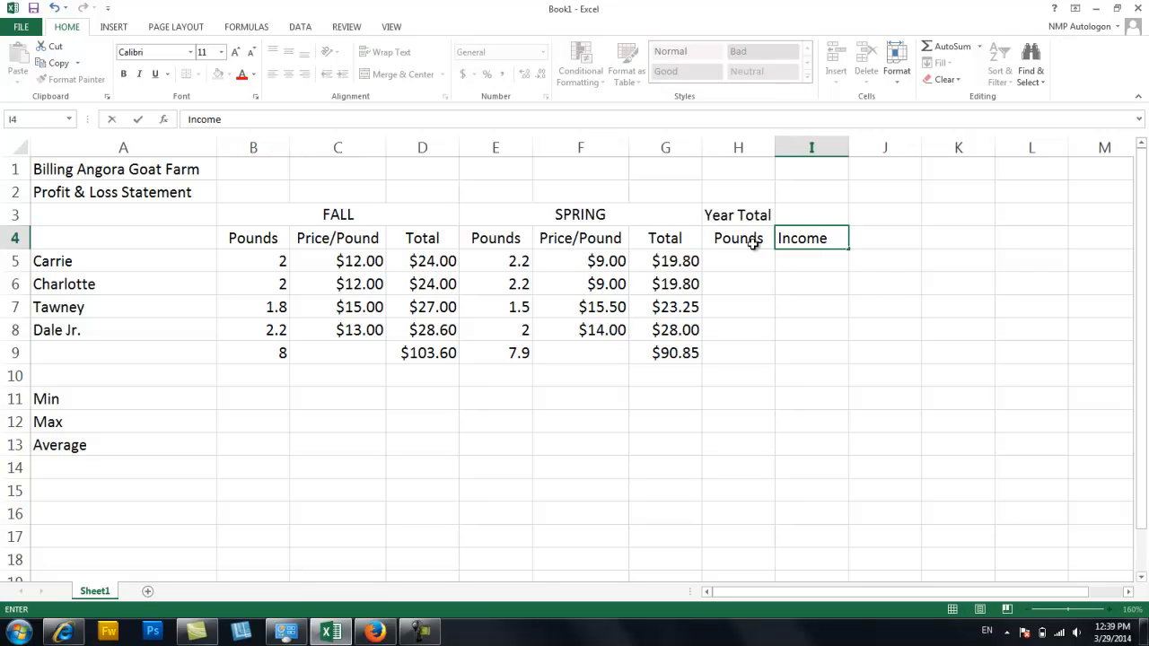
pyautogui.click(811, 214)
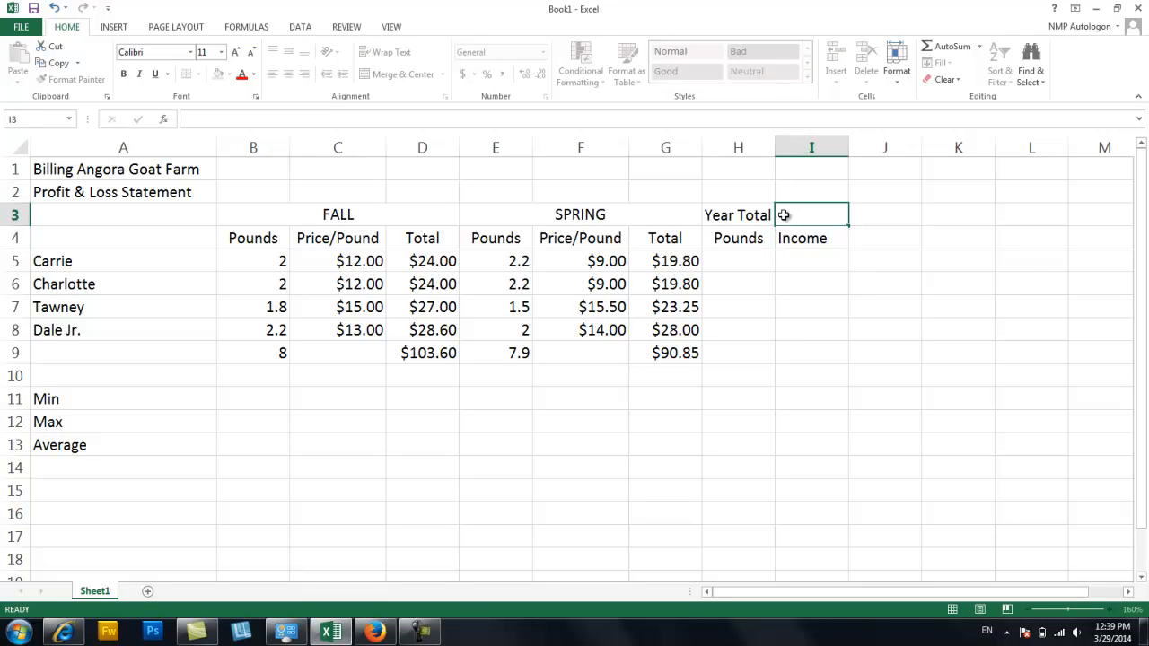
# Step: Merge and centre Year Total over both columns and start Carrie's yearly pounds formula
pyautogui.click(398, 73)
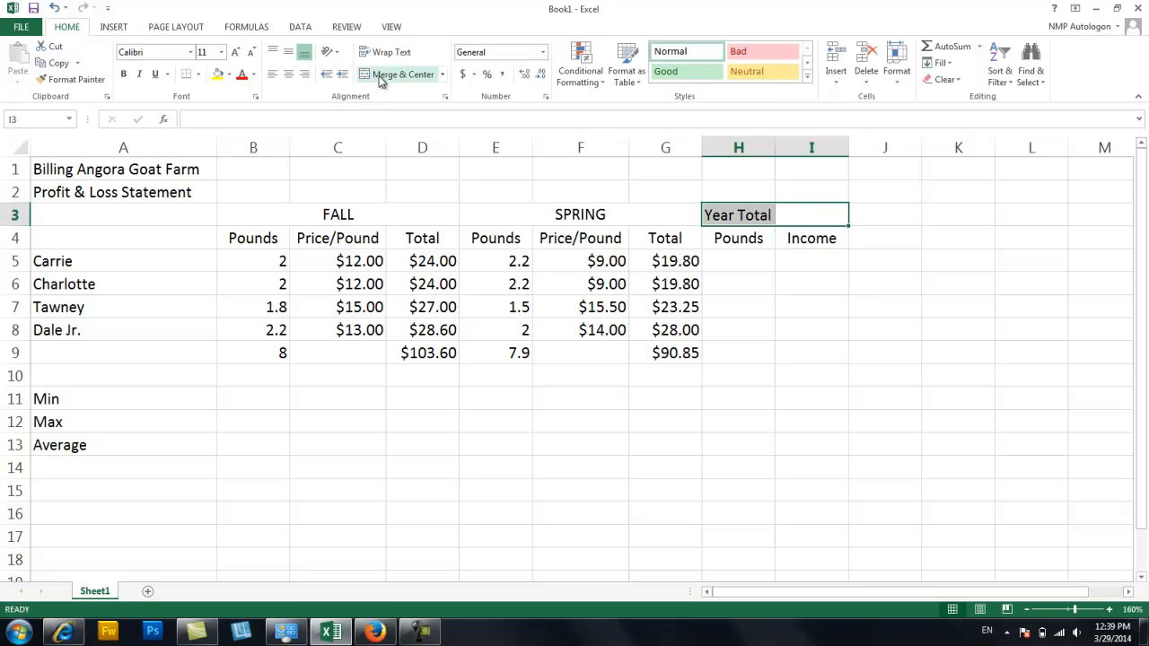
pyautogui.click(391, 74)
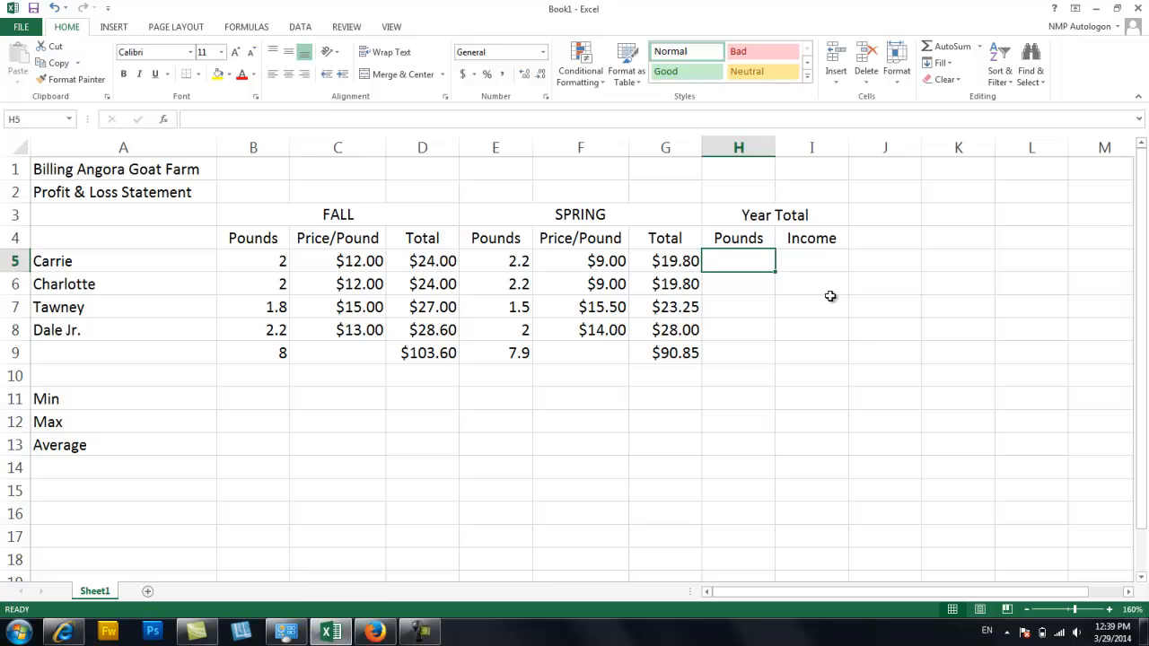
pyautogui.write('=')
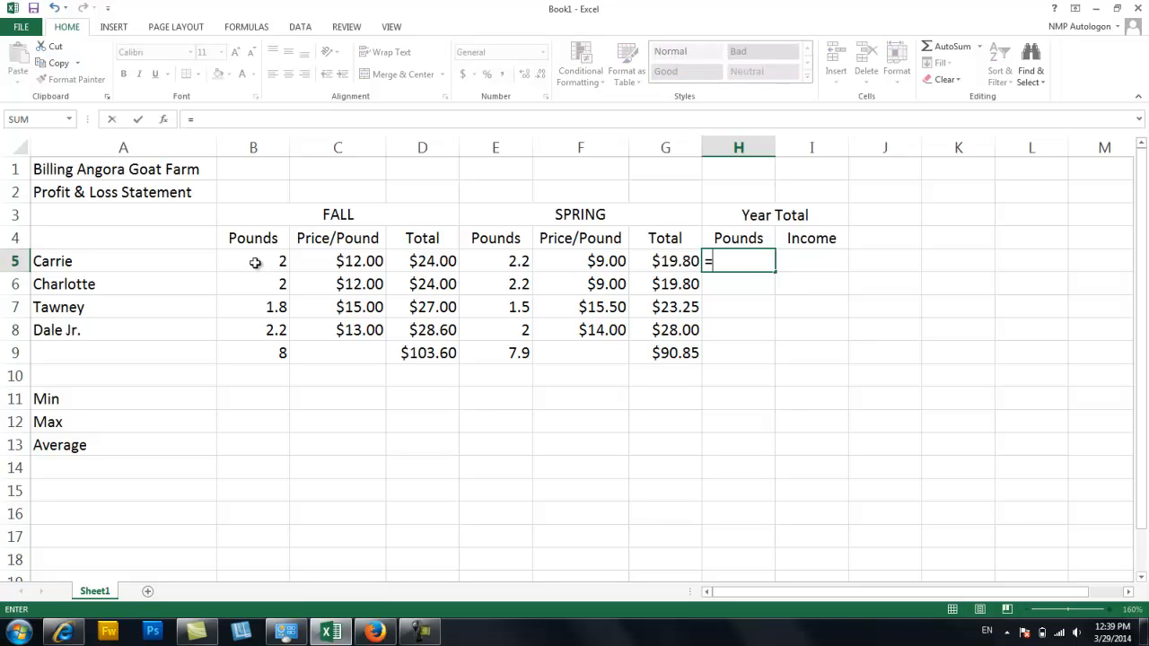
# Step: Make Carrie's yearly pounds =B5+E5, showing 4.2
pyautogui.click(254, 262)
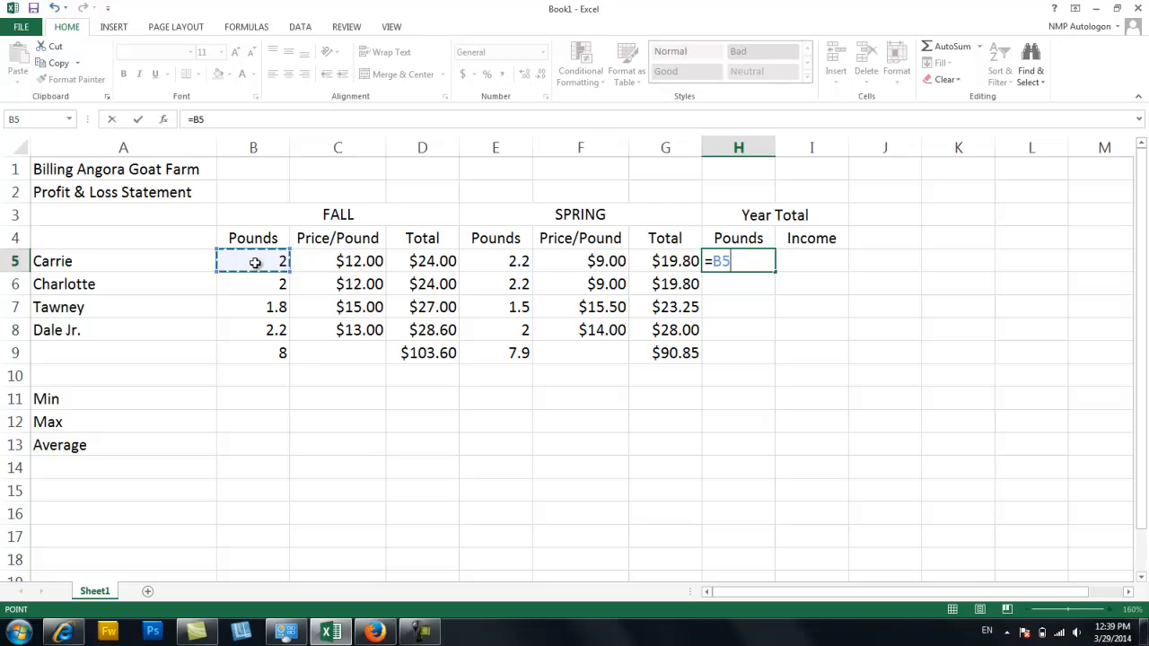
pyautogui.write('+')
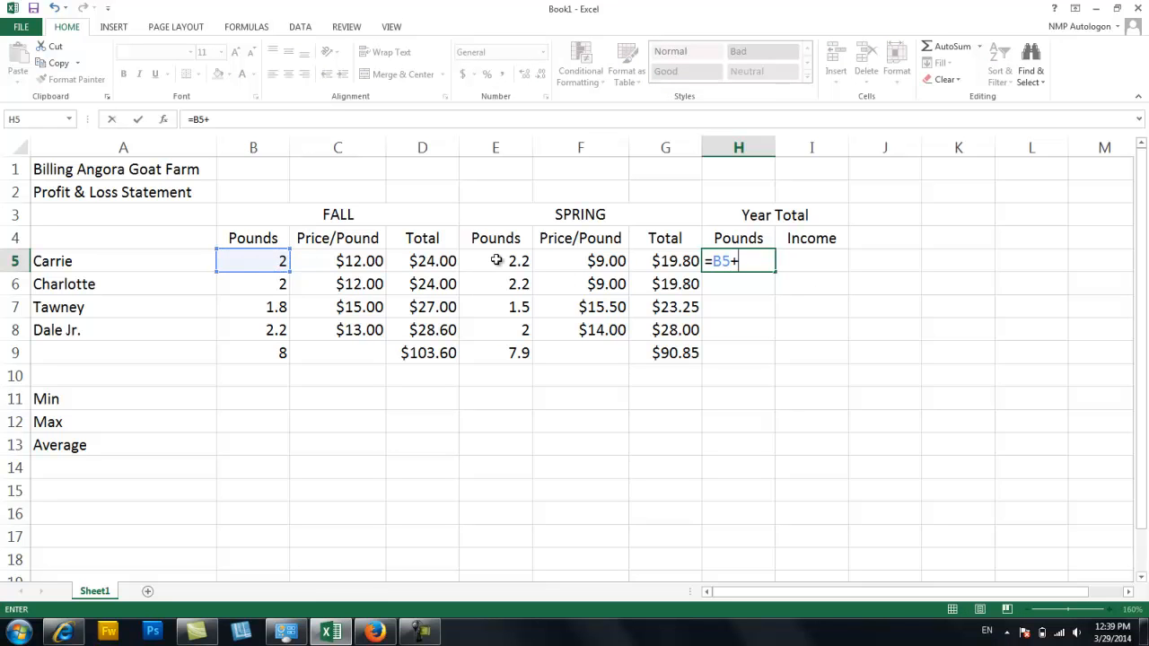
pyautogui.click(496, 260)
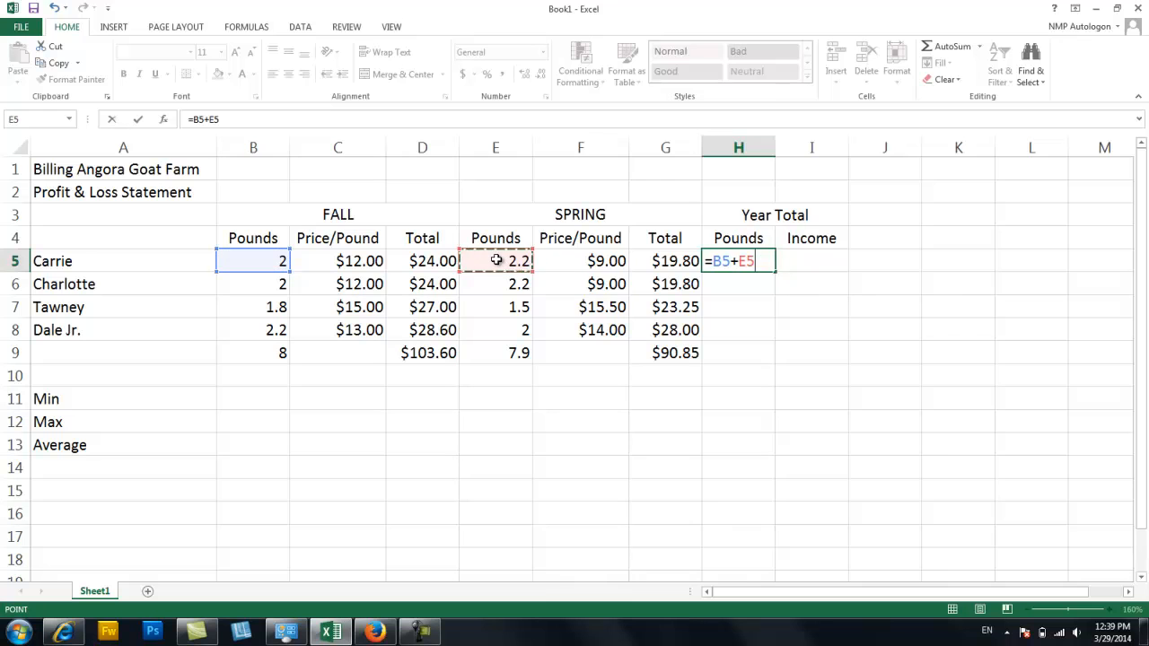
pyautogui.moveTo(648, 278)
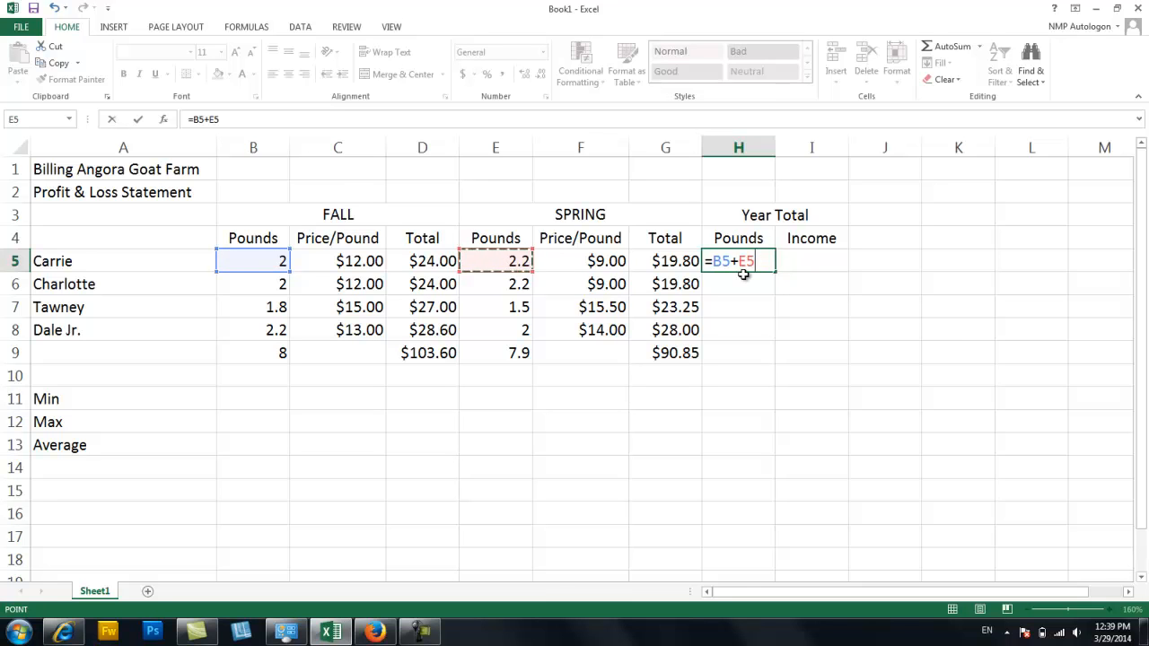
pyautogui.press('Enter')
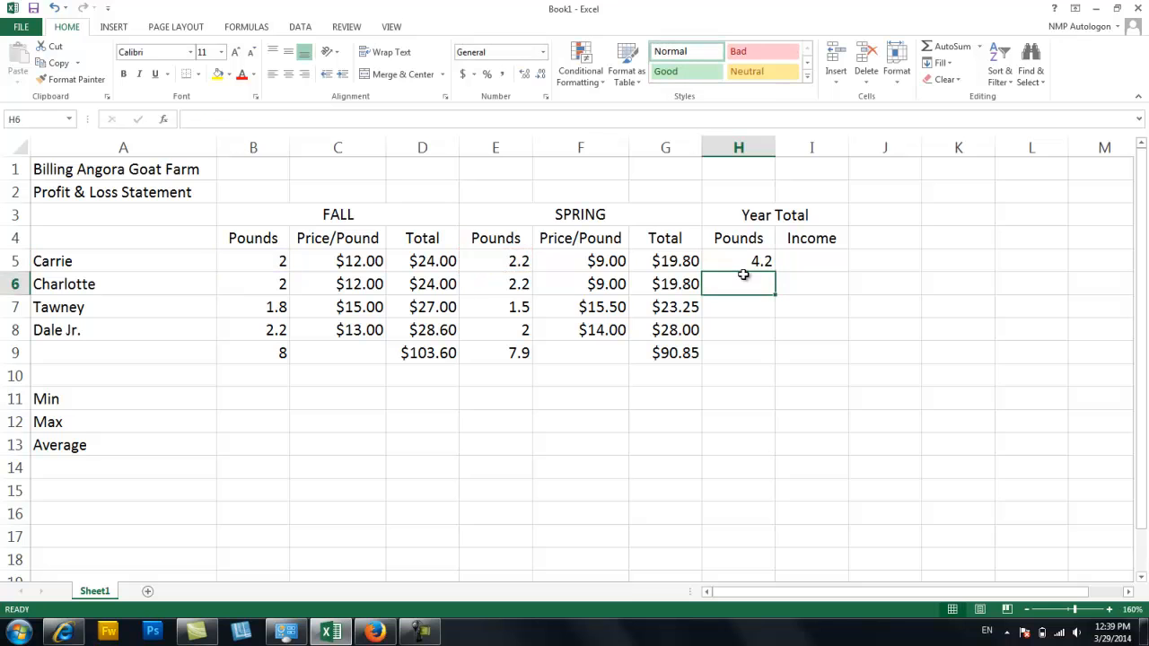
pyautogui.click(739, 261)
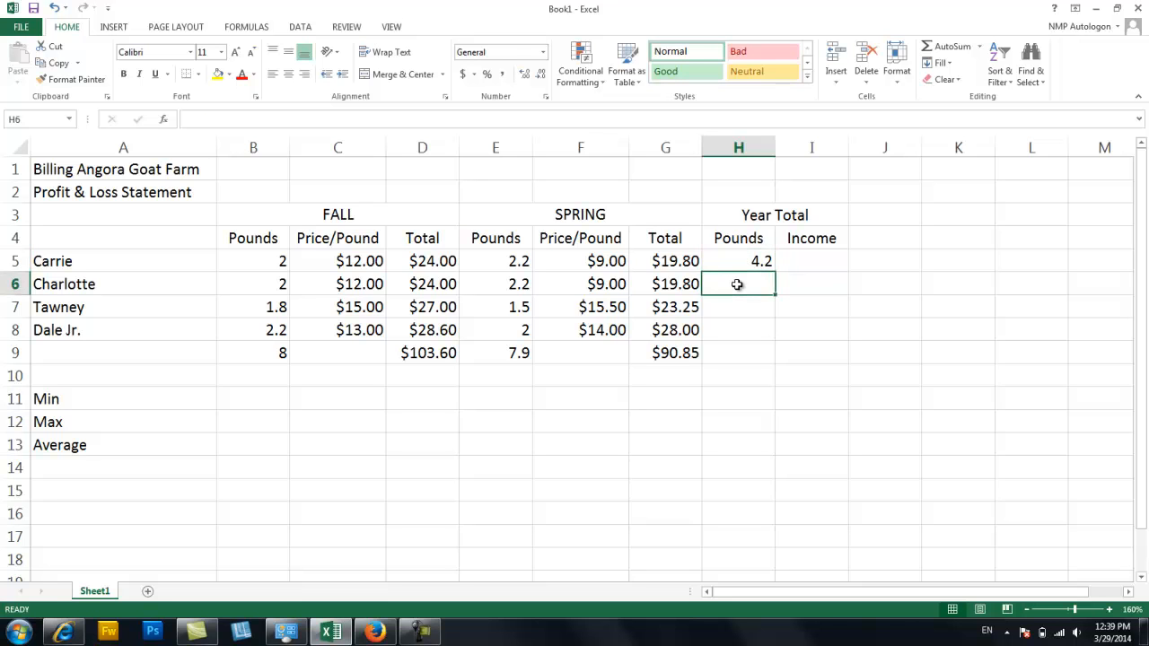
pyautogui.moveTo(262, 290)
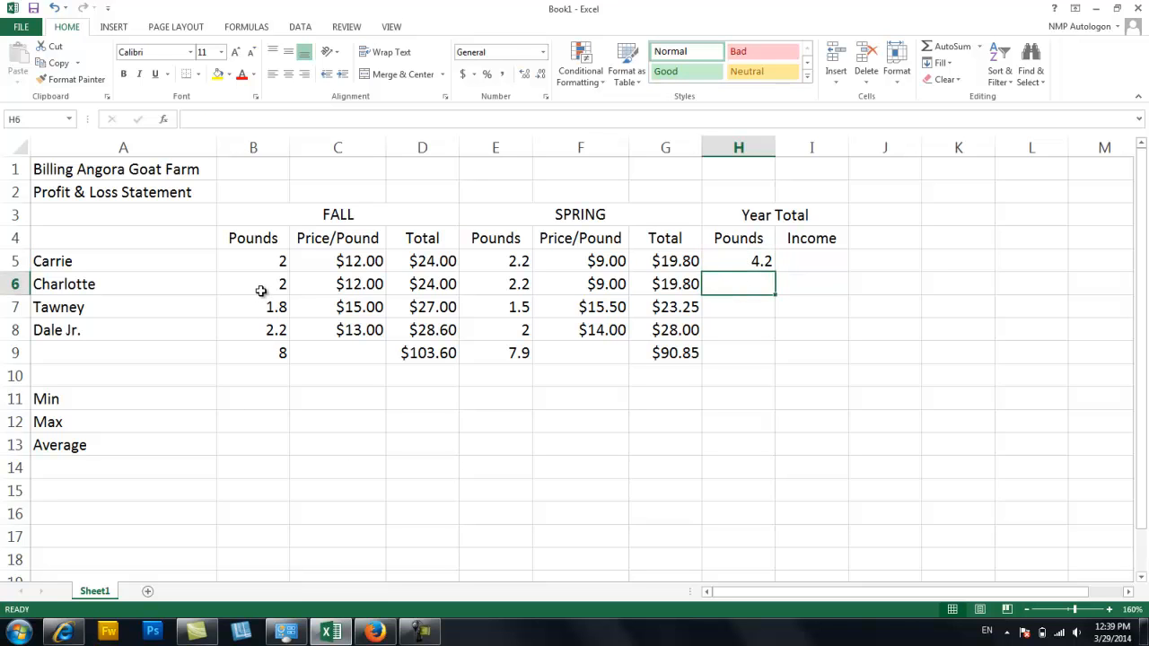
pyautogui.moveTo(482, 290)
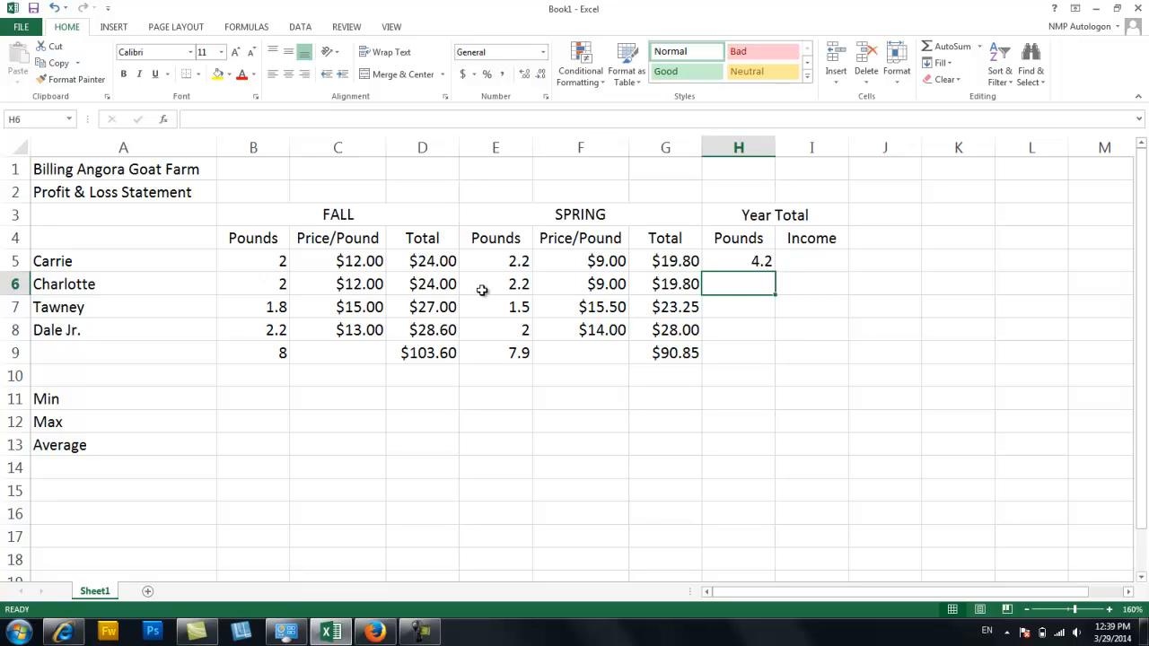
pyautogui.moveTo(735, 283)
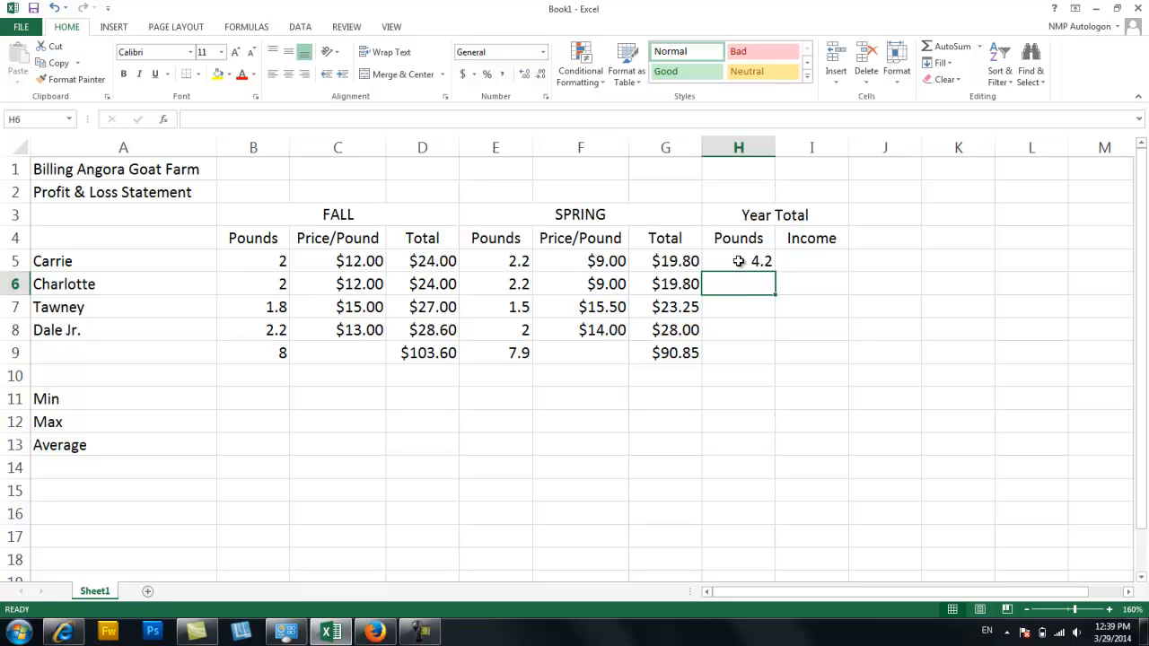
# Step: Fill the yearly pounds formula down through all goats (4.2, 4.2, 3.3, 4.2) and the 15.9 totals row
pyautogui.click(738, 261)
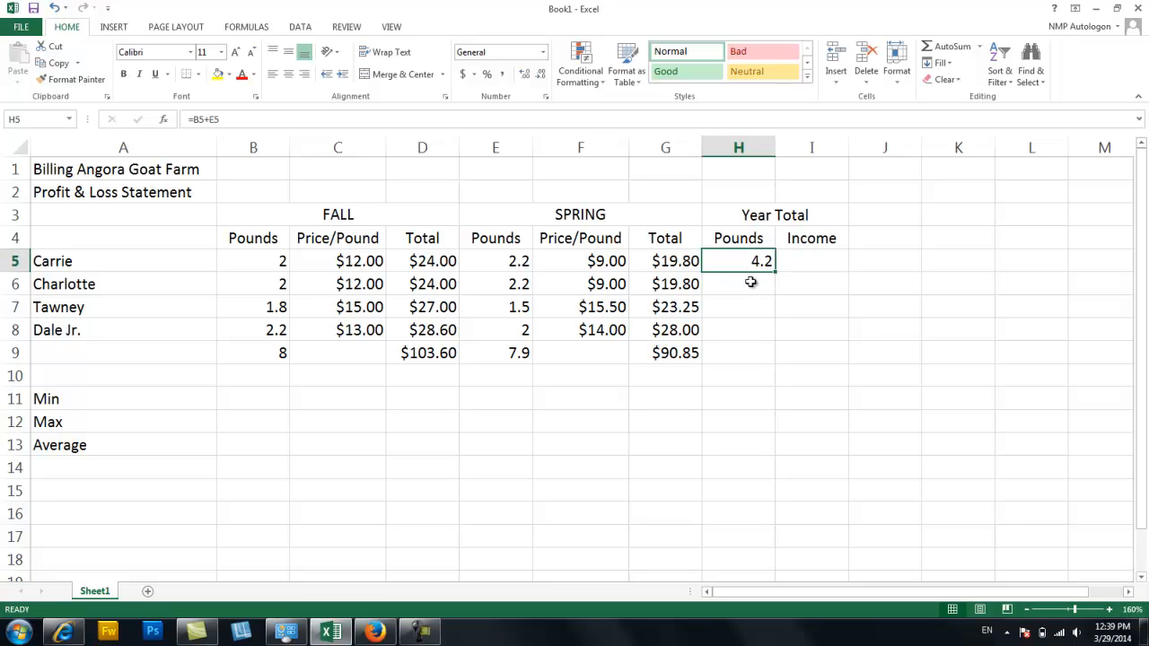
pyautogui.moveTo(774, 274)
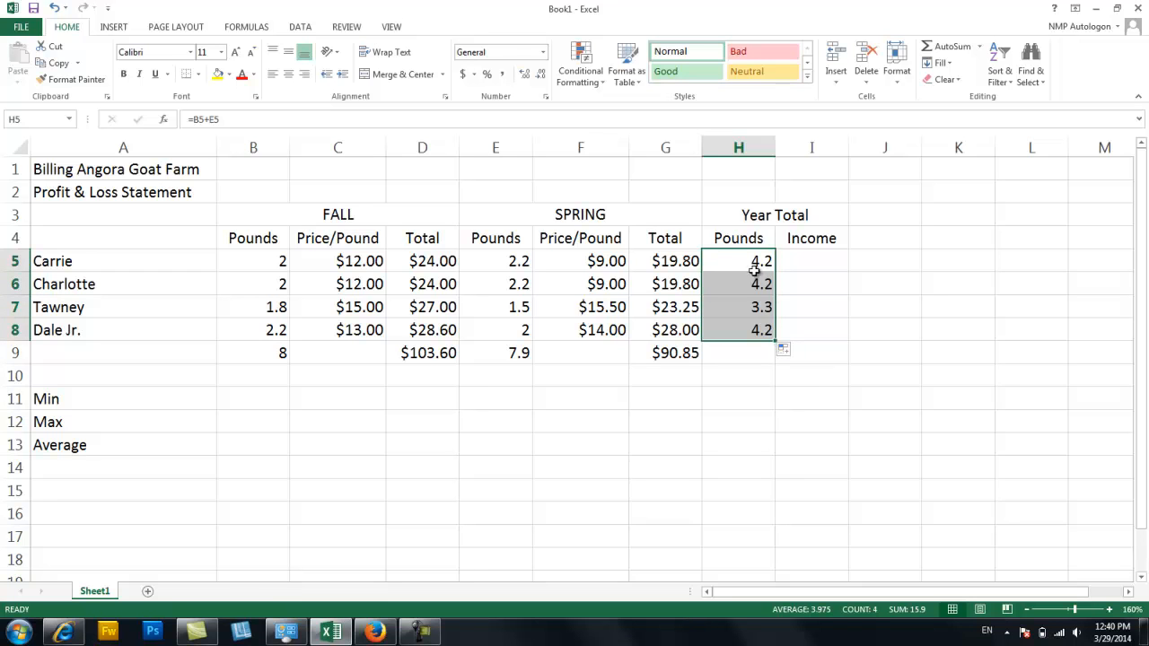
pyautogui.click(738, 260)
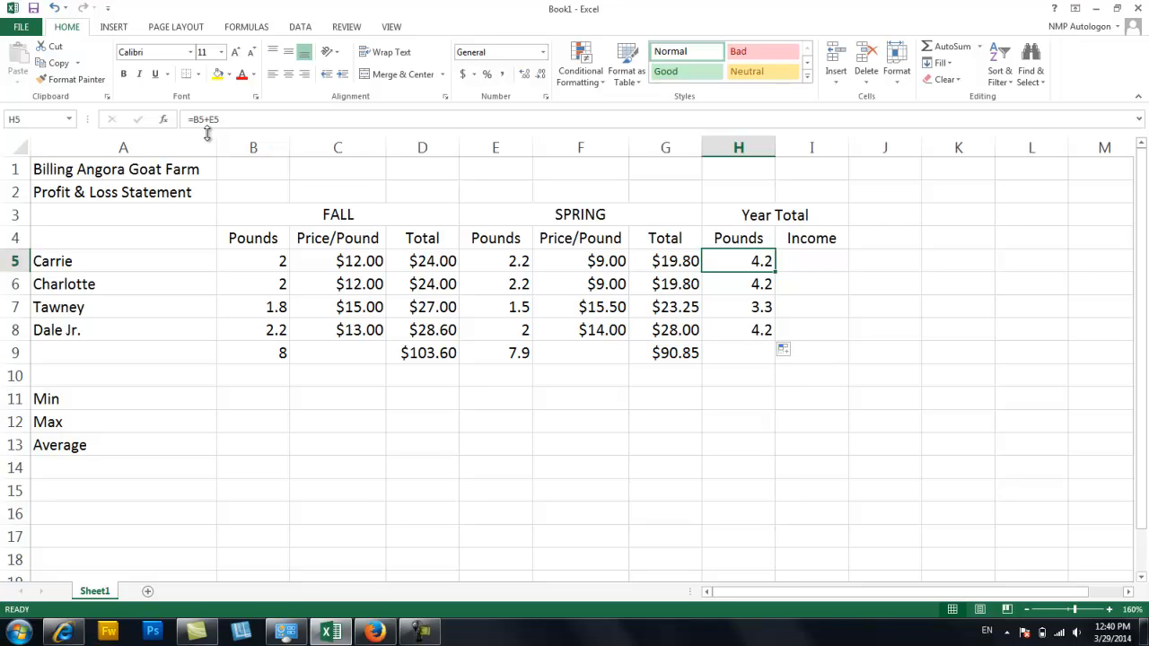
pyautogui.click(738, 283)
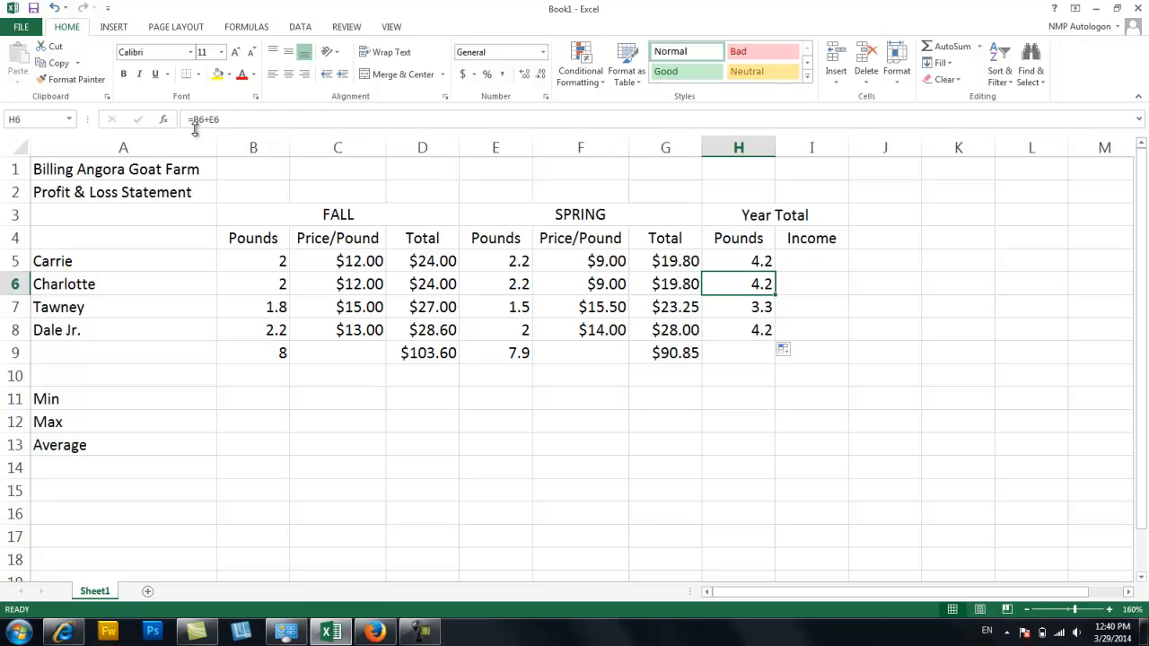
pyautogui.moveTo(214, 135)
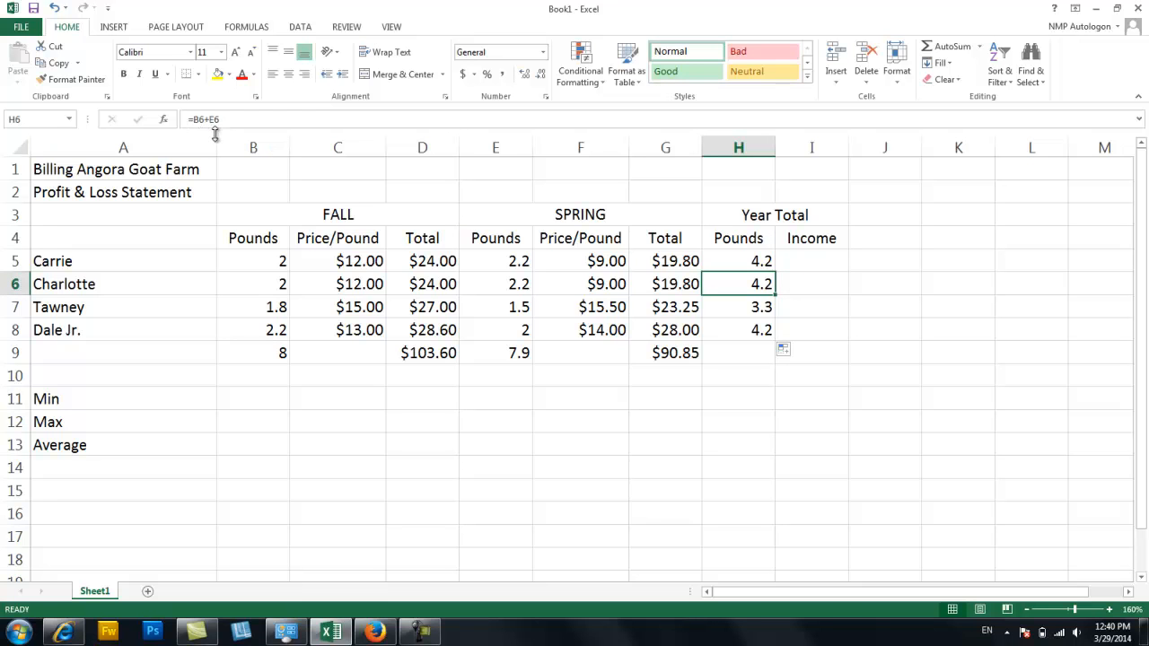
pyautogui.click(738, 306)
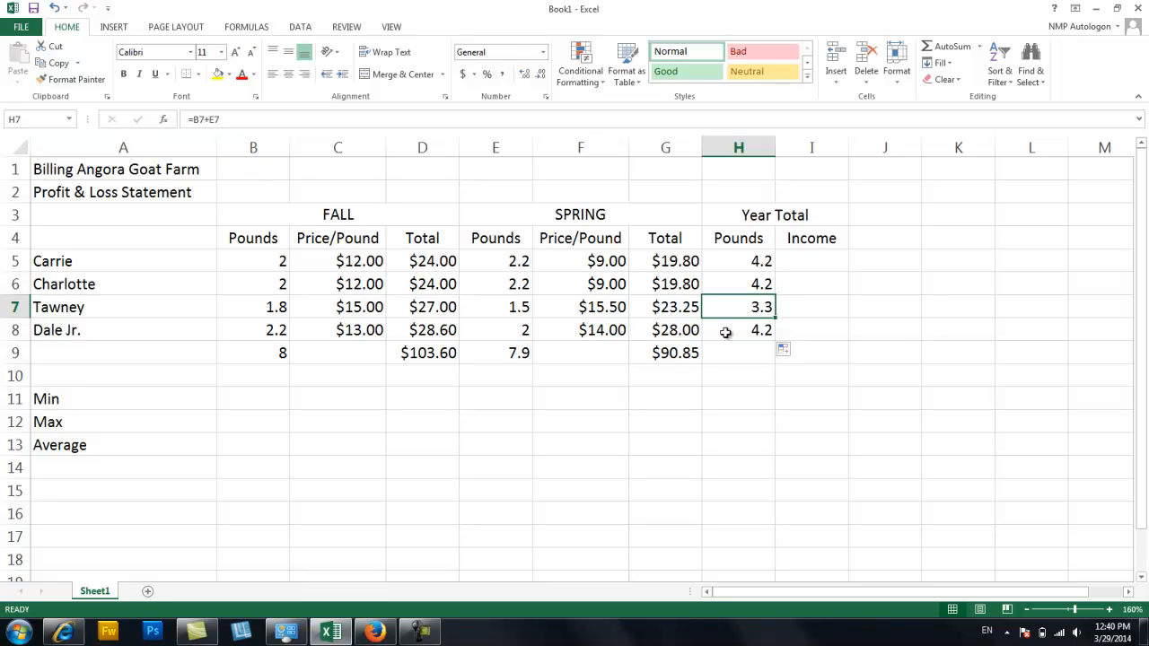
pyautogui.click(739, 330)
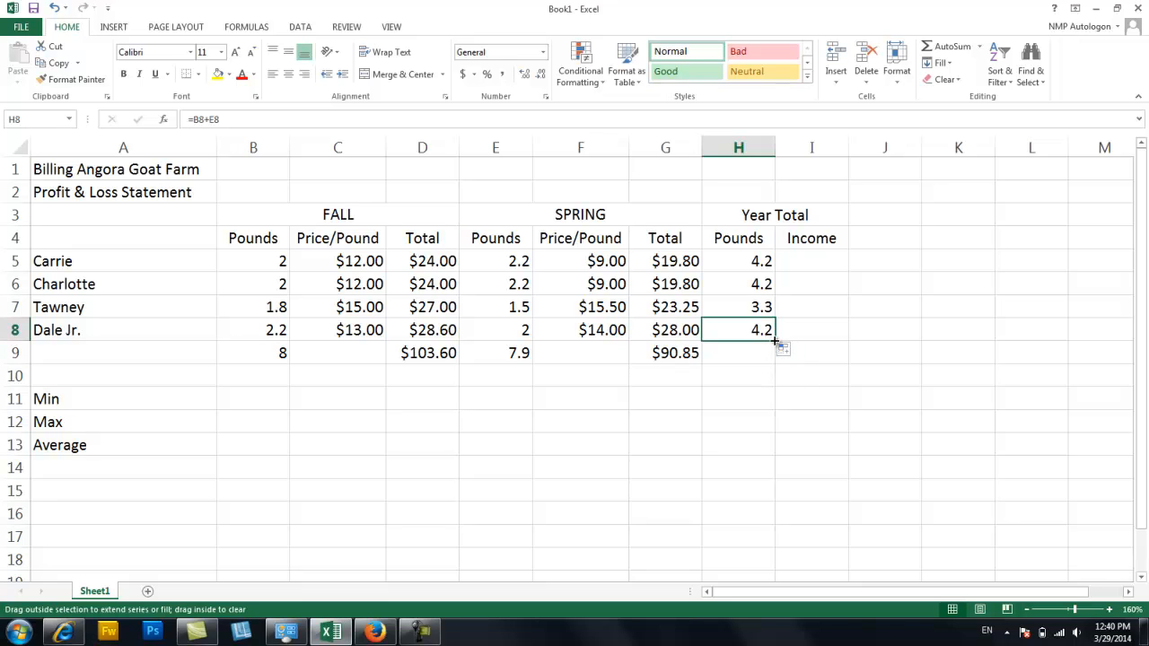
pyautogui.click(738, 353)
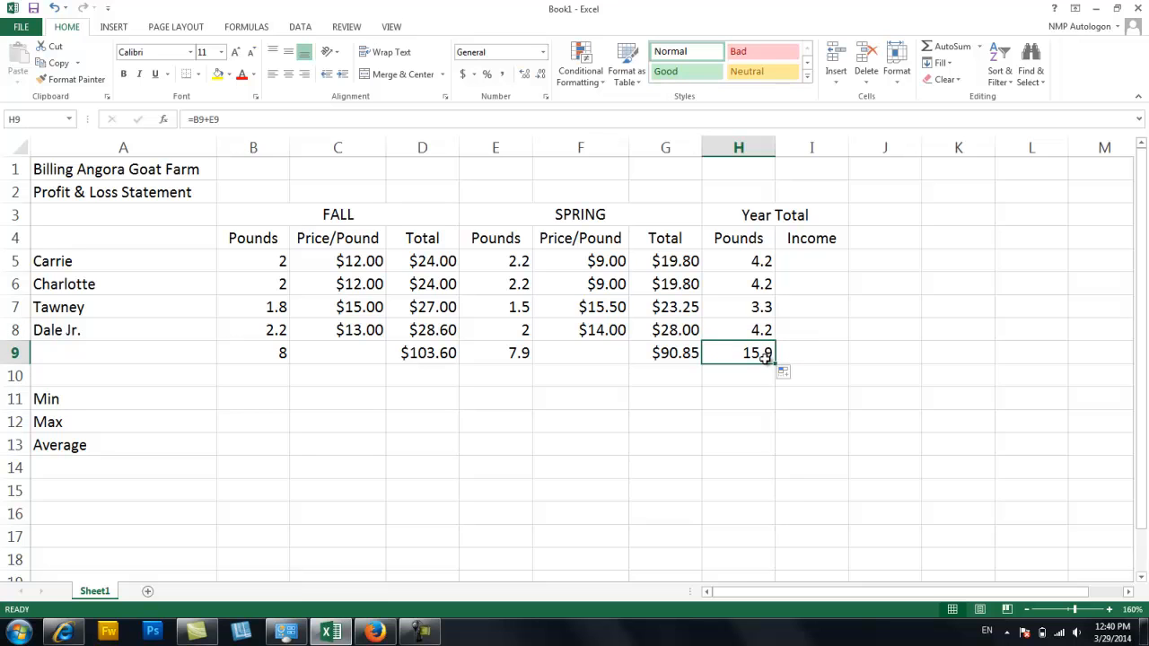
pyautogui.moveTo(277, 358)
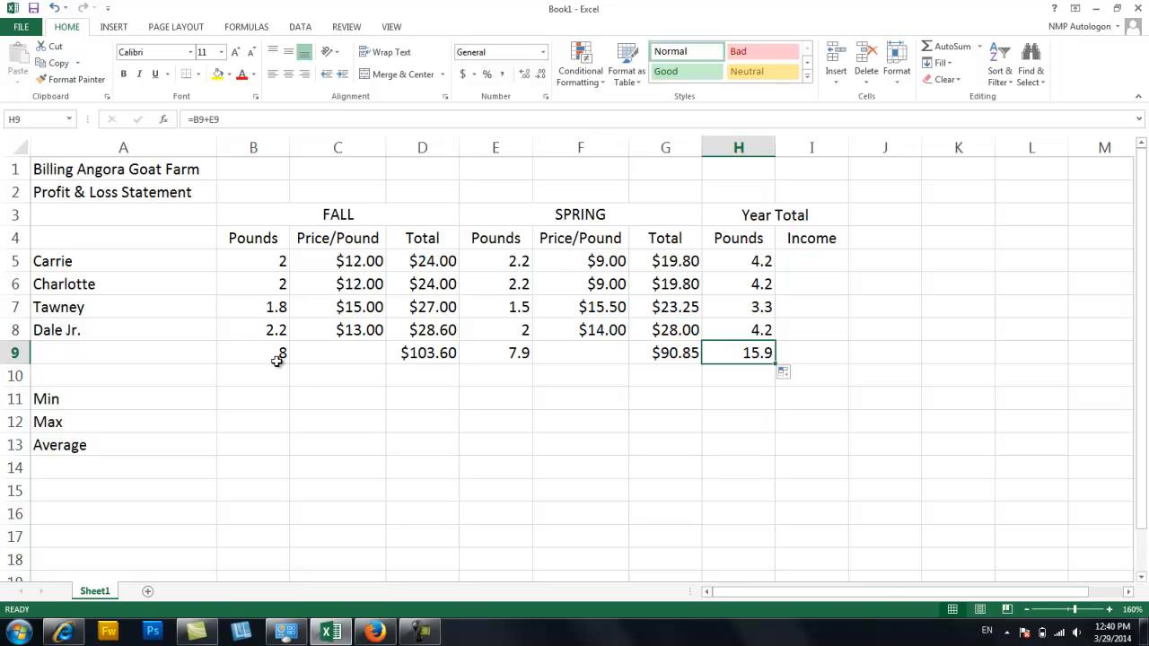
pyautogui.moveTo(501, 361)
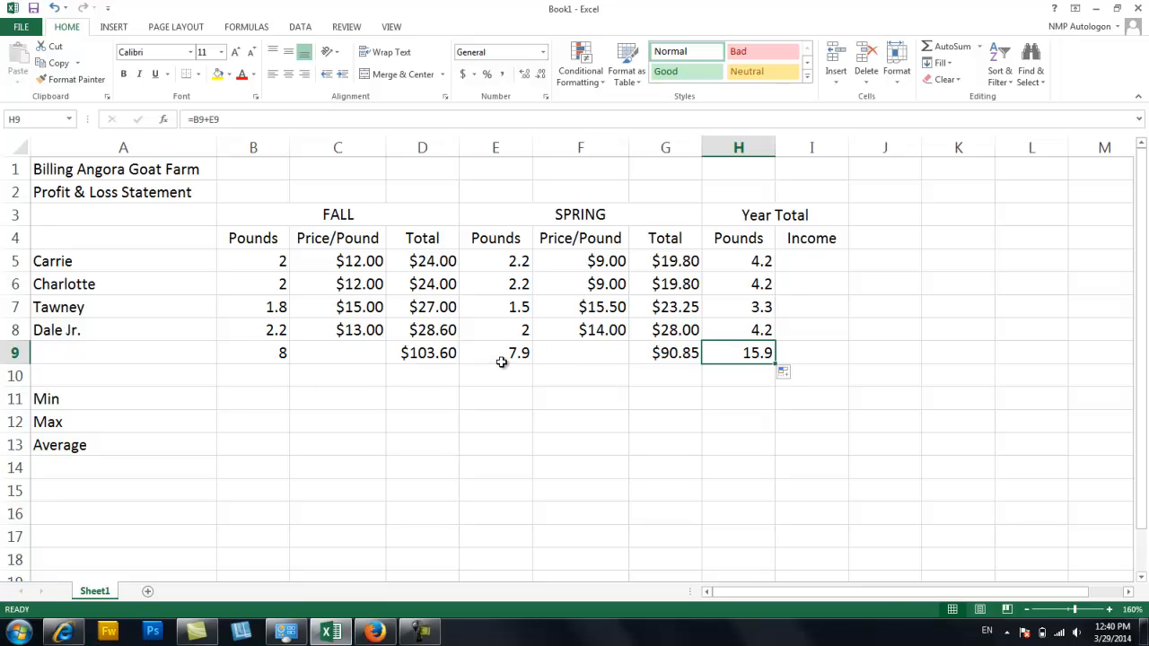
pyautogui.moveTo(800, 273)
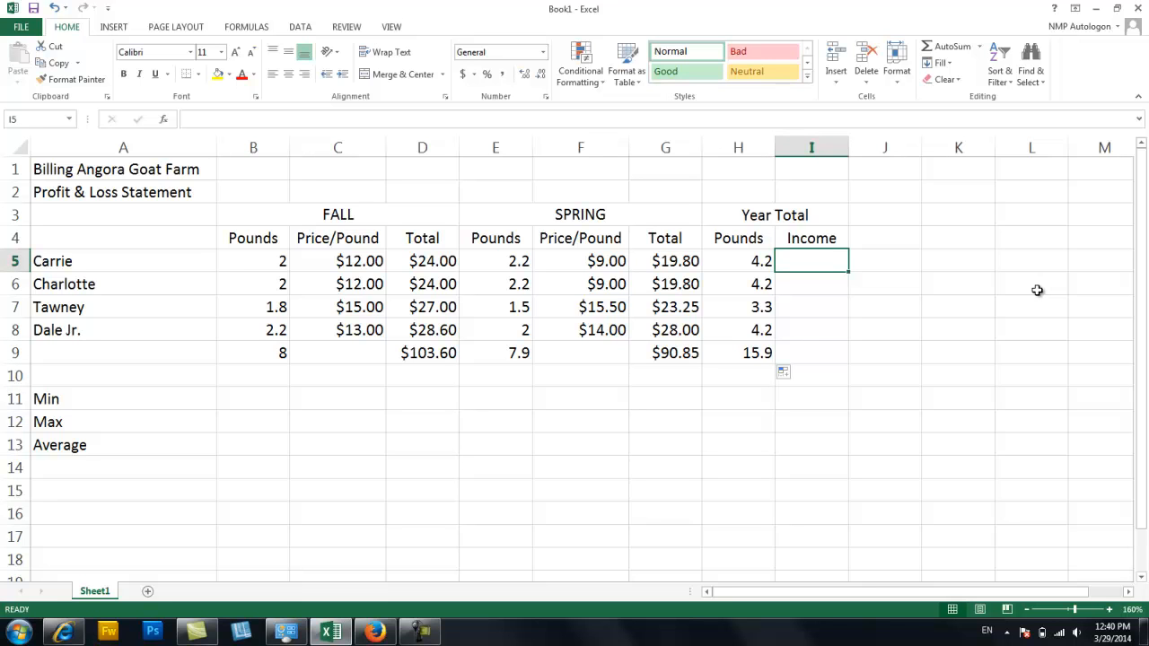
# Step: Sum fall and spring totals (D5+G5) for Carrie and fill down, giving a $194.45 grand total
pyautogui.write('=')
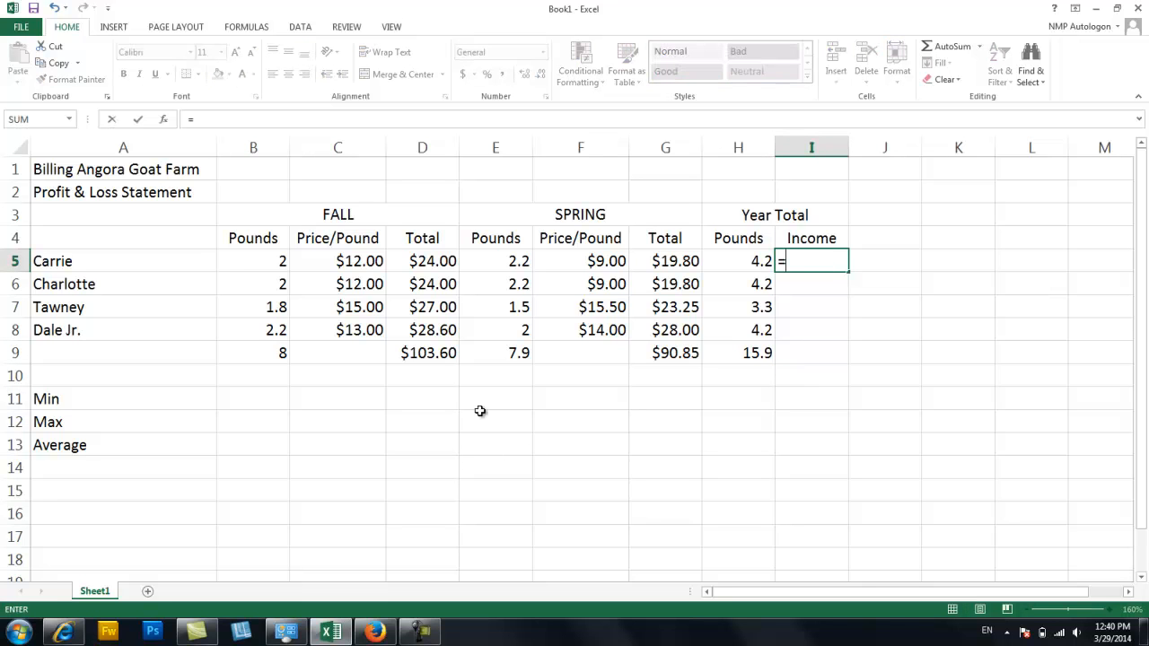
pyautogui.click(422, 260)
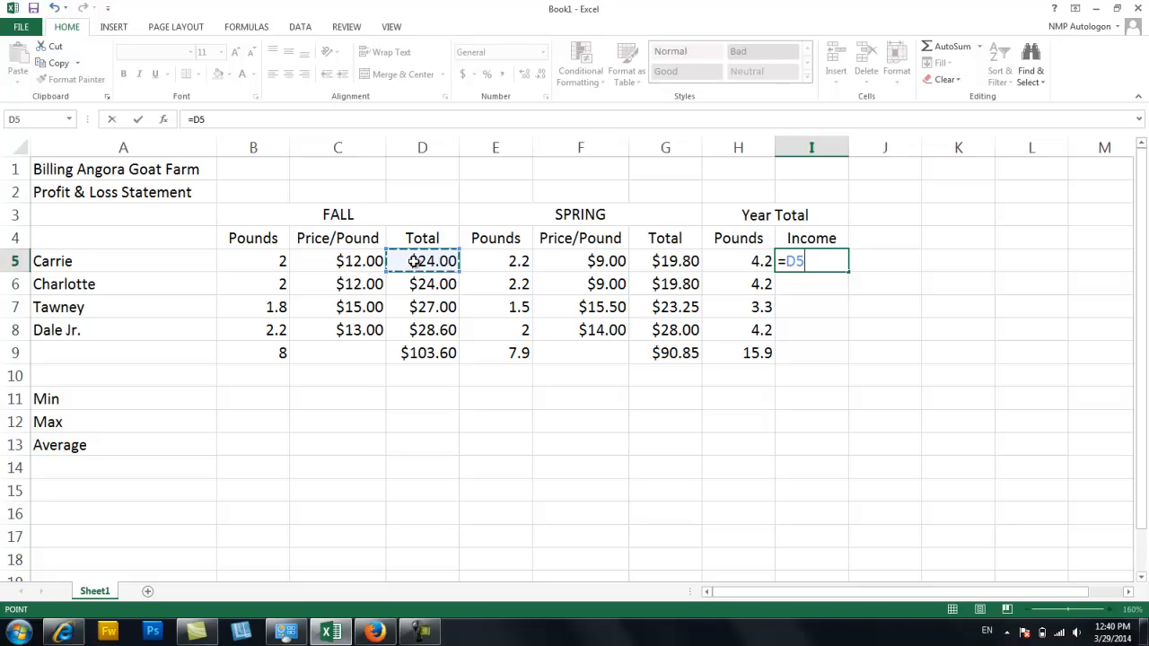
pyautogui.write('+')
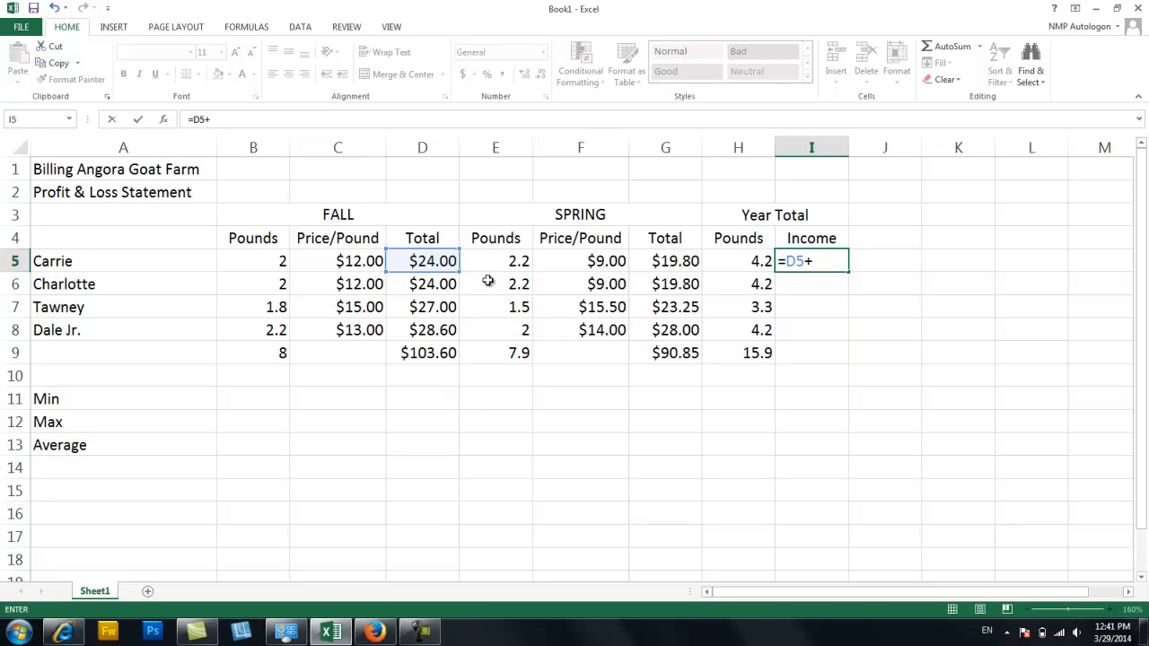
pyautogui.moveTo(670, 261)
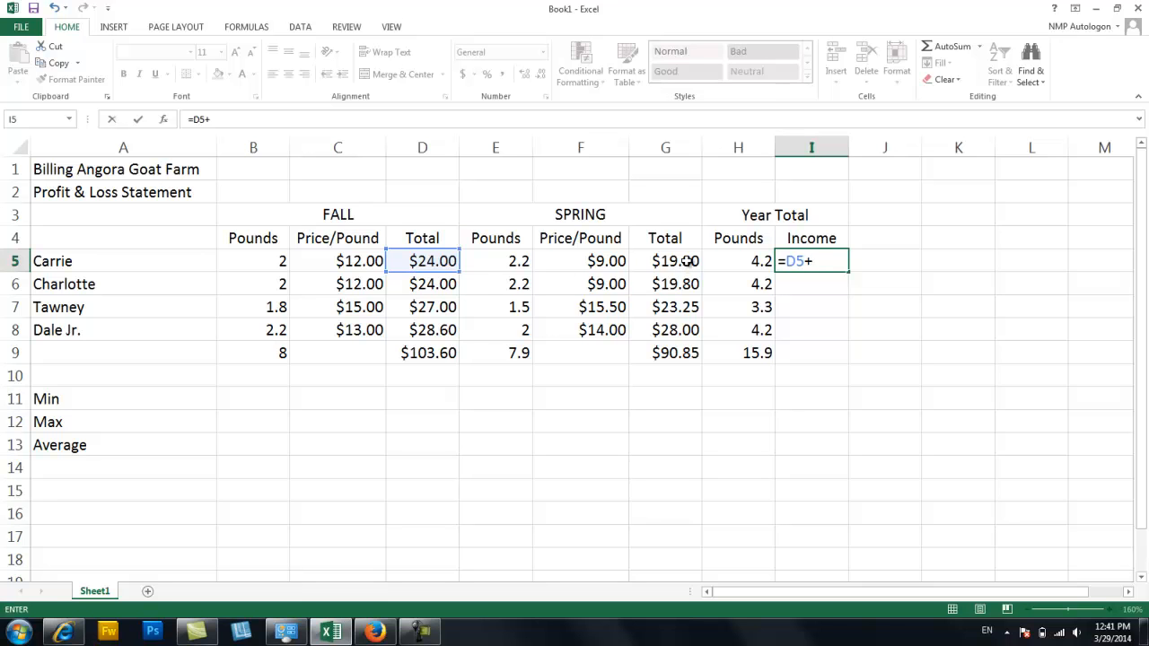
pyautogui.click(665, 260)
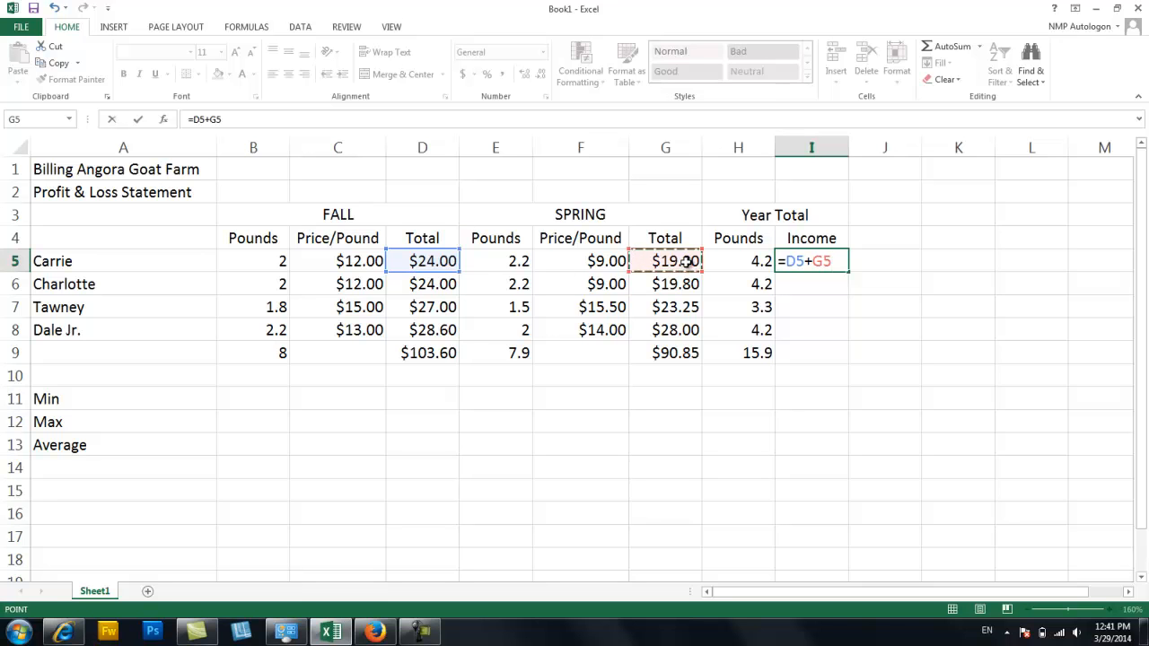
pyautogui.press('Enter')
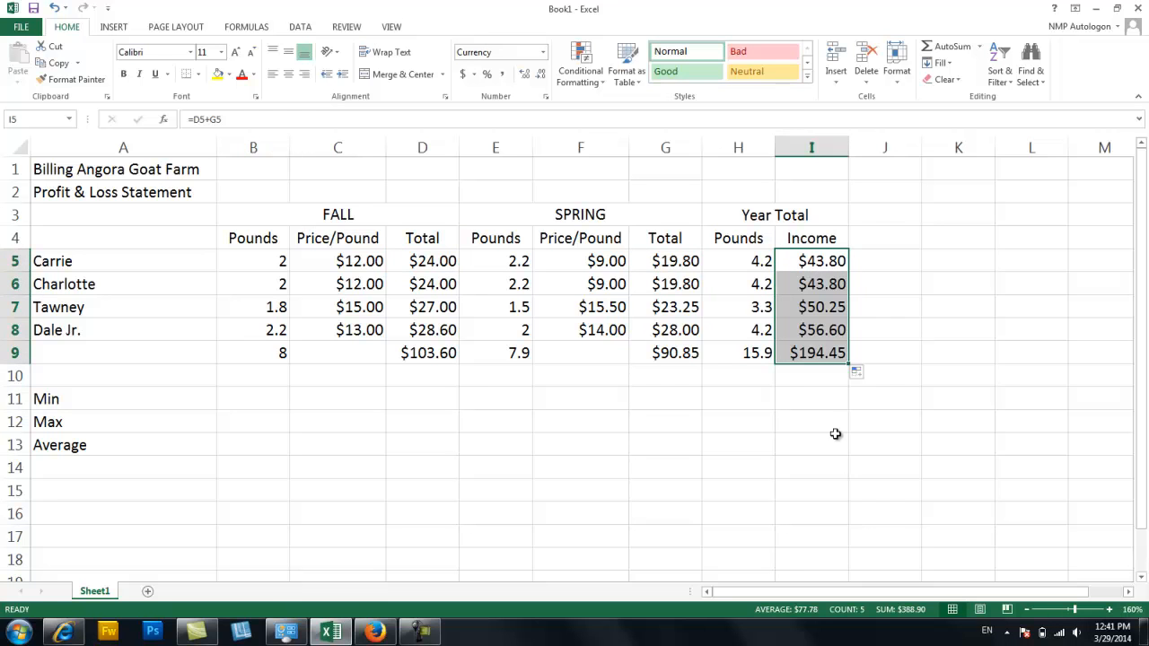
pyautogui.click(810, 375)
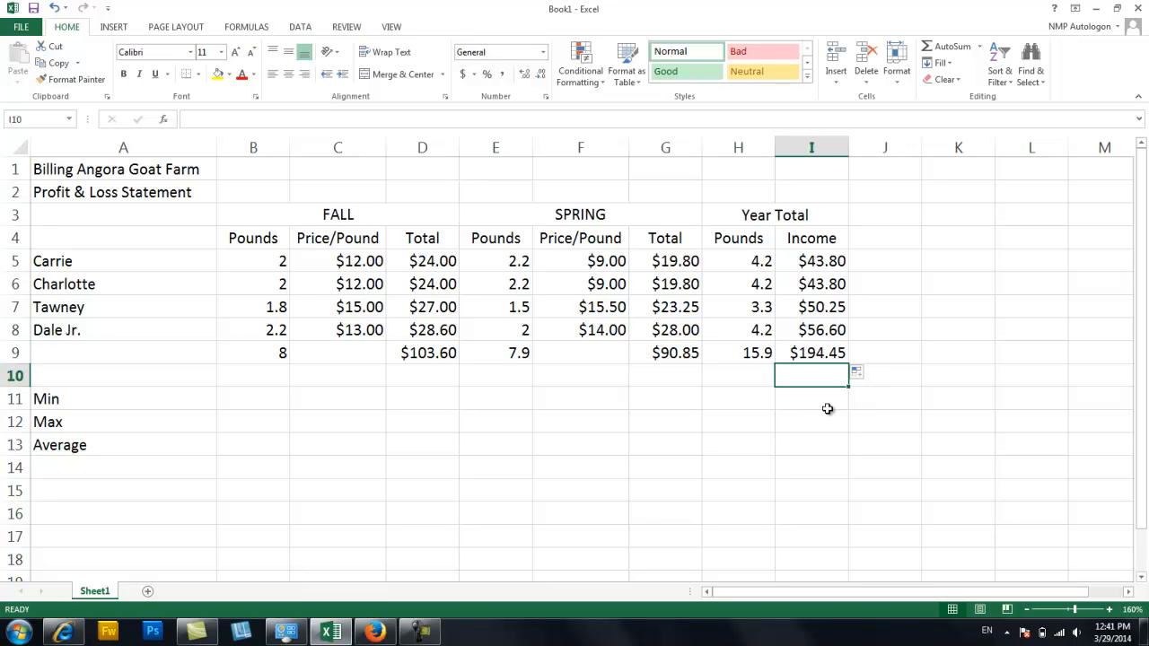
pyautogui.moveTo(470, 630)
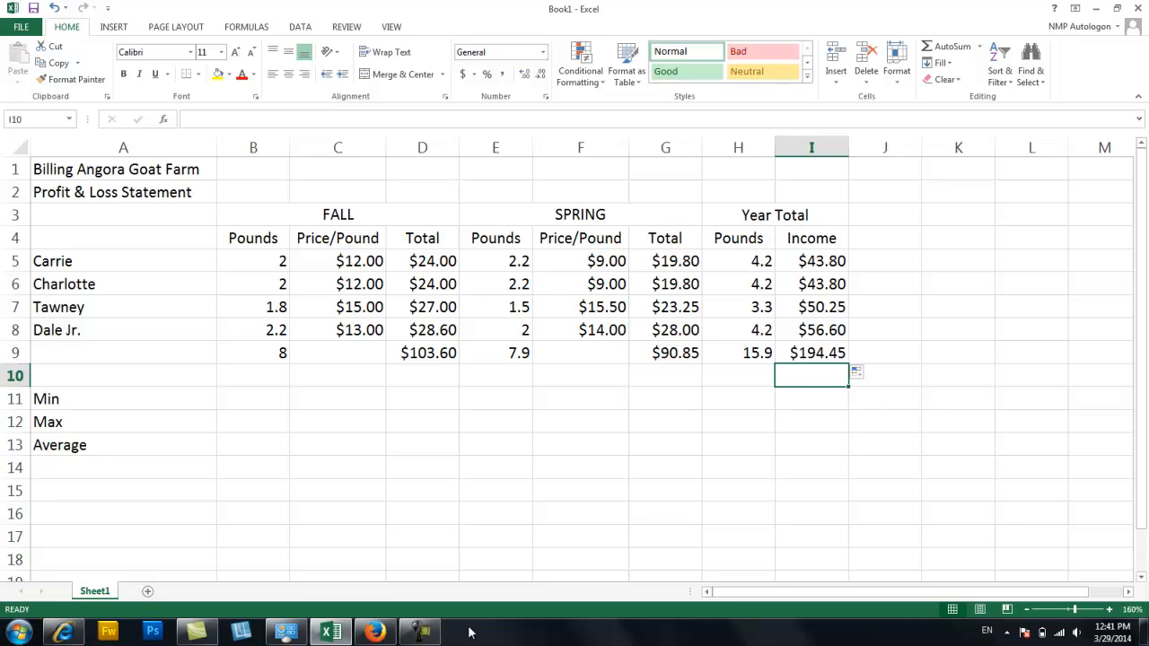
pyautogui.moveTo(101, 445)
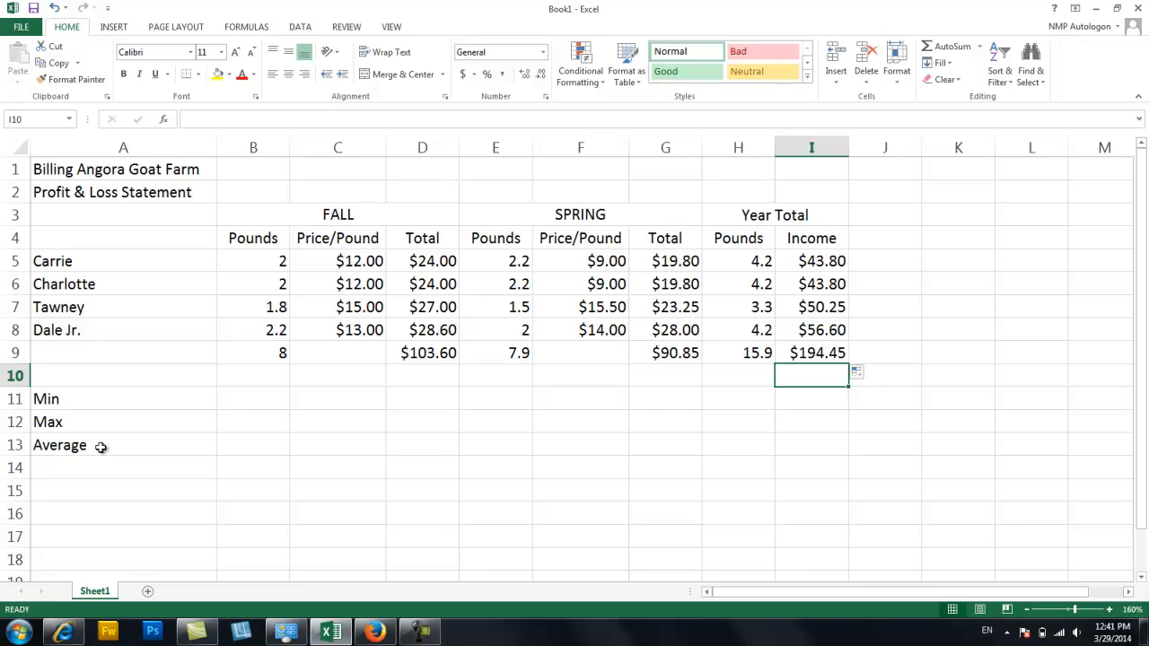
pyautogui.moveTo(228, 399)
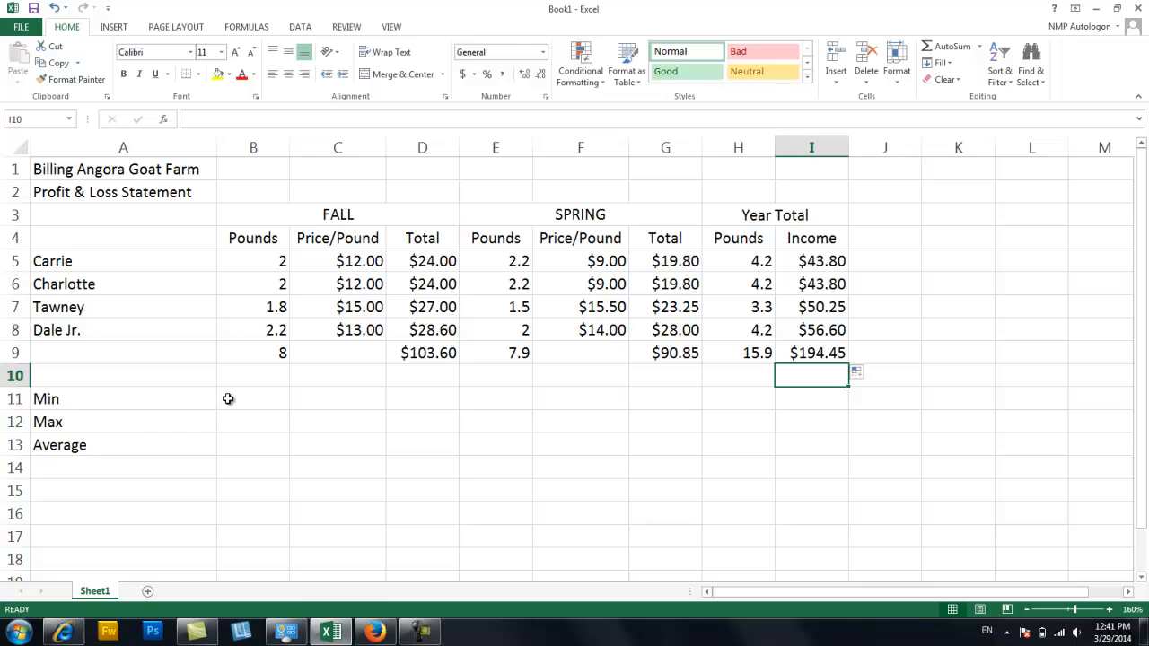
# Step: Compute =MIN(B5:B8) in B11 to get the lowest fall pounds, 1.8
pyautogui.click(252, 398)
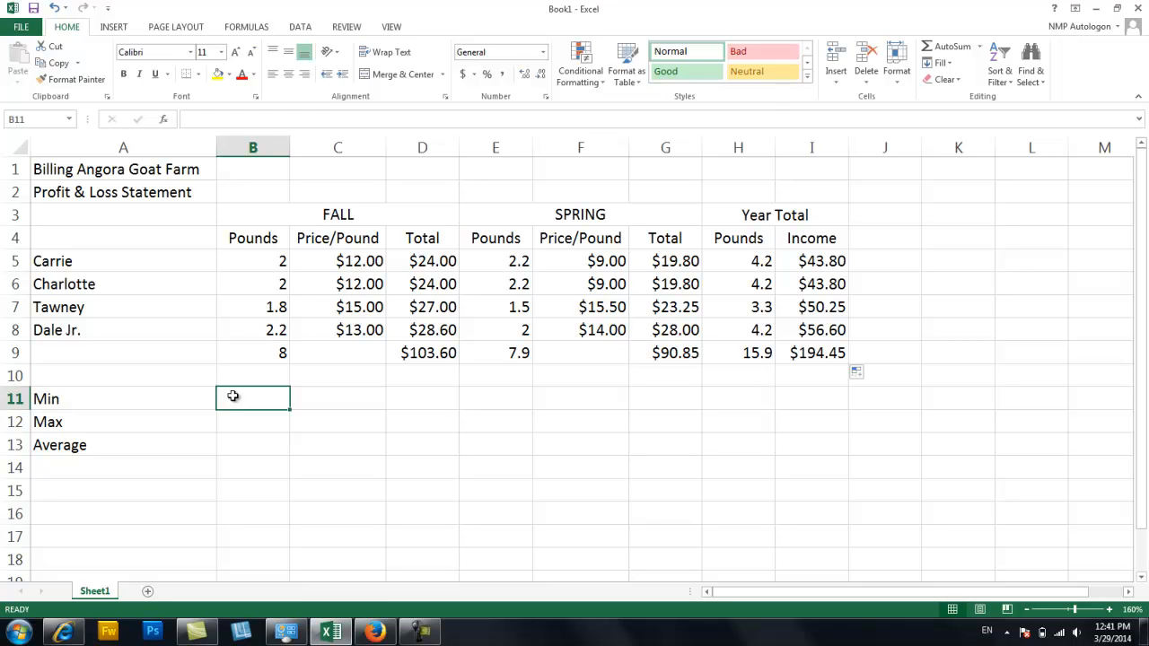
pyautogui.write('=')
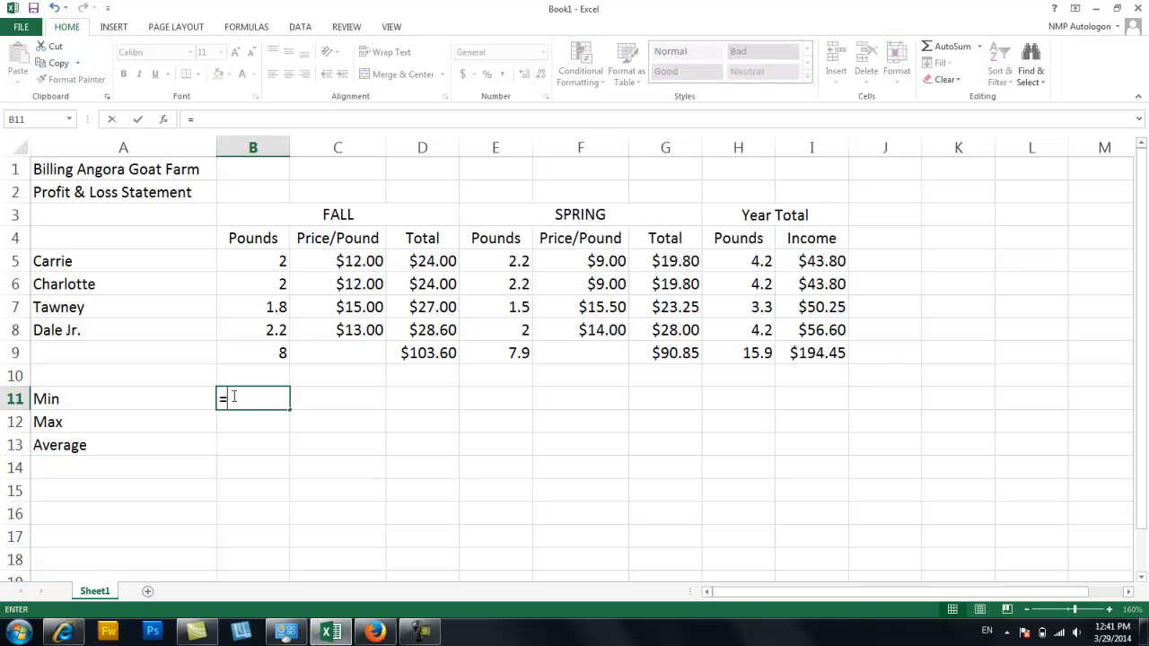
pyautogui.write('min')
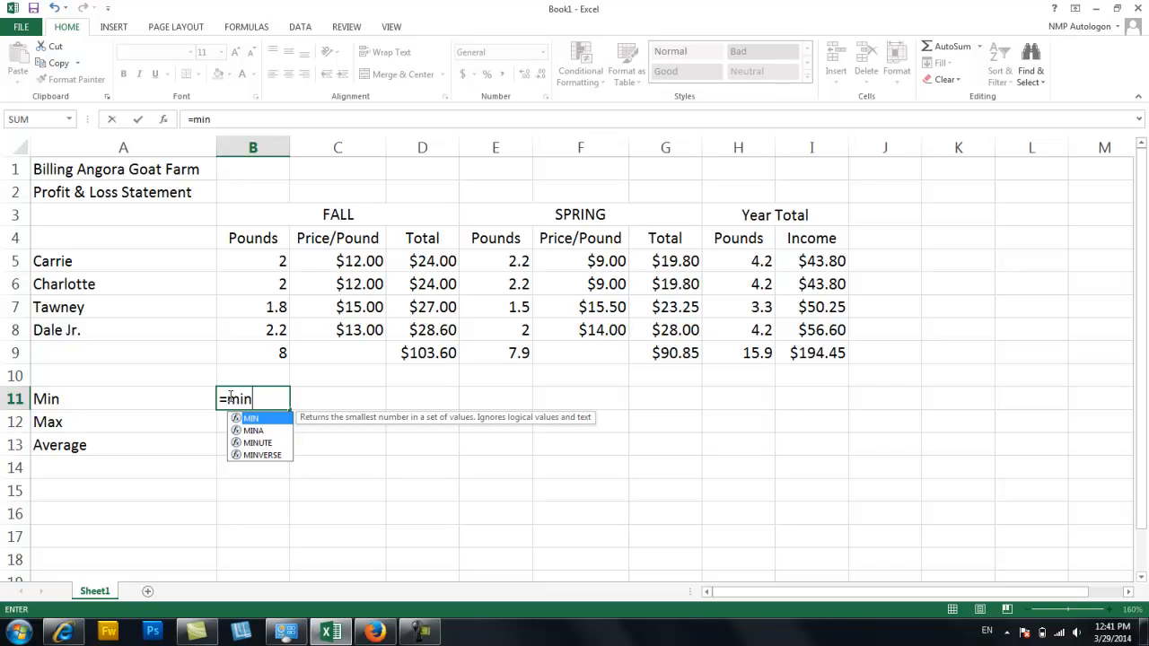
pyautogui.write('(')
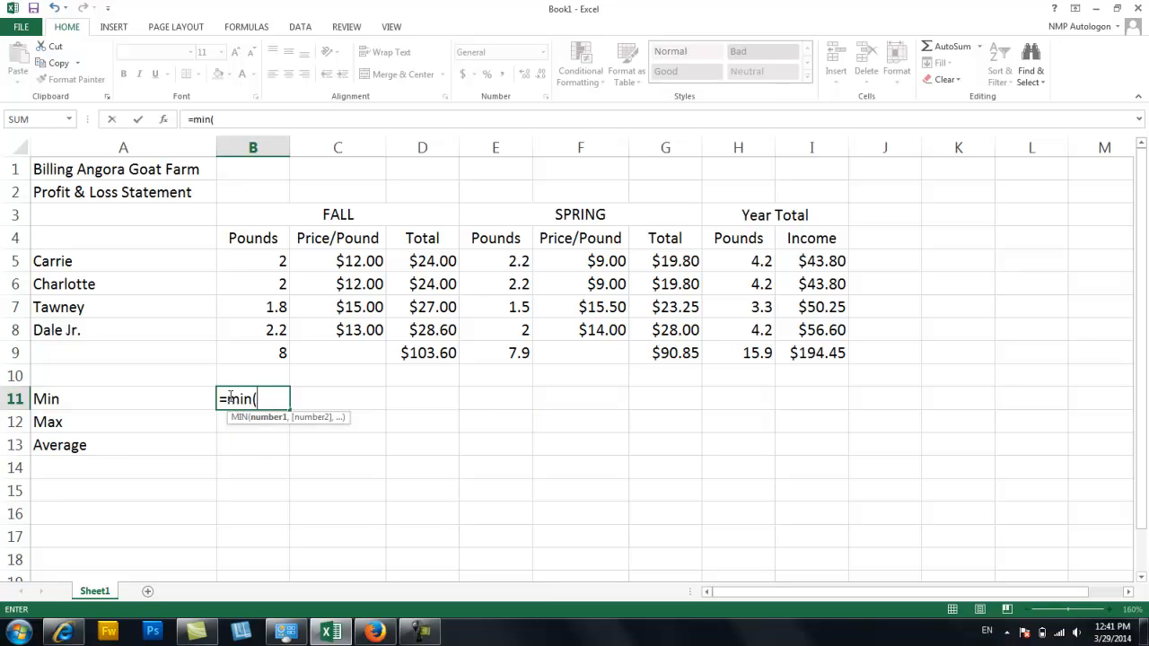
pyautogui.click(261, 261)
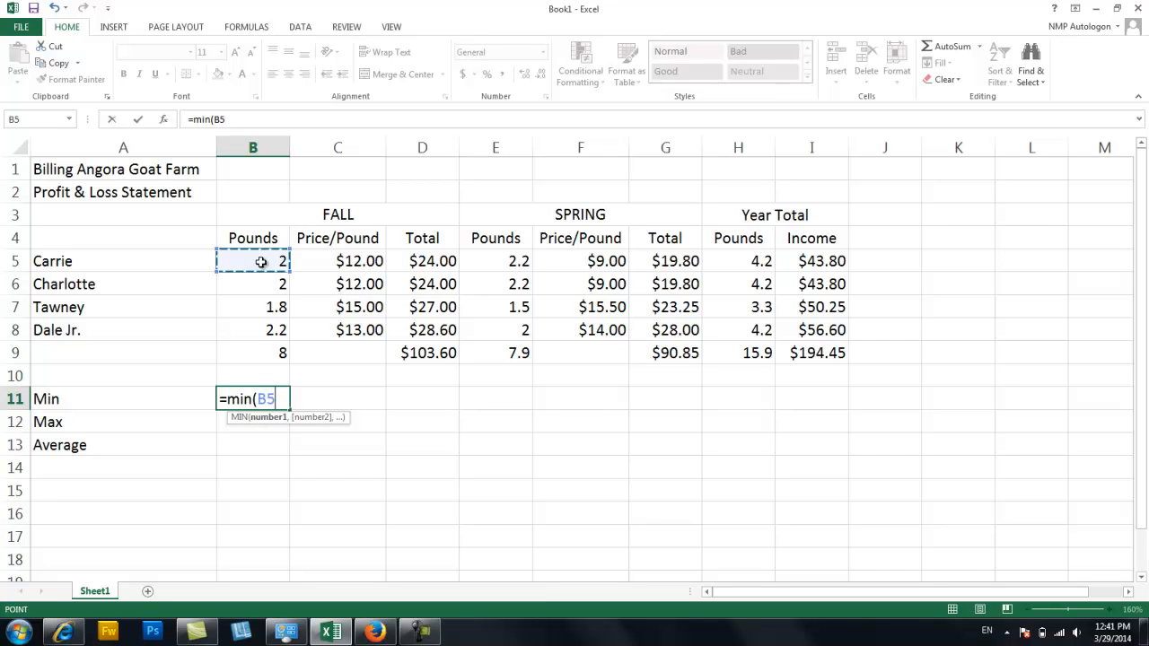
pyautogui.moveTo(252, 260); pyautogui.dragTo(252, 307)
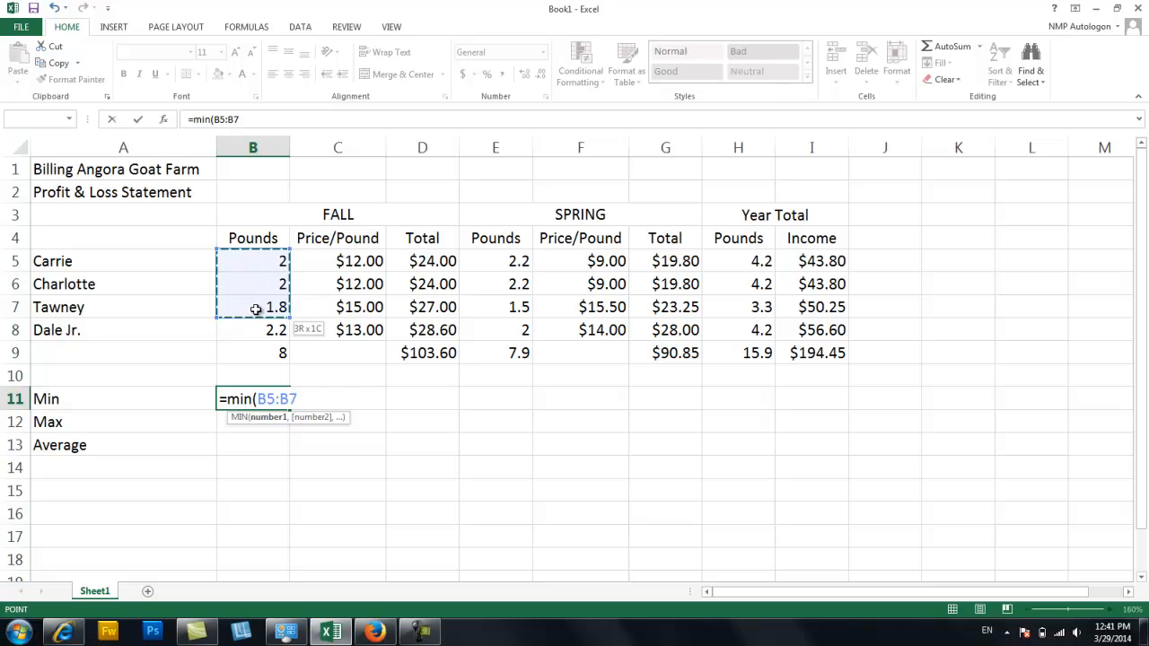
pyautogui.moveTo(252, 307); pyautogui.dragTo(252, 330)
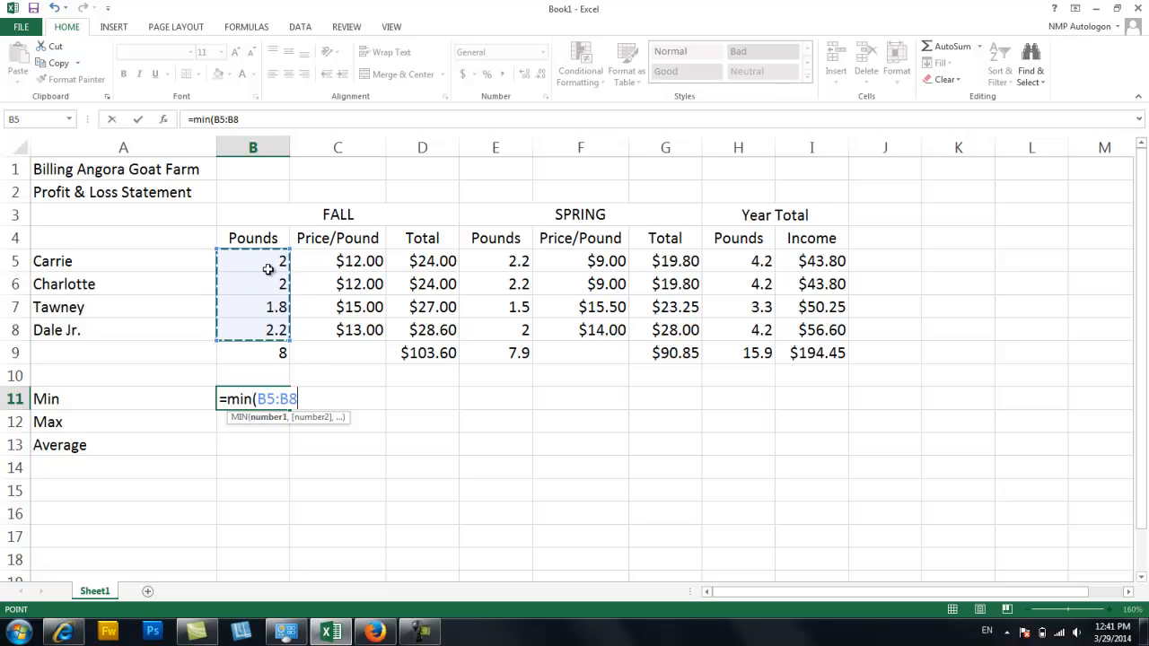
pyautogui.moveTo(261, 322)
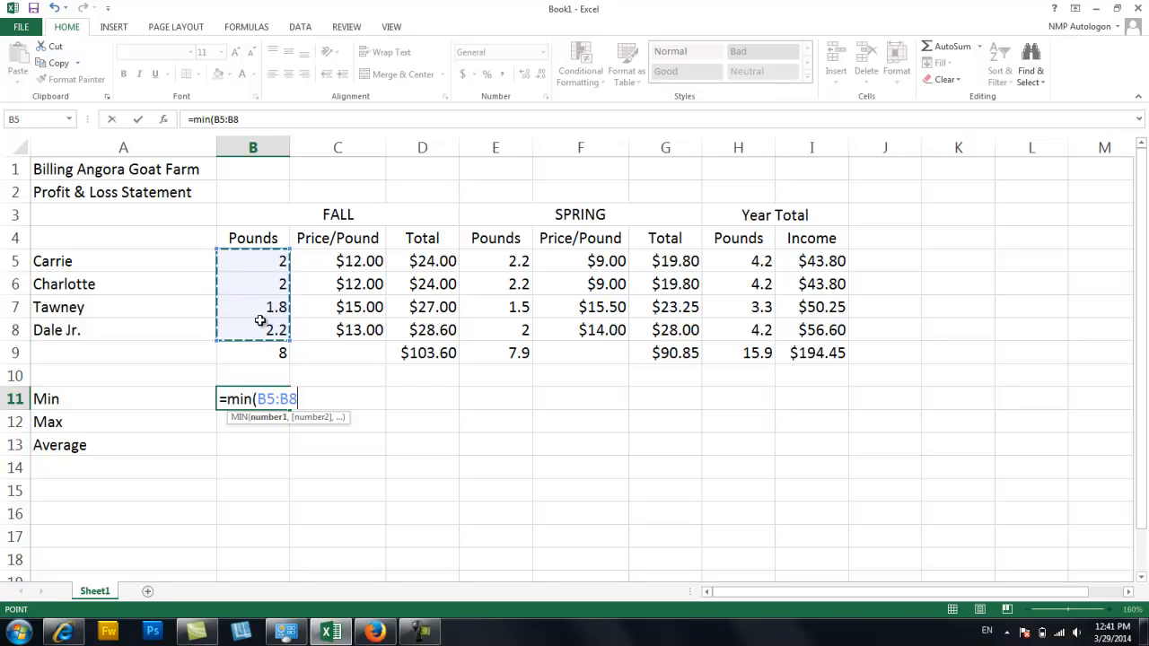
pyautogui.press('Enter')
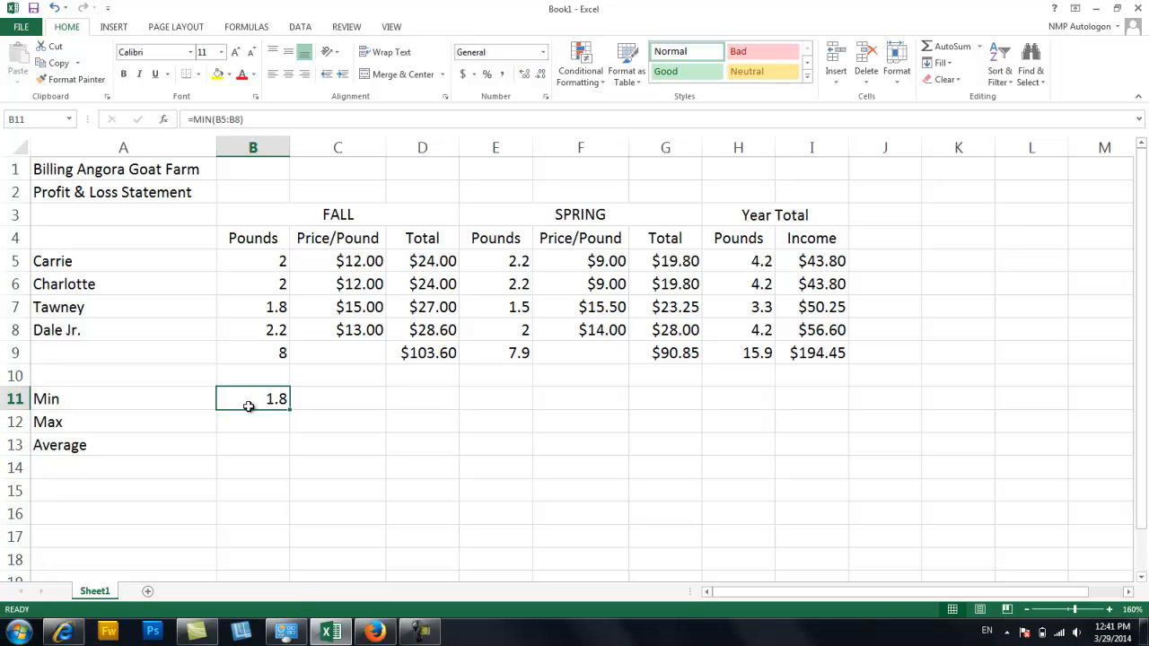
pyautogui.doubleClick(253, 399)
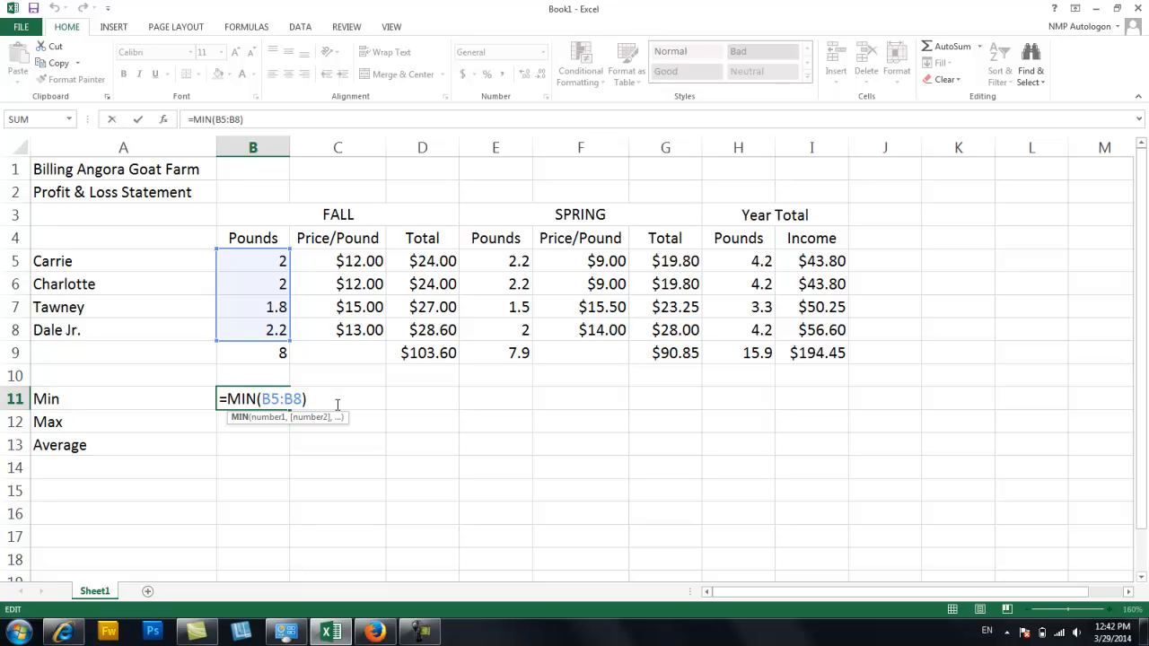
pyautogui.press('Enter')
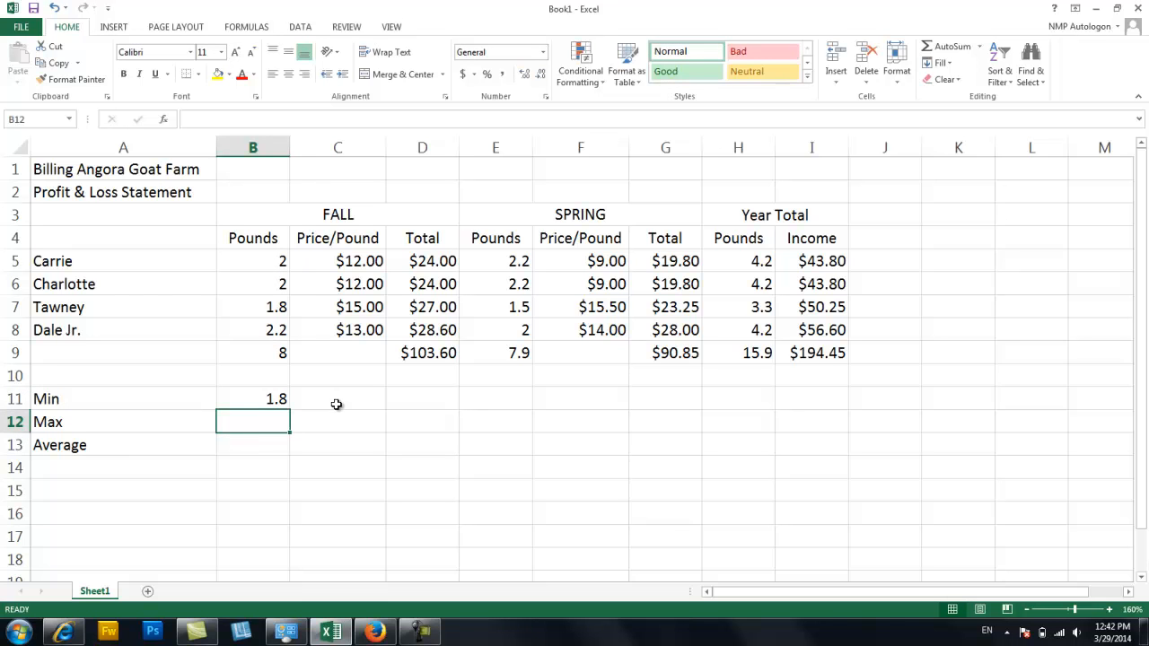
# Step: Compute =MAX and =AVERAGE over B5:B8, giving fall pounds Max 2.2 and Average 2
pyautogui.write('=max')
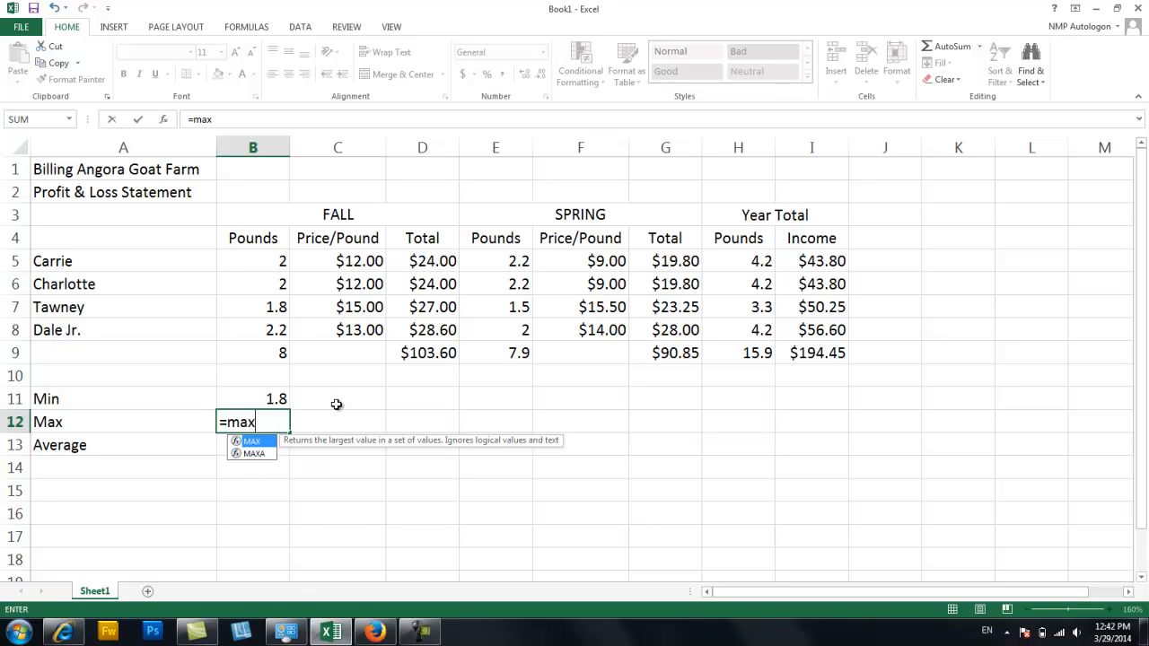
pyautogui.write('(')
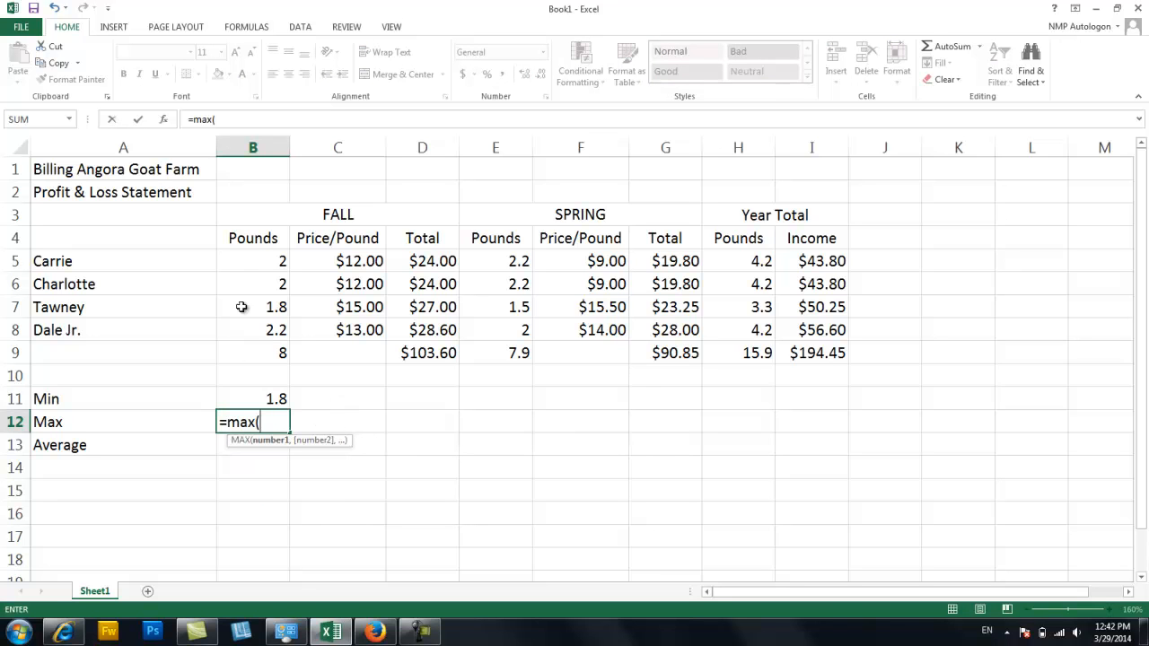
pyautogui.moveTo(253, 261); pyautogui.dragTo(252, 329)
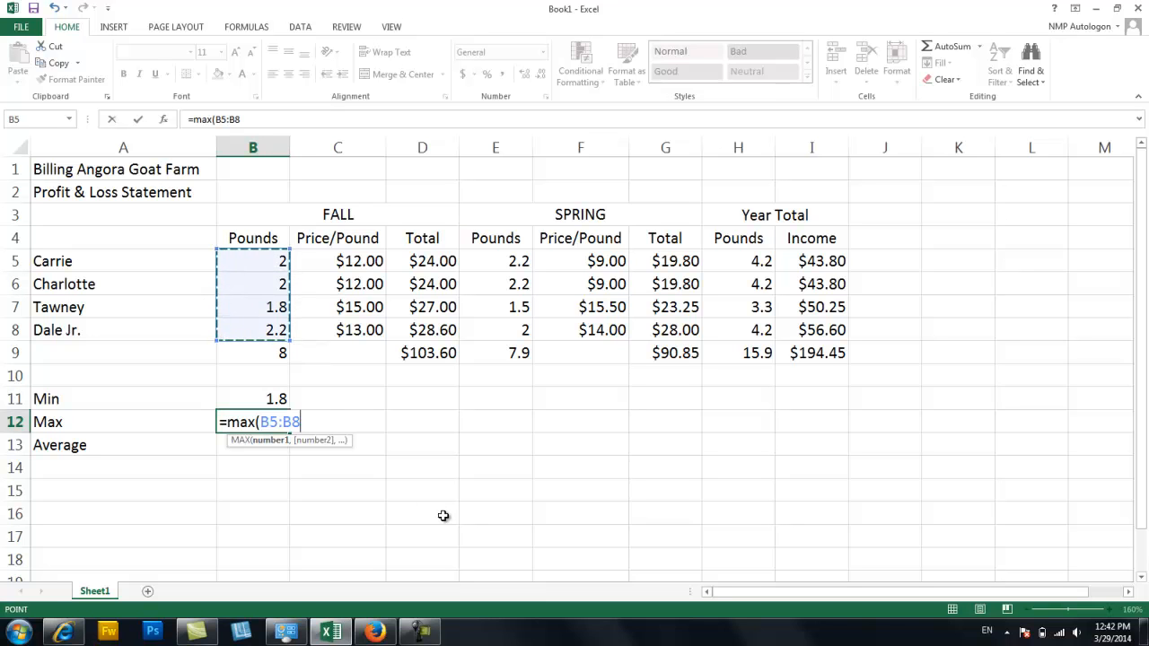
pyautogui.press('Enter')
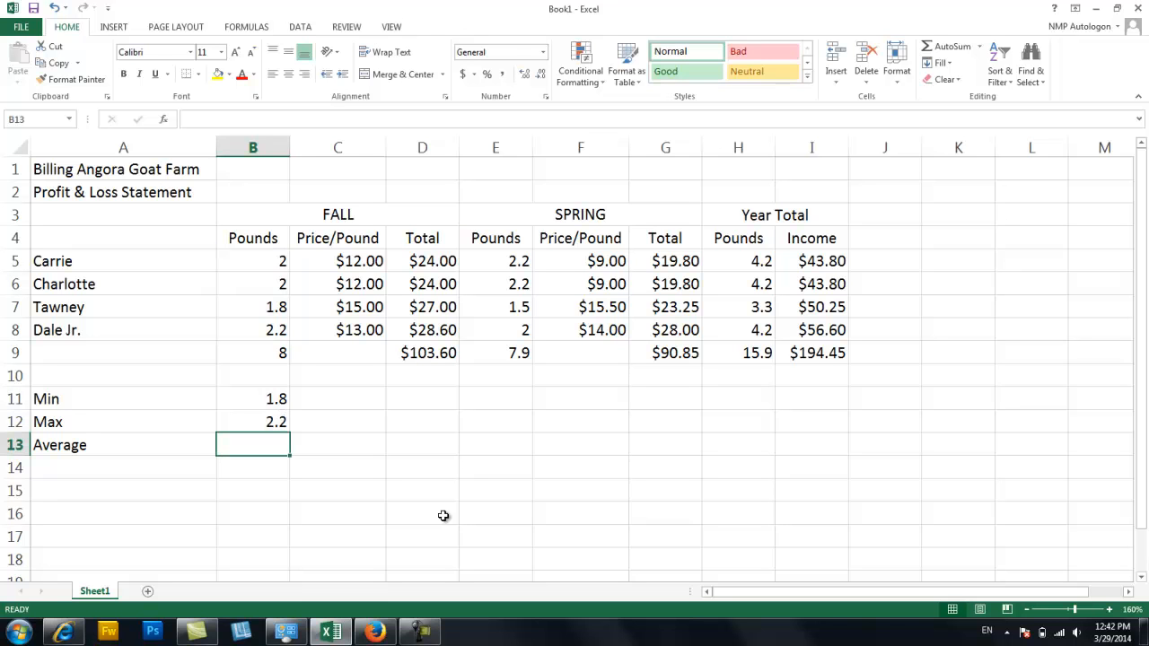
pyautogui.write('=average(')
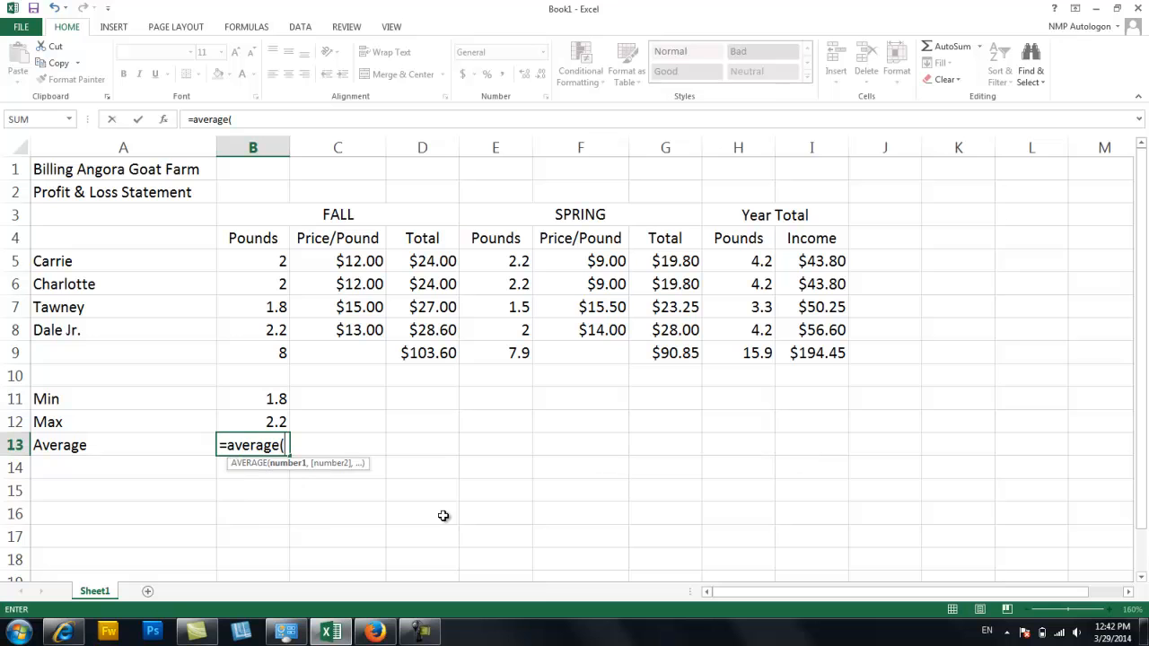
pyautogui.moveTo(265, 251)
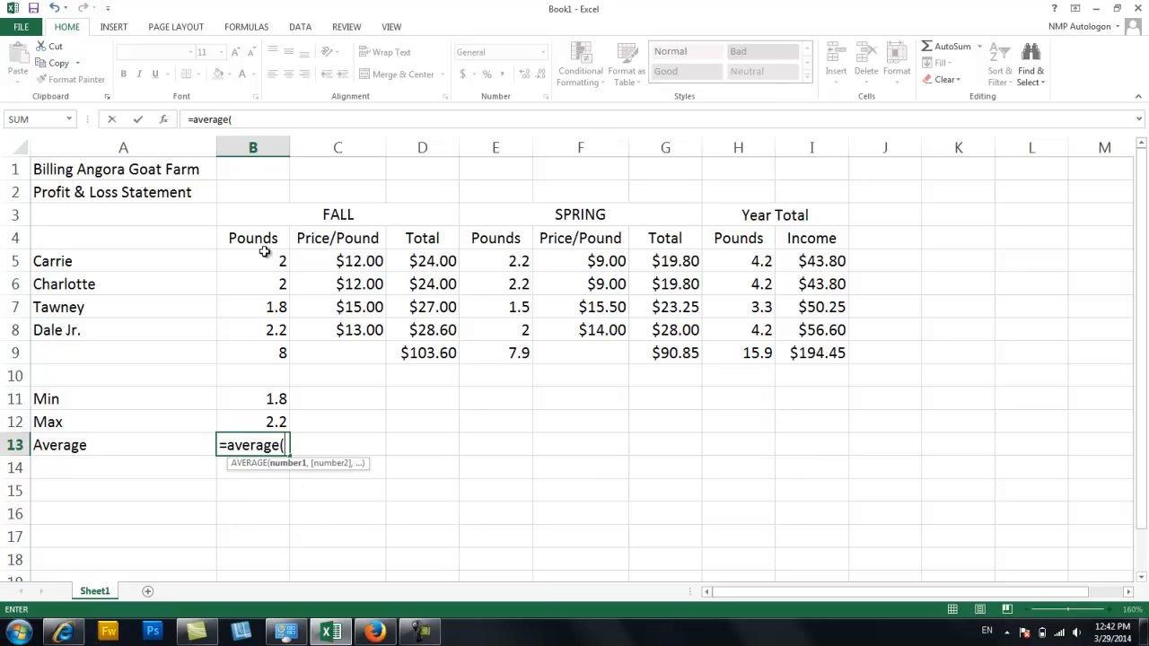
pyautogui.moveTo(252, 260); pyautogui.dragTo(252, 329)
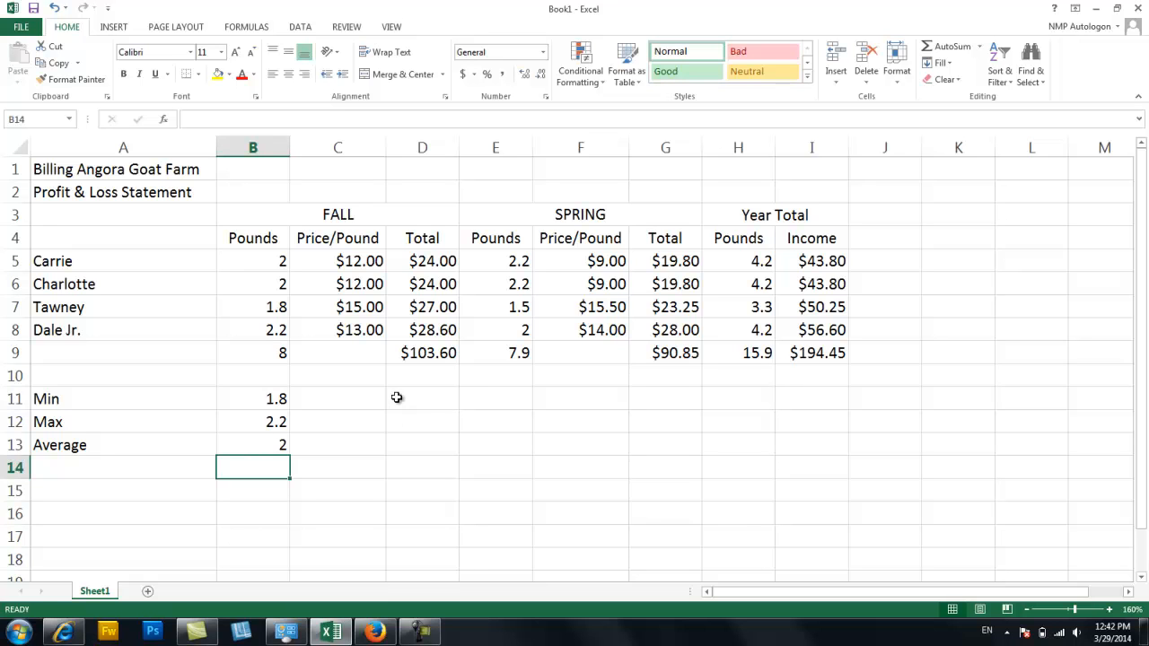
pyautogui.moveTo(432, 386)
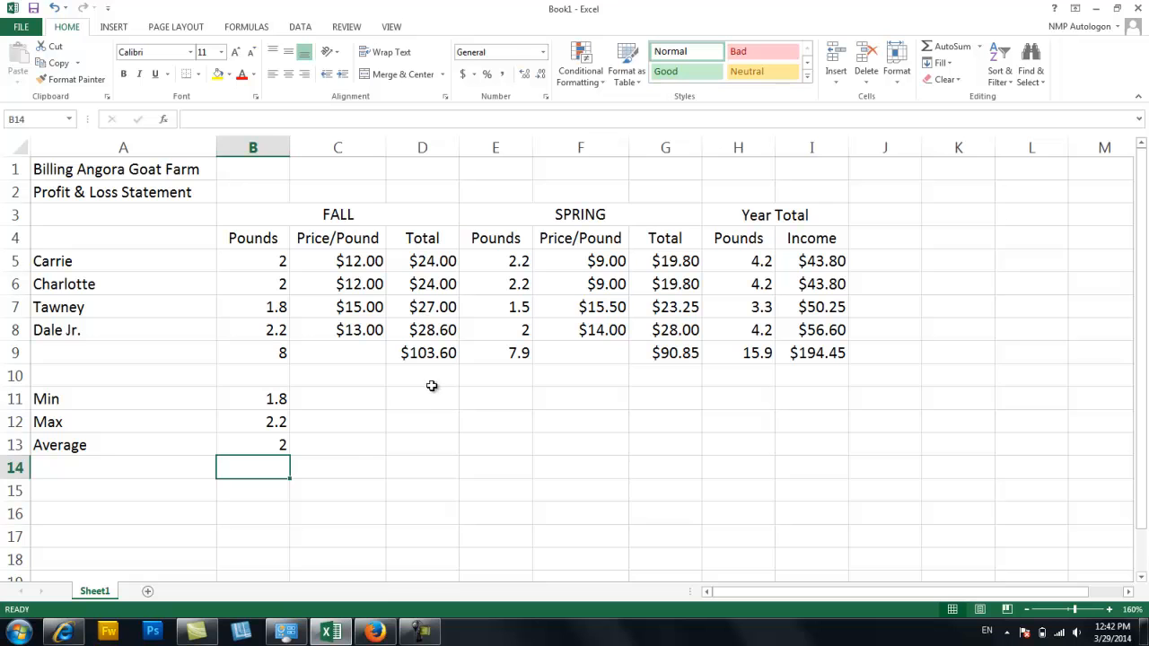
# Step: Compute =MIN(D5:D8) in D11, giving the minimum fall total $24.00
pyautogui.click(422, 398)
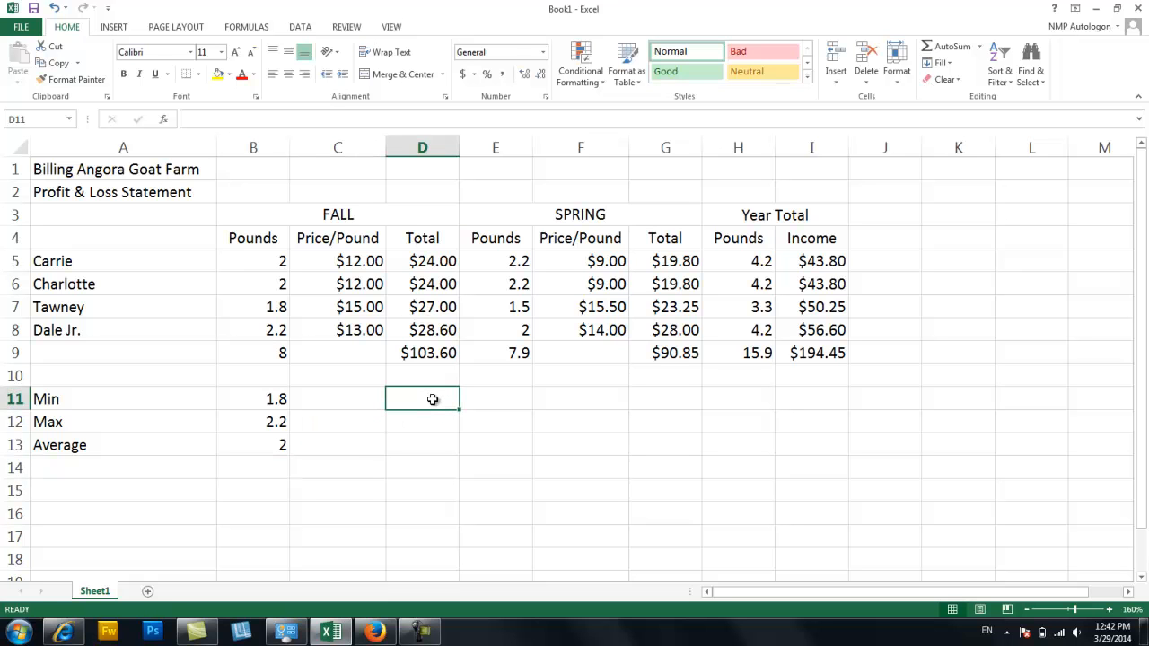
pyautogui.write('=m')
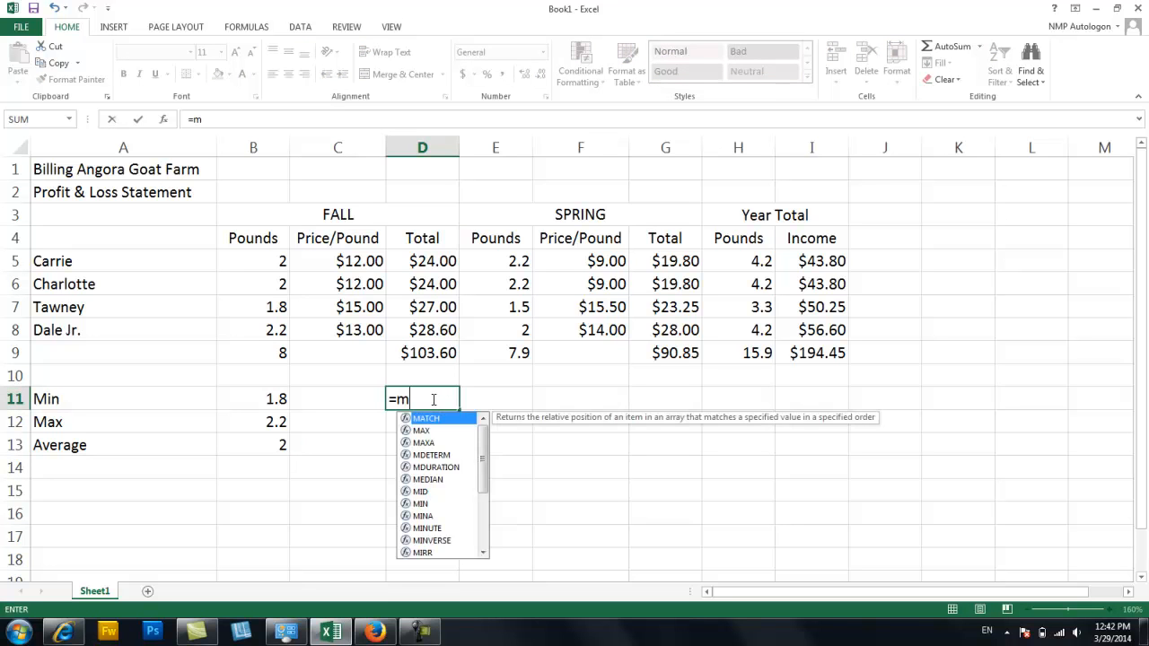
pyautogui.write('in(')
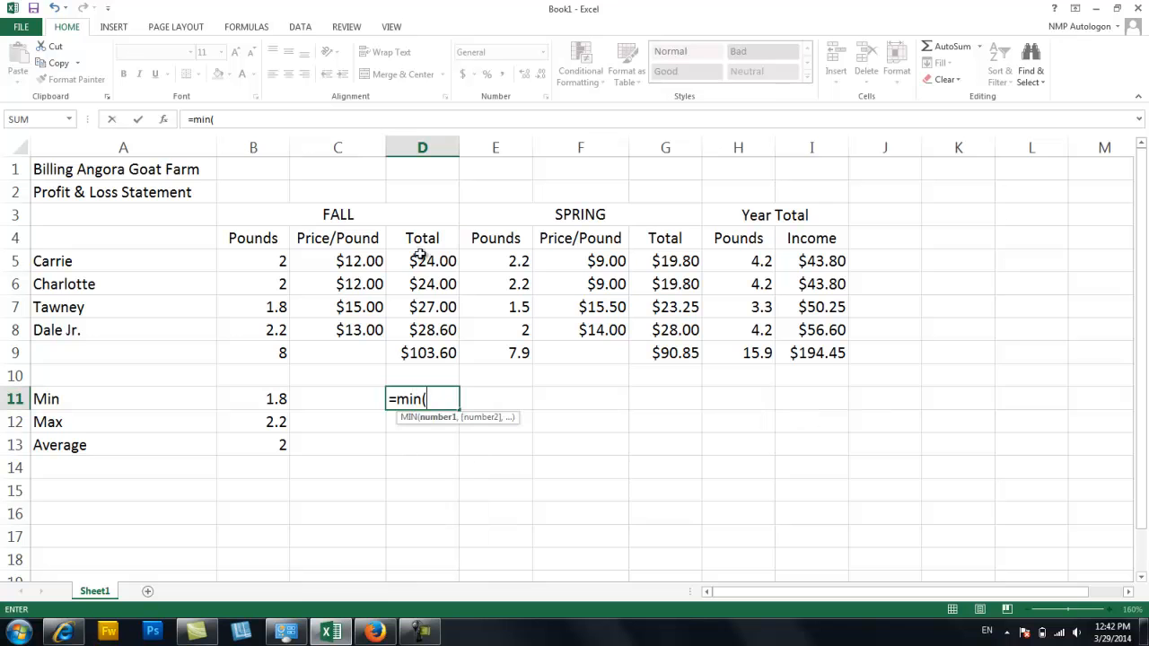
pyautogui.moveTo(422, 261); pyautogui.dragTo(422, 330)
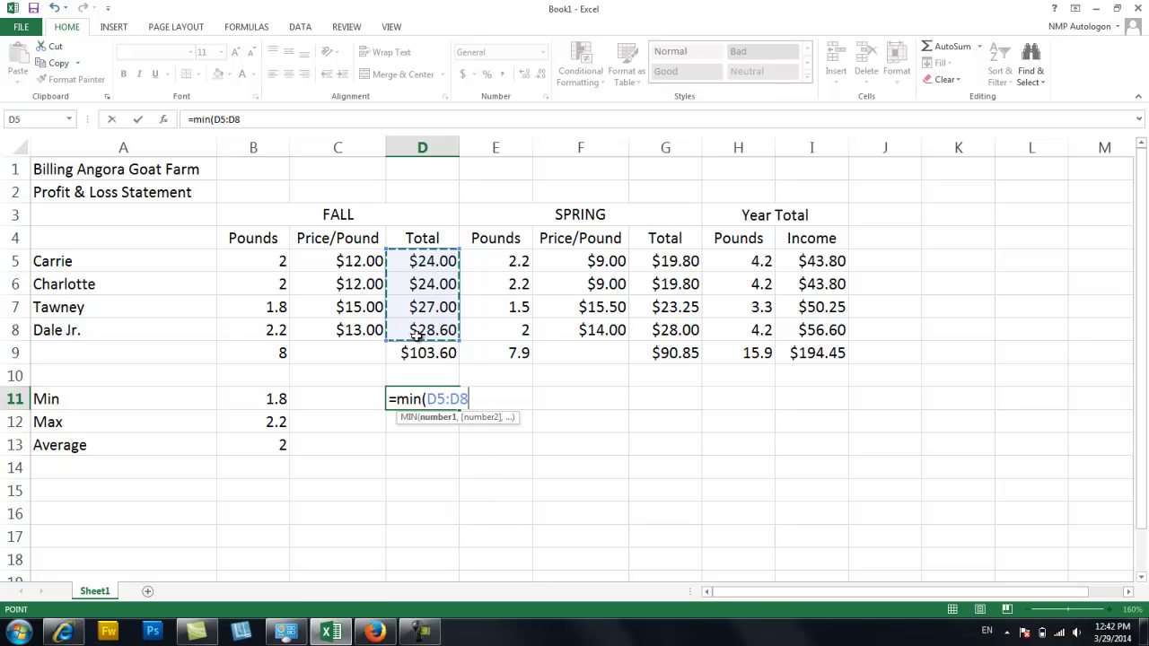
pyautogui.press('Enter')
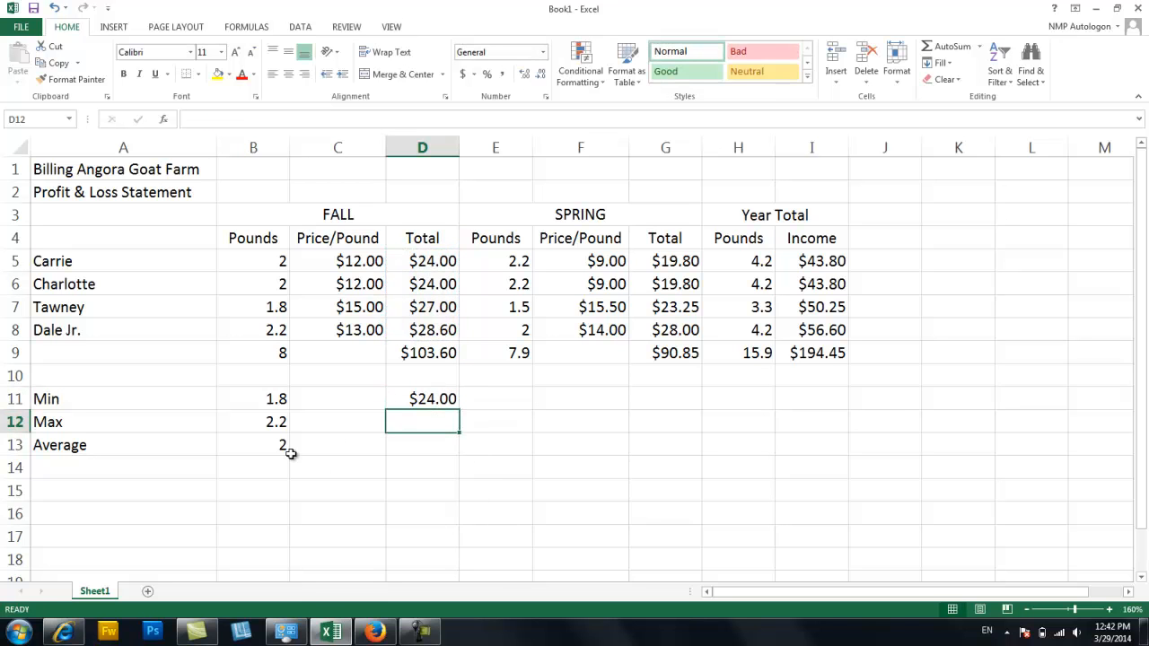
# Step: Copy the Max and Average formulas from B12:B13 into D12:D13, giving 28.6 and 25.9
pyautogui.click(252, 422)
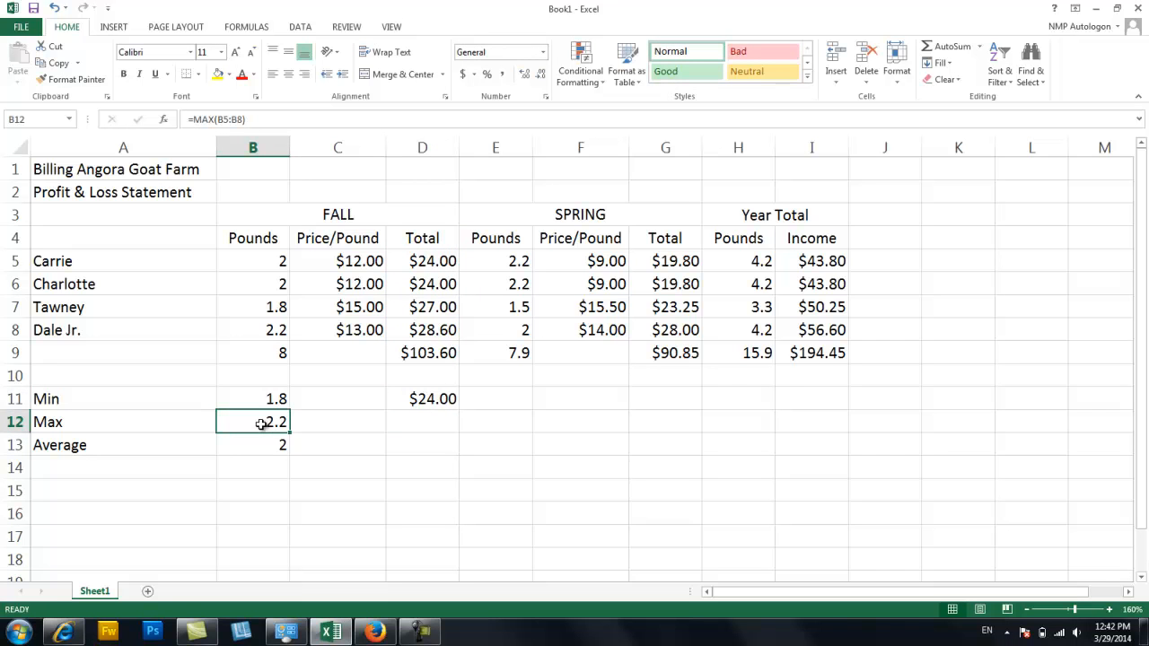
pyautogui.moveTo(252, 422); pyautogui.dragTo(252, 445)
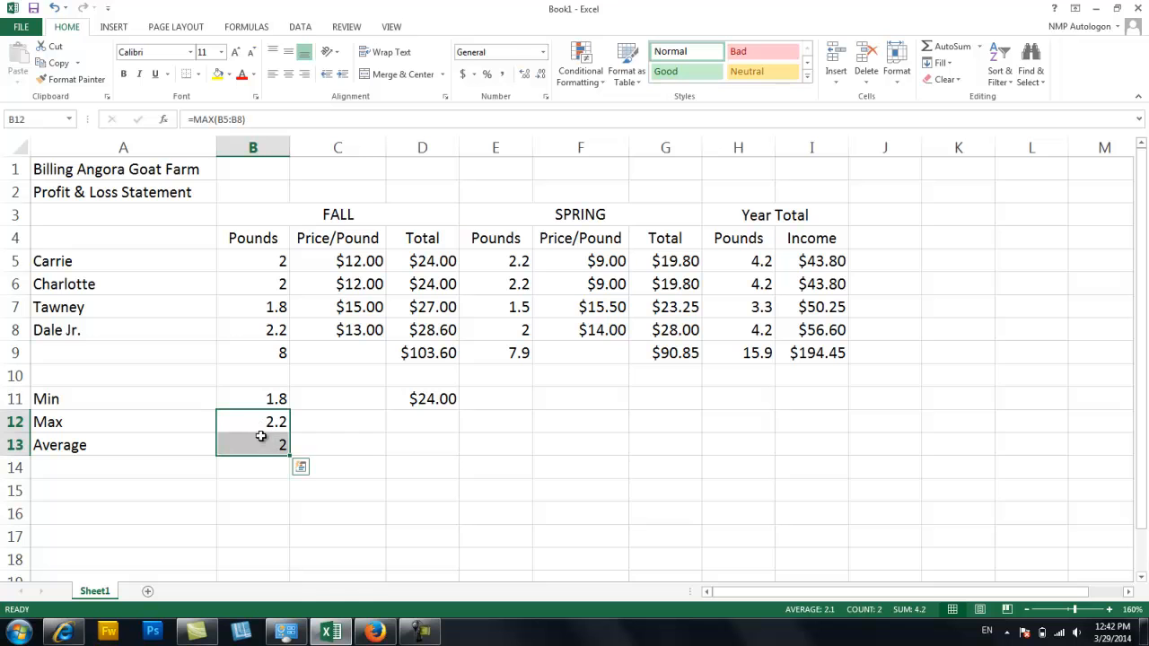
pyautogui.moveTo(258, 452)
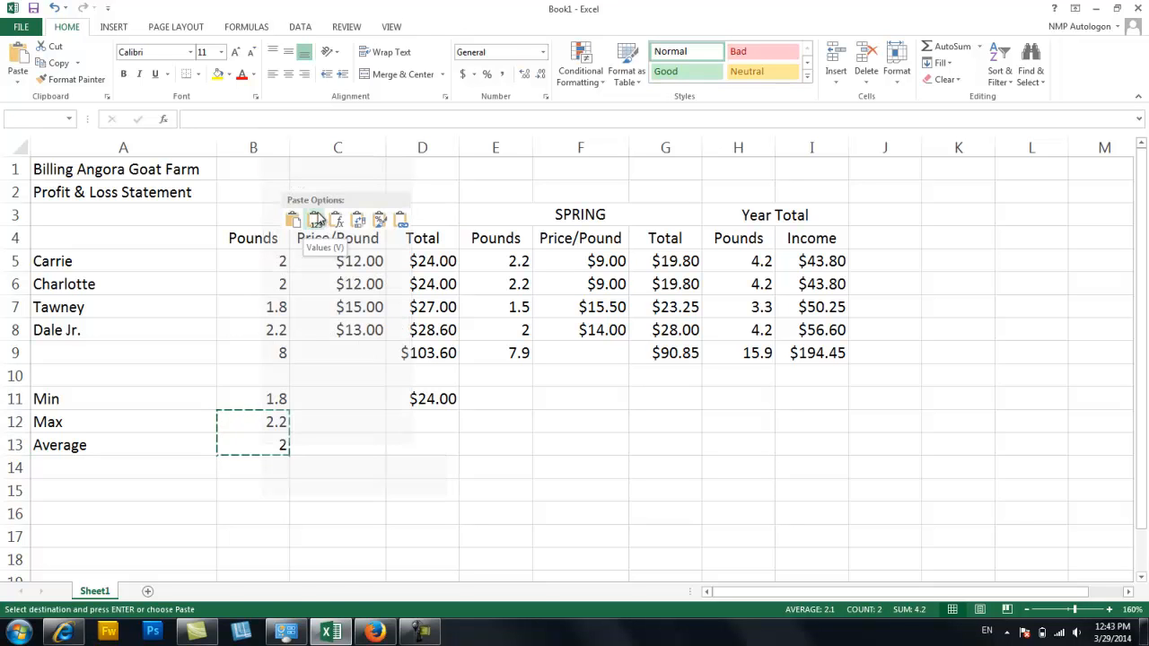
pyautogui.rightClick(253, 422)
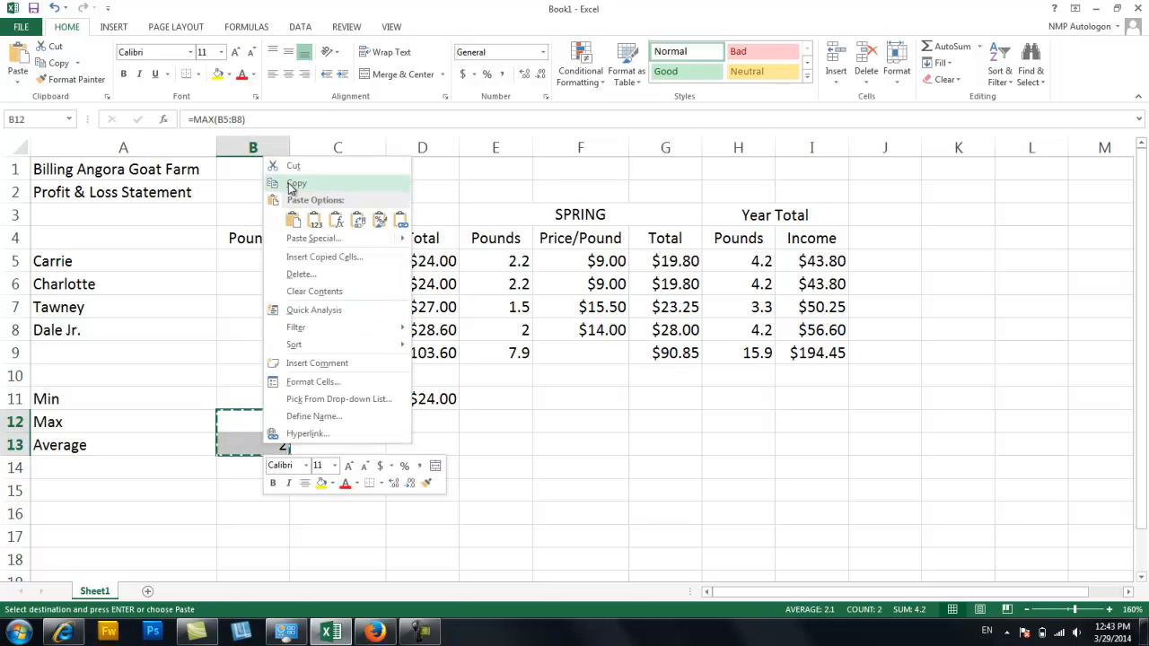
pyautogui.click(296, 183)
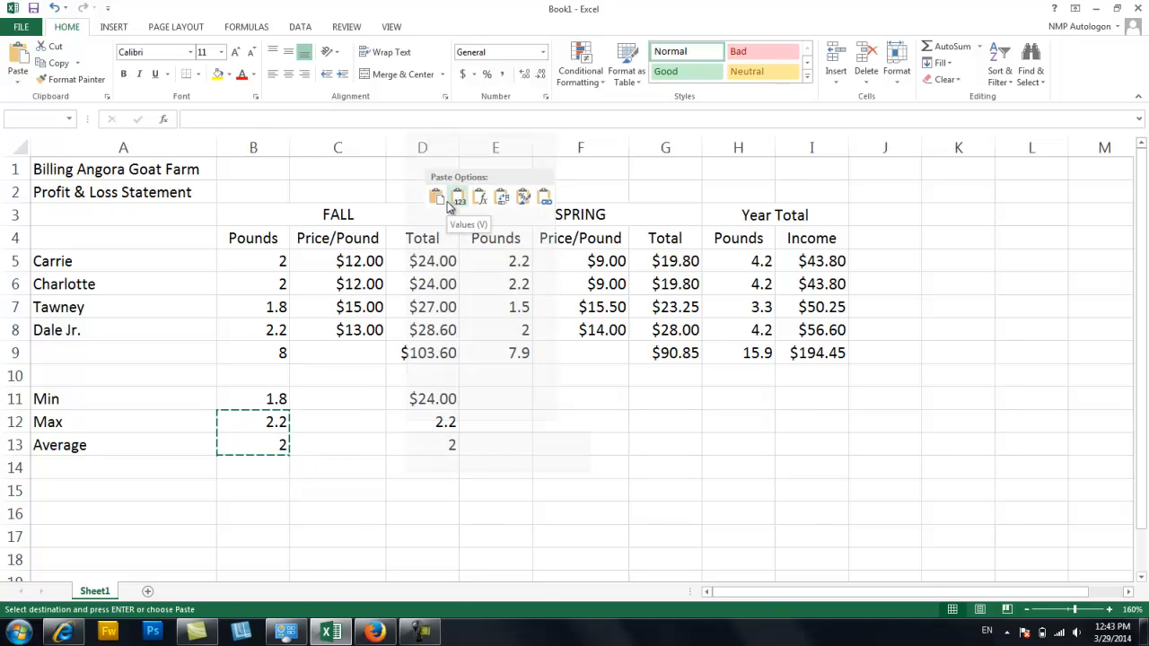
pyautogui.click(438, 197)
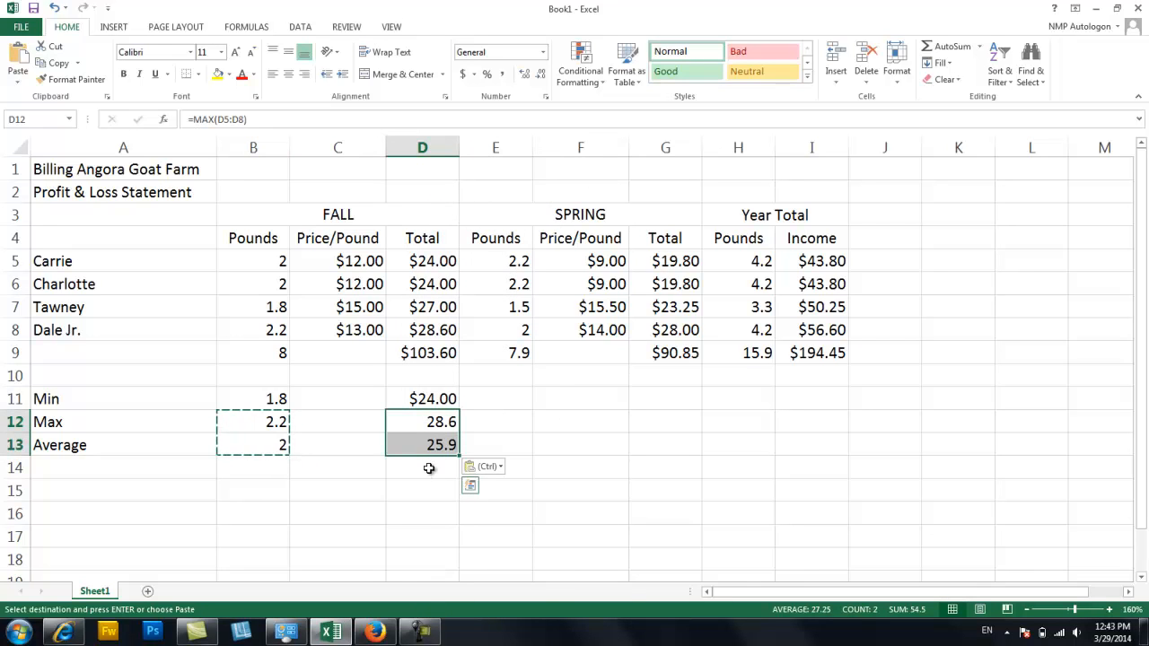
pyautogui.click(427, 421)
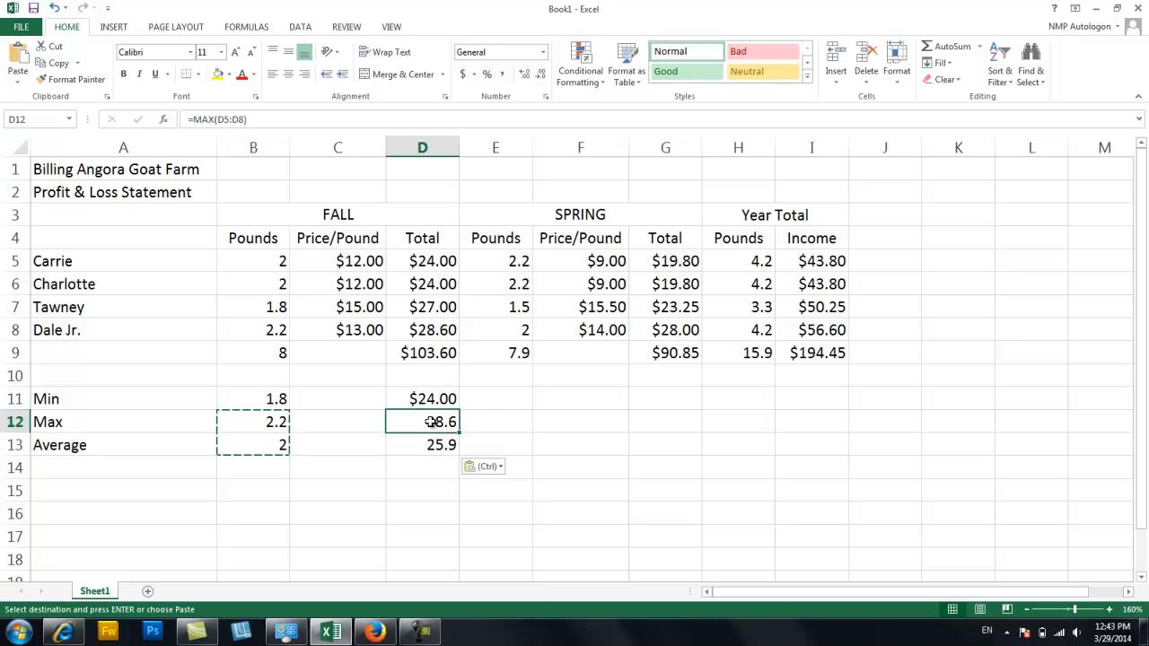
# Step: Re-enter D12 and D13 so the fall total Max and Average show as $28.60 and $25.90
pyautogui.doubleClick(422, 422)
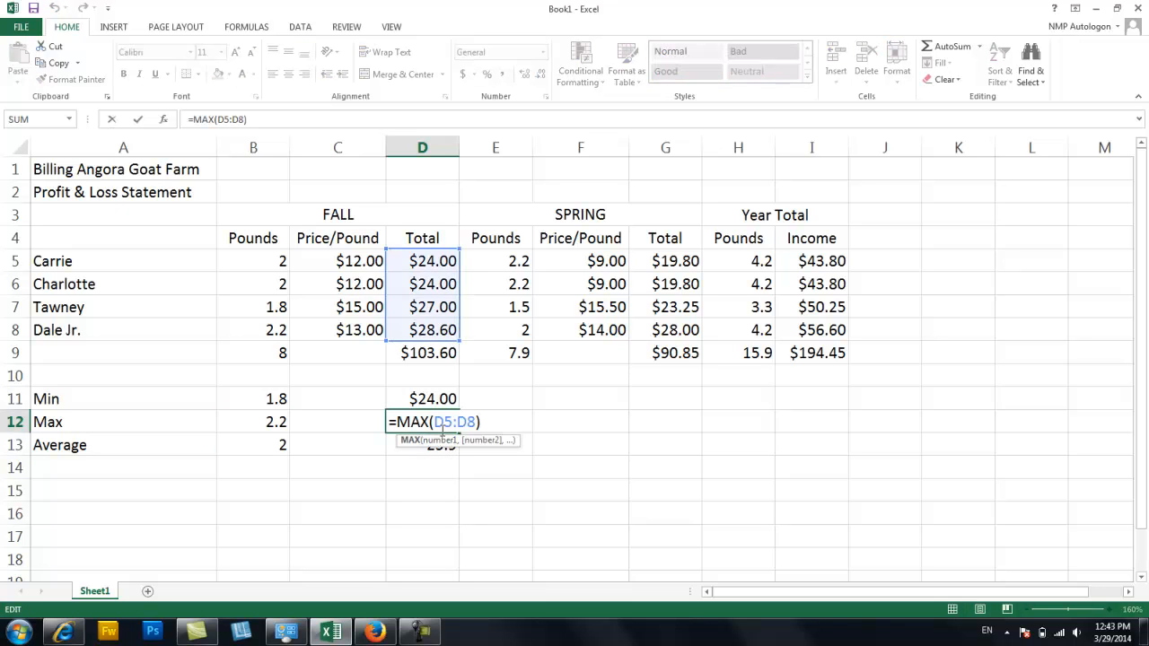
pyautogui.moveTo(406, 449)
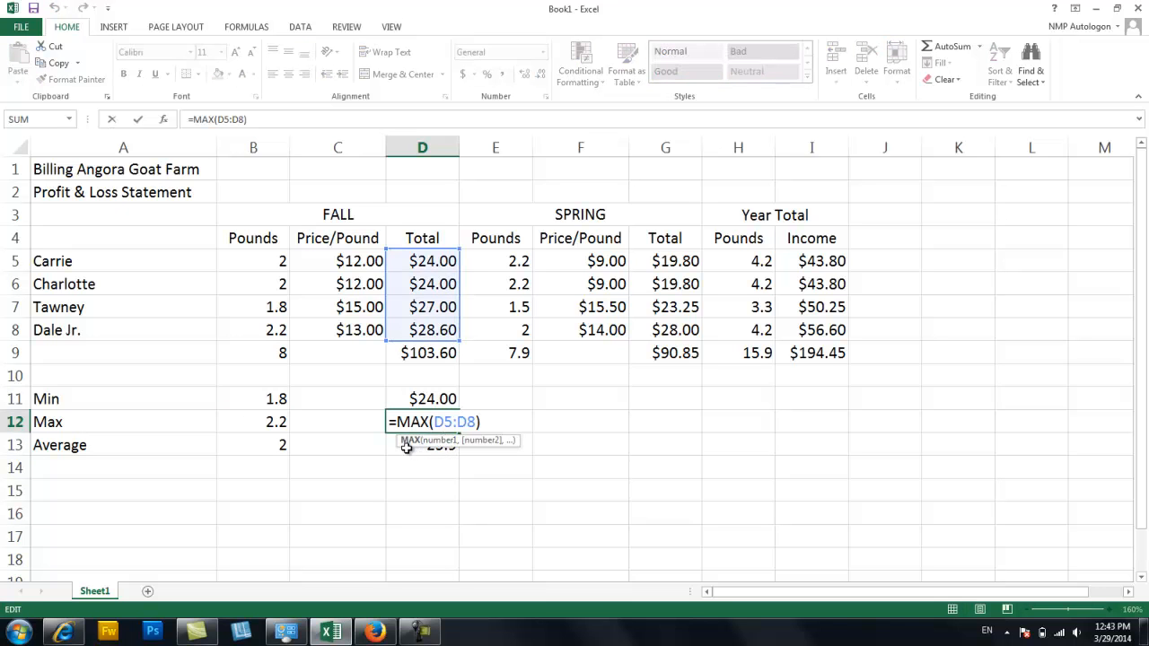
pyautogui.press('Enter')
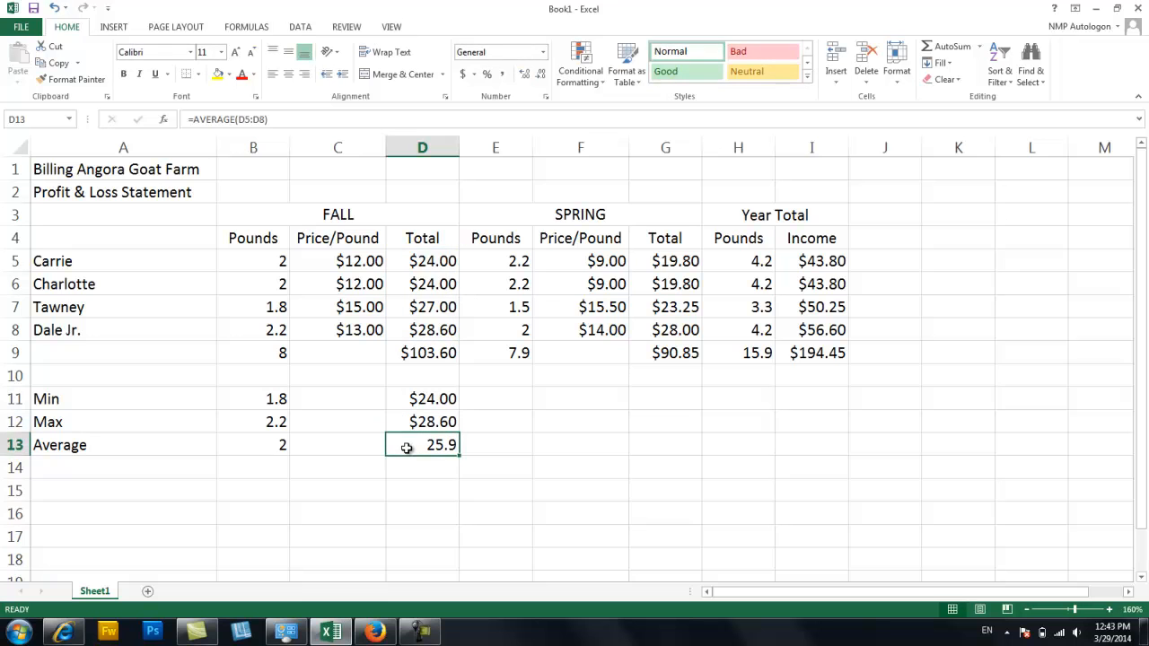
pyautogui.doubleClick(422, 446)
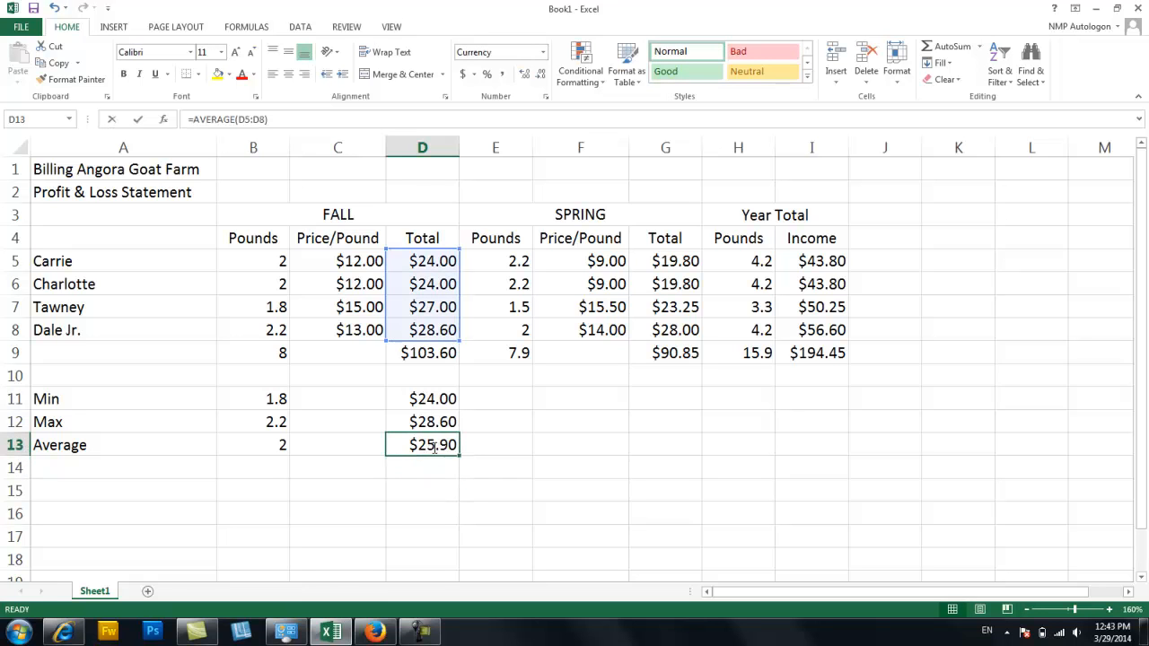
pyautogui.doubleClick(422, 446)
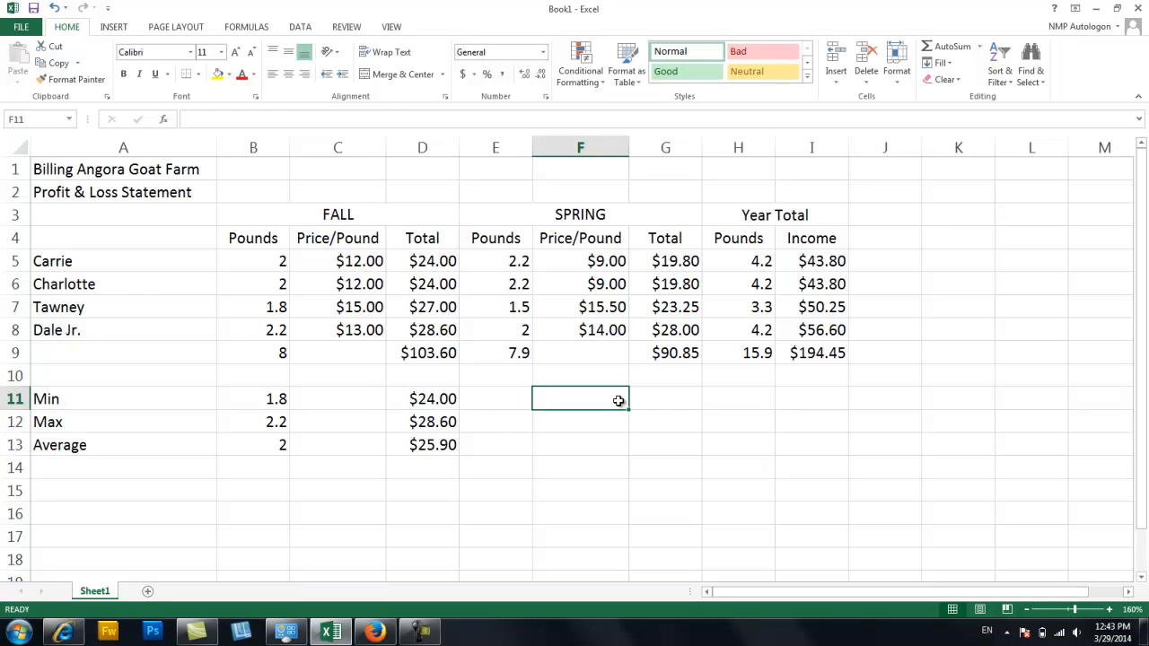
pyautogui.moveTo(442, 331)
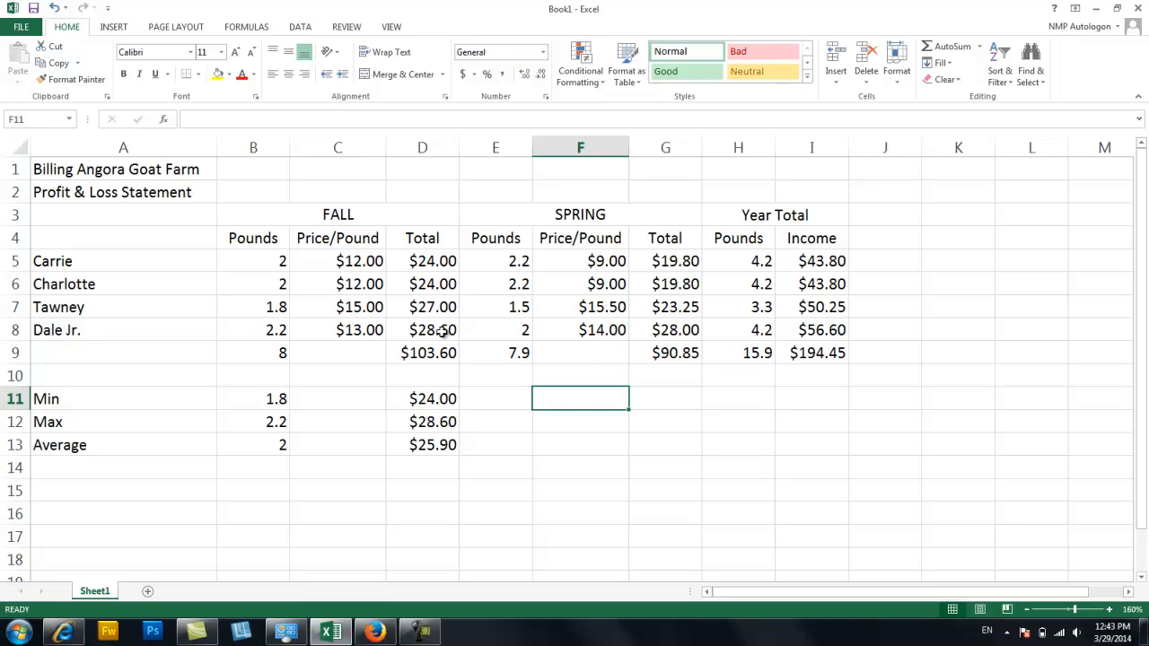
pyautogui.doubleClick(422, 329)
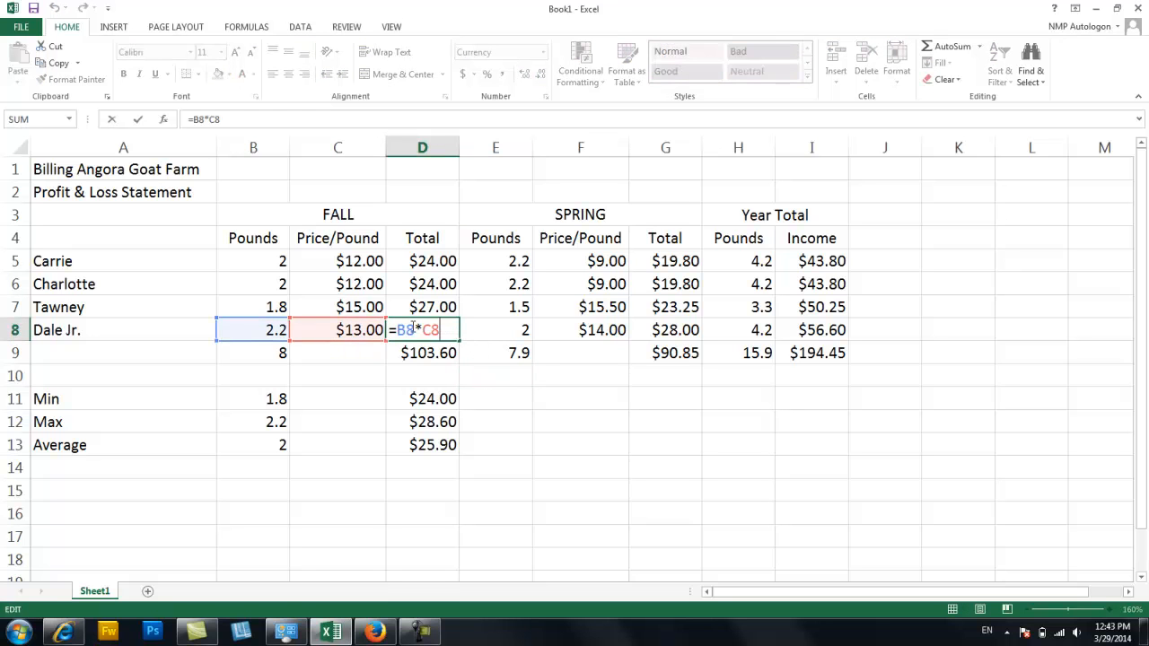
pyautogui.click(496, 399)
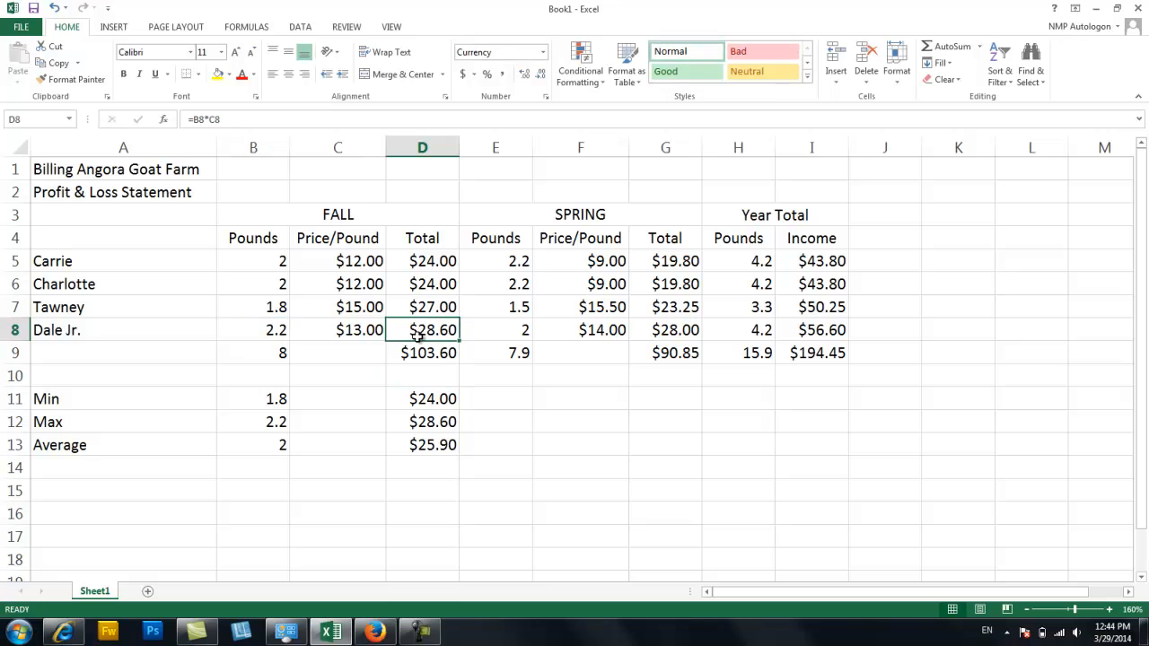
pyautogui.moveTo(425, 336)
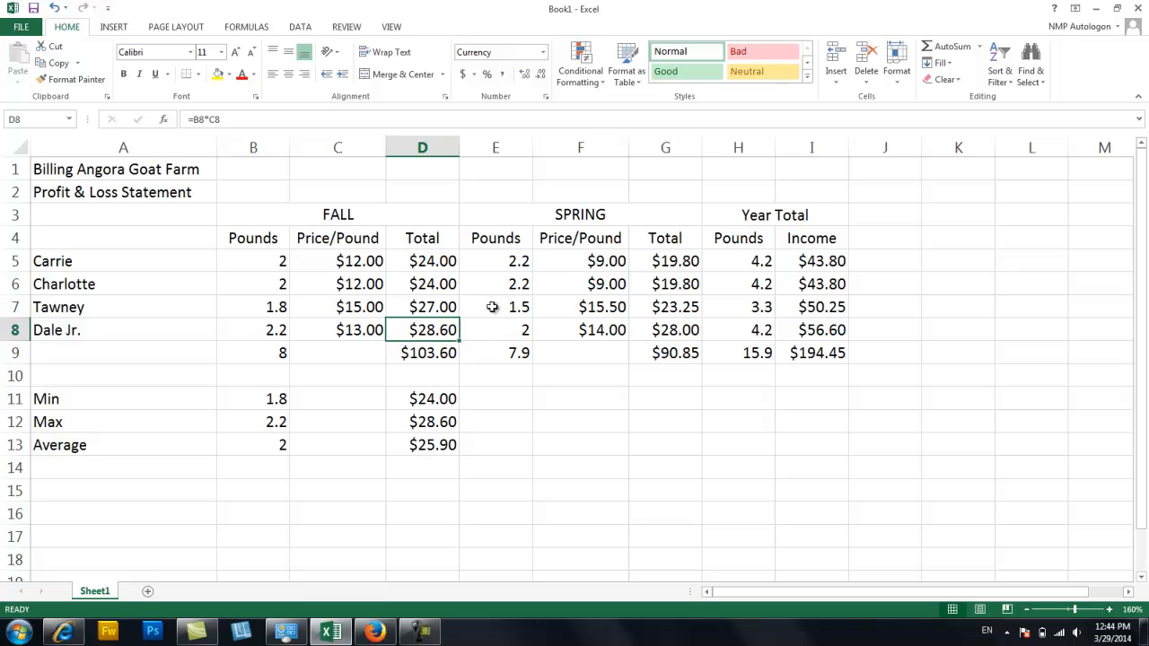
pyautogui.doubleClick(422, 306)
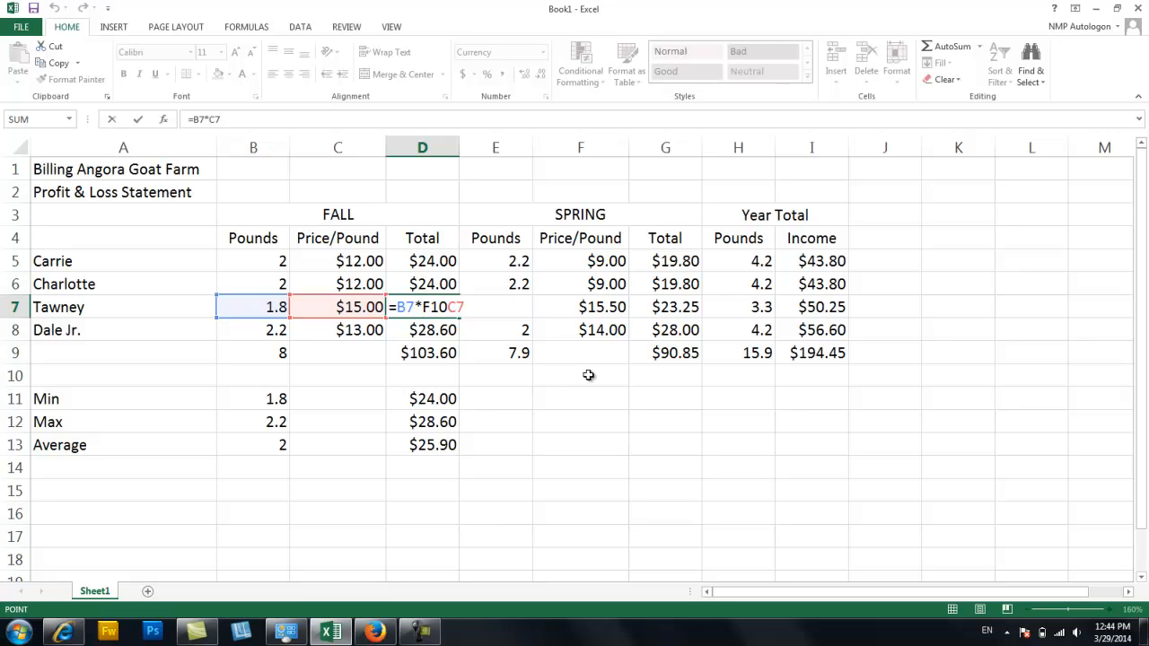
pyautogui.click(581, 376)
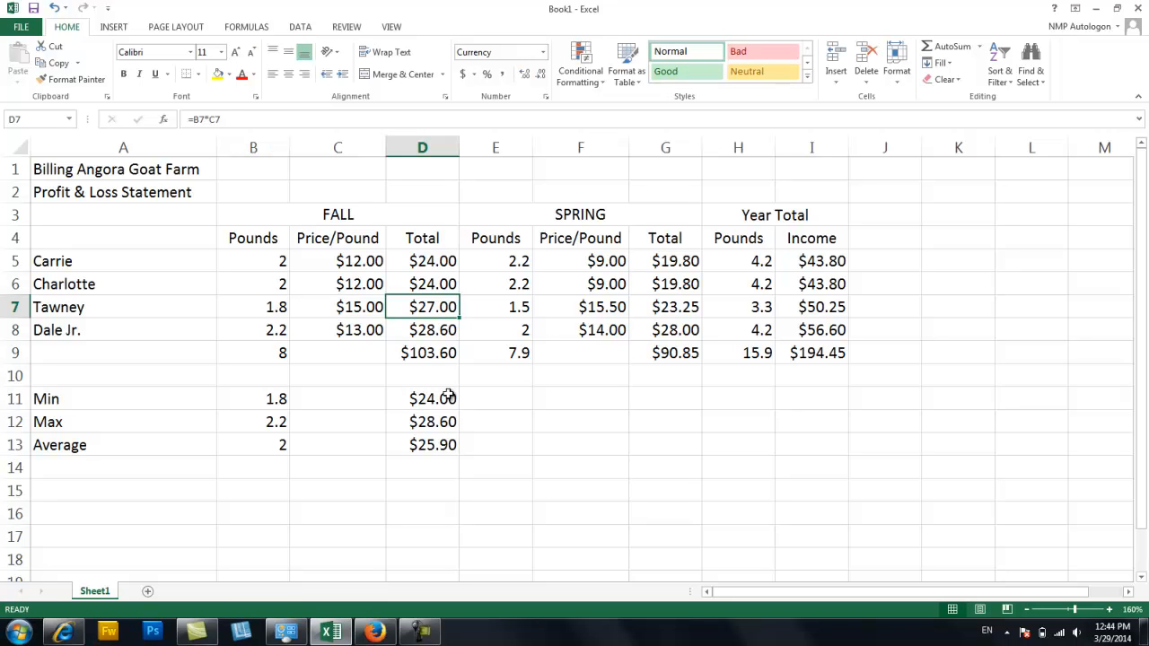
pyautogui.moveTo(546, 428)
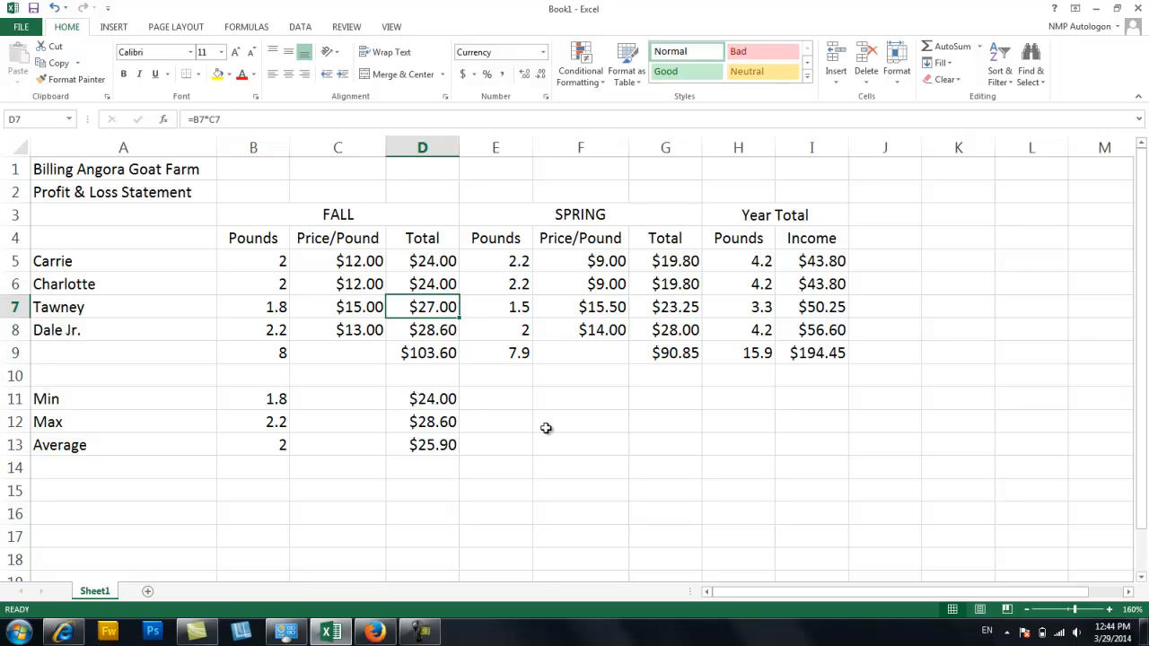